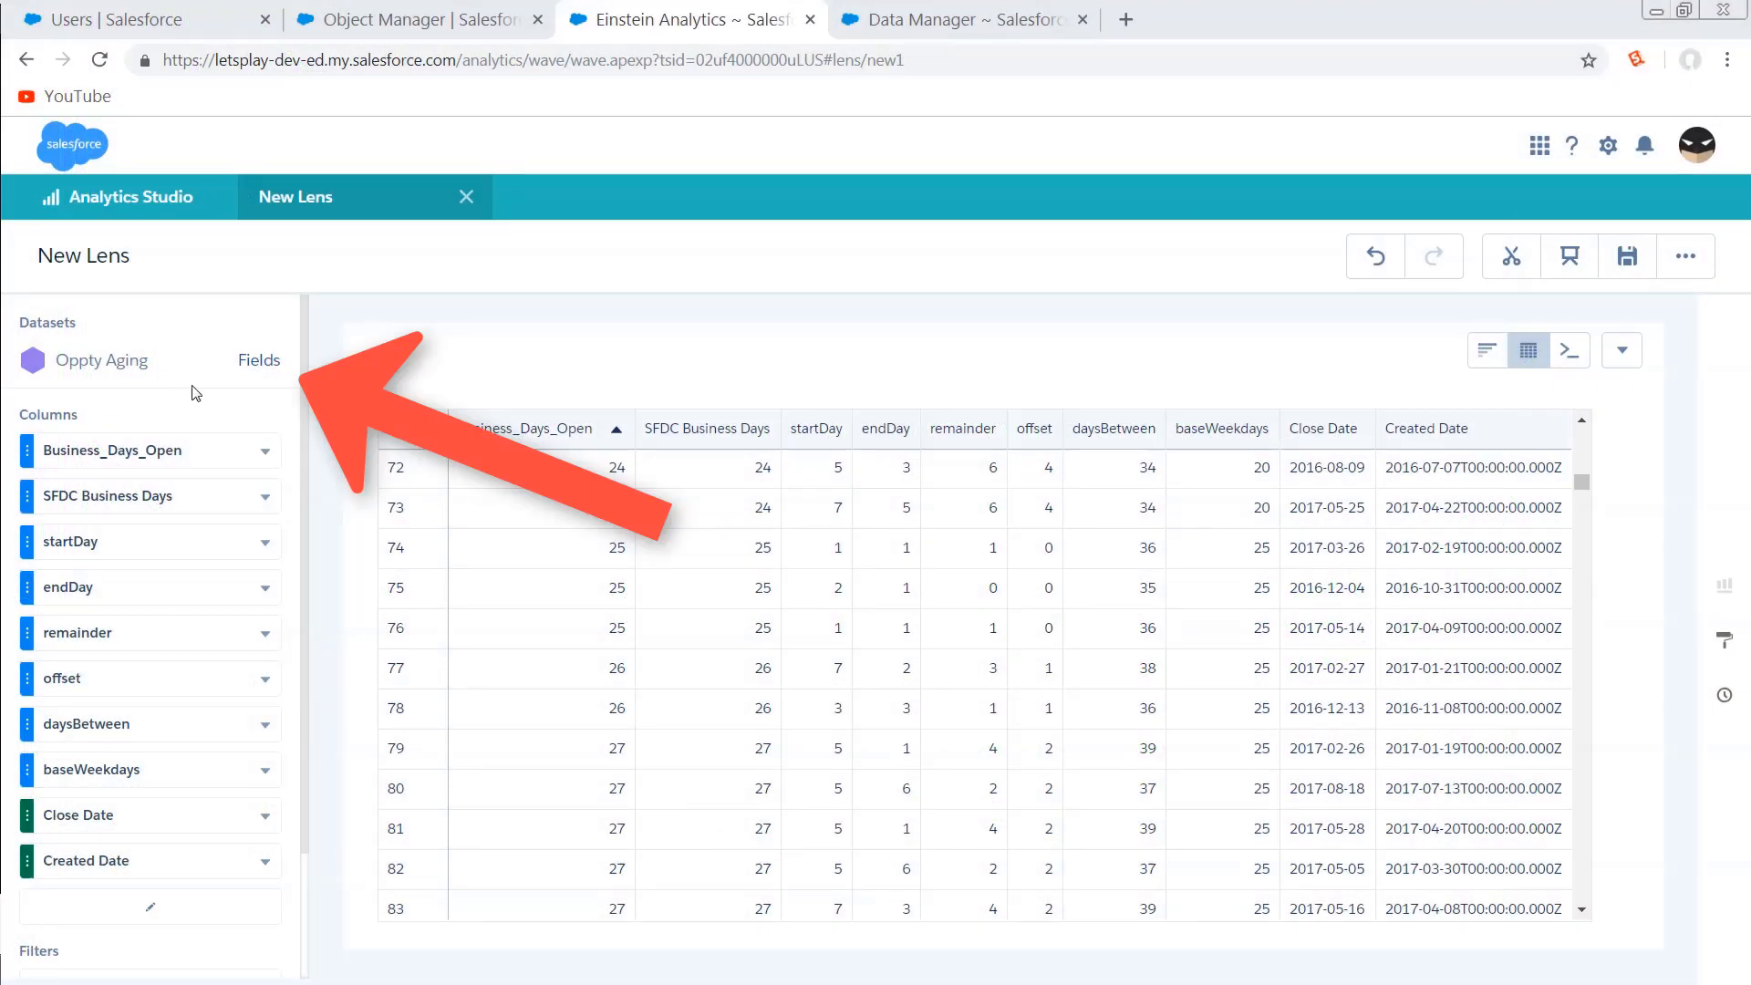
# Step: Review the Oppty Aging dataset's field list before returning to the Analytics home
pyautogui.click(259, 359)
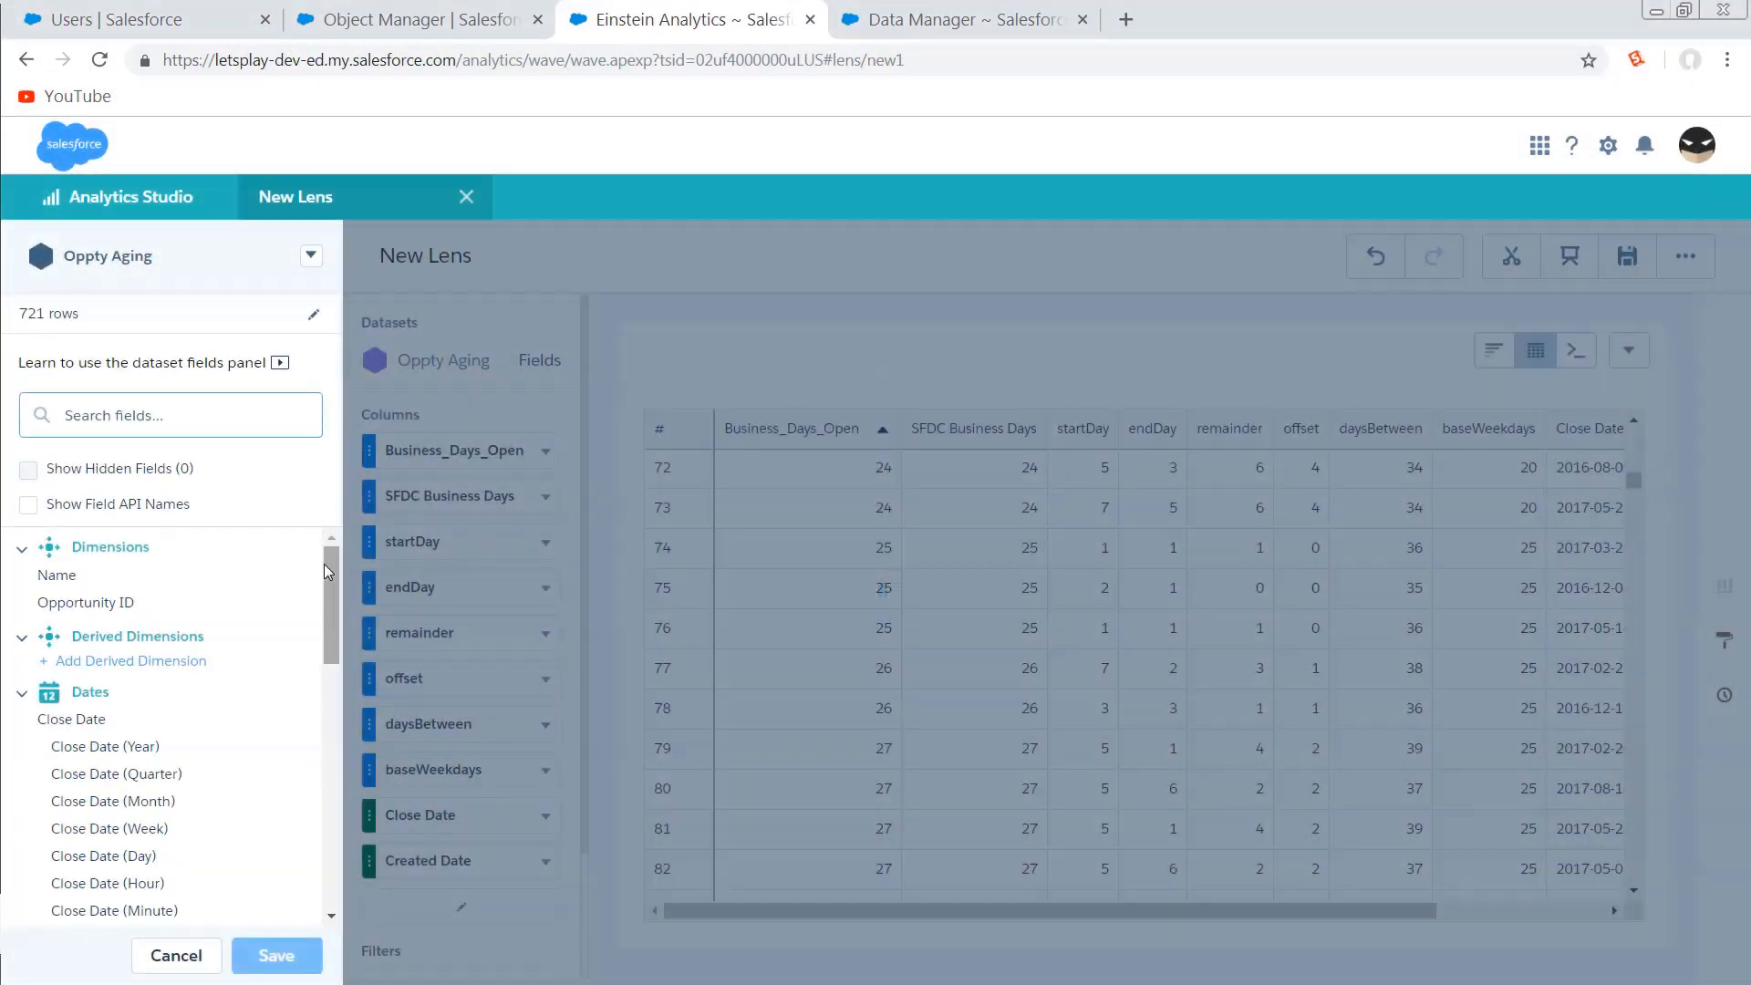
pyautogui.scroll(-3)
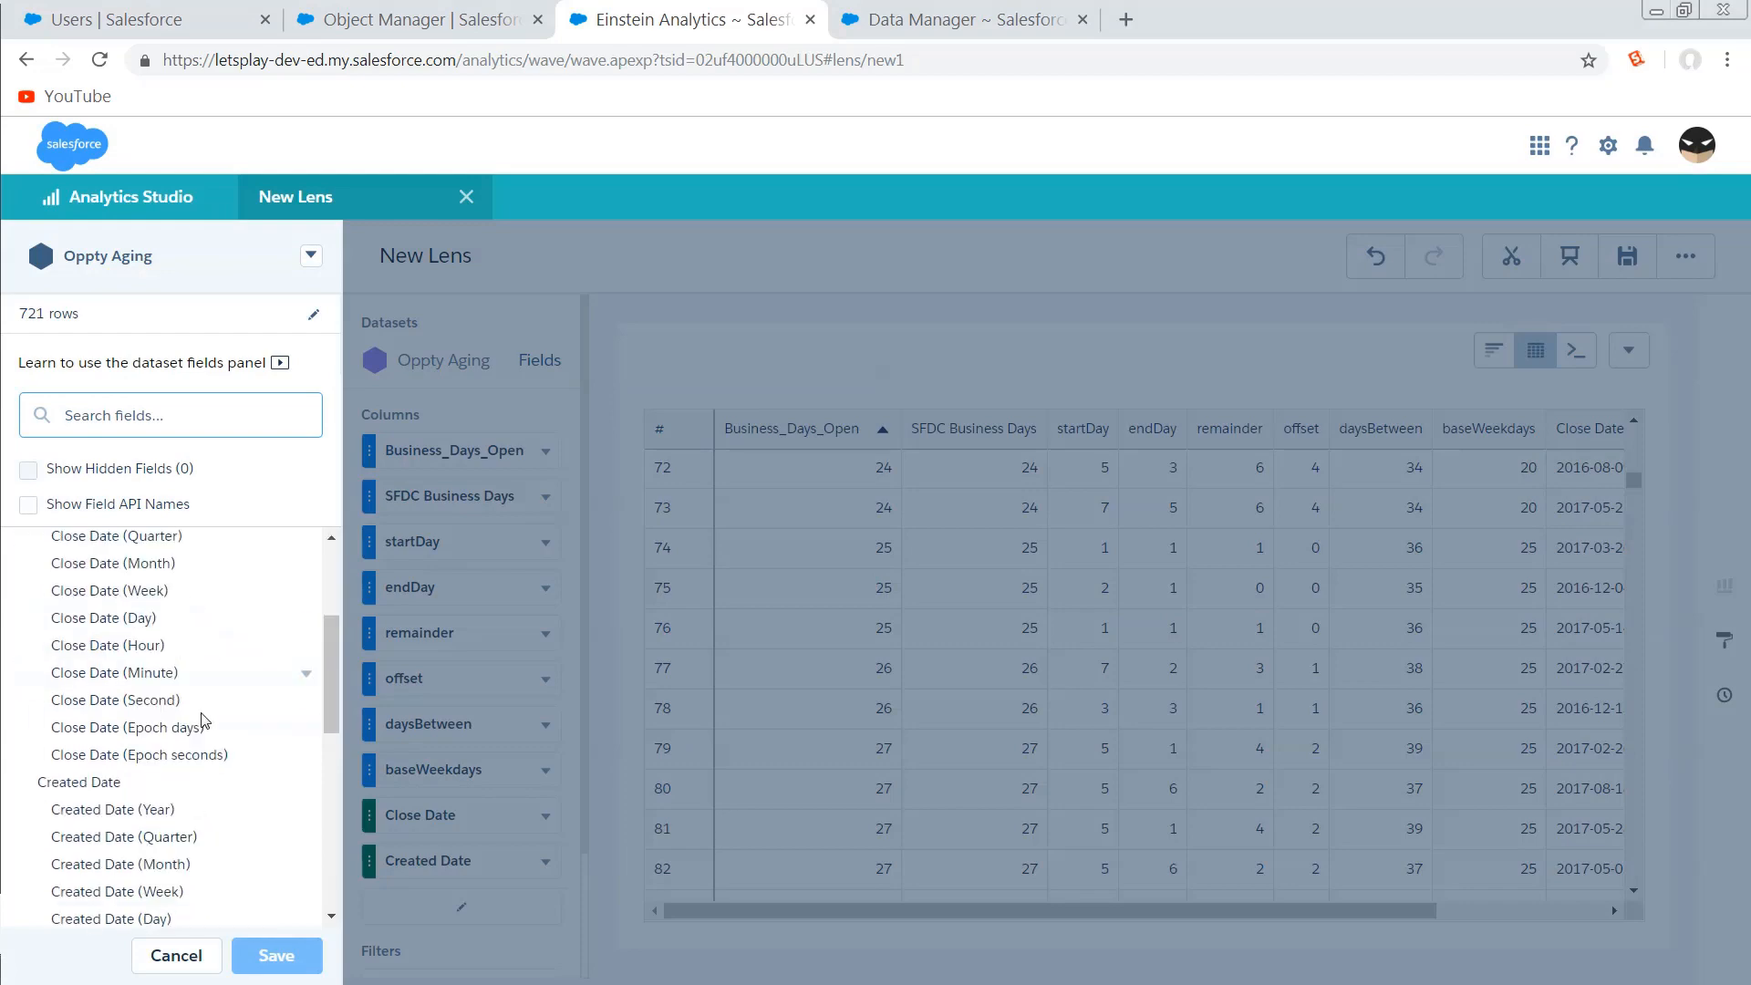
pyautogui.scroll(-3)
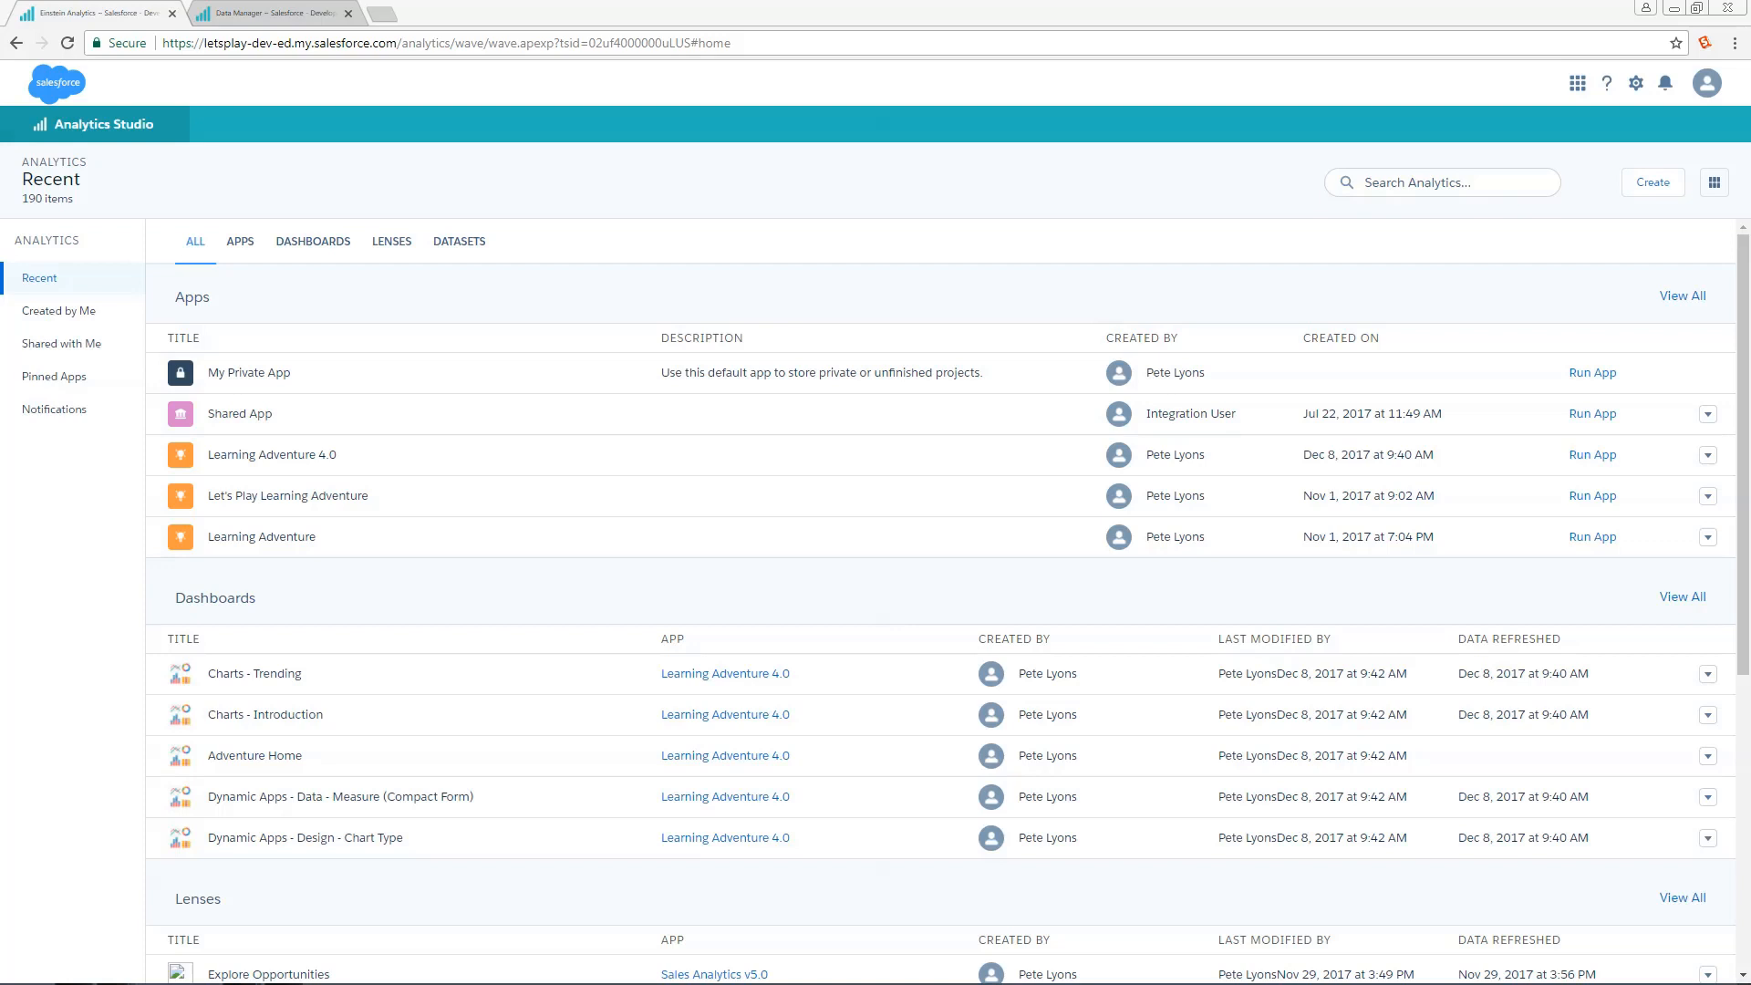
pyautogui.moveTo(460, 252)
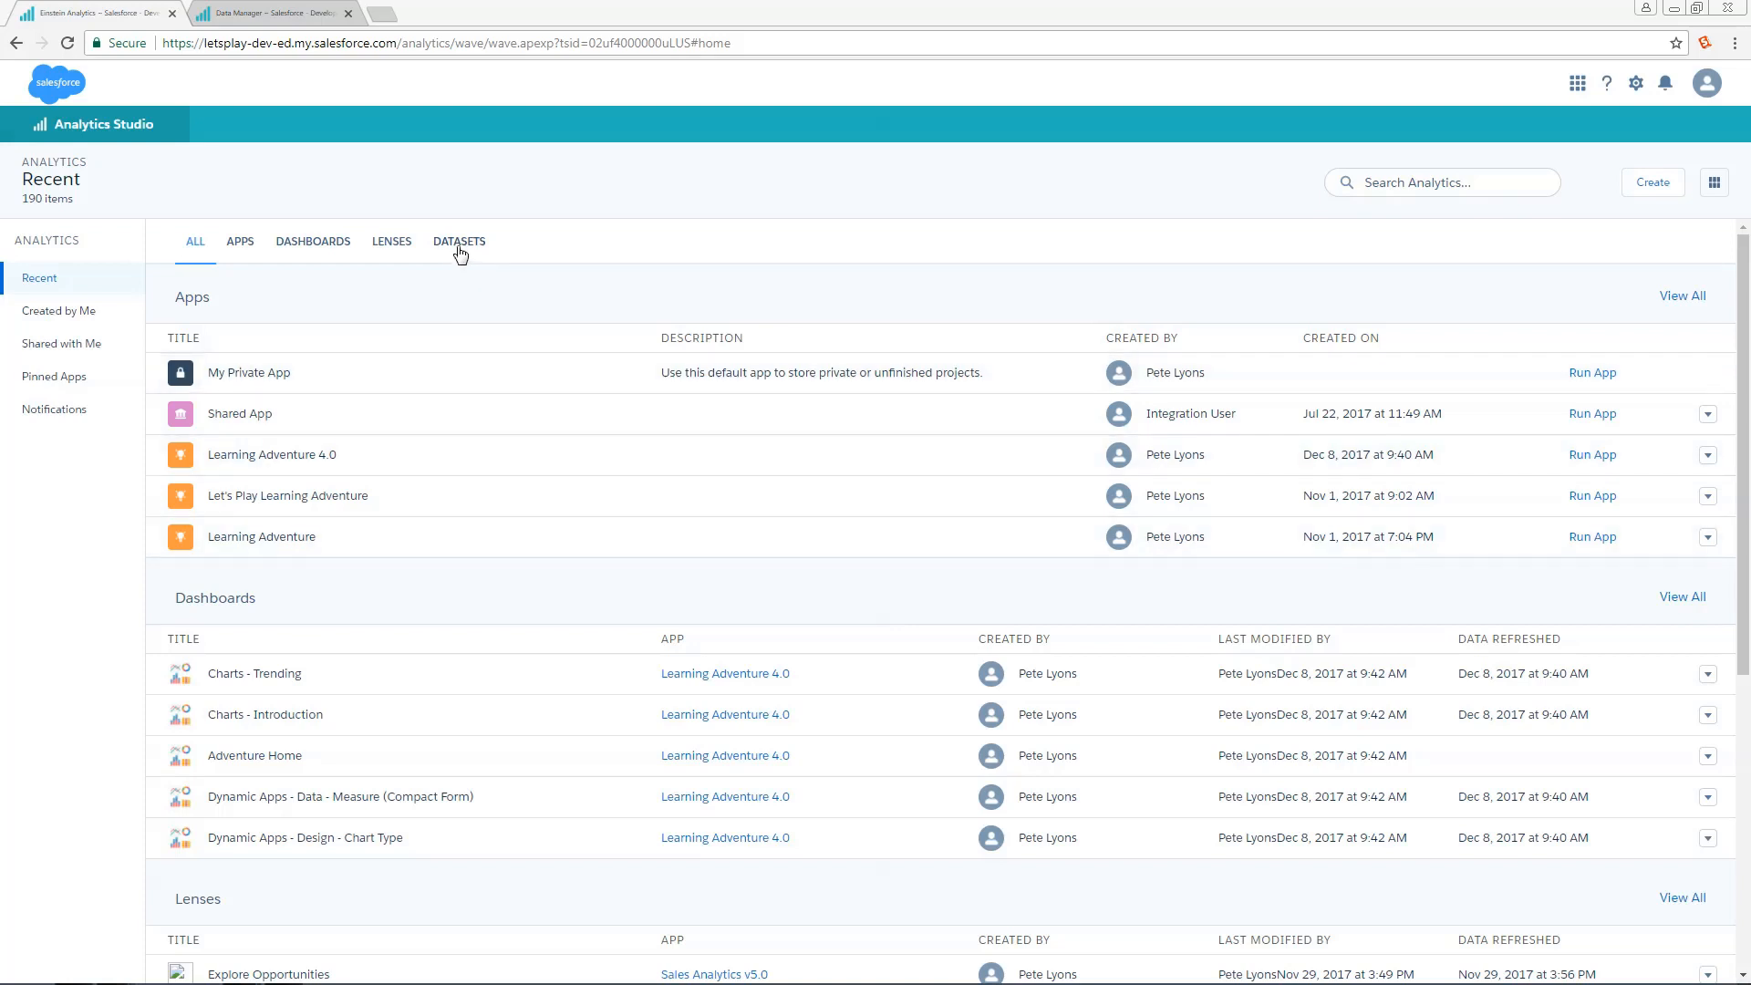
# Step: Filter recent items to datasets and go to the Data Manager Datasets page
pyautogui.click(459, 241)
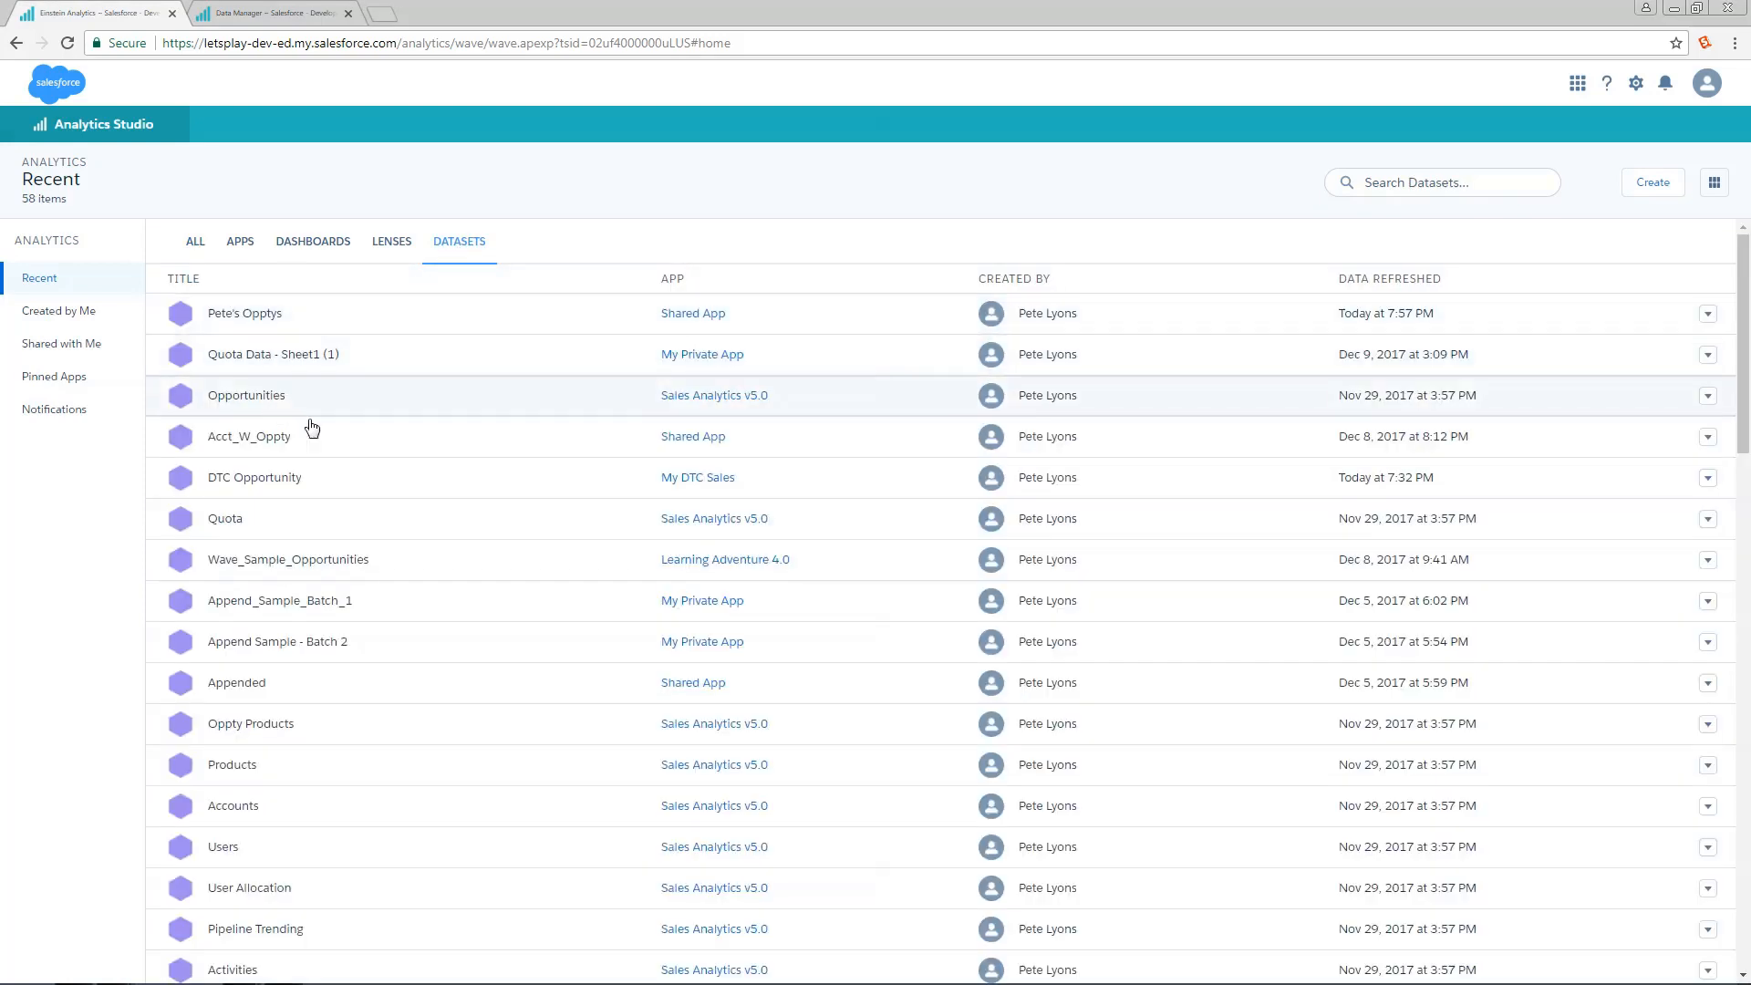
pyautogui.moveTo(364, 873)
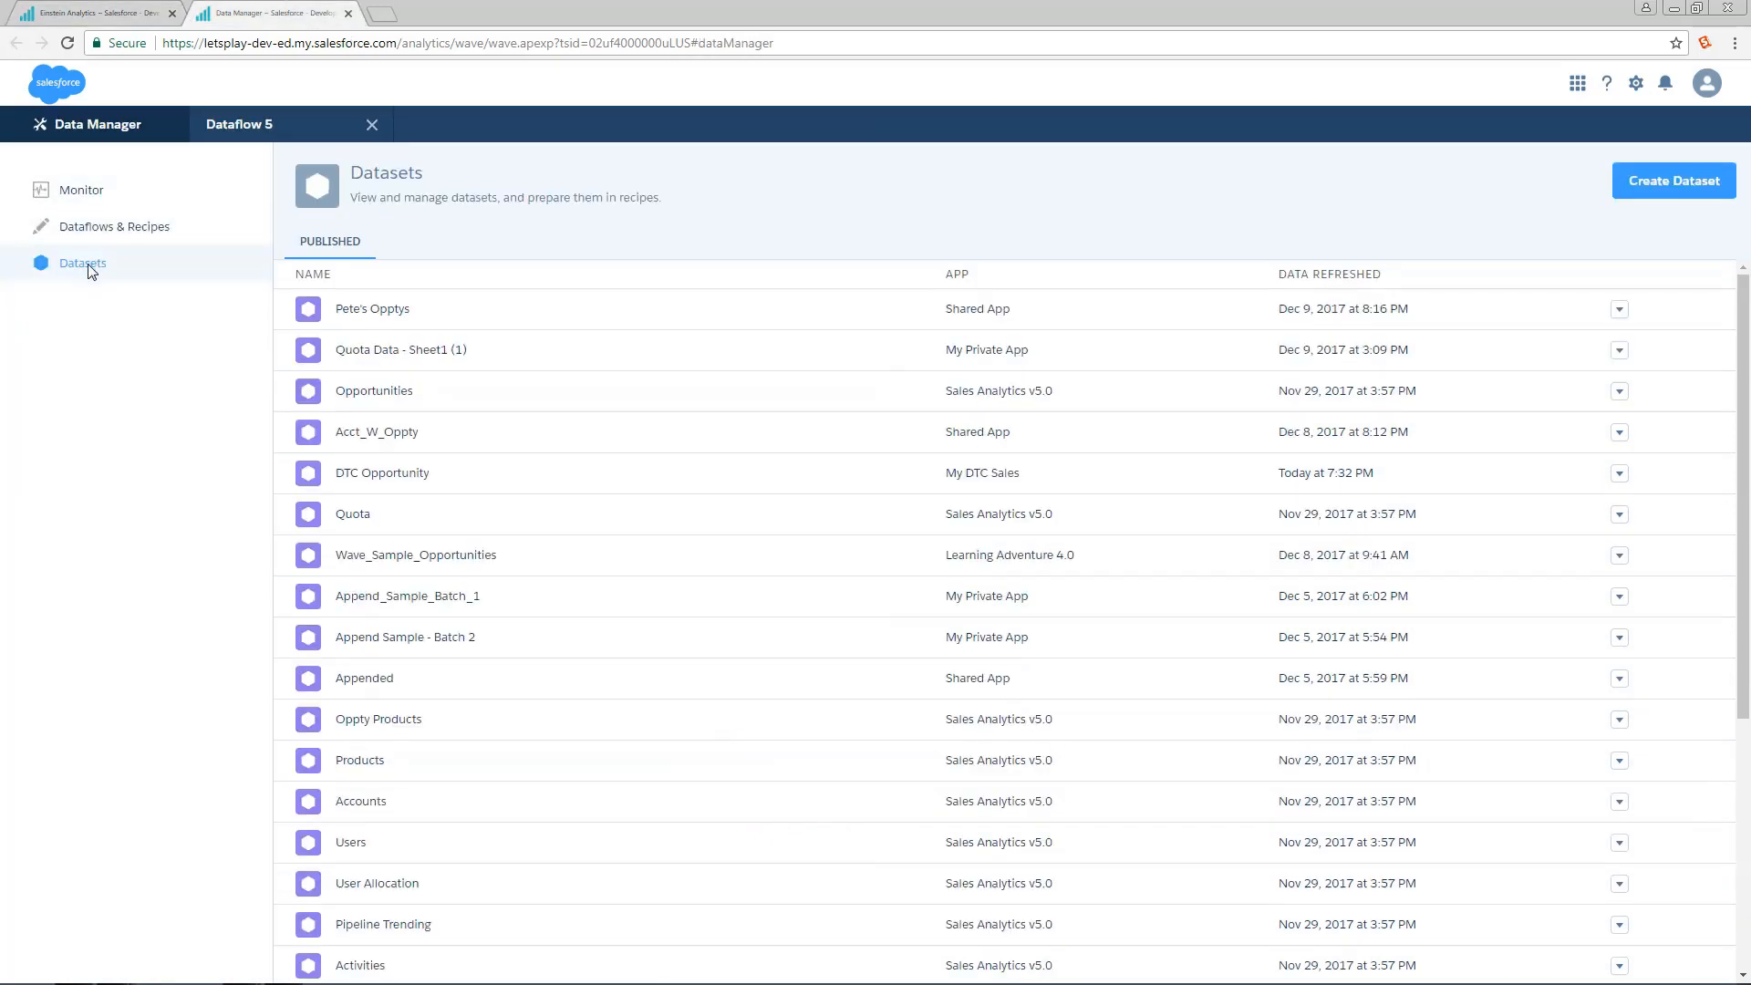
pyautogui.moveTo(1589, 594)
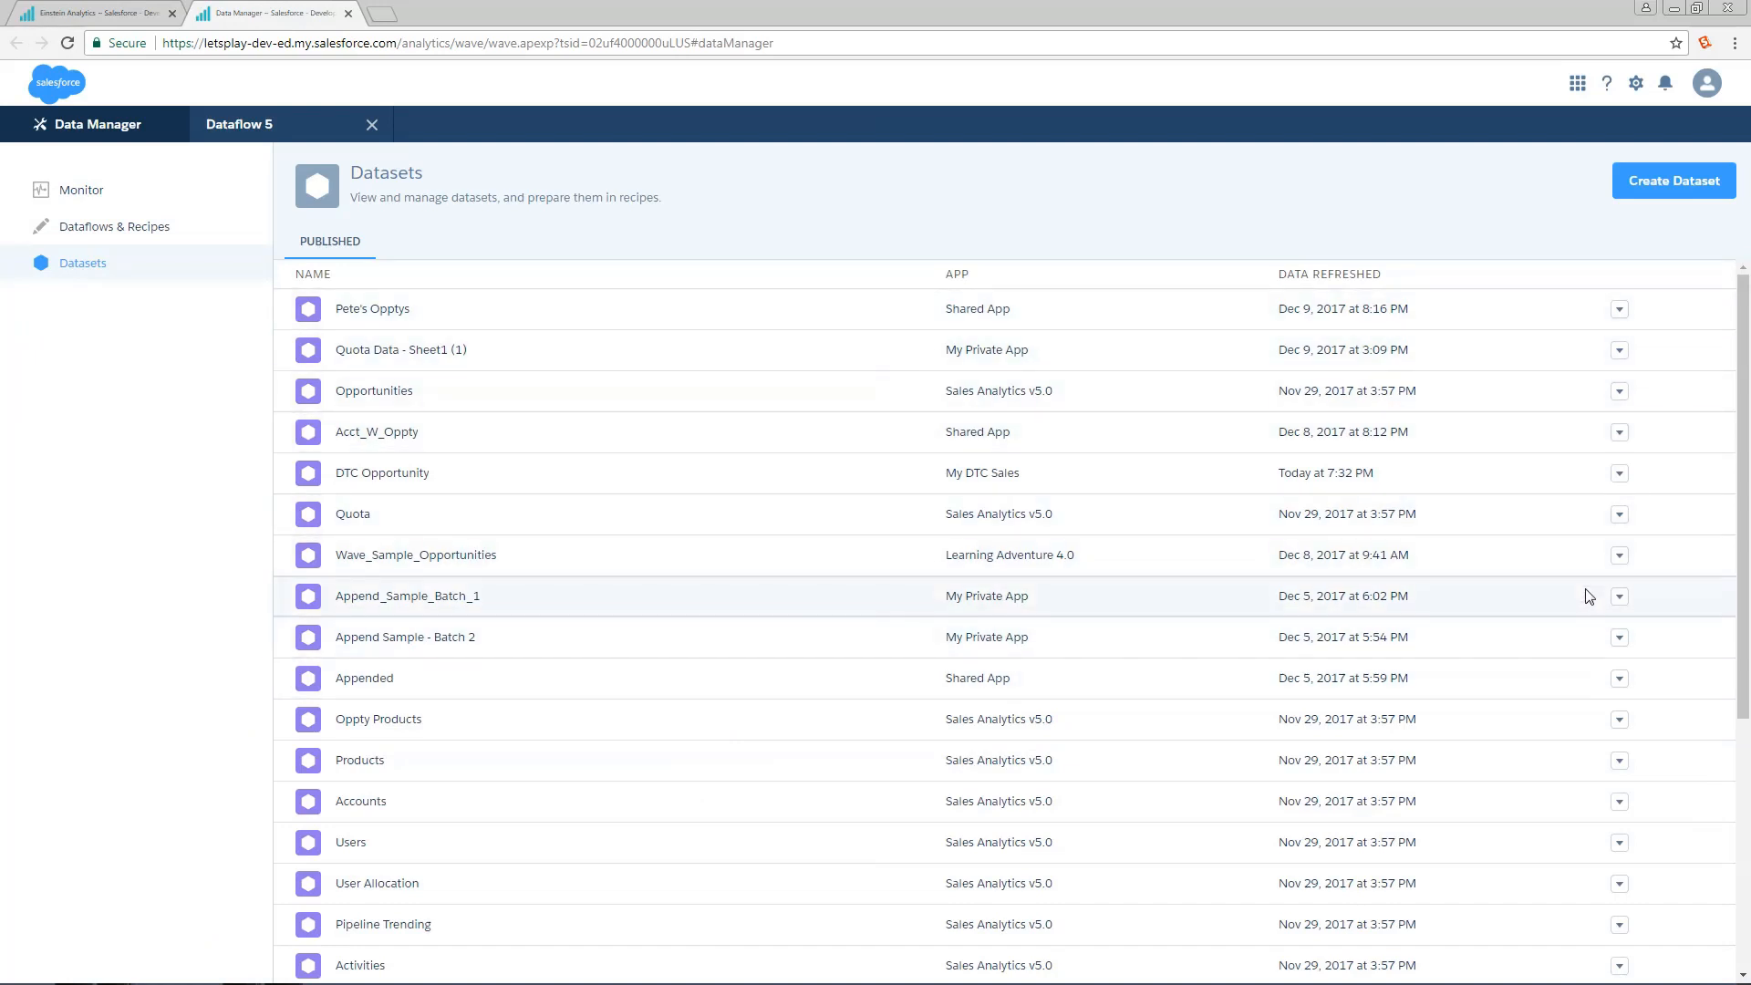
pyautogui.moveTo(1639, 321)
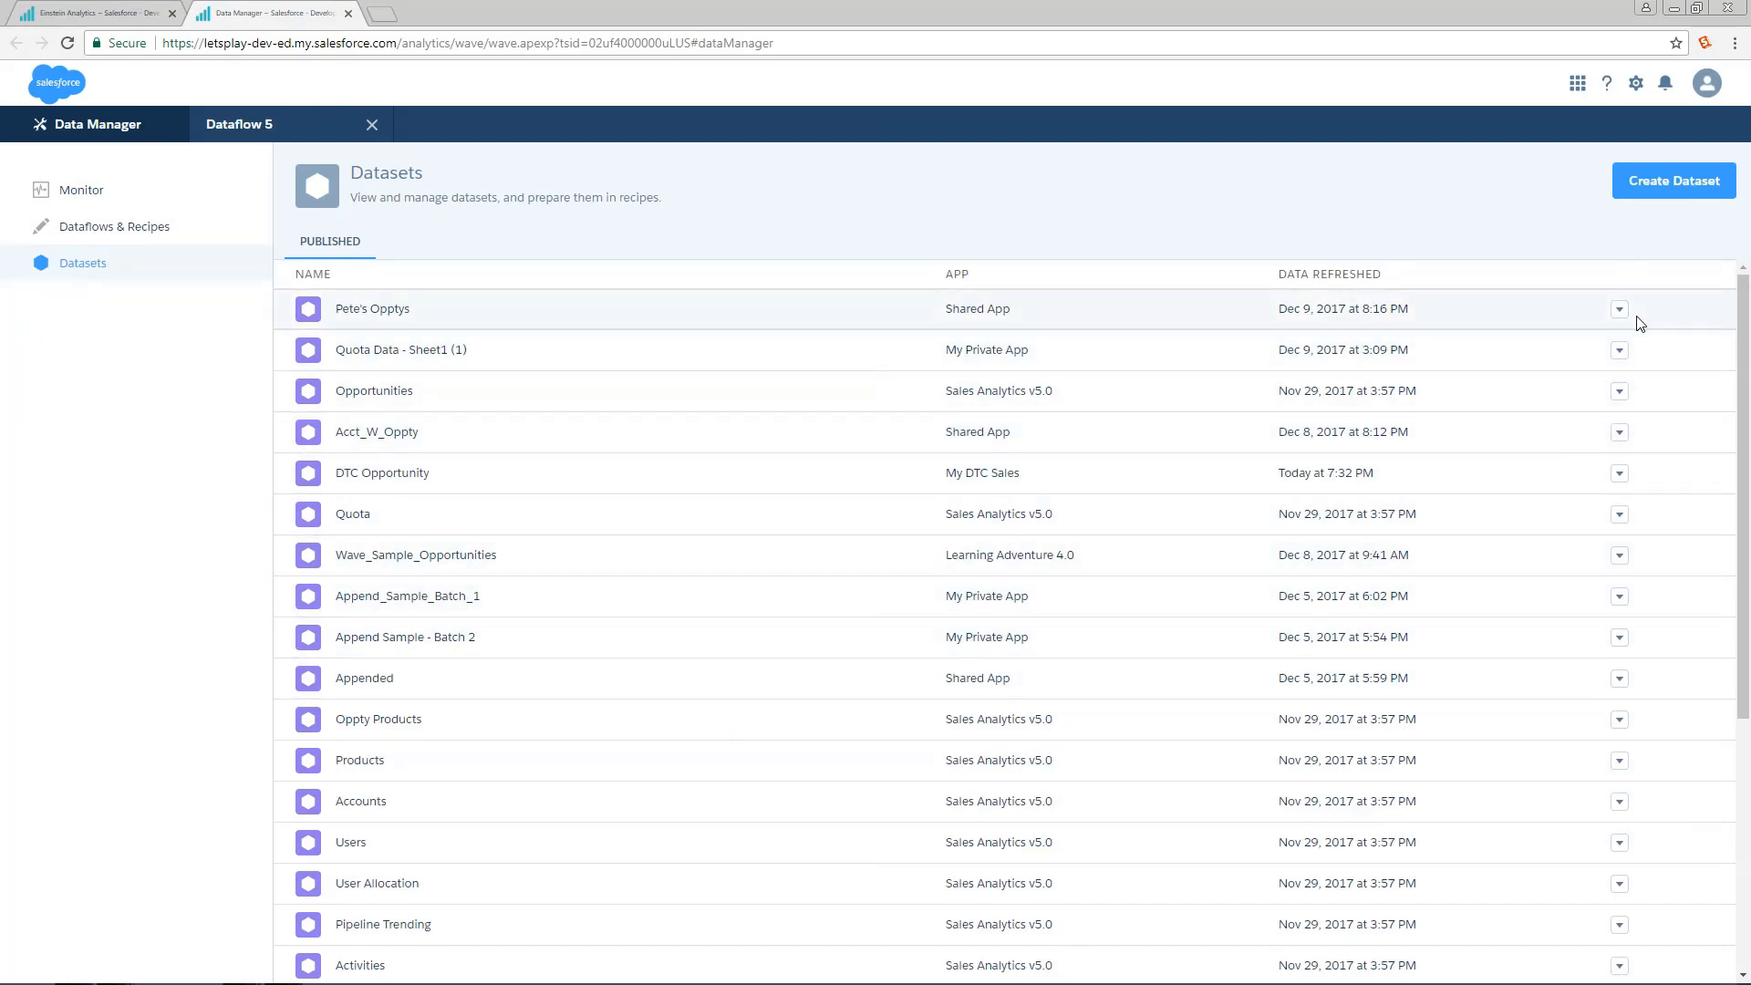
pyautogui.moveTo(1626, 416)
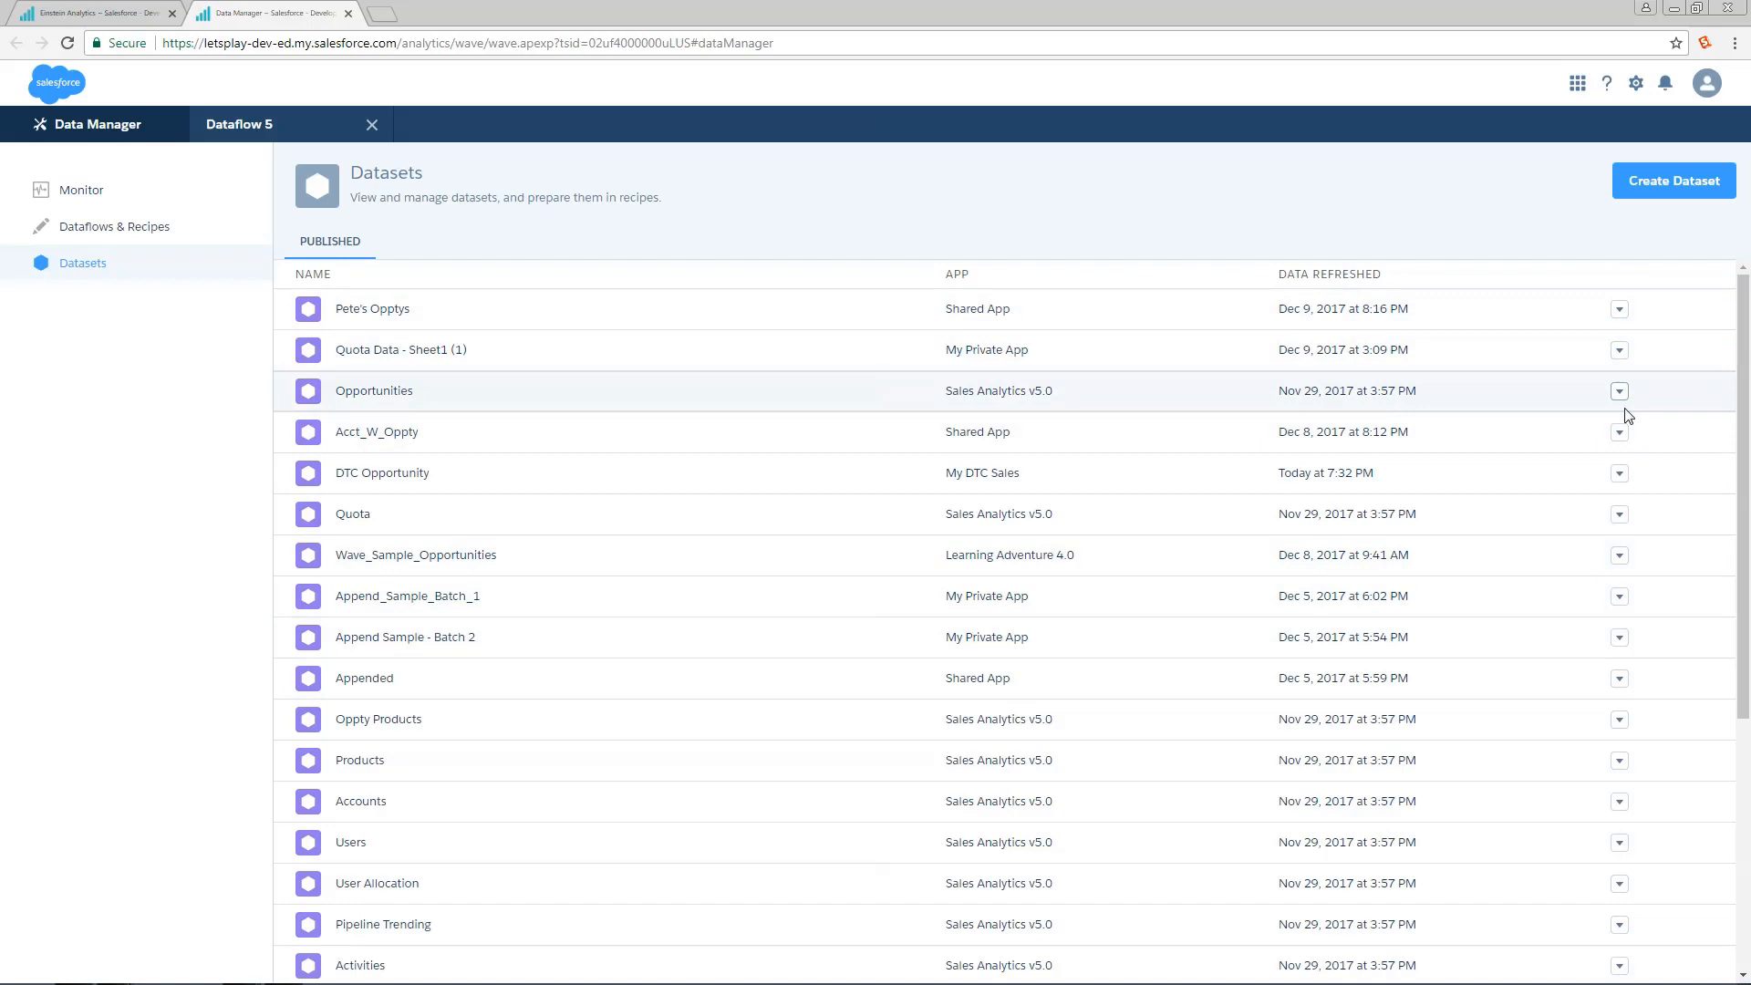
pyautogui.click(372, 124)
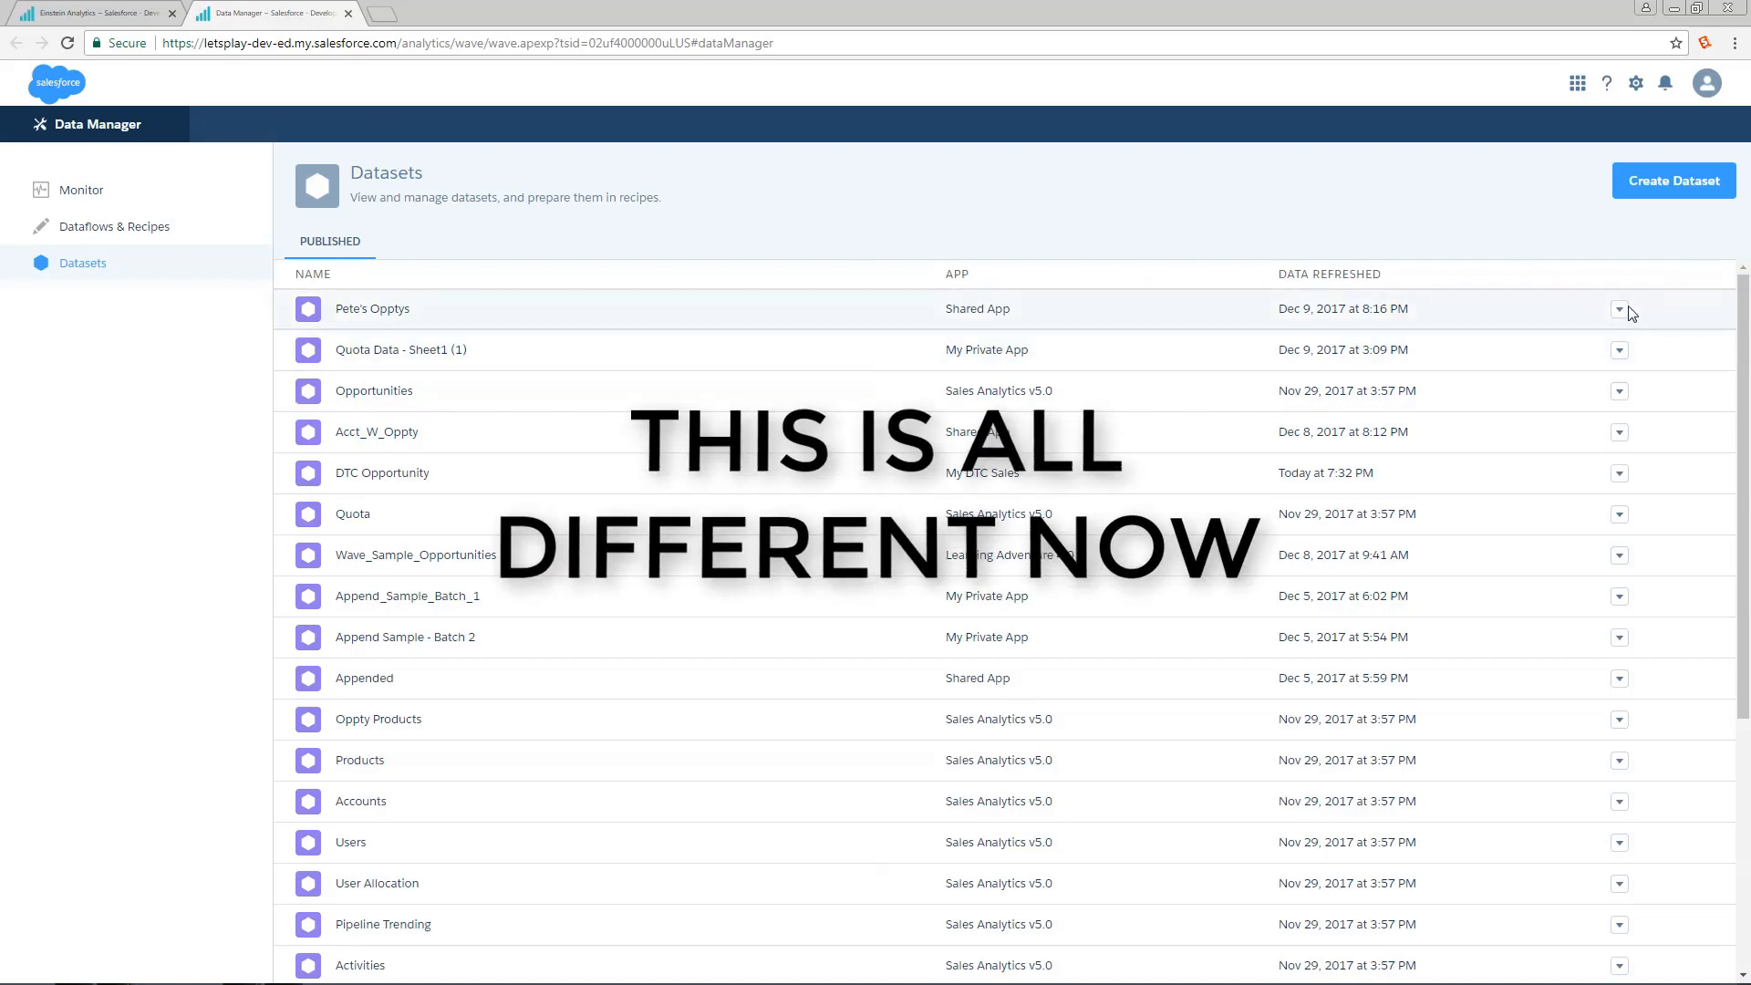
# Step: Try Create New Recipe for Pete's Opptys, cancel it, then explore the dataset in a new lens showing 708 rows
pyautogui.click(1619, 308)
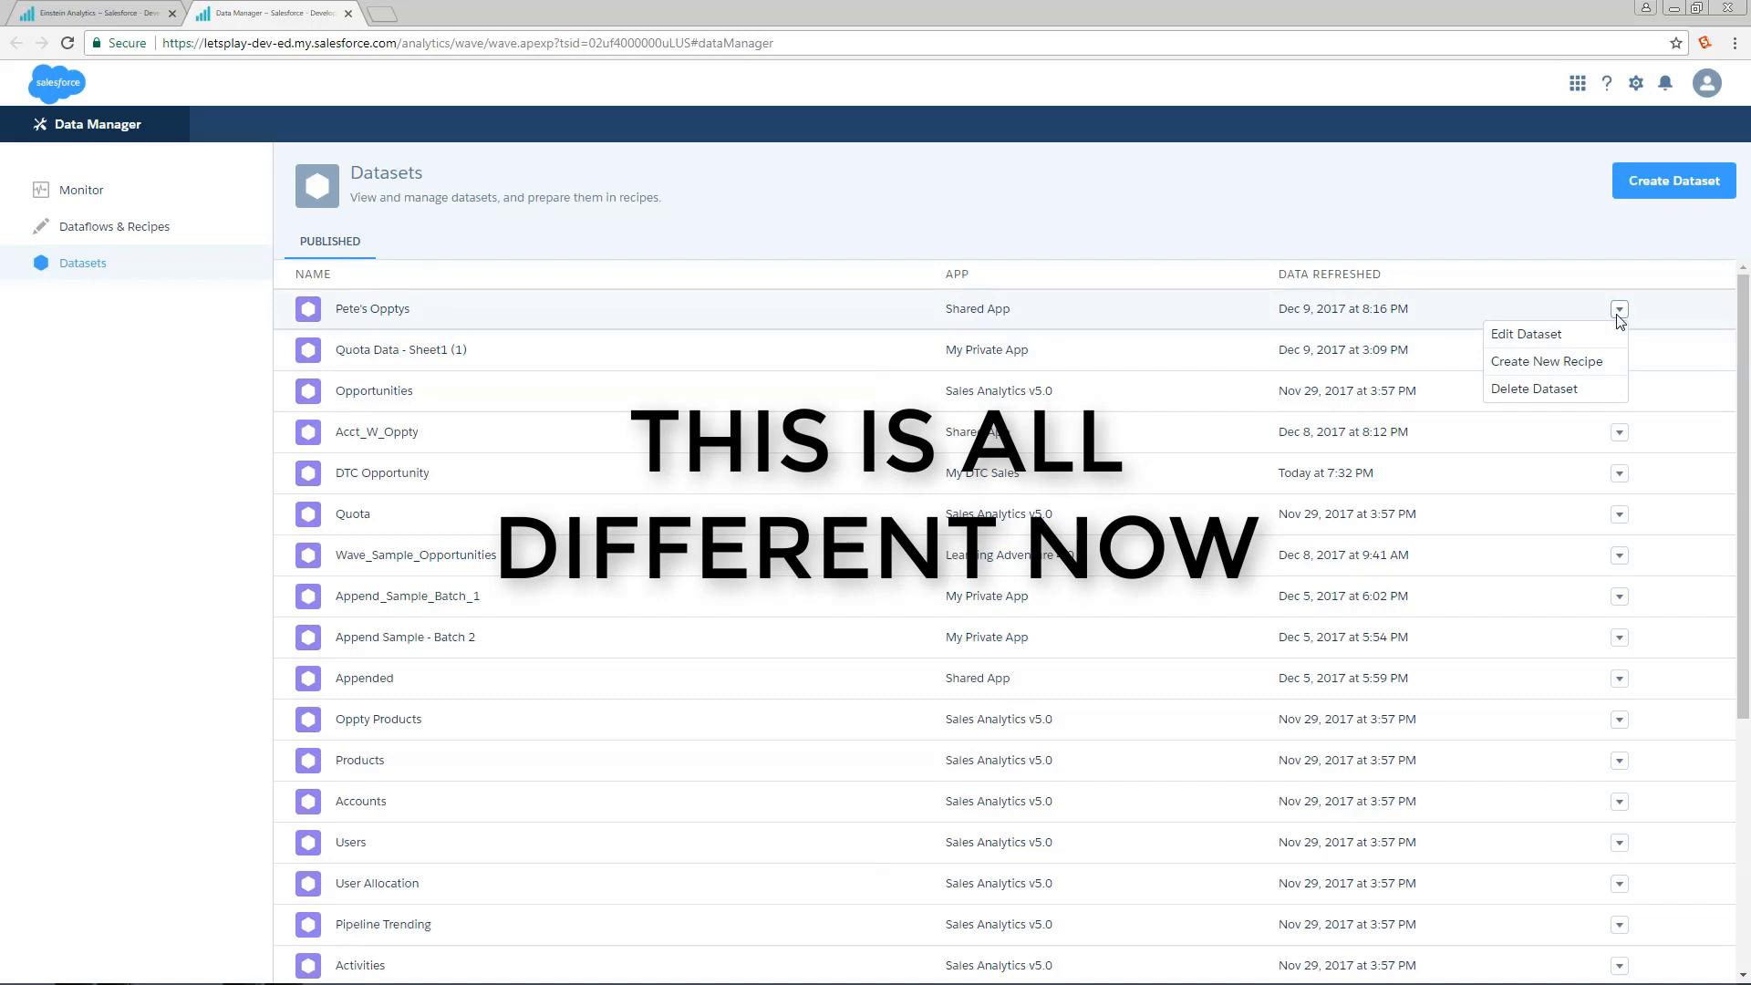
pyautogui.moveTo(669, 322)
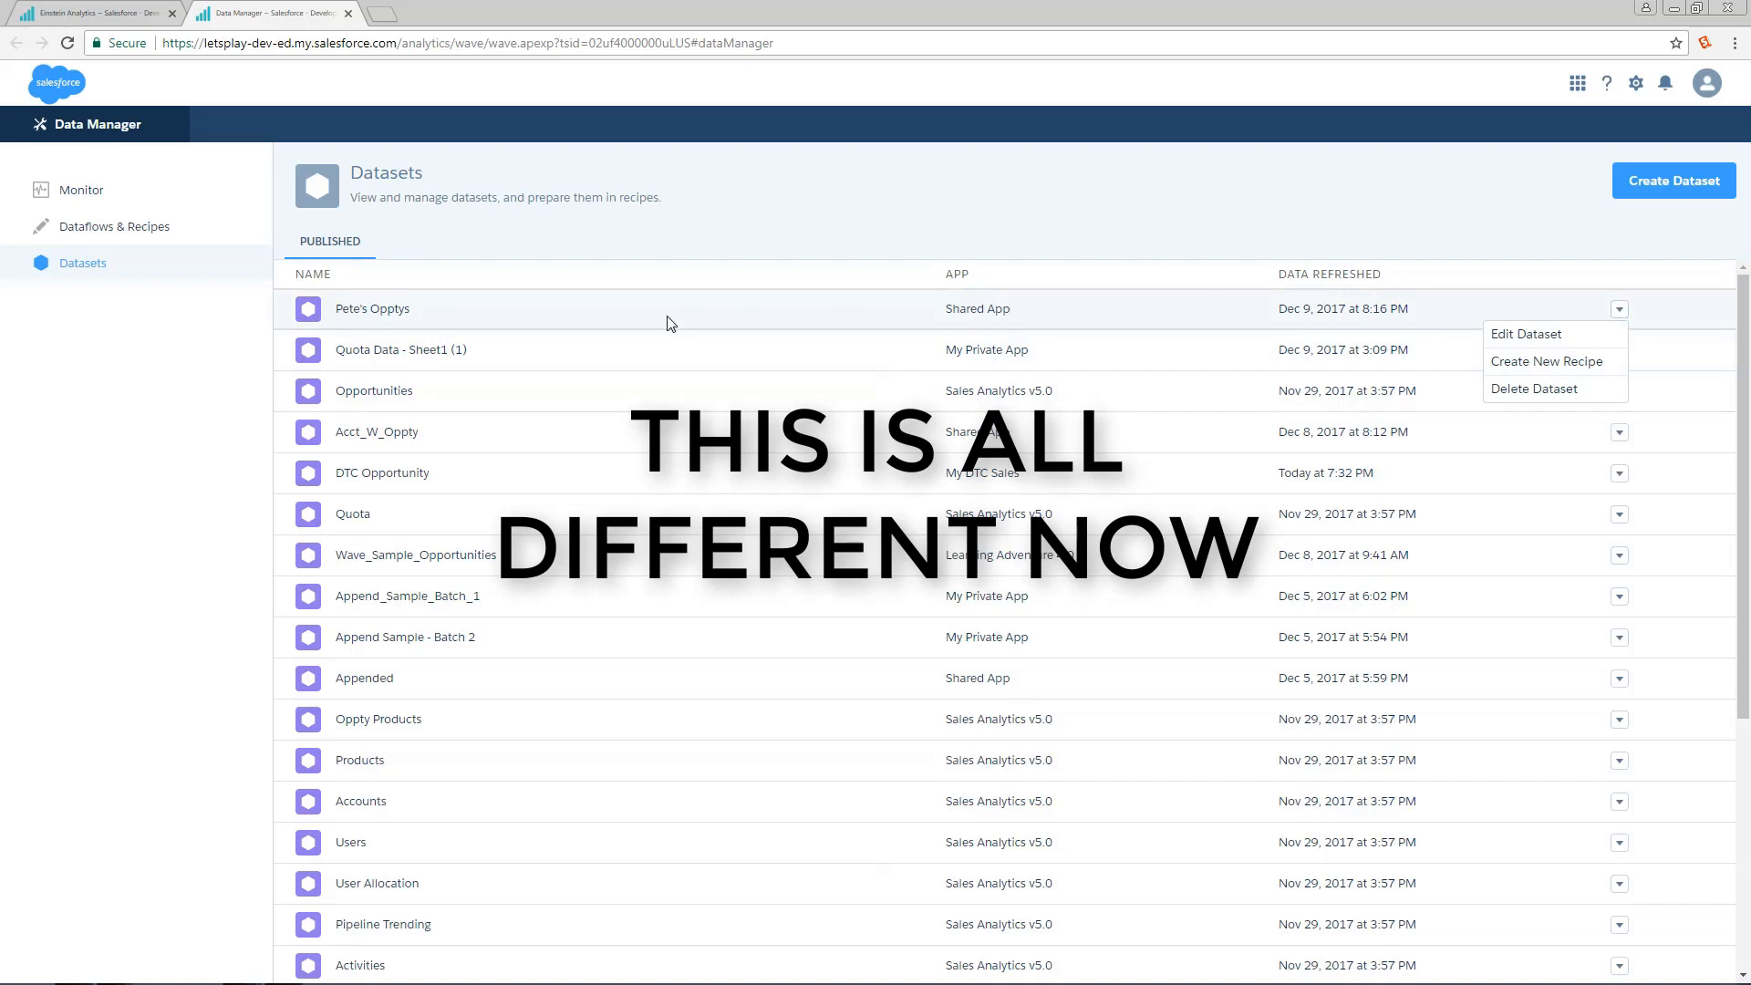
pyautogui.click(1545, 361)
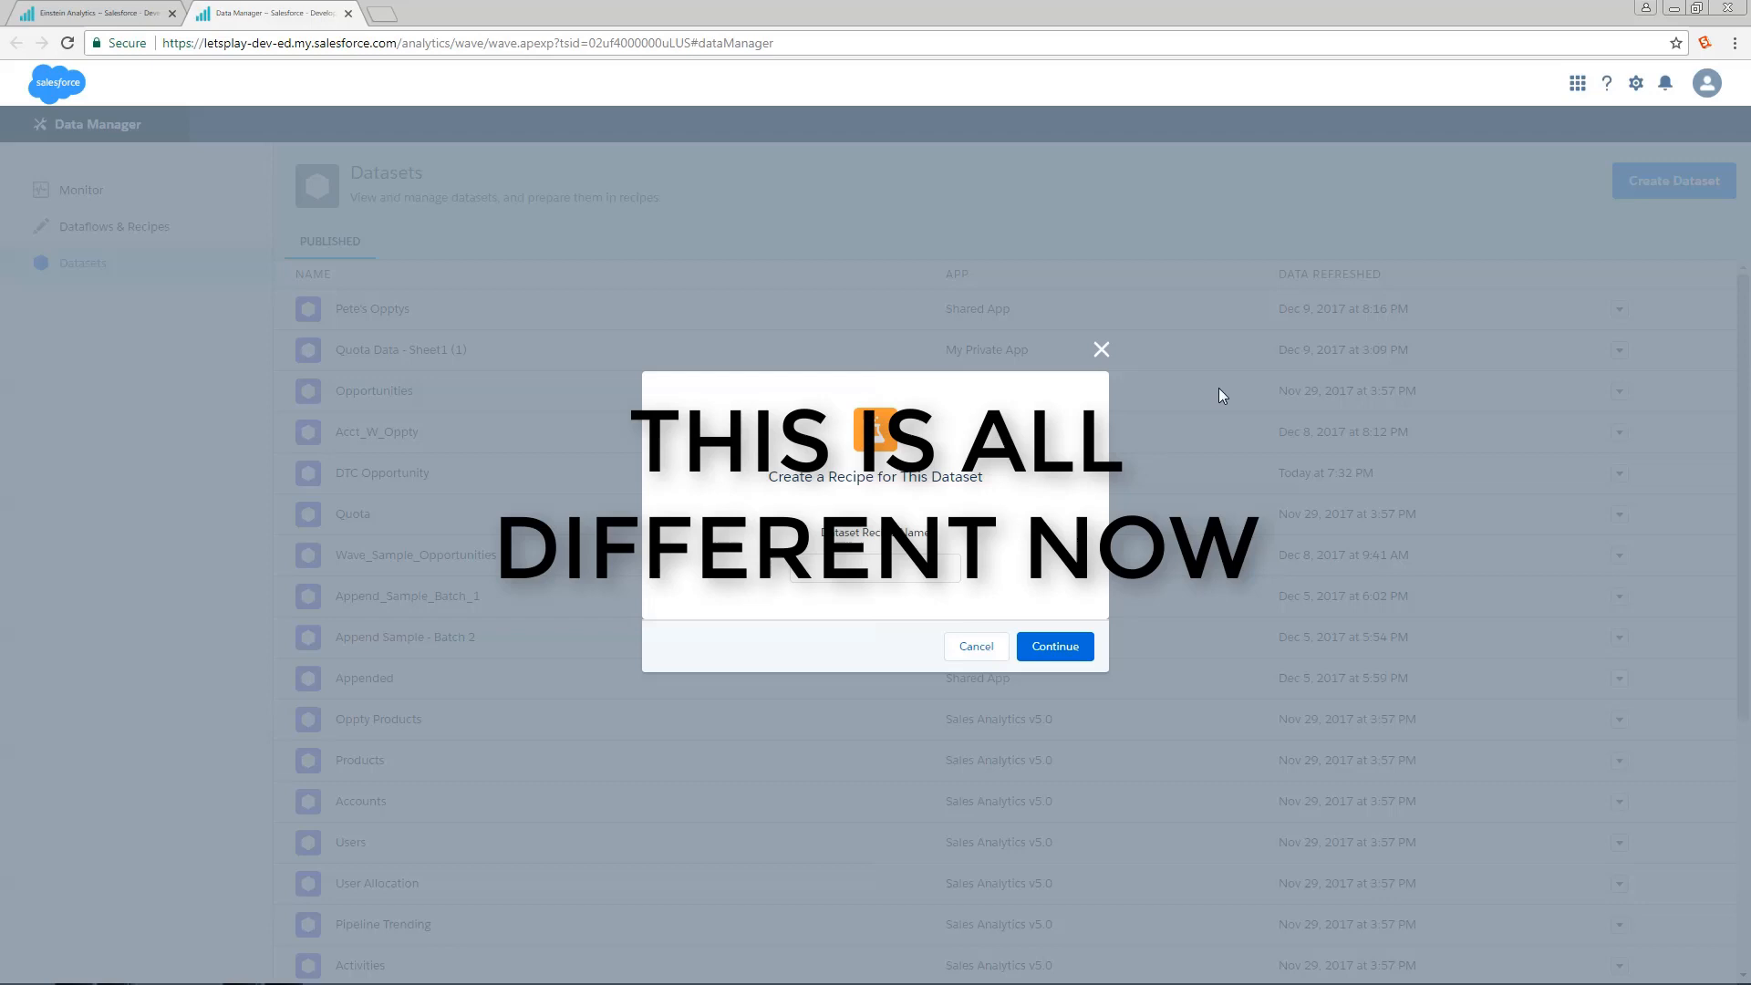
pyautogui.moveTo(1102, 348)
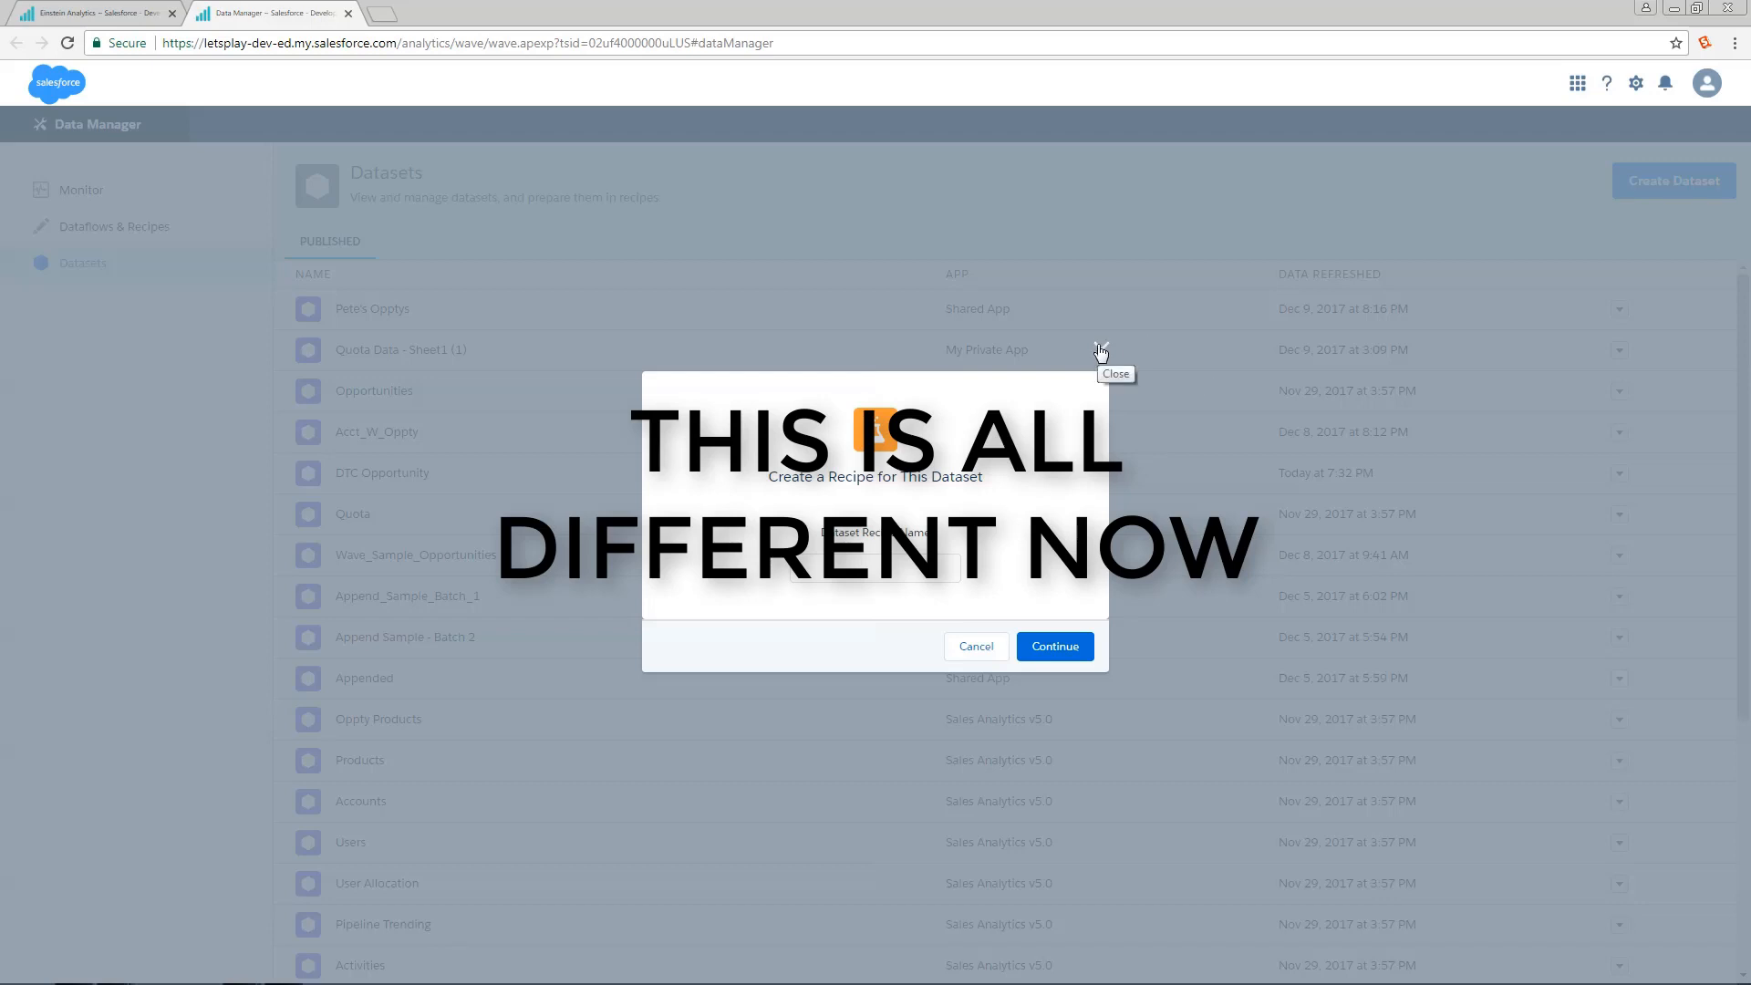
pyautogui.click(976, 646)
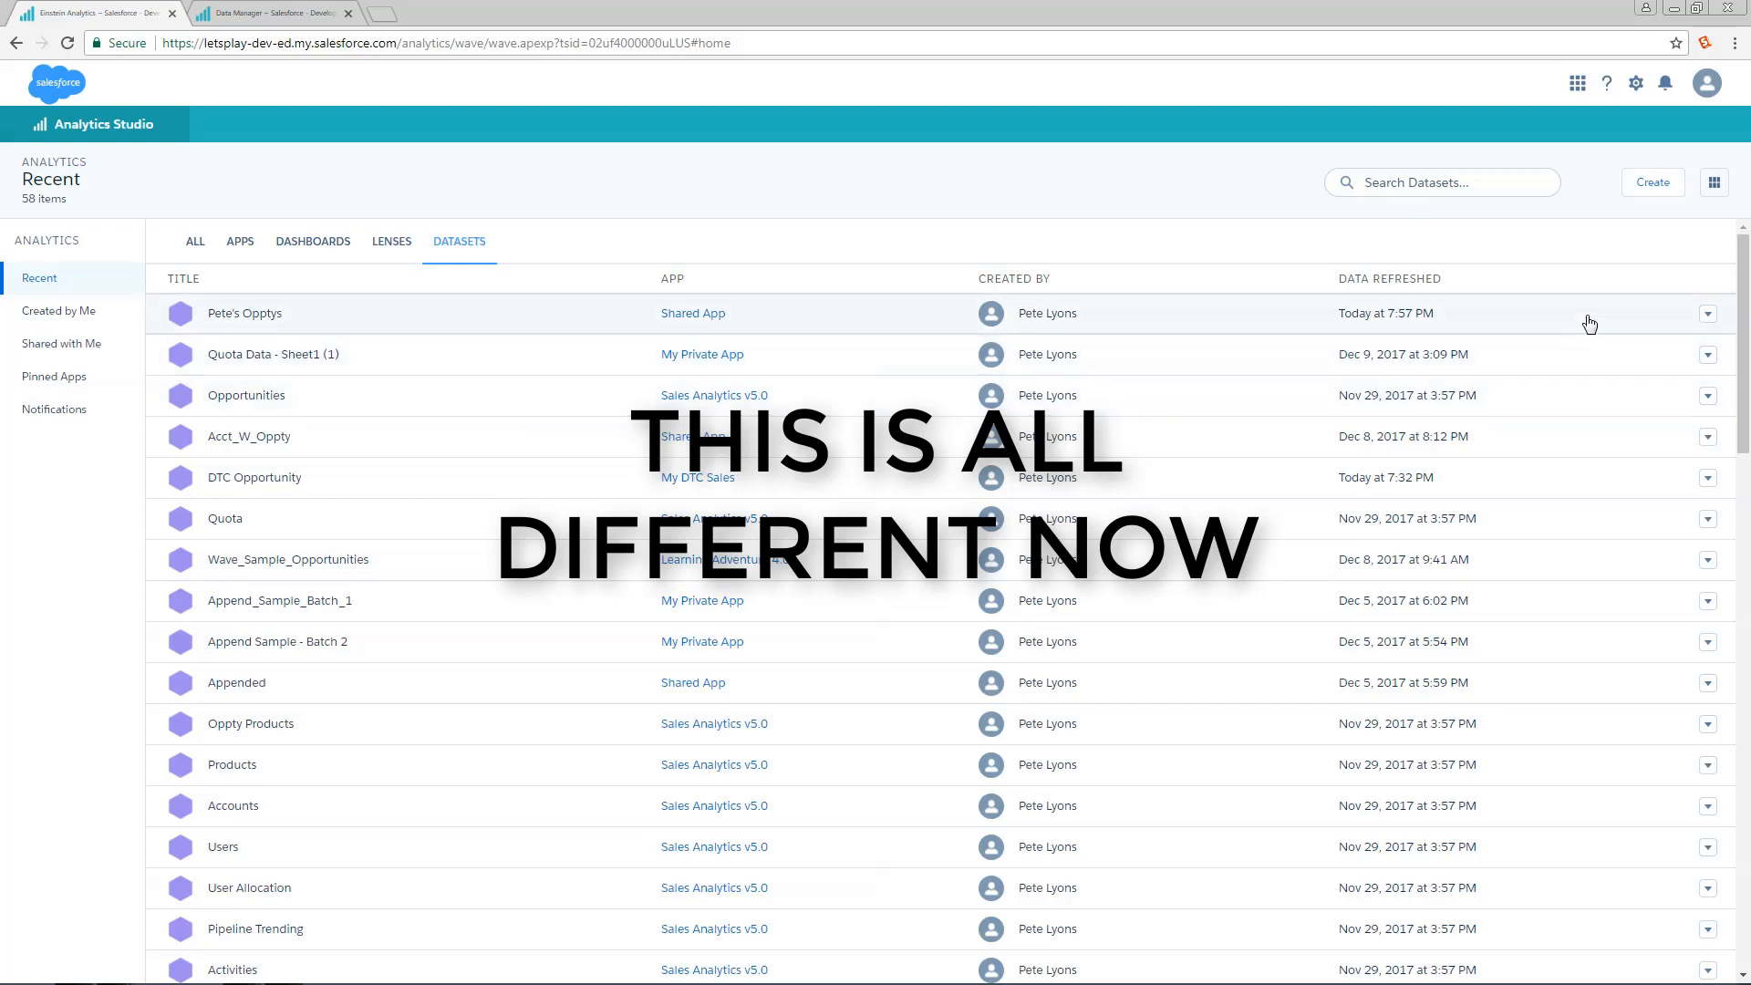
pyautogui.click(1707, 314)
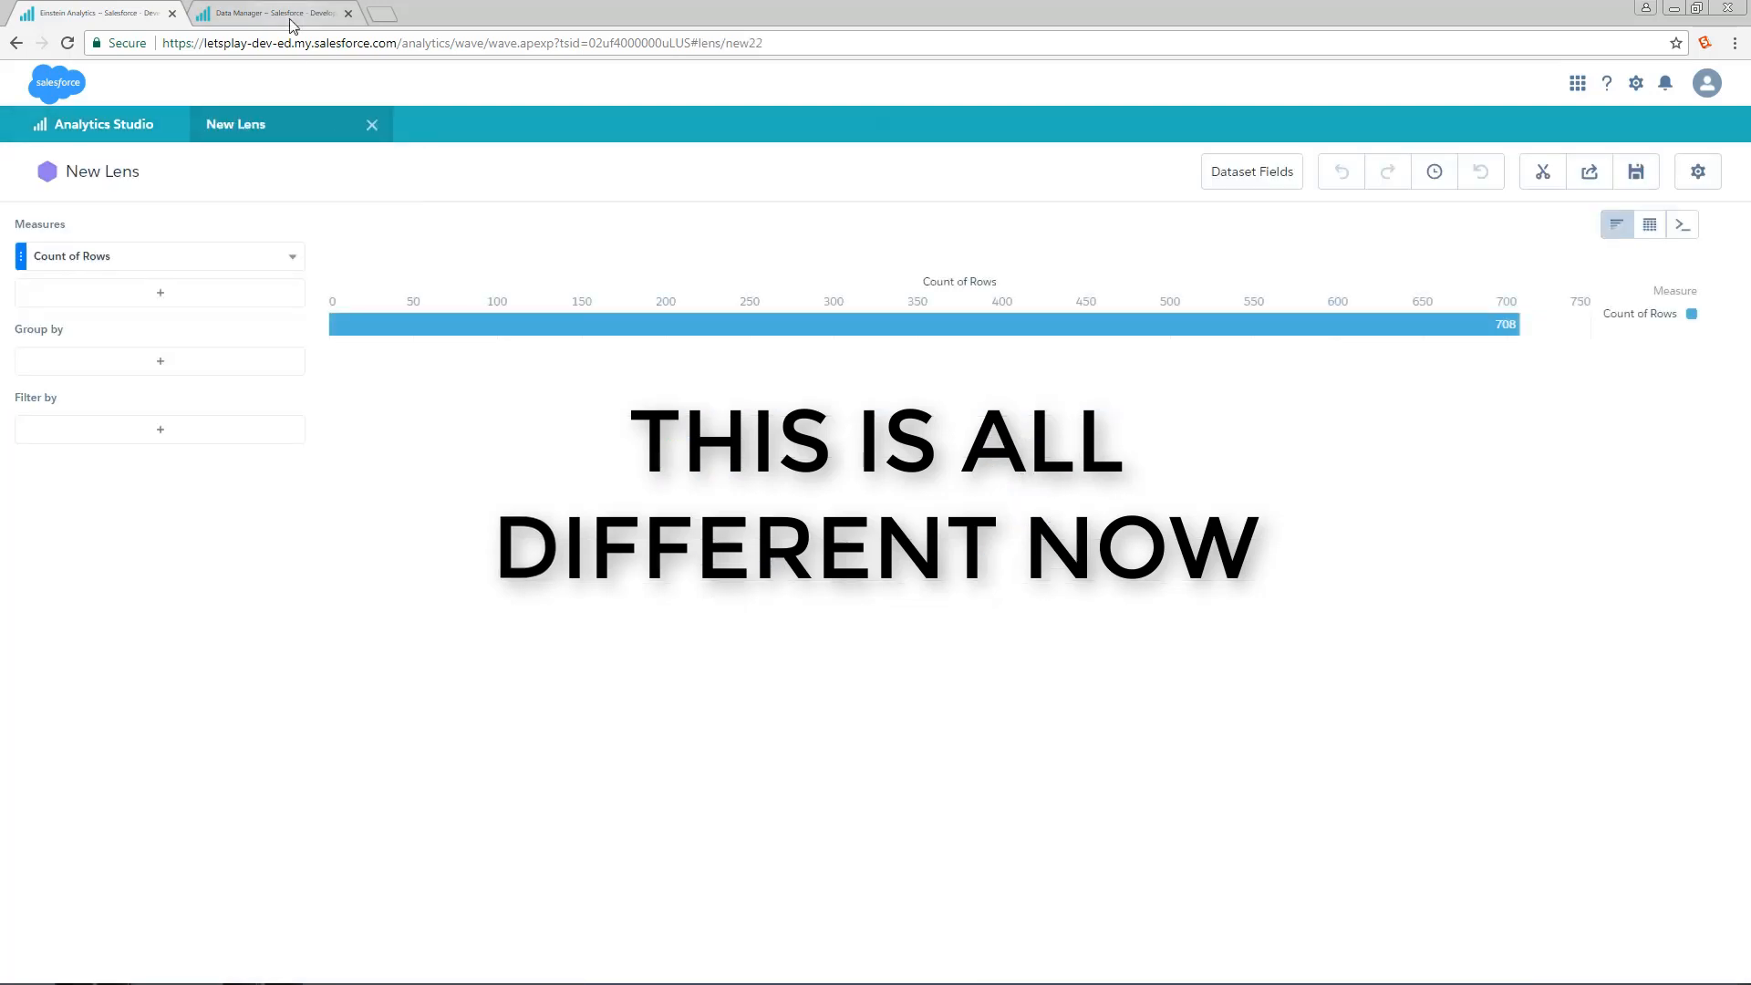
# Step: Return to Data Manager and scroll Pete's Opptys details down to Configure Actions
pyautogui.click(274, 13)
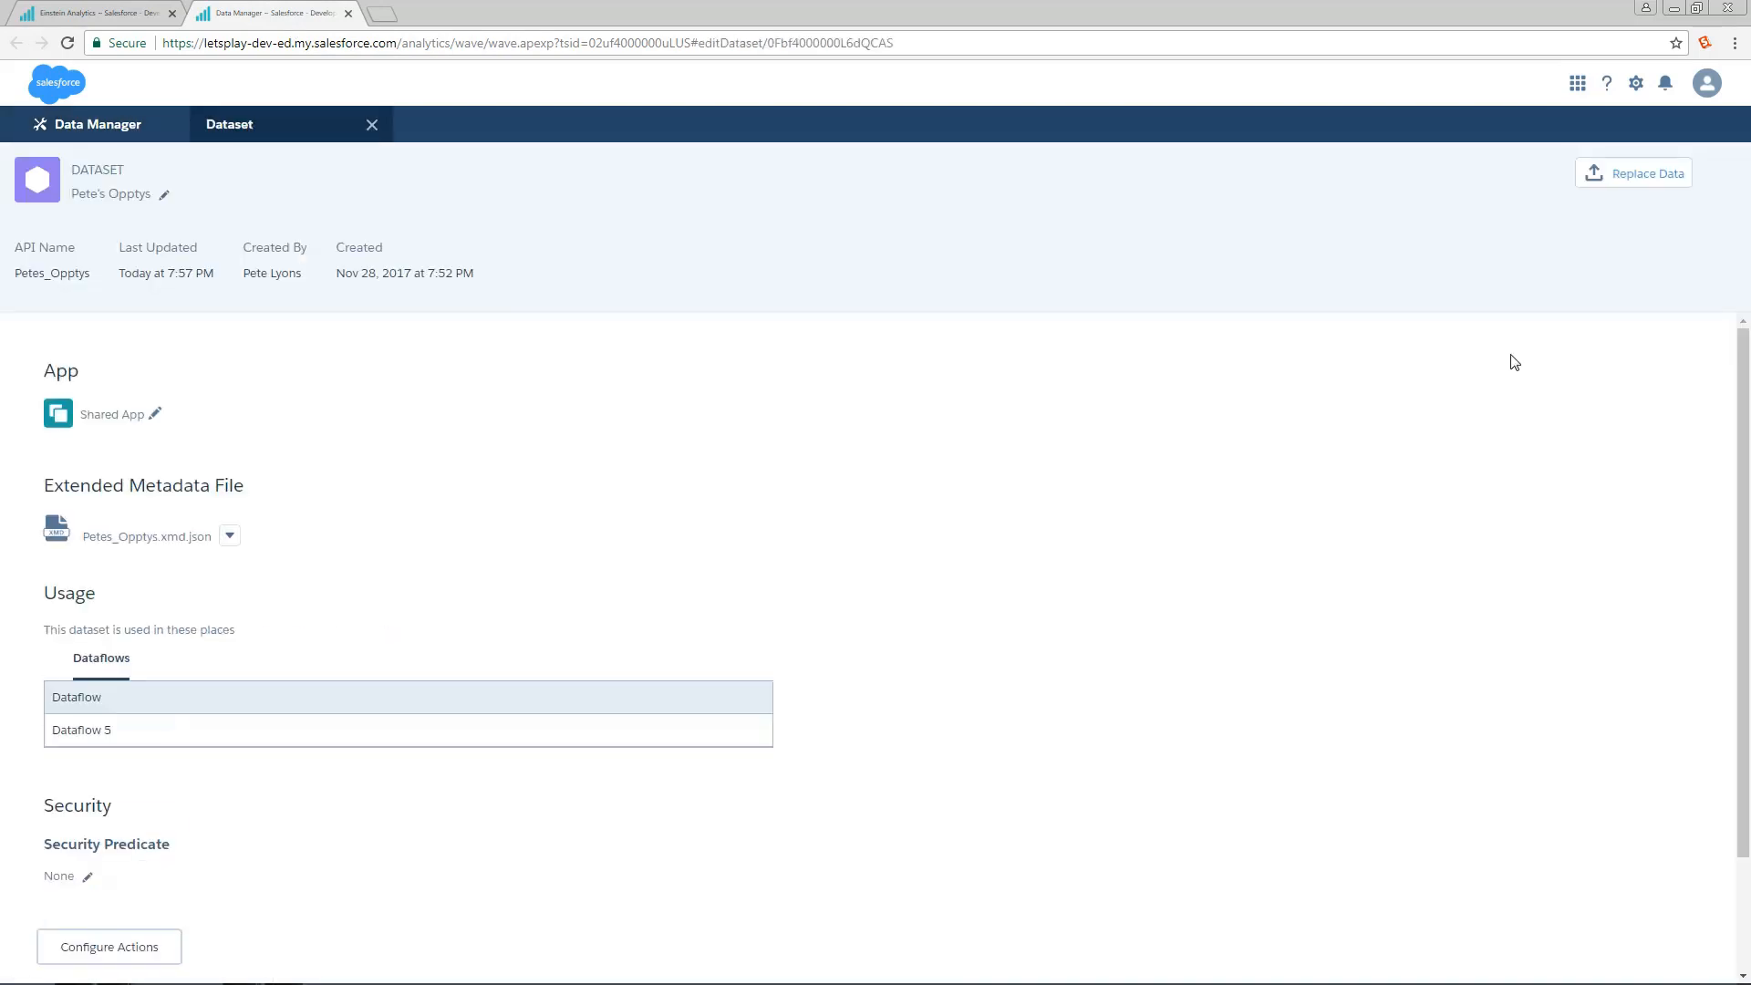
pyautogui.moveTo(1018, 766)
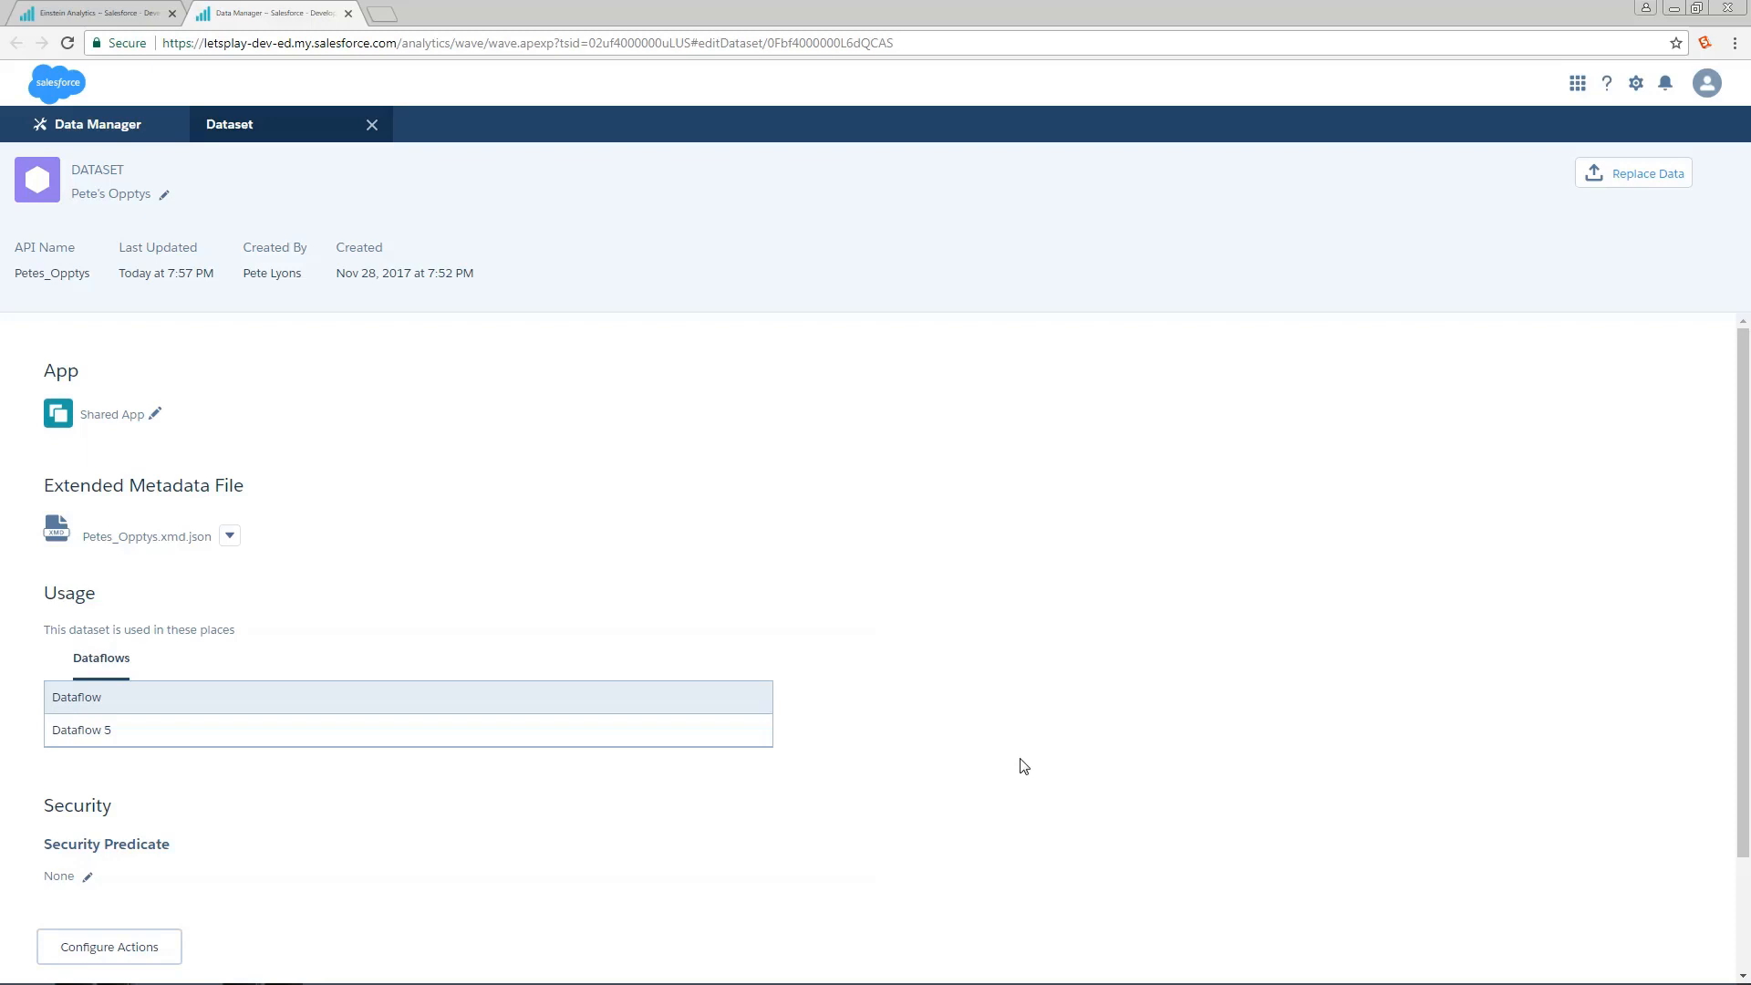
pyautogui.moveTo(976, 689)
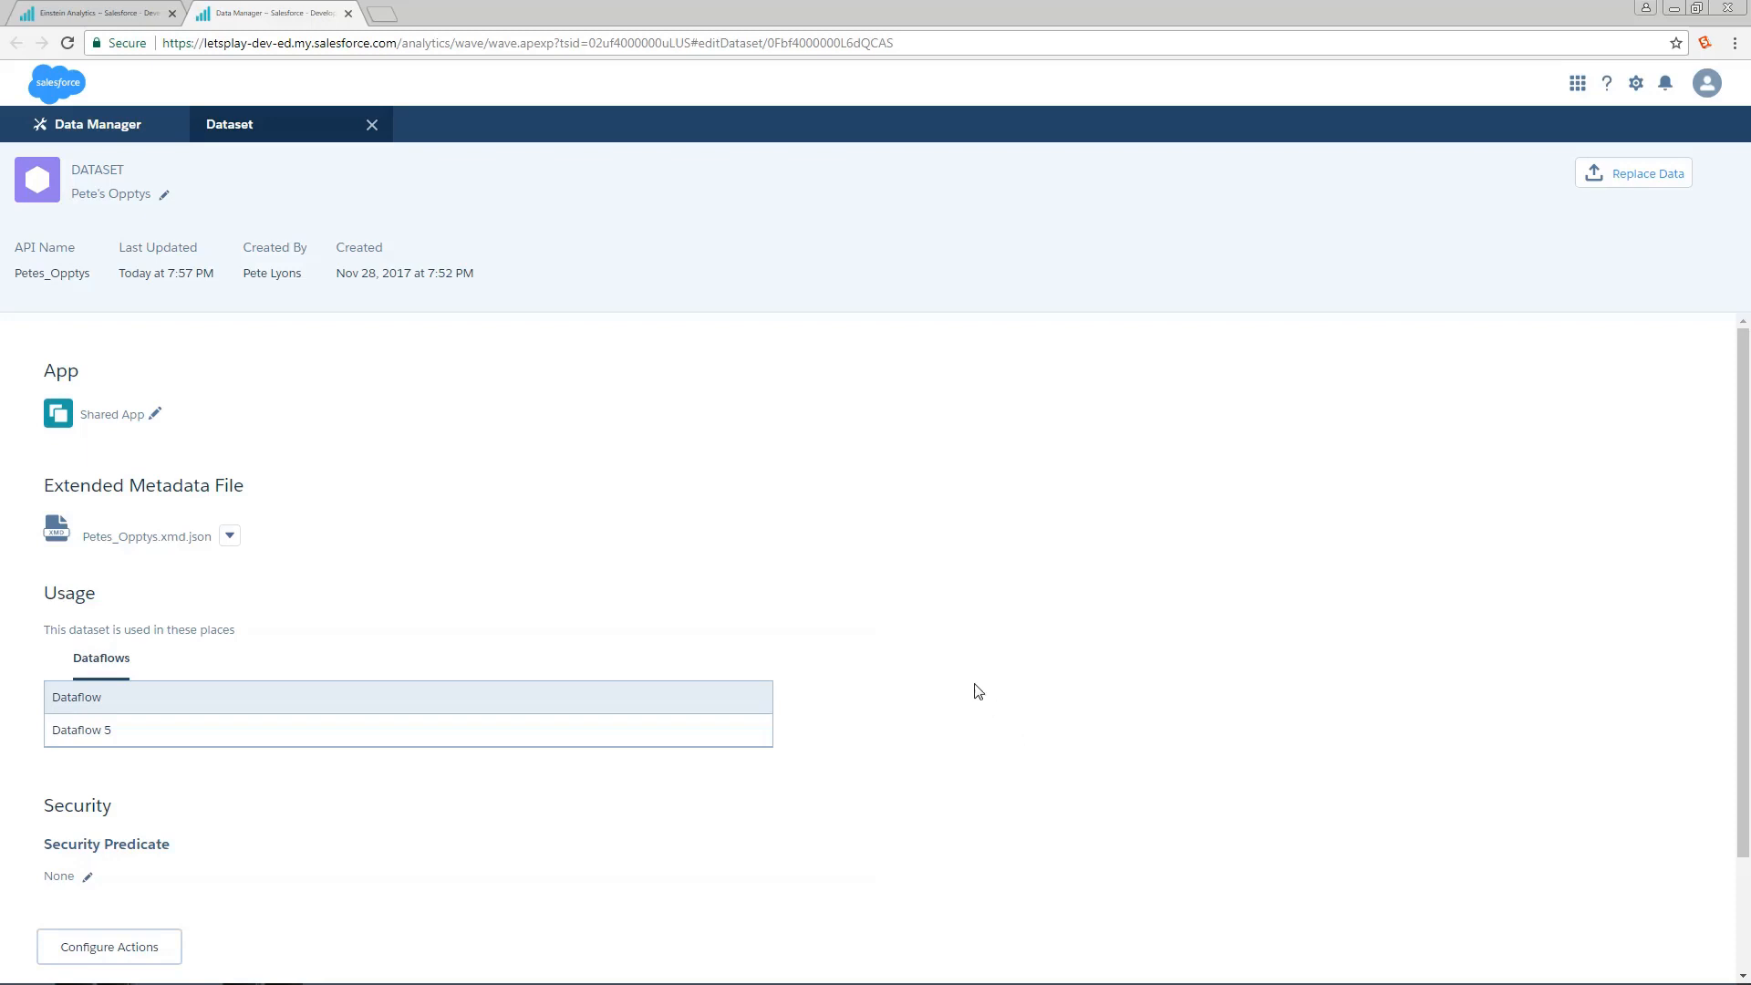
pyautogui.moveTo(230, 536)
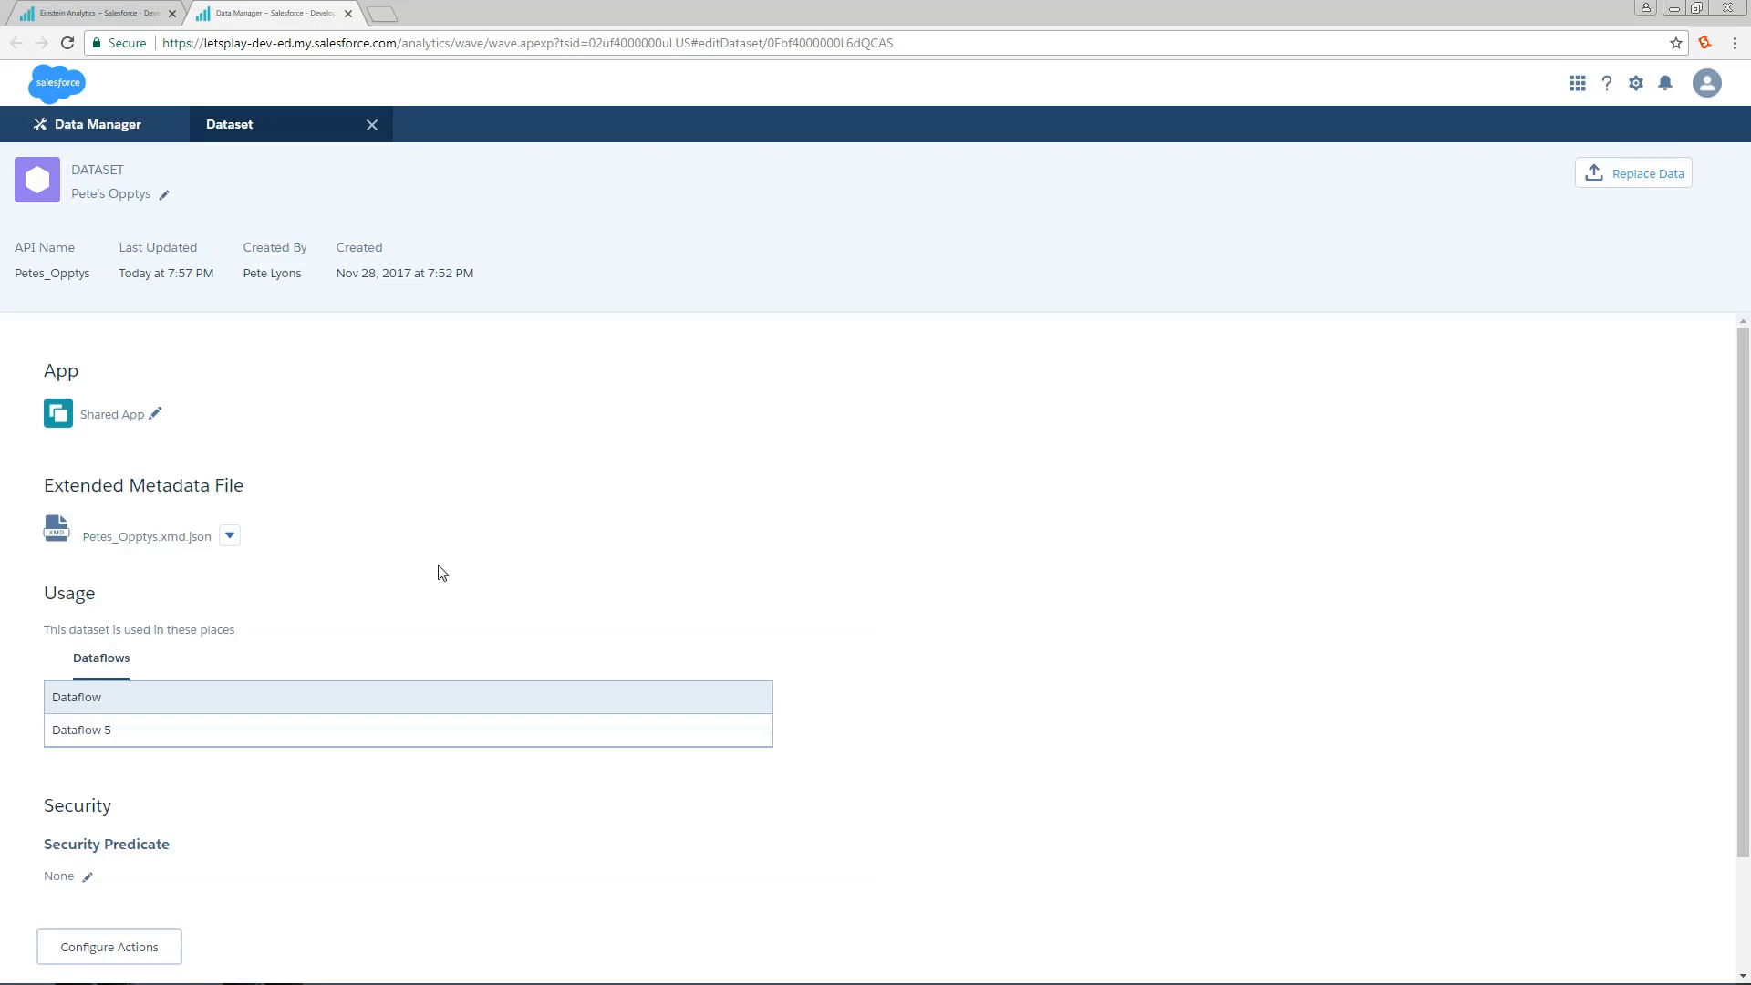
pyautogui.scroll(-3)
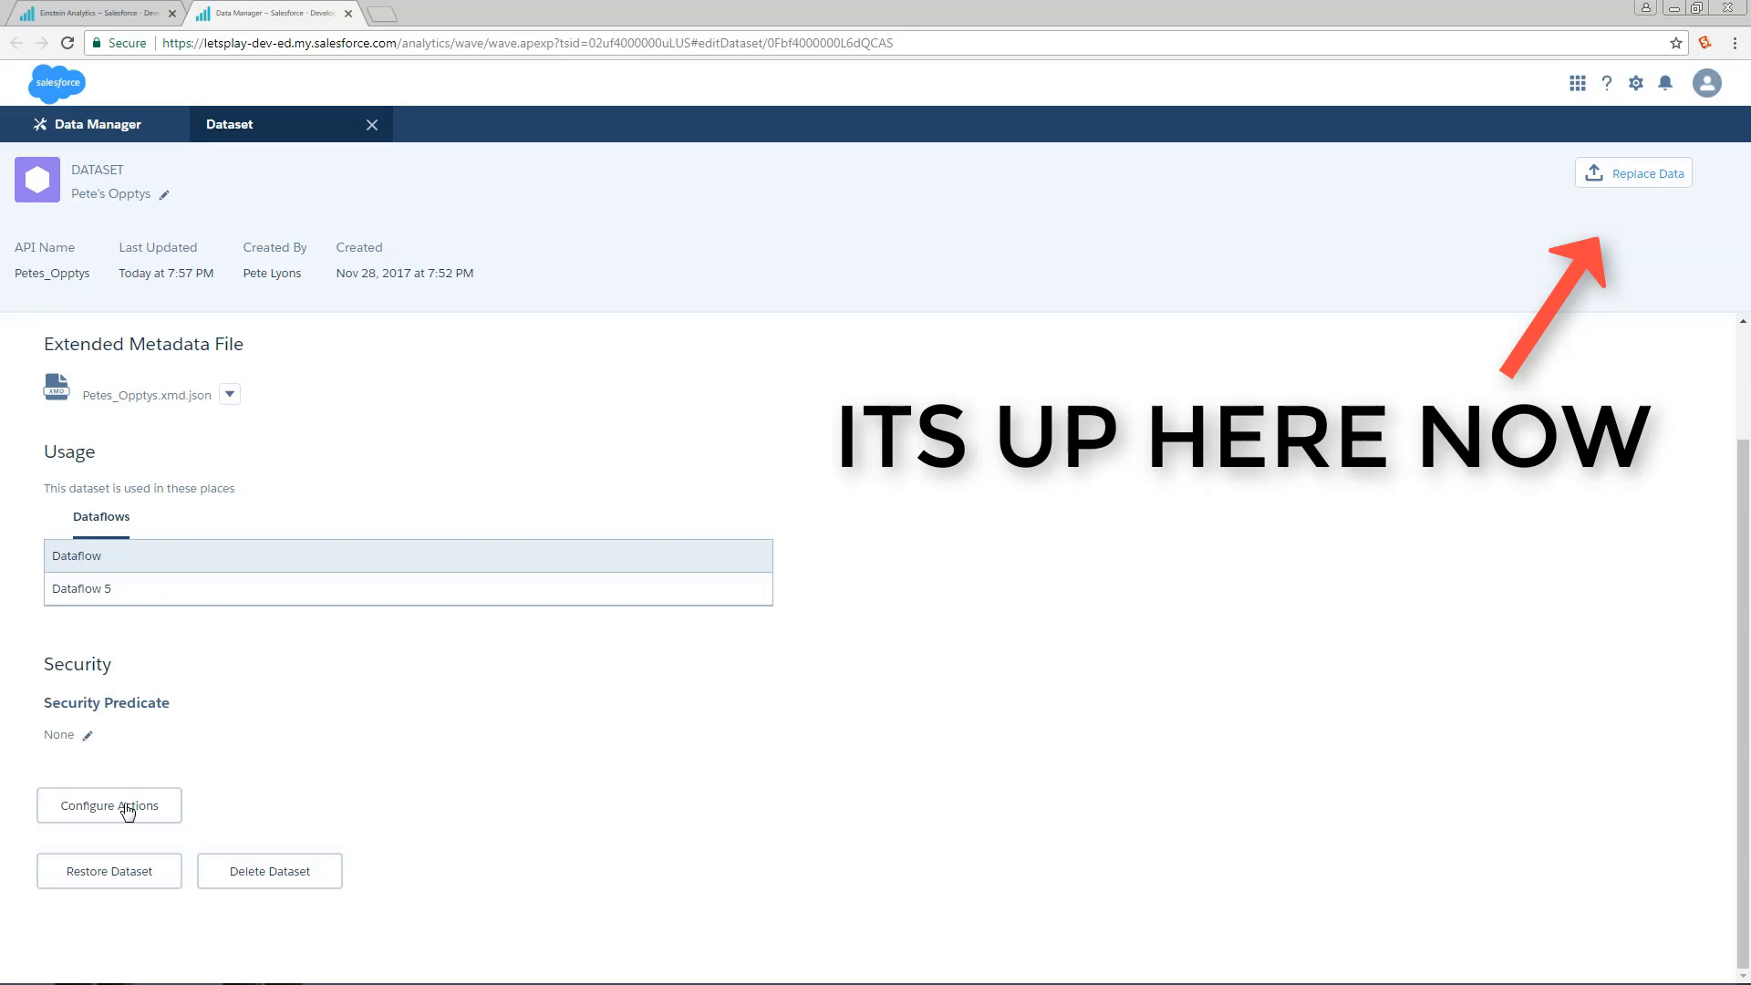
# Step: In Configure Actions for Pete's Opptys, select the Account.Name field to set up
pyautogui.click(109, 806)
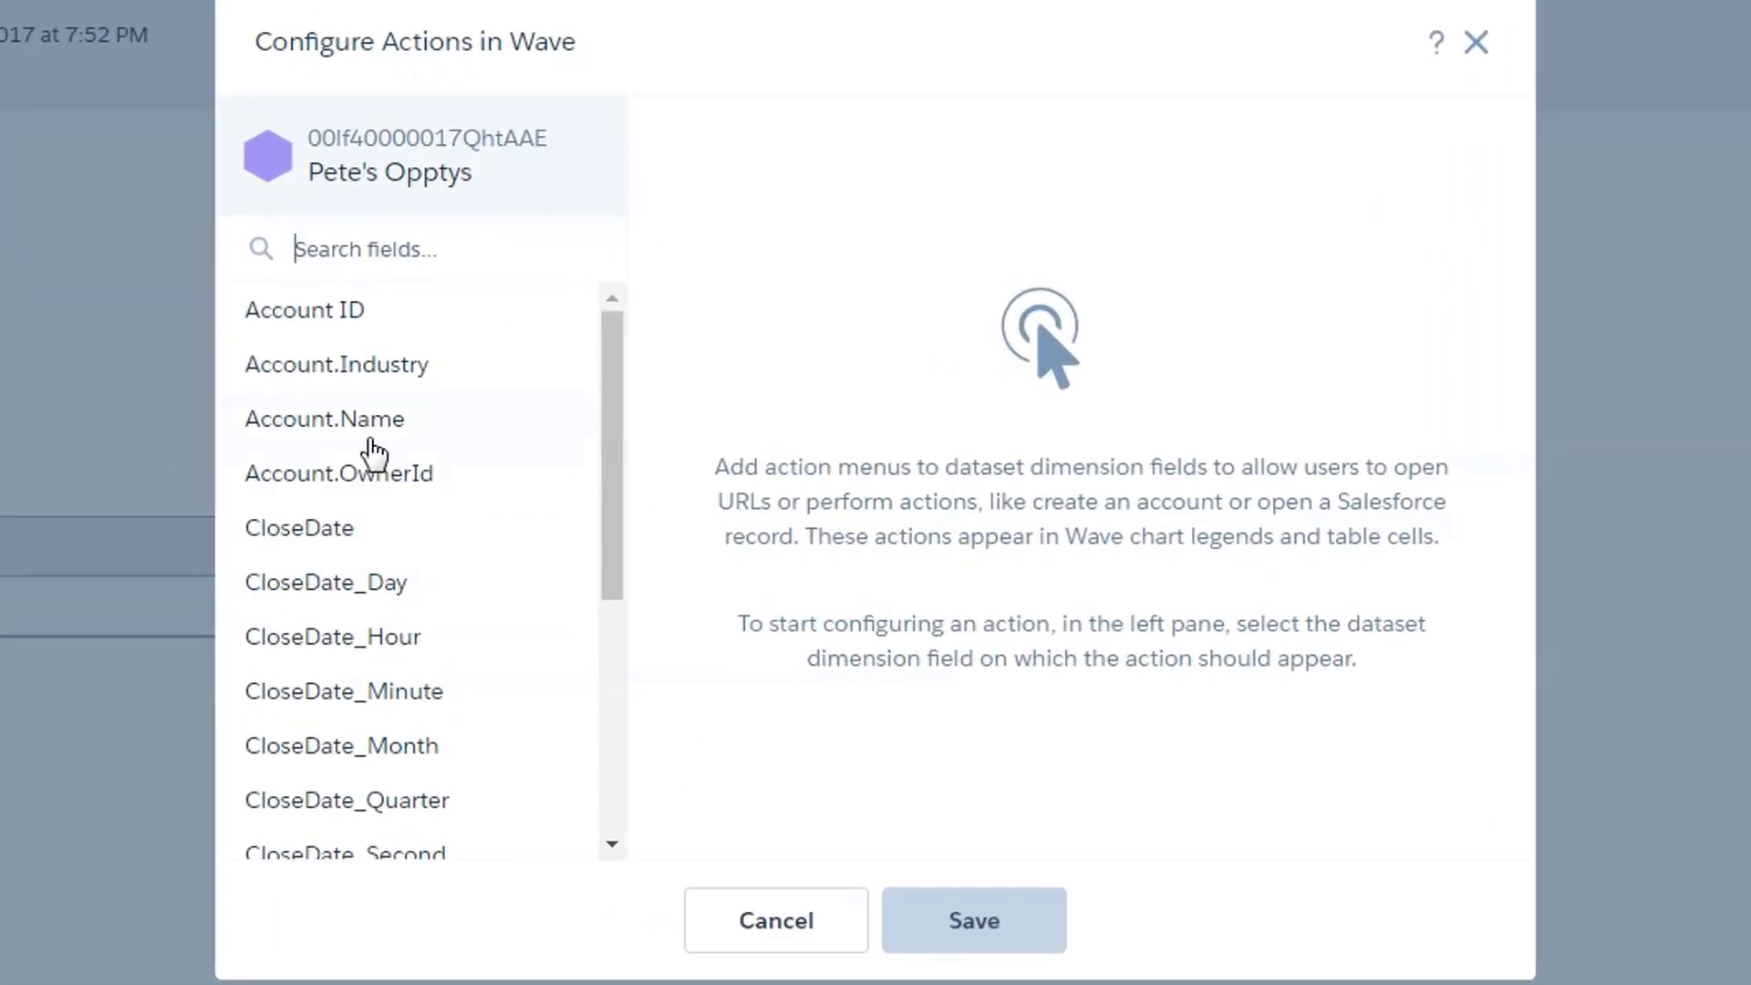
pyautogui.click(325, 419)
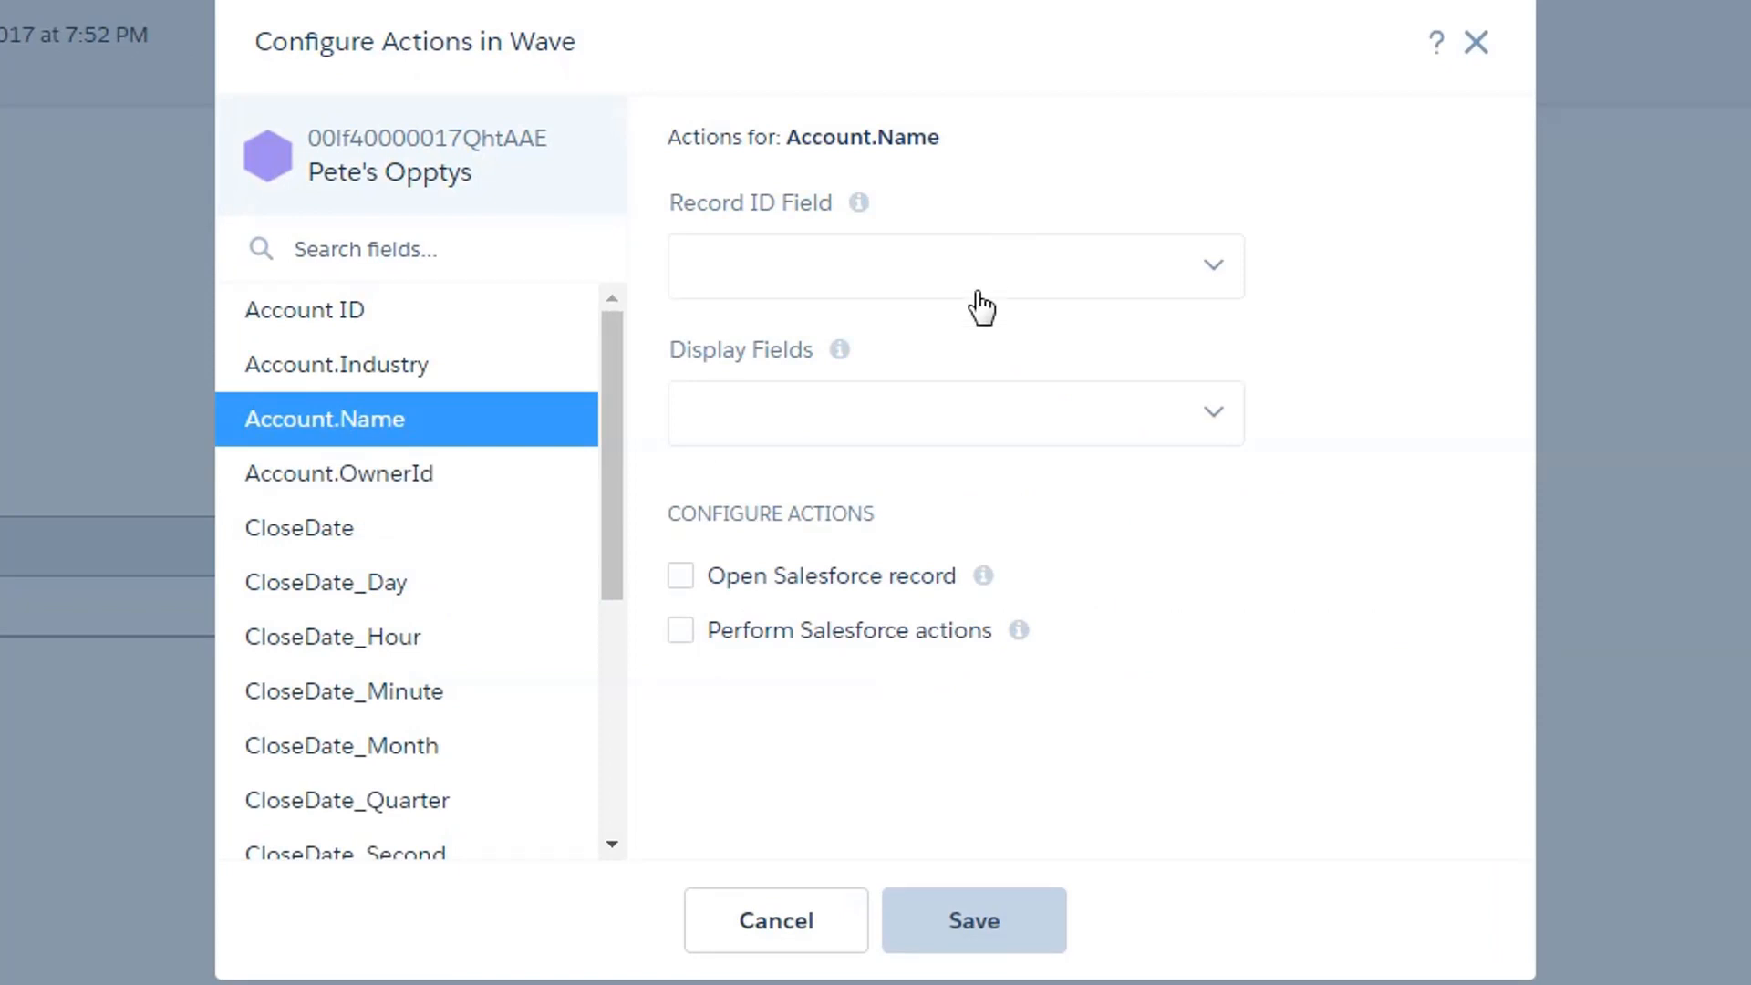
pyautogui.moveTo(989, 277)
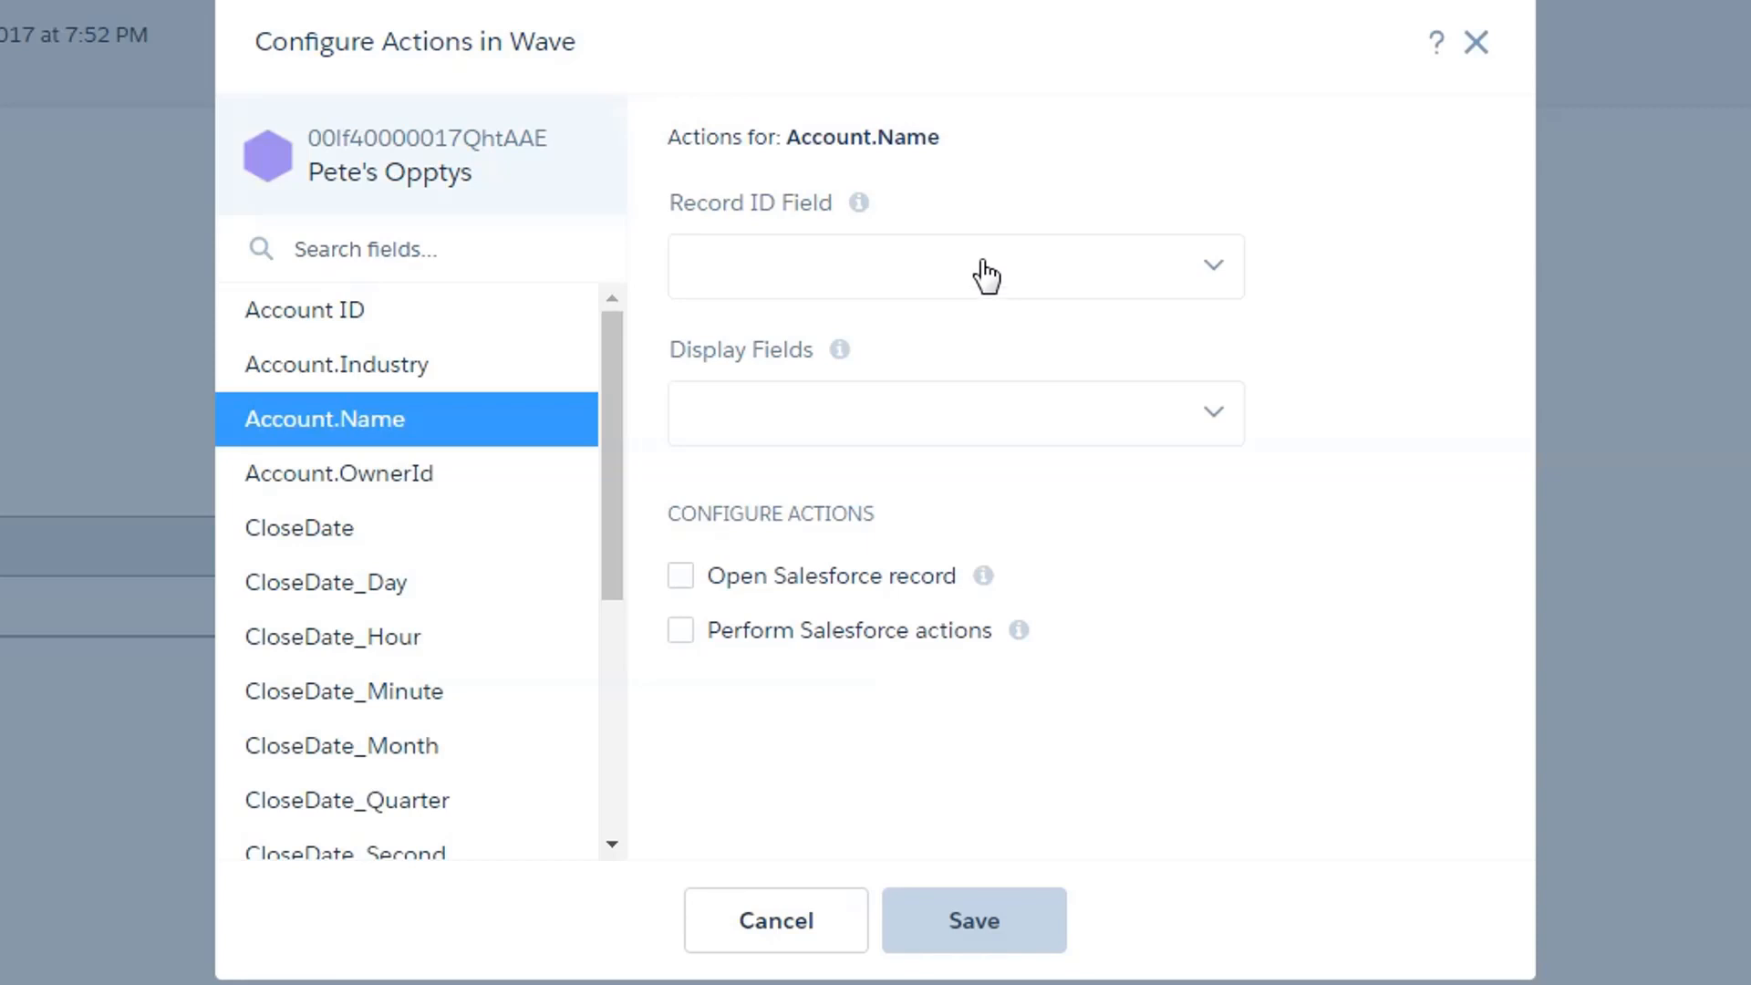
pyautogui.moveTo(976, 281)
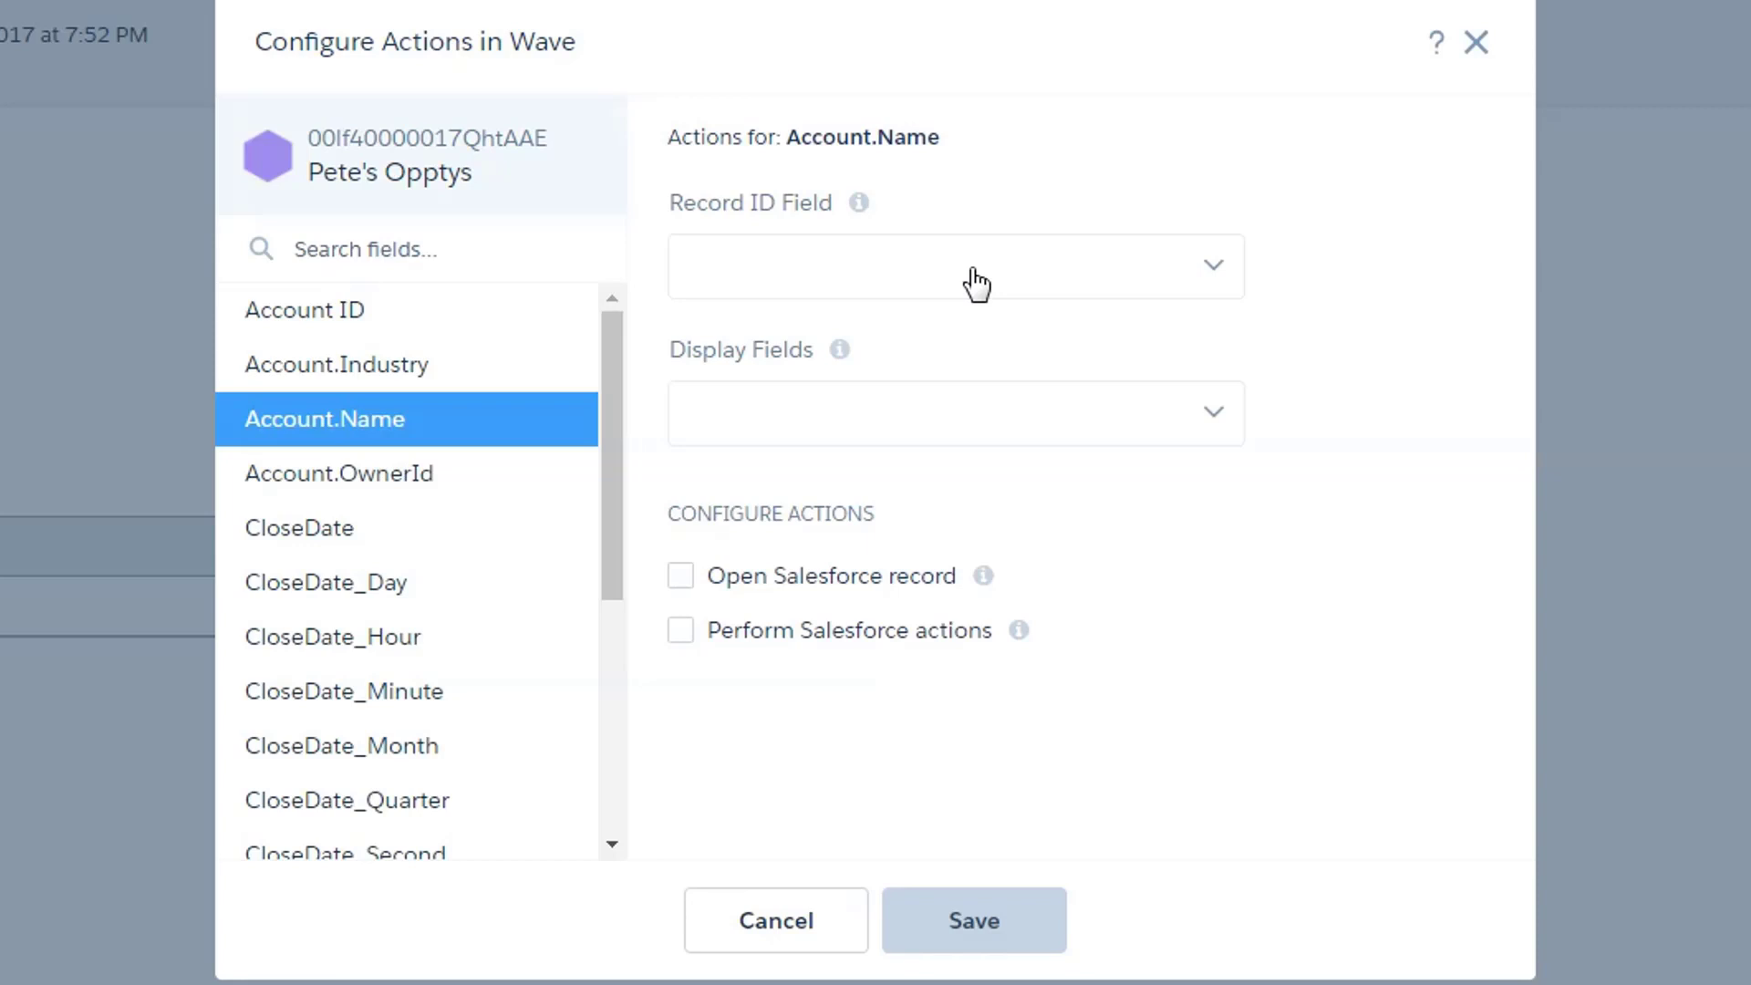
pyautogui.moveTo(983, 259)
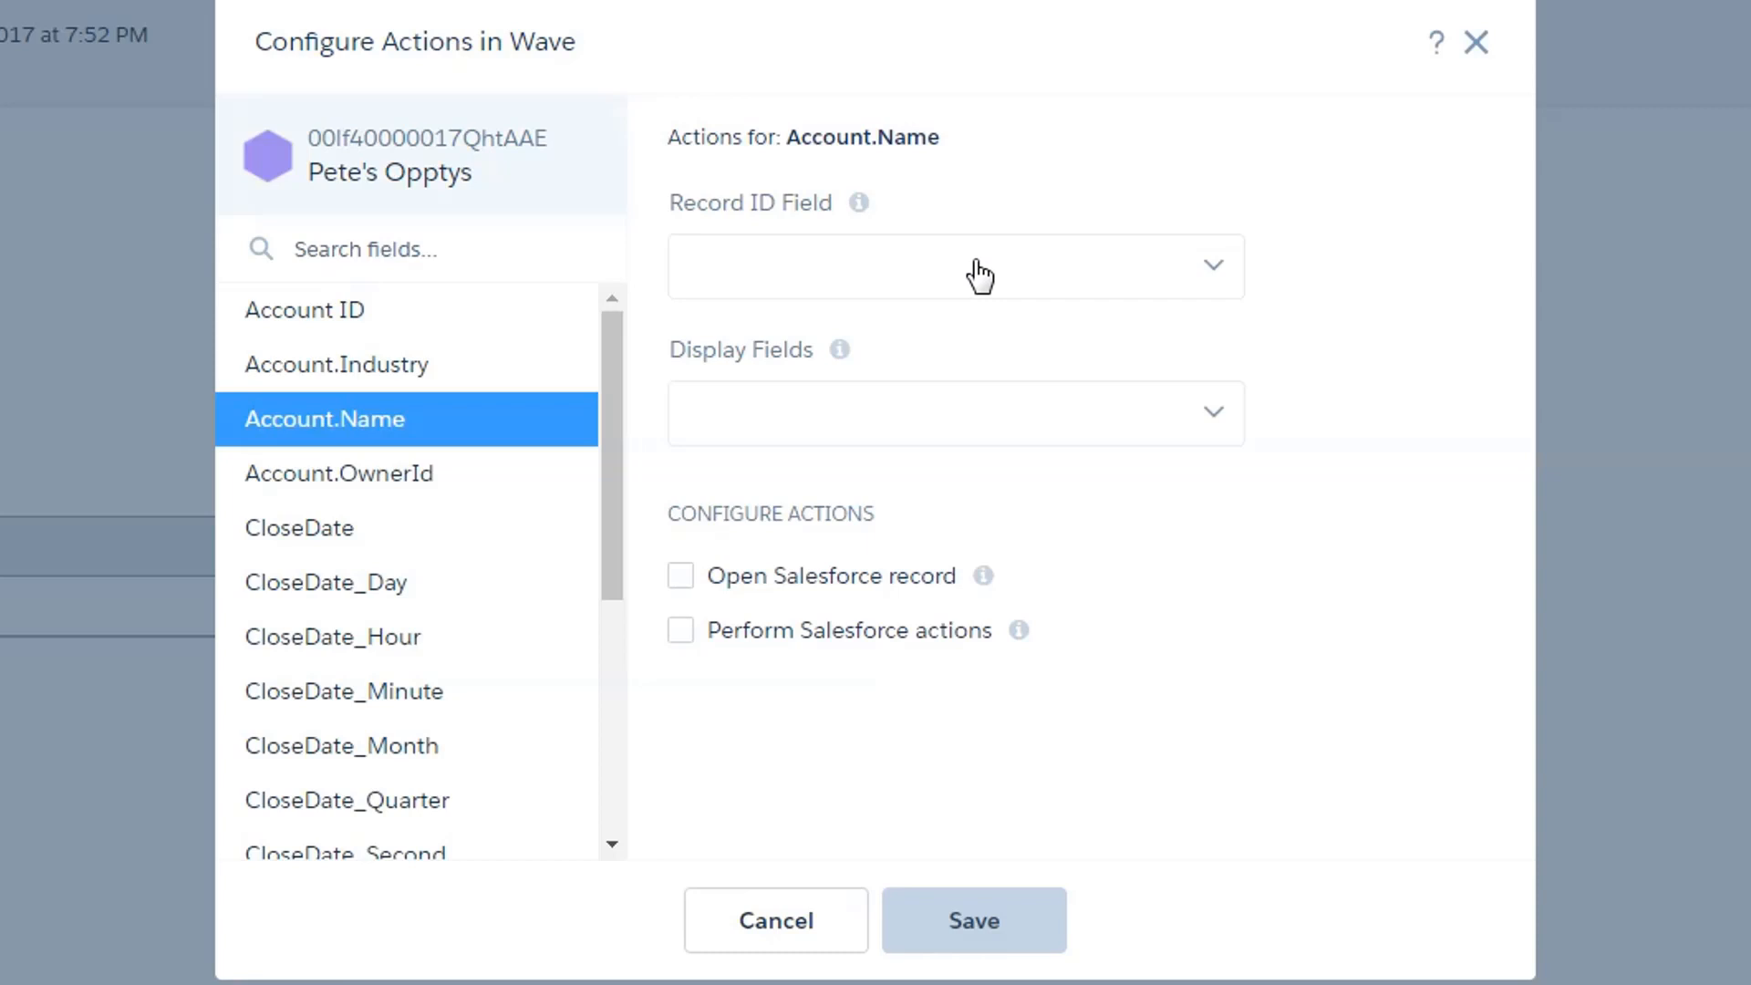
pyautogui.moveTo(985, 277)
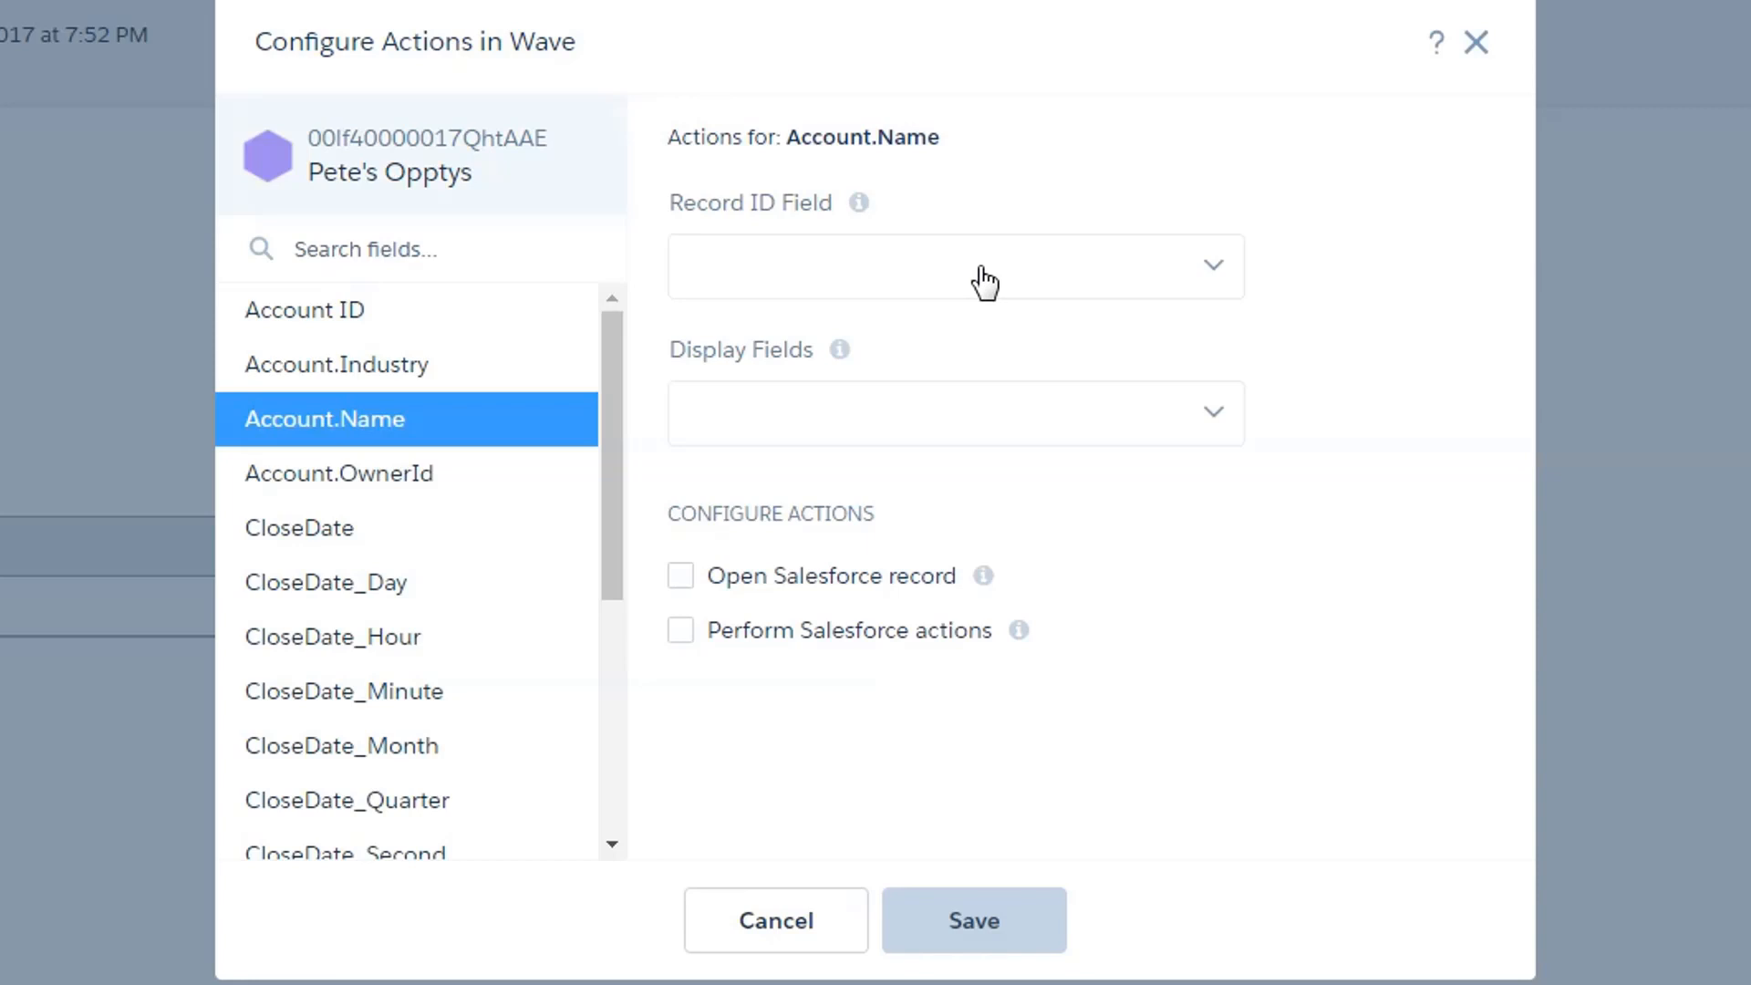
pyautogui.moveTo(959, 294)
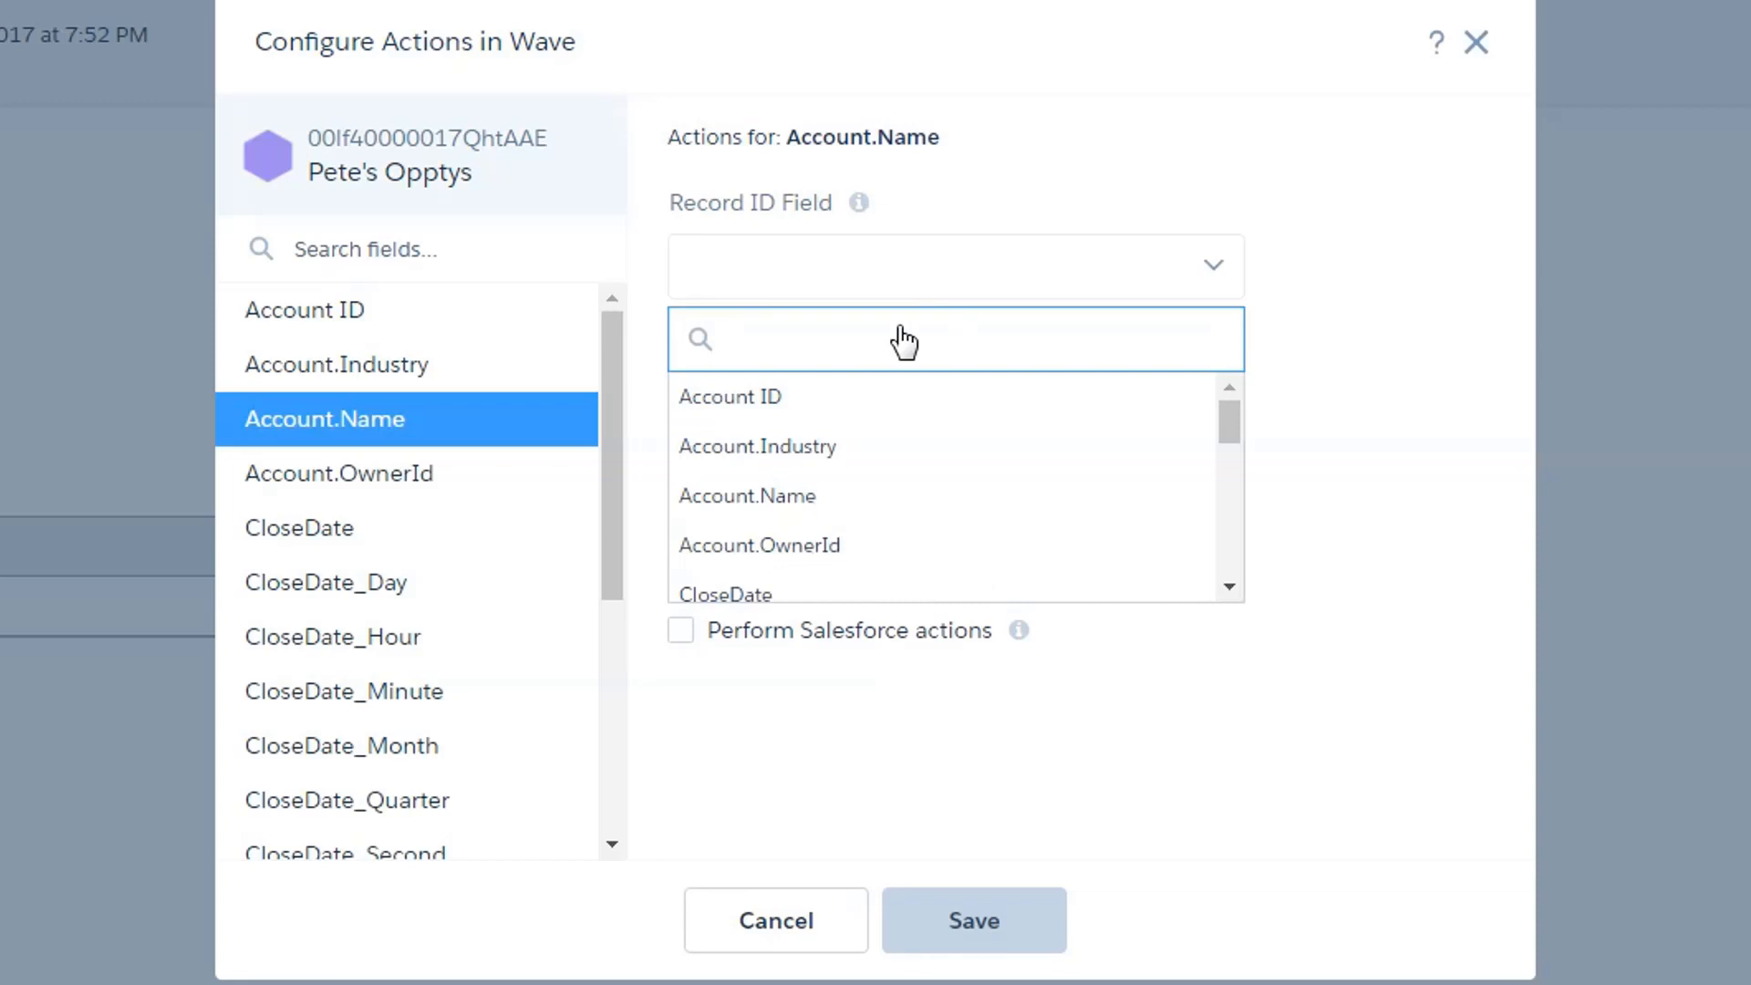
# Step: Use Account ID as record ID, enable Open Salesforce record and set it to open a URL
pyautogui.click(730, 398)
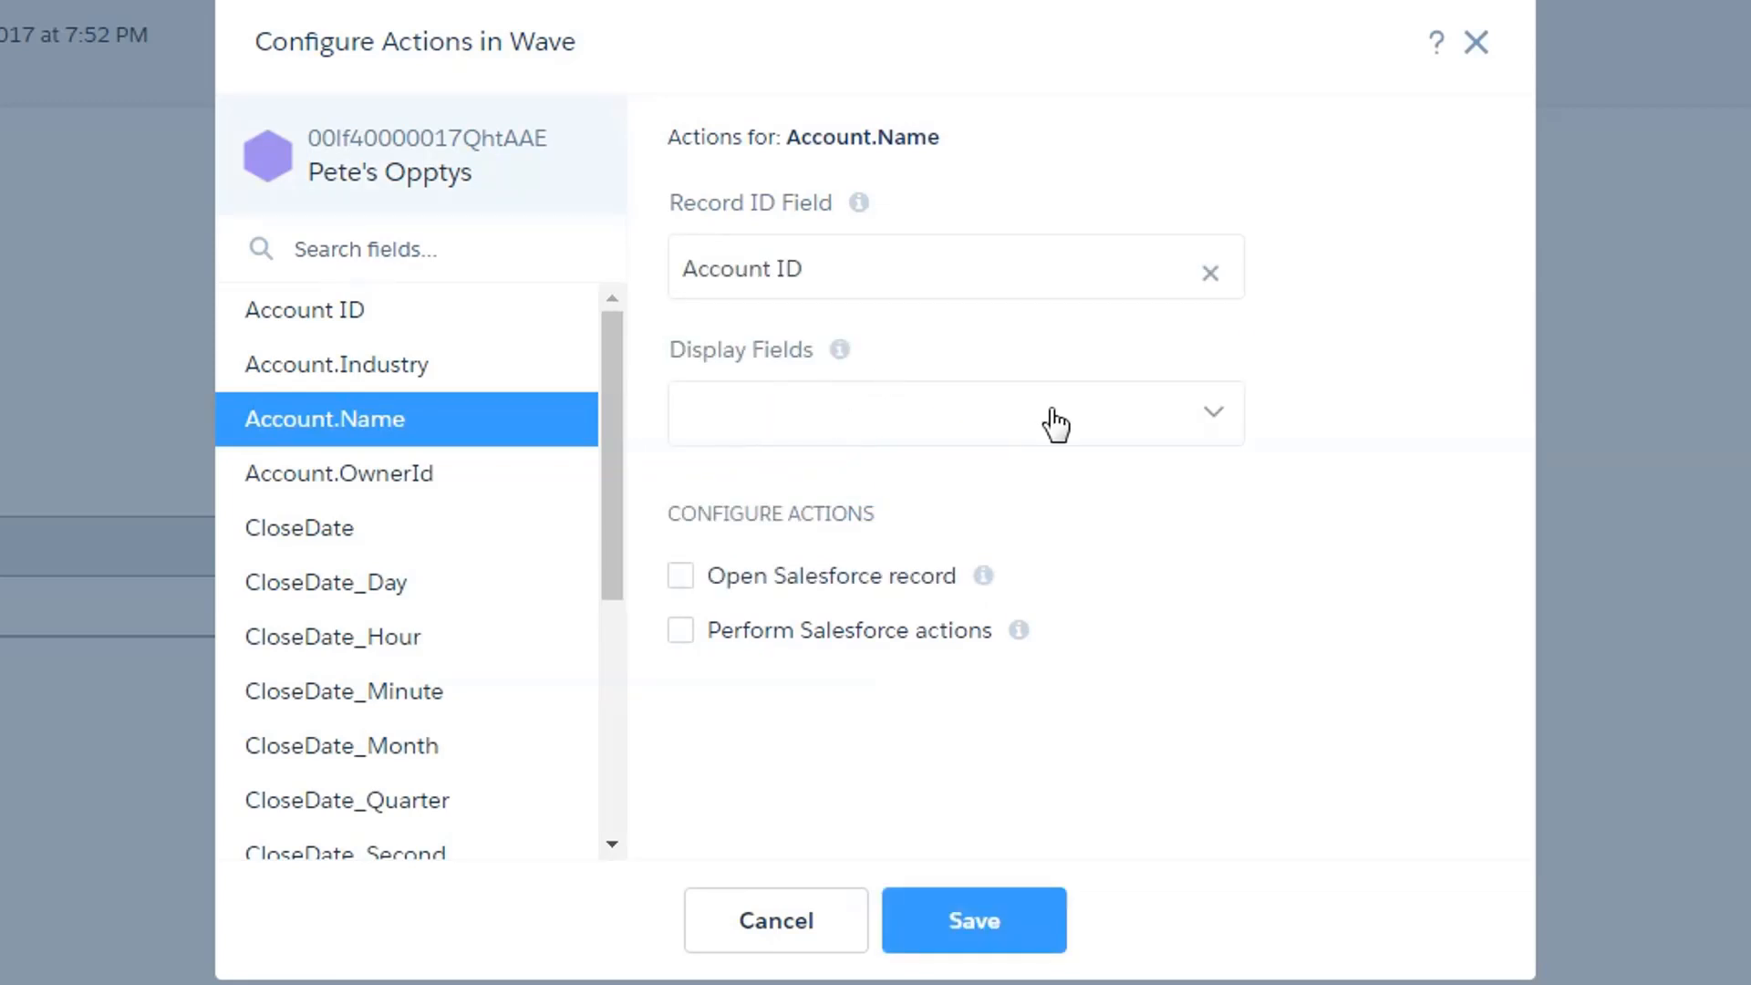
pyautogui.moveTo(810, 464)
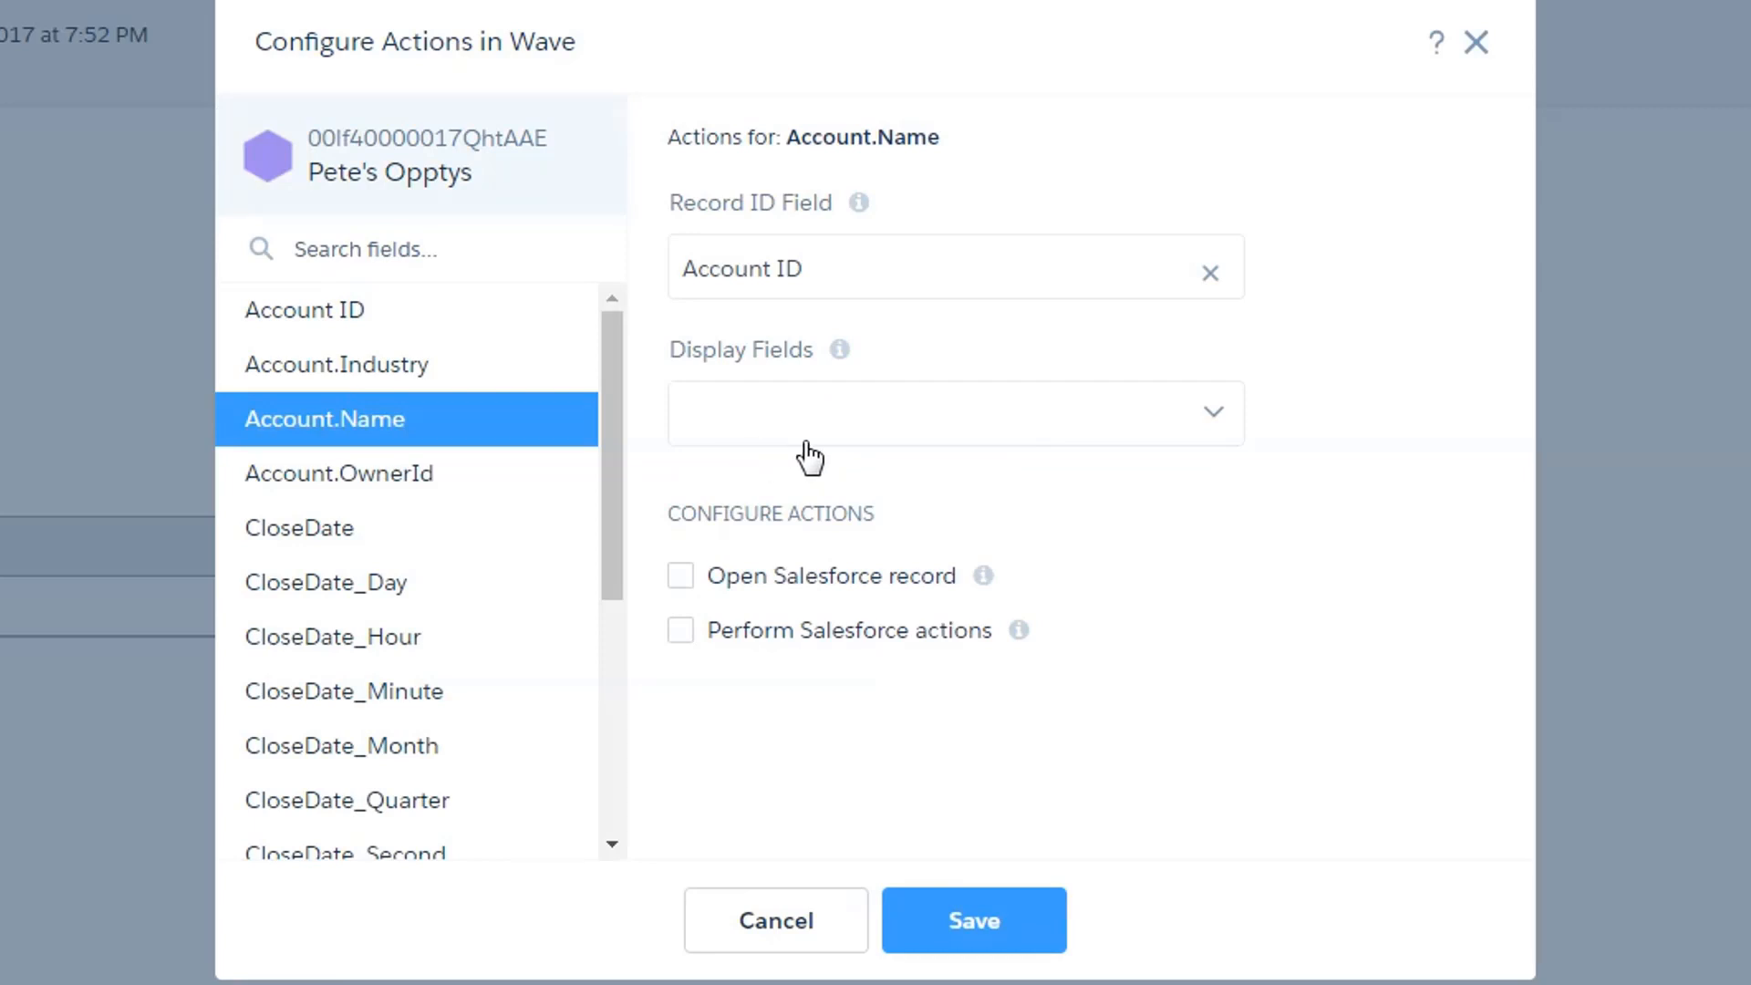
pyautogui.moveTo(956, 496)
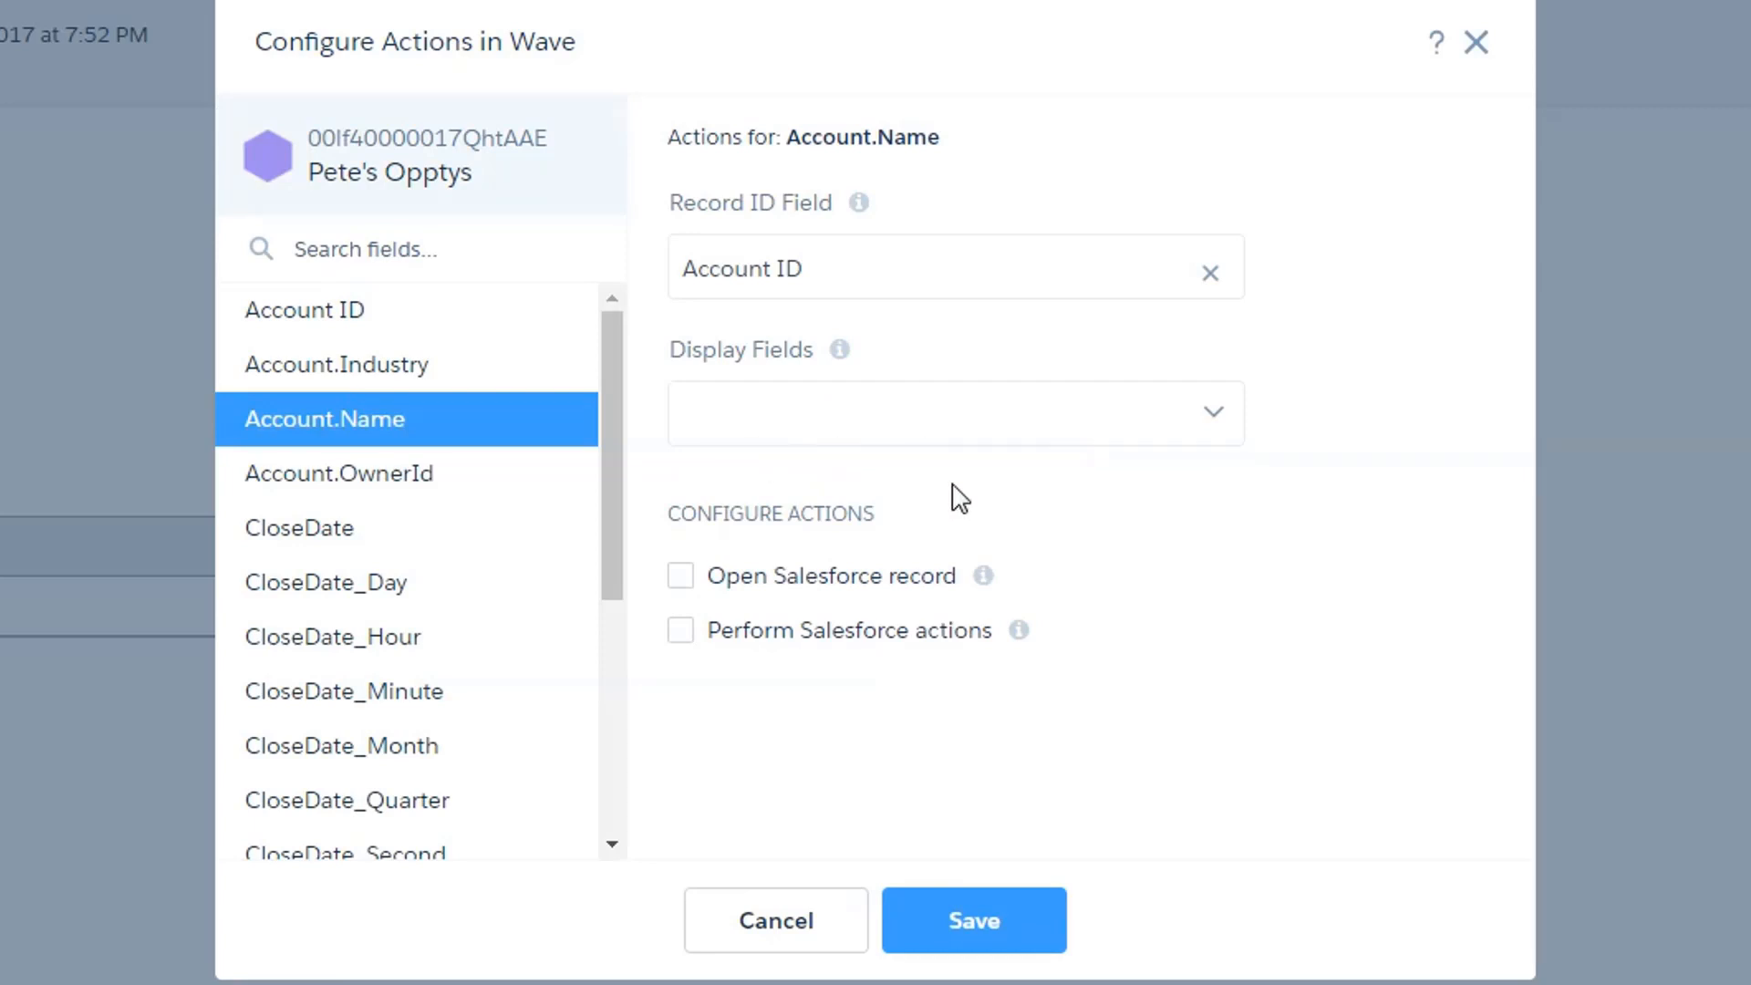
pyautogui.moveTo(688, 591)
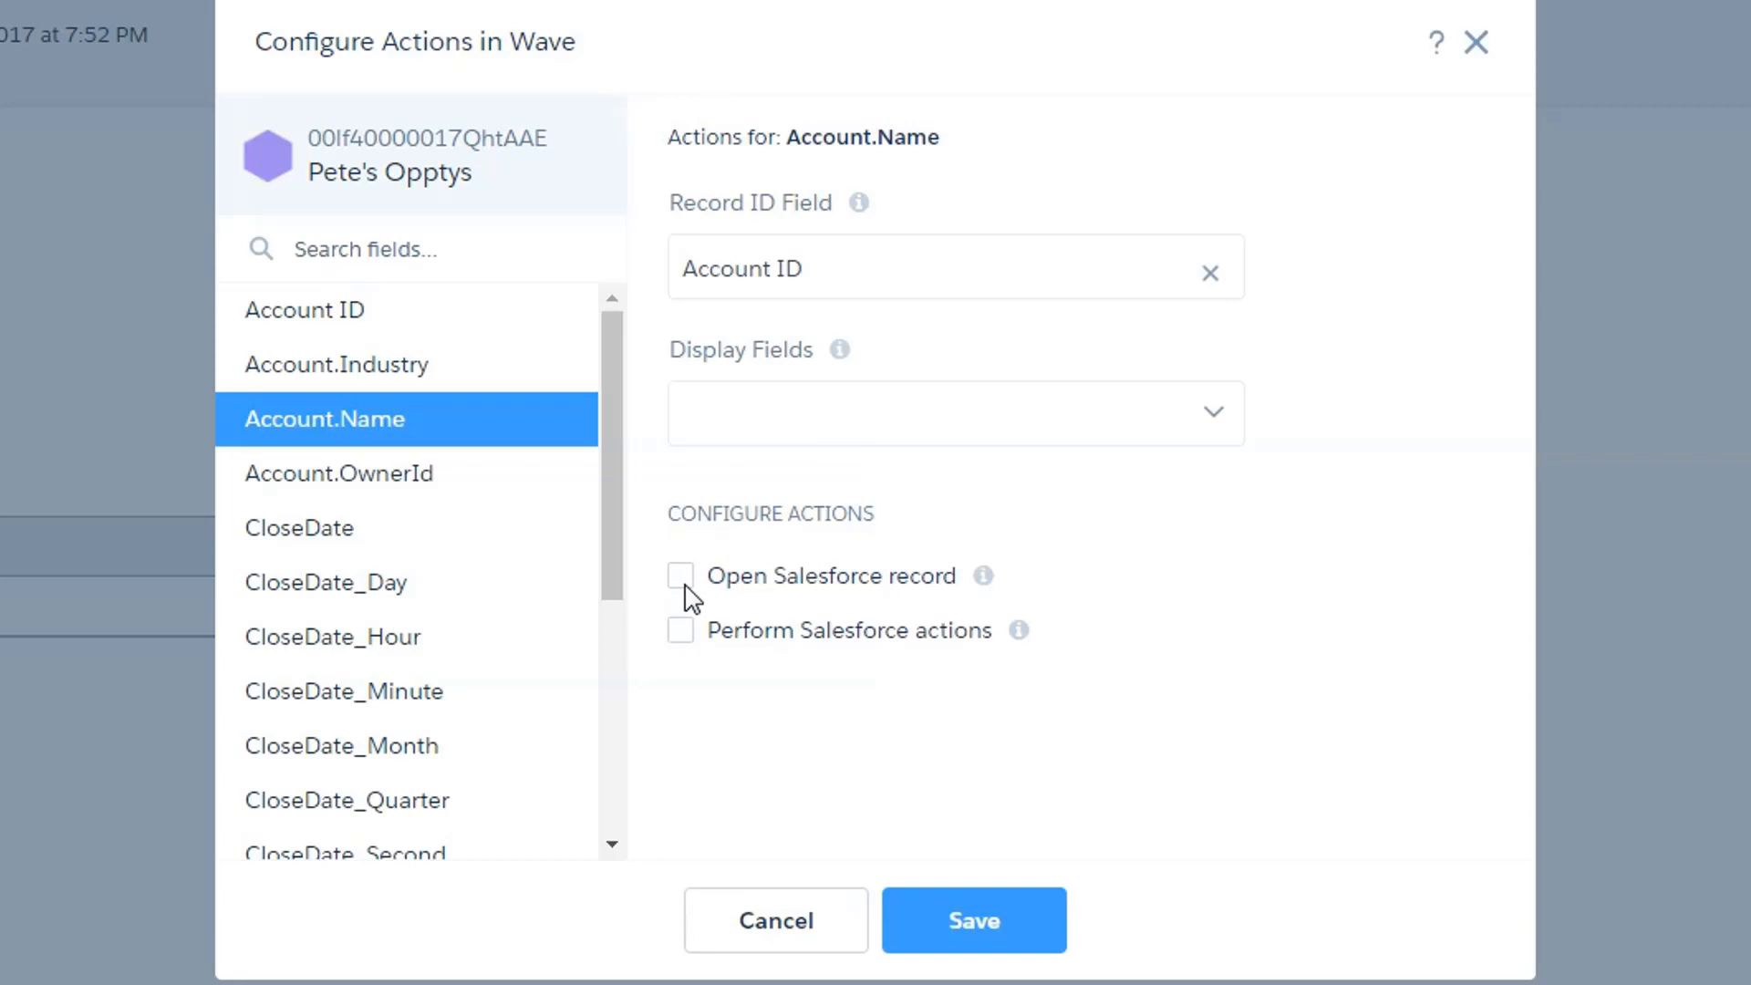
pyautogui.click(680, 575)
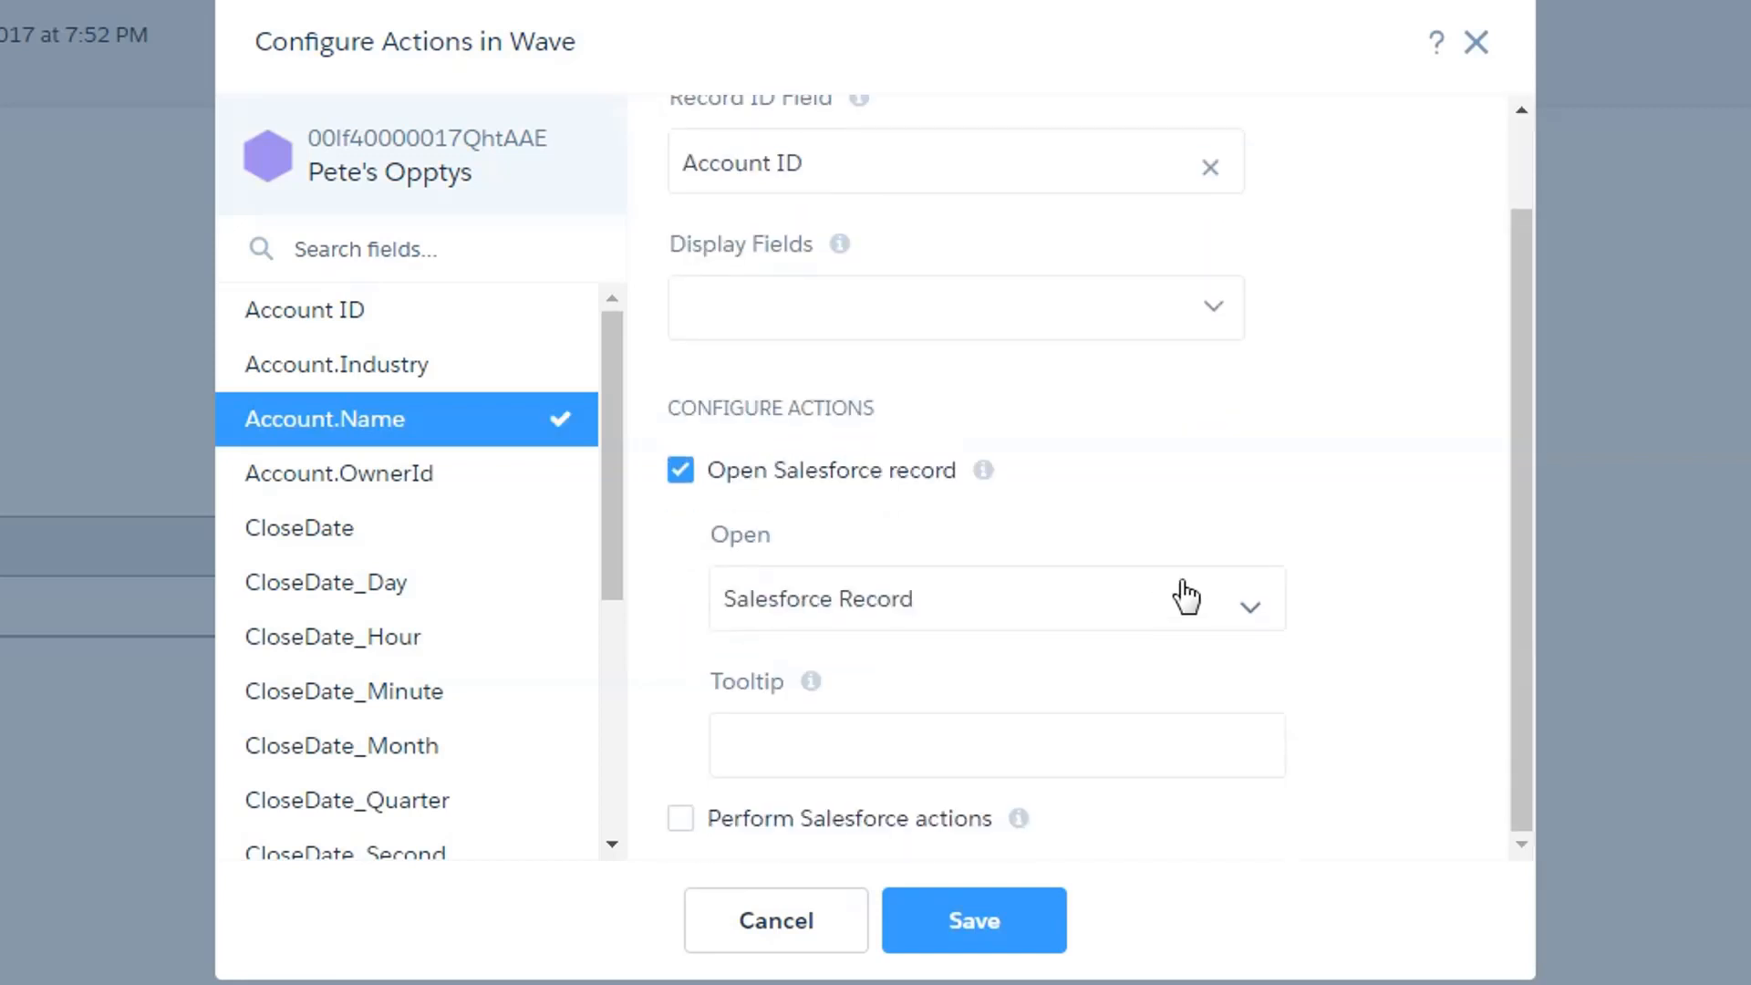
pyautogui.moveTo(1361, 507)
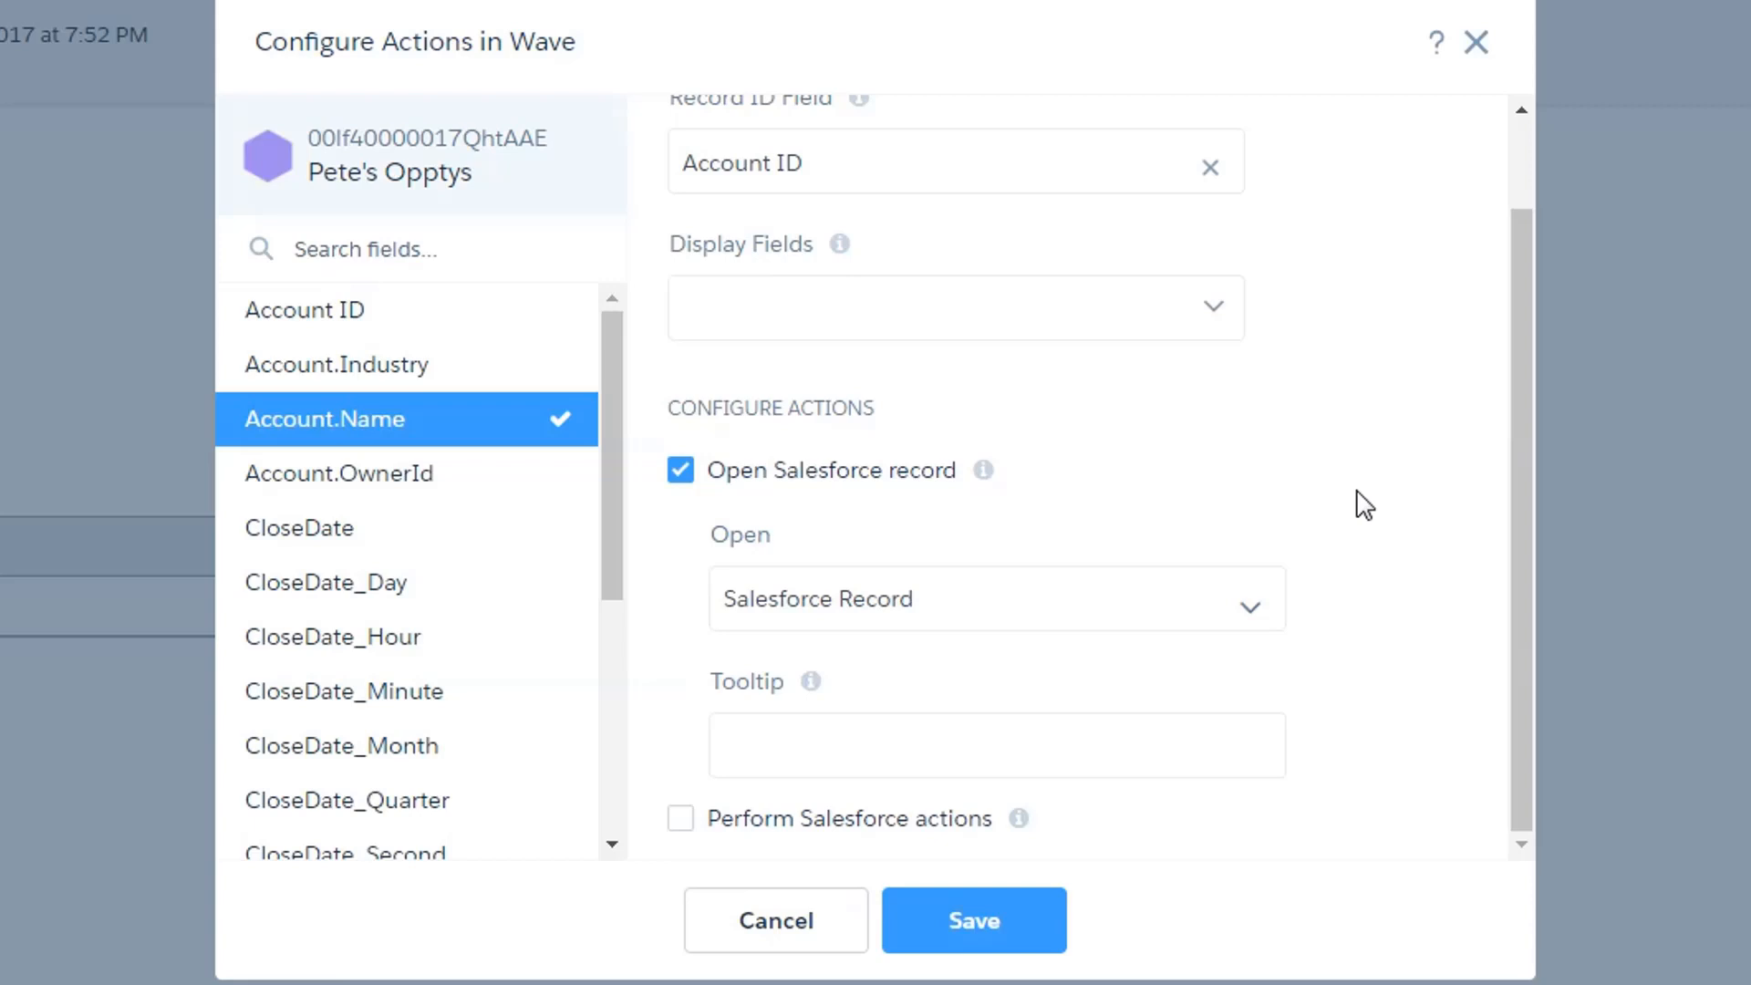
pyautogui.moveTo(1349, 670)
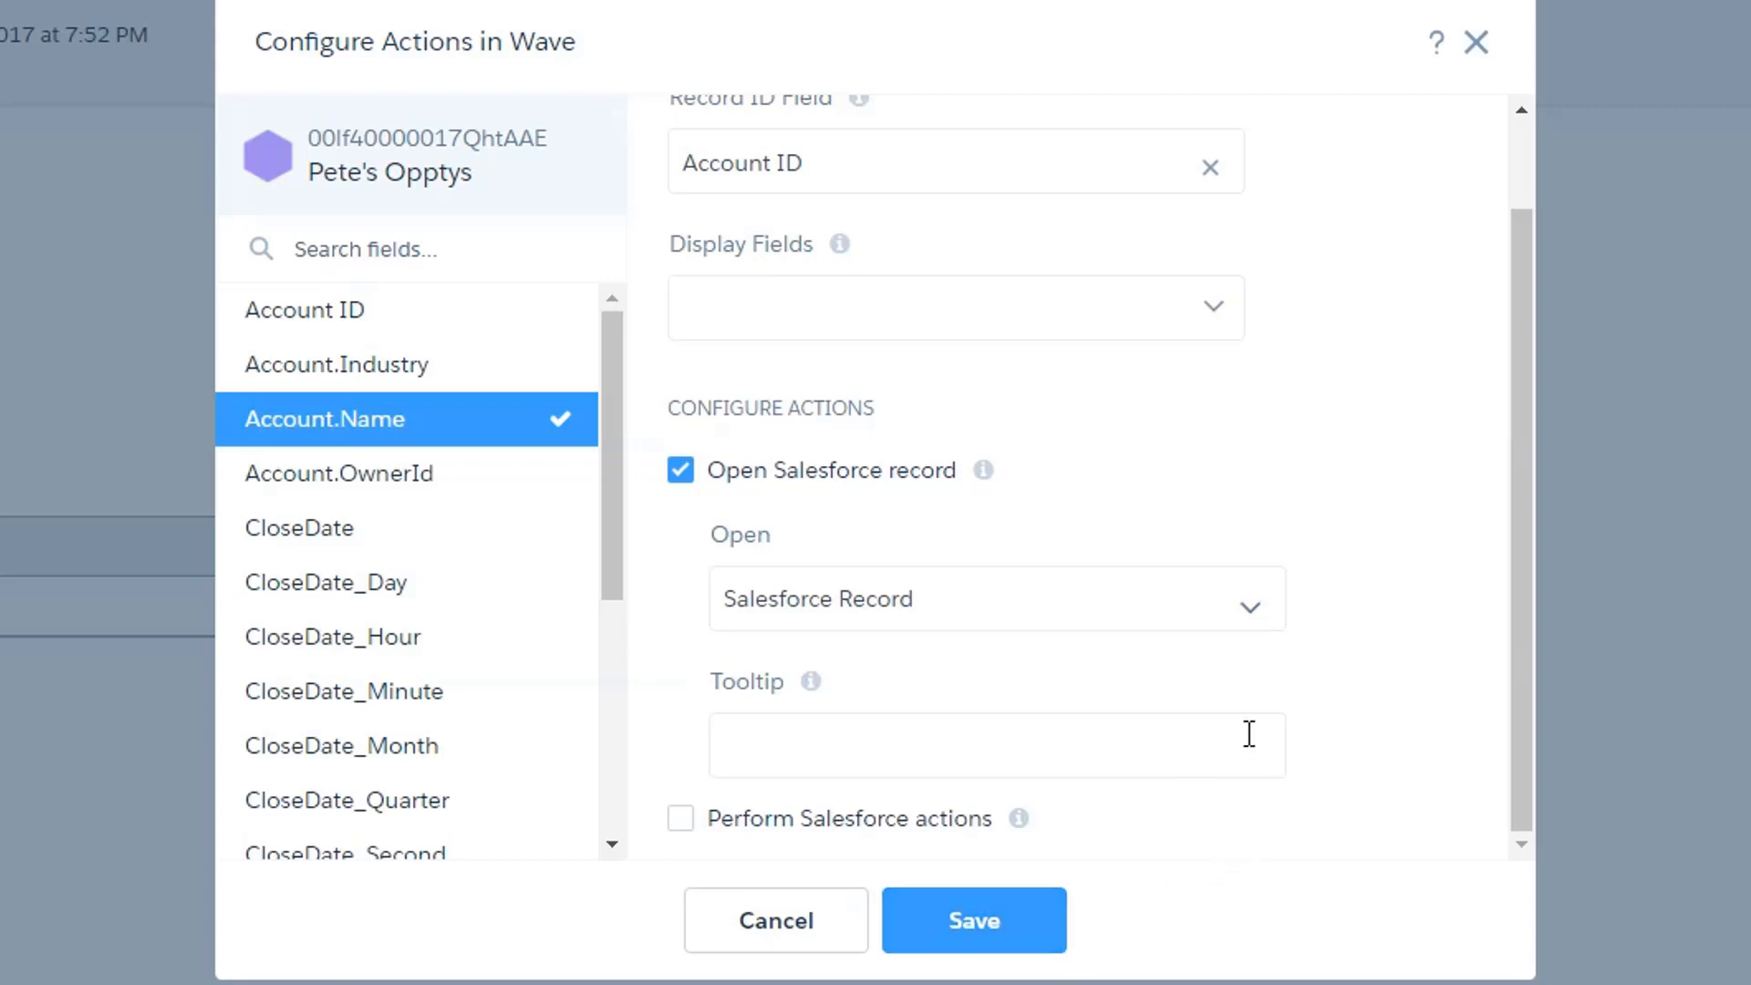
pyautogui.moveTo(1337, 550)
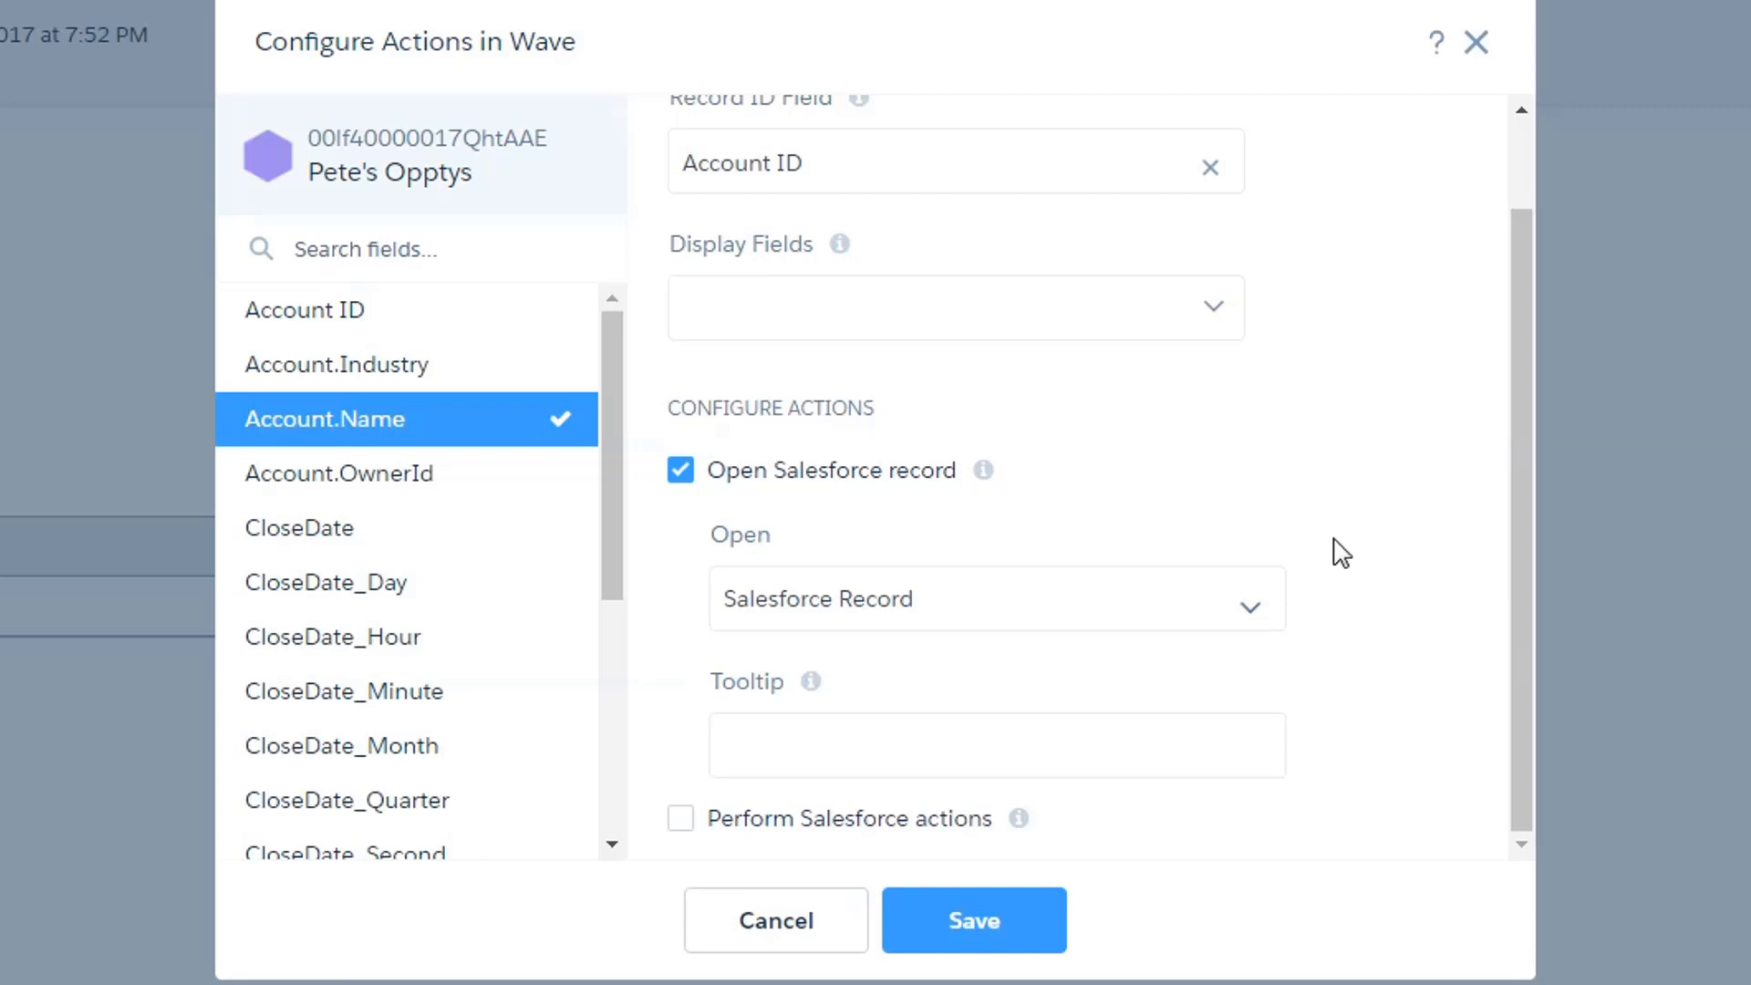
pyautogui.click(996, 598)
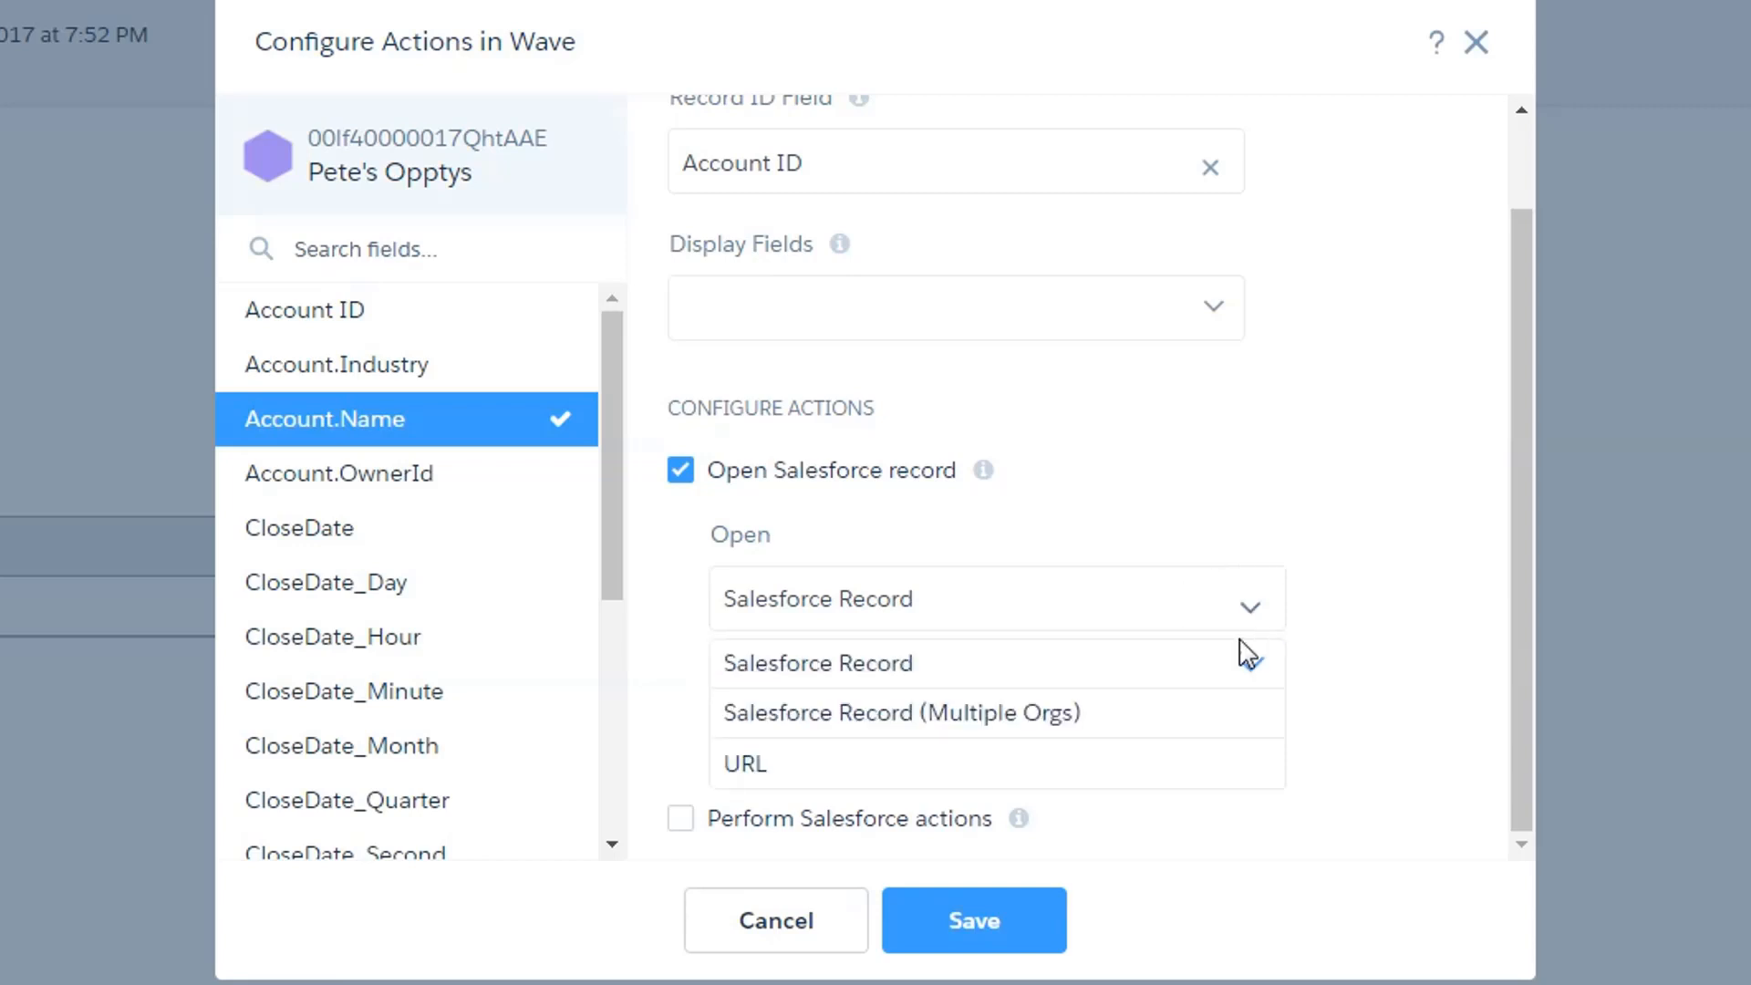
pyautogui.moveTo(1133, 715)
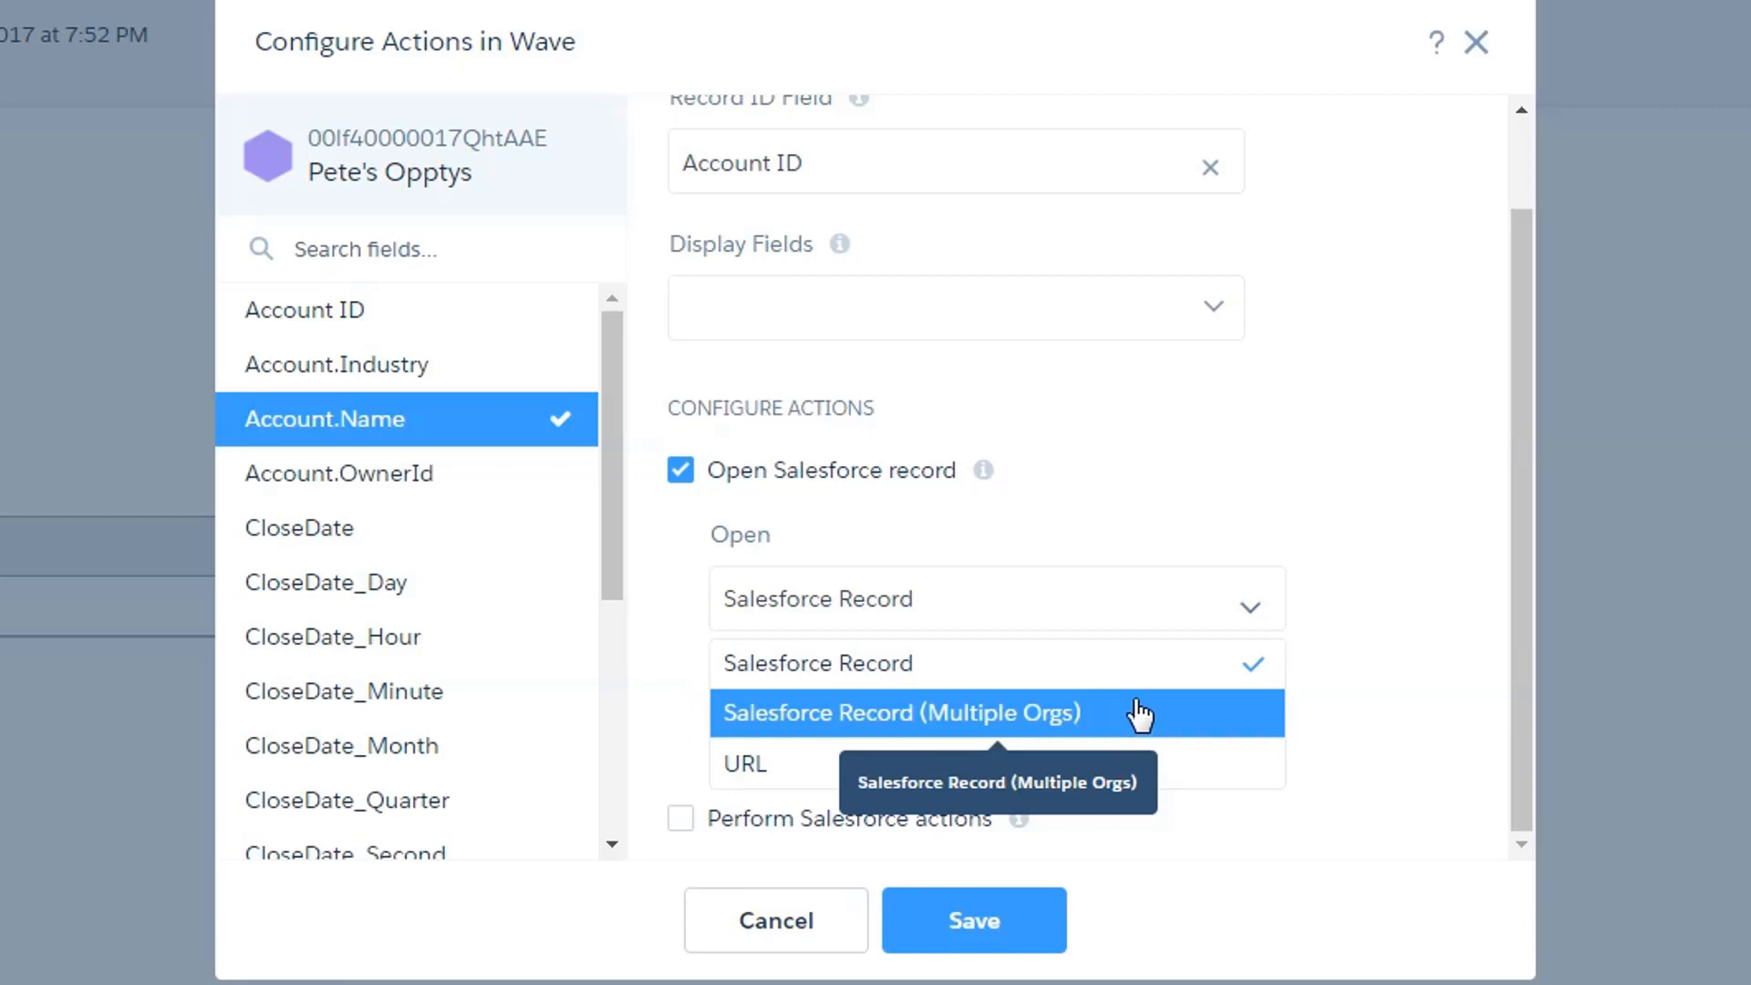
pyautogui.moveTo(1187, 770)
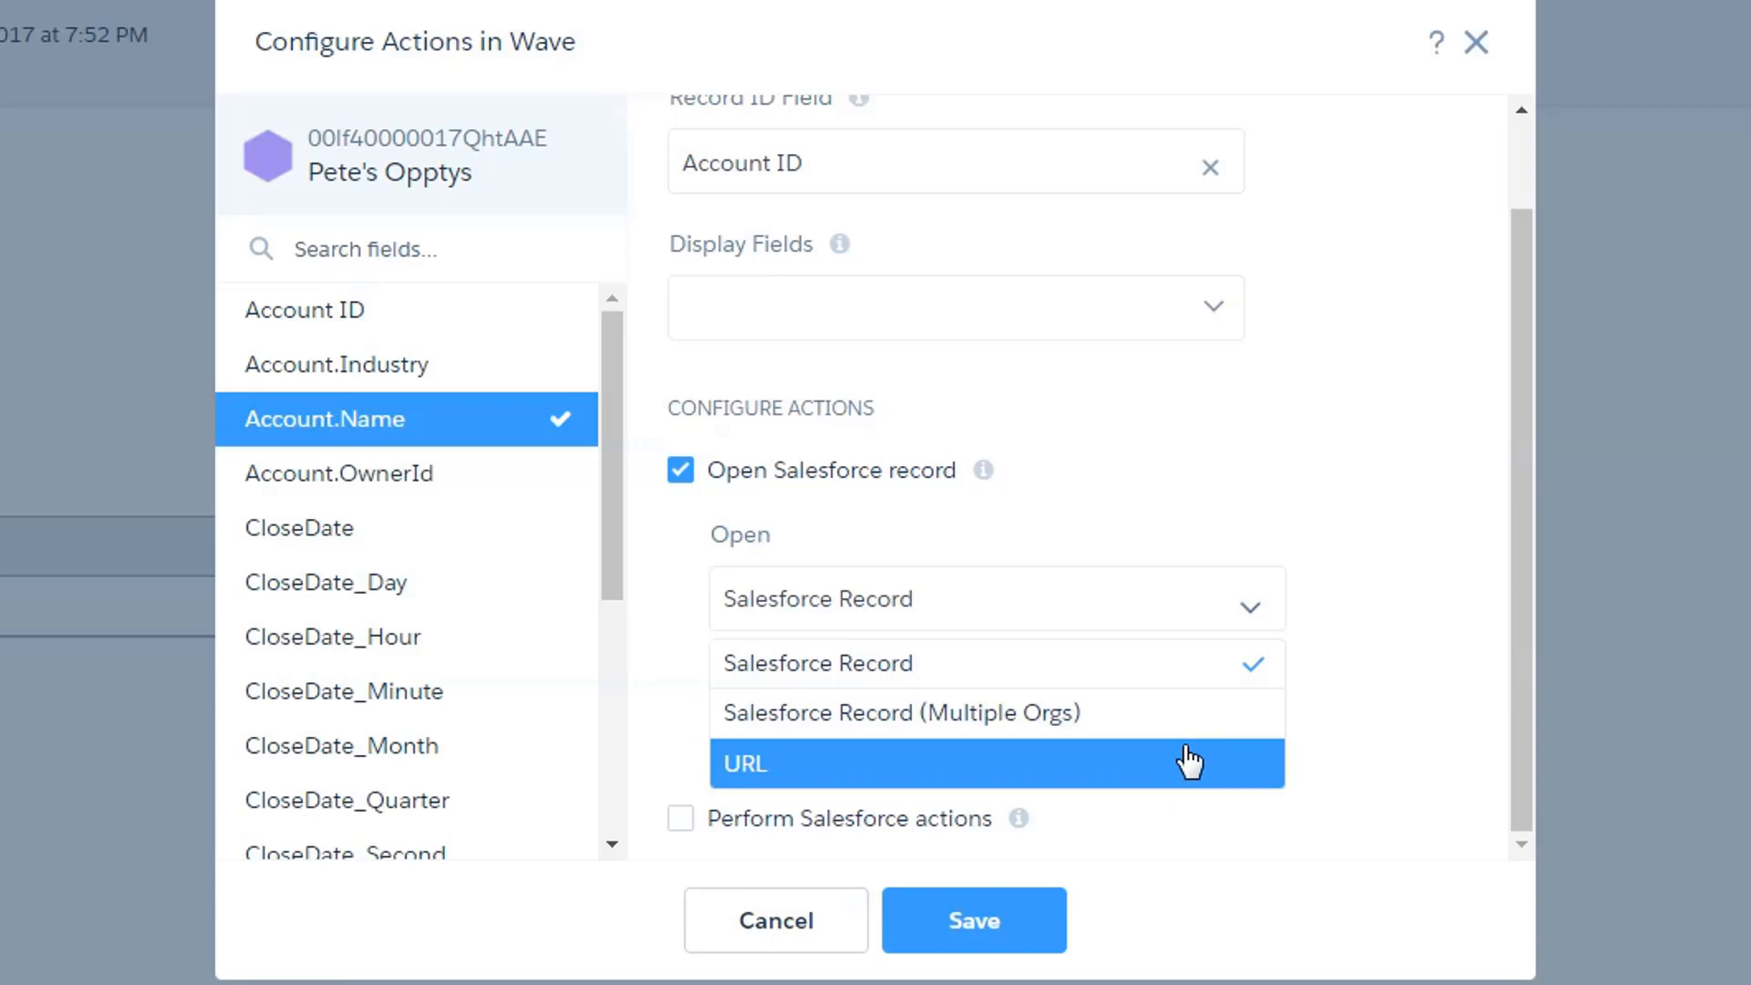
pyautogui.click(747, 765)
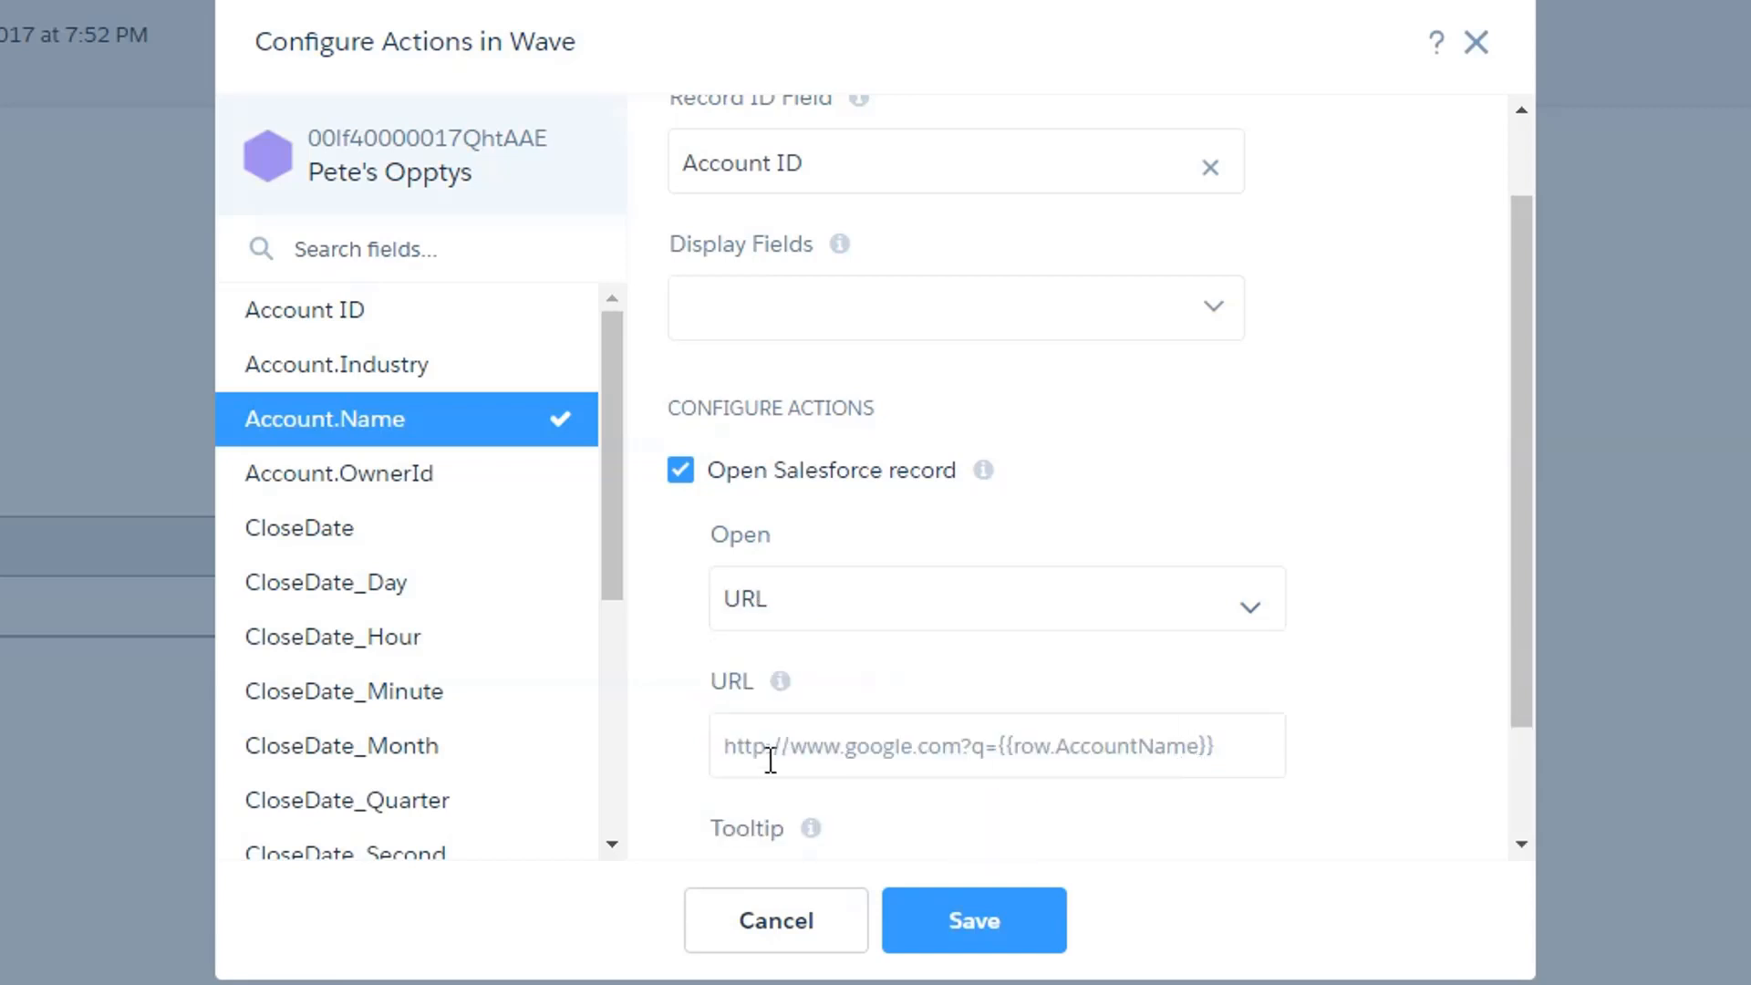
pyautogui.moveTo(936, 757)
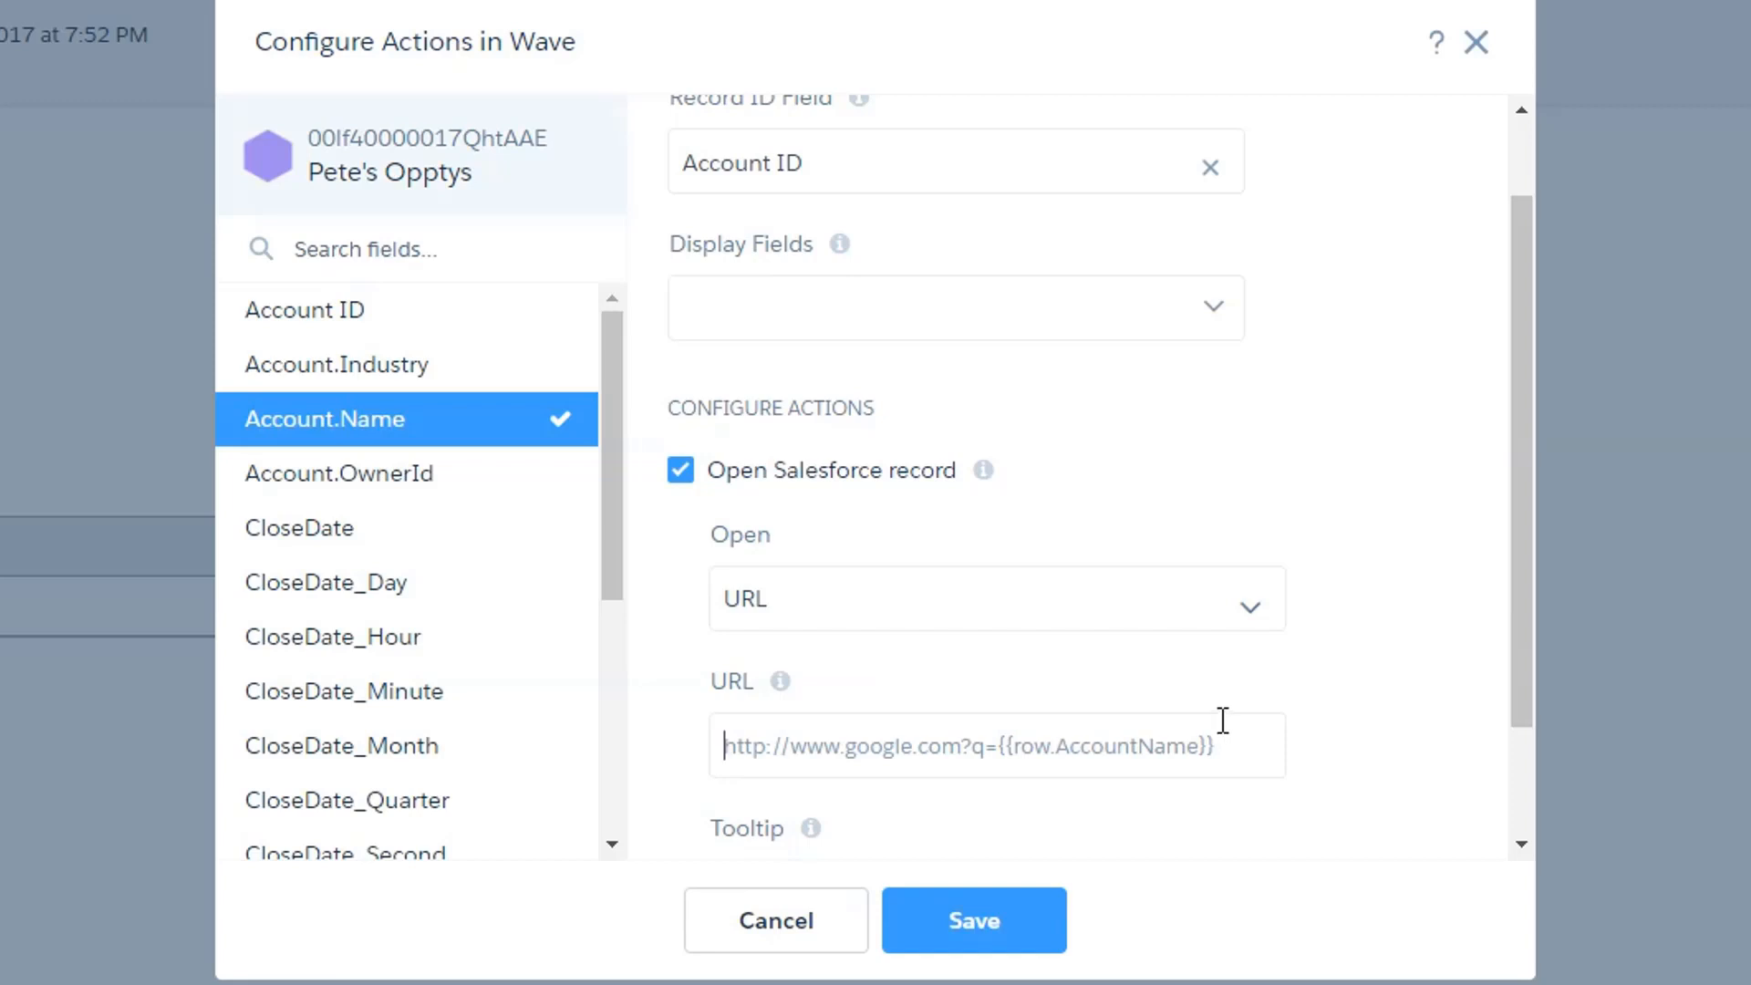
pyautogui.scroll(-3)
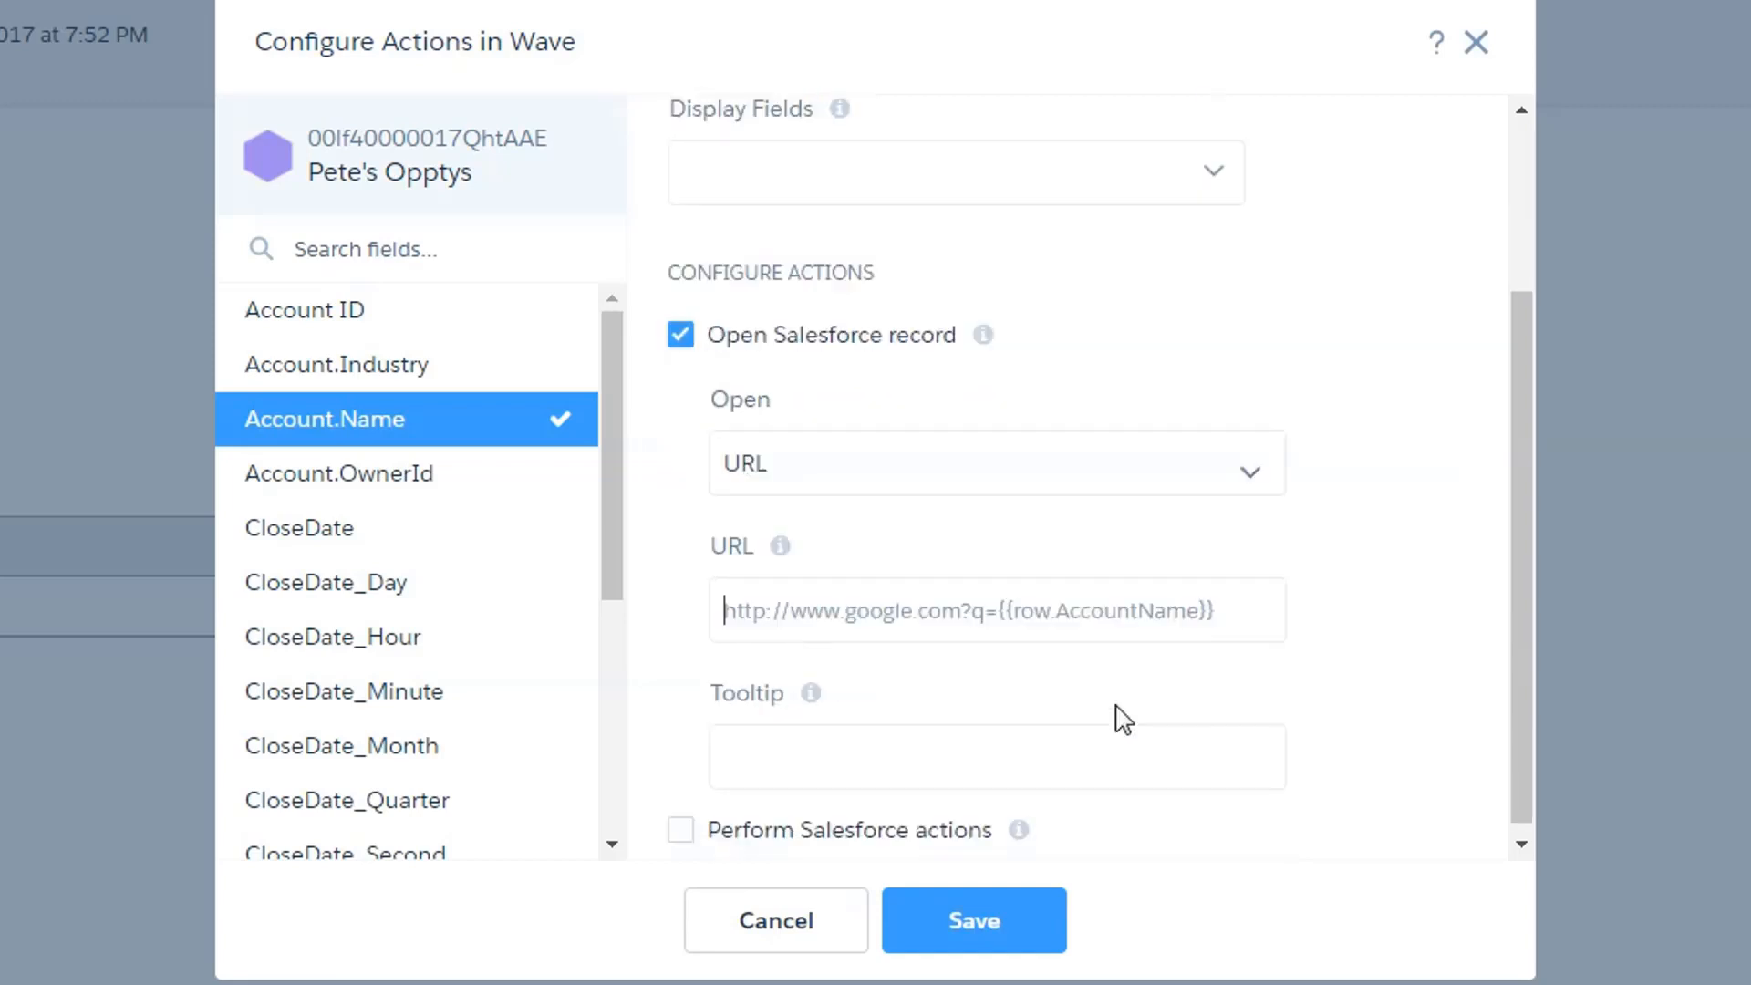
pyautogui.moveTo(810, 682)
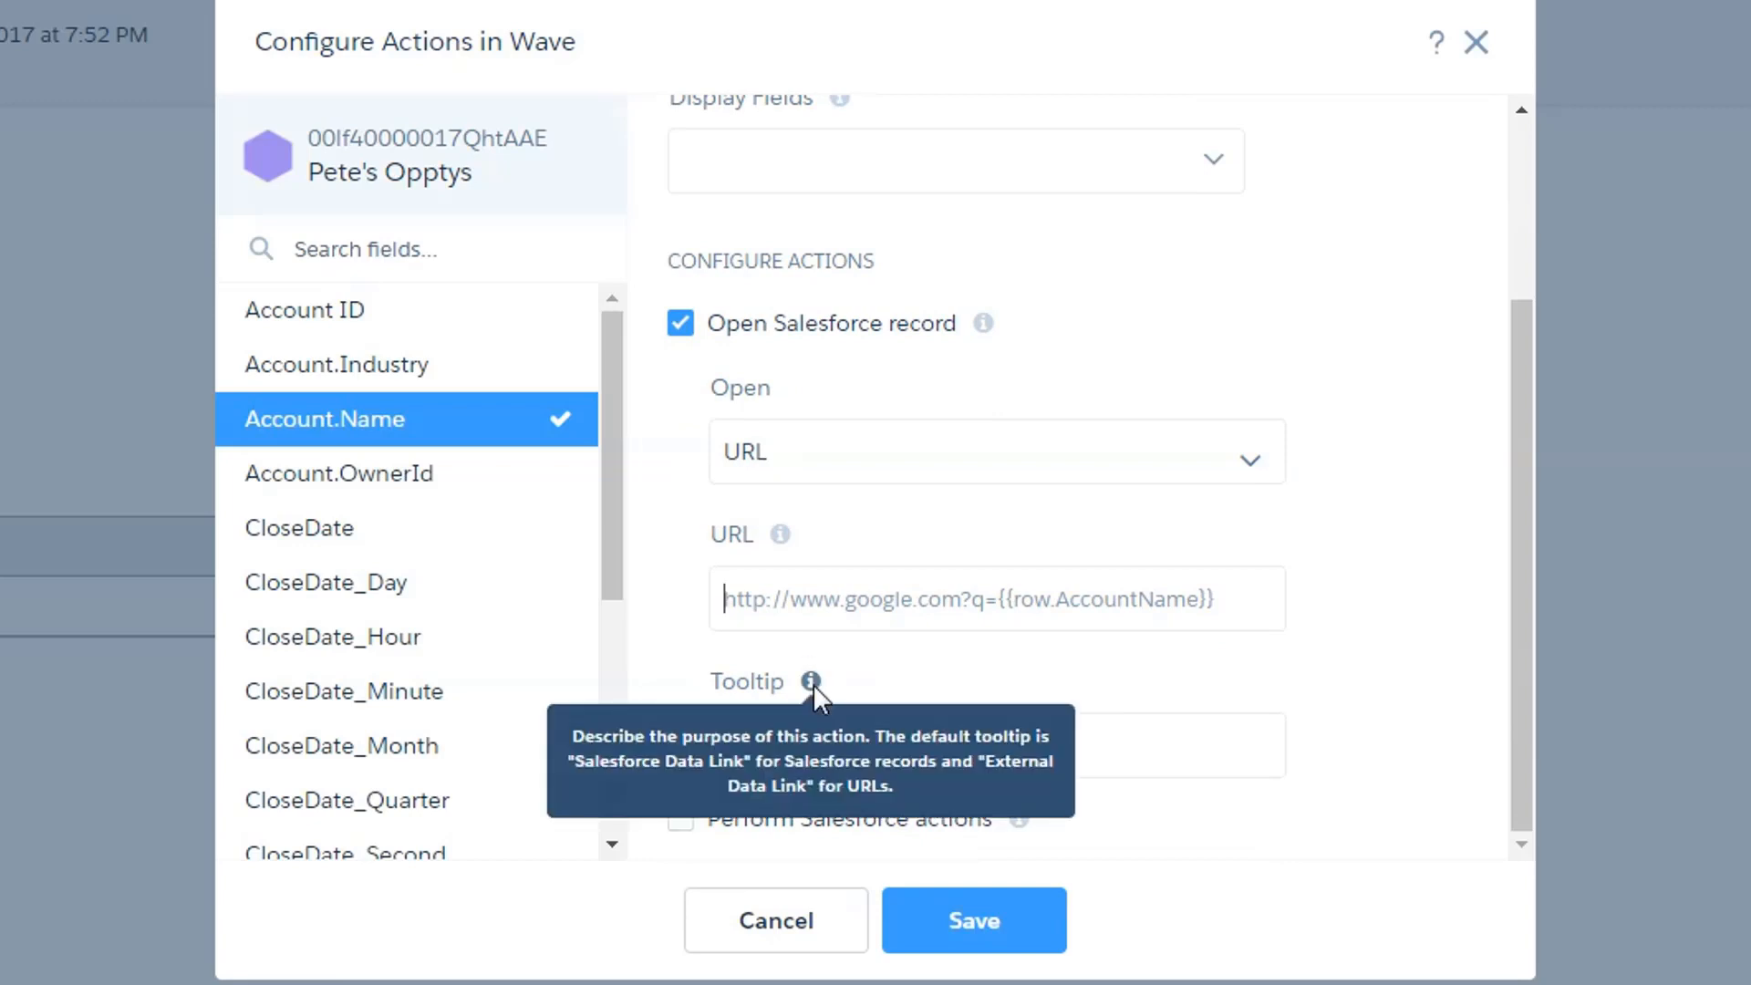
pyautogui.moveTo(1047, 728)
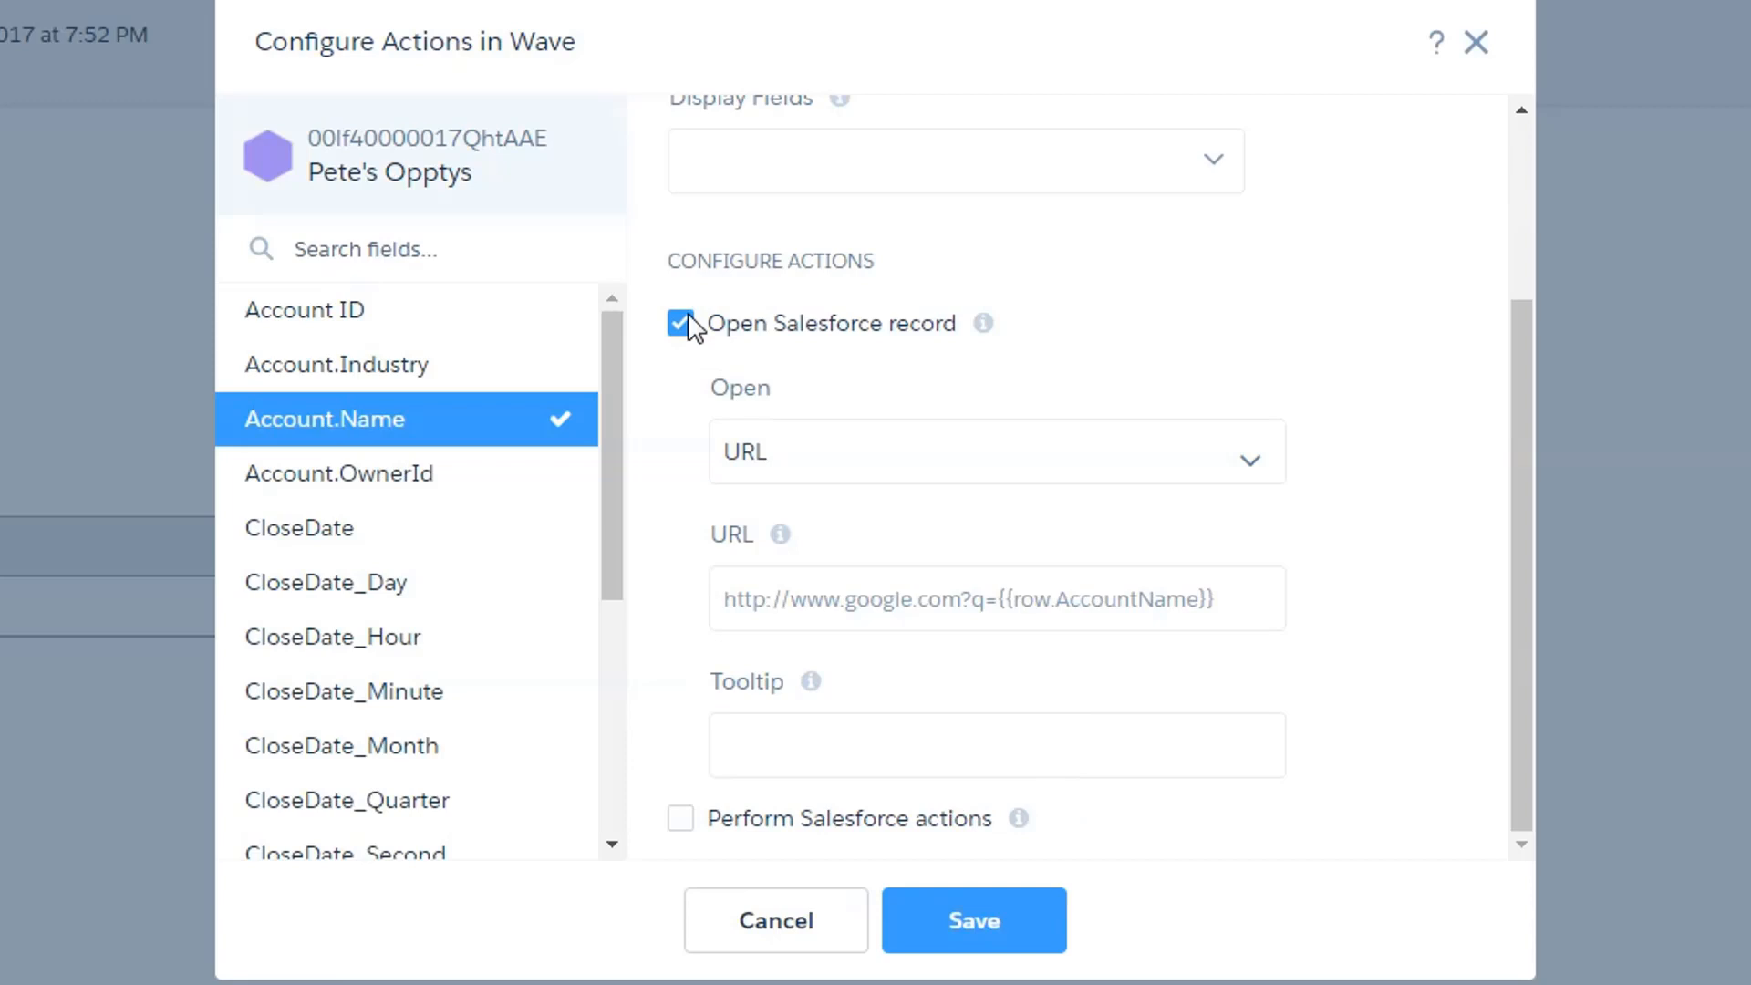
# Step: Enter the tooltip 'Show me my accounts' and switch the open type back to Salesforce Record
pyautogui.write('S')
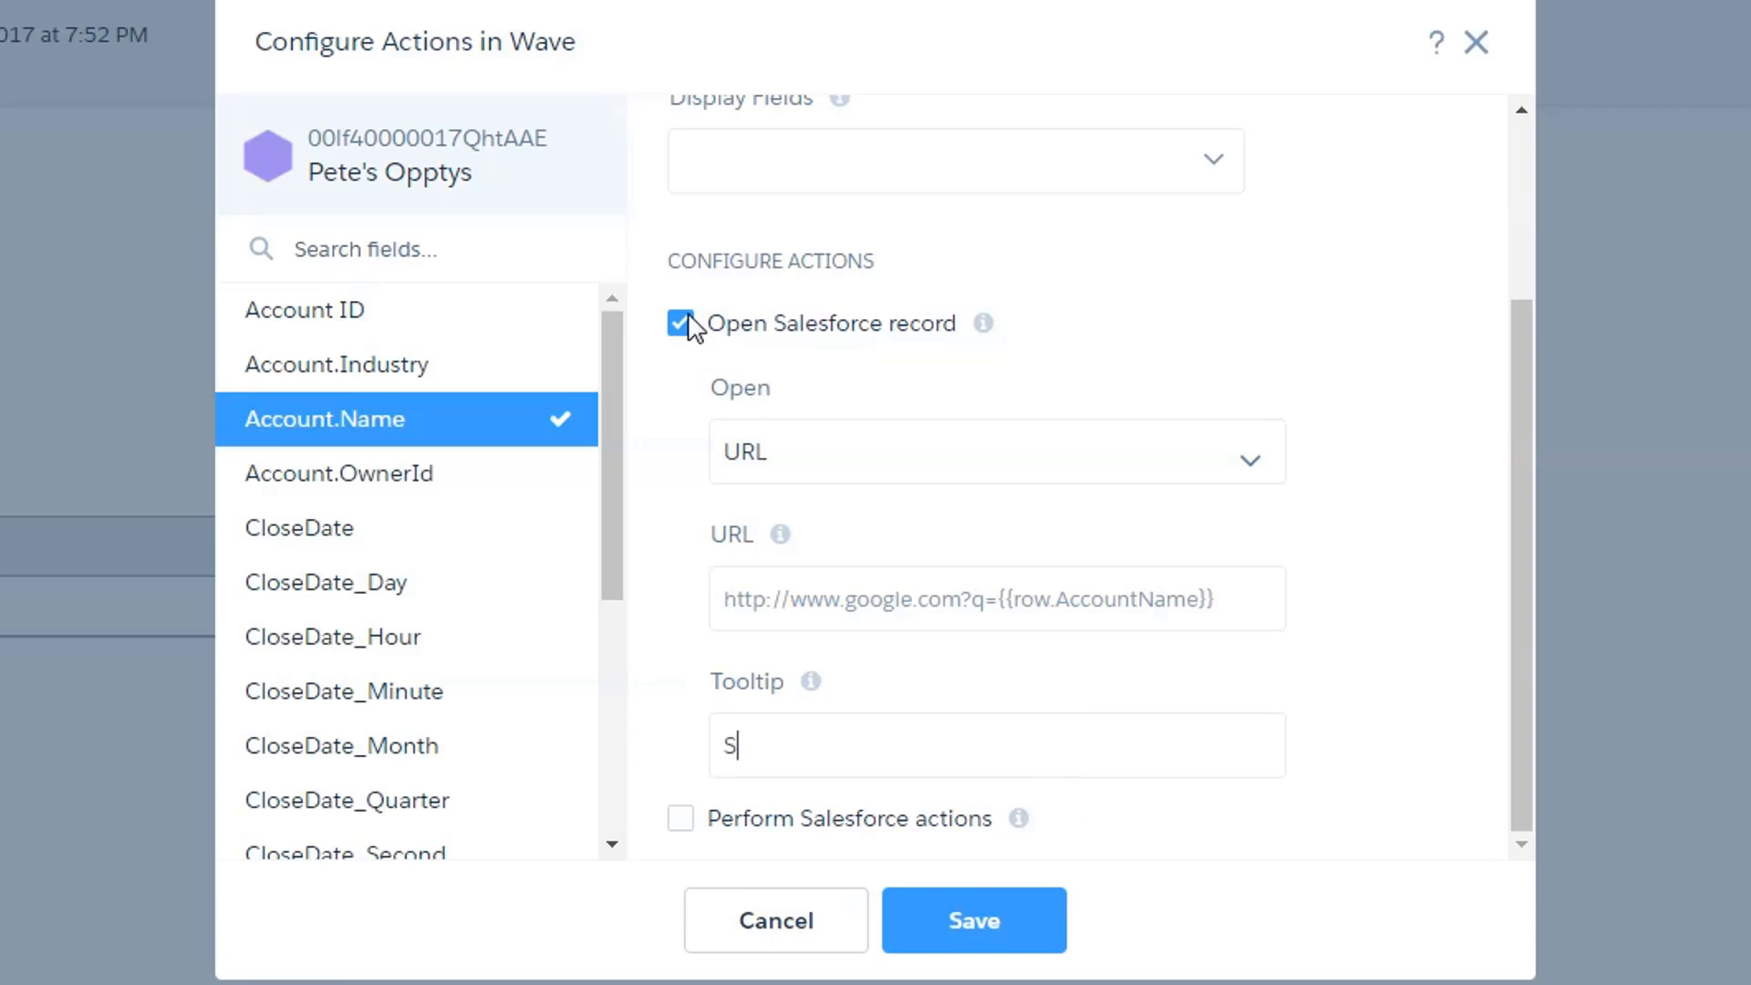
pyautogui.write('how me')
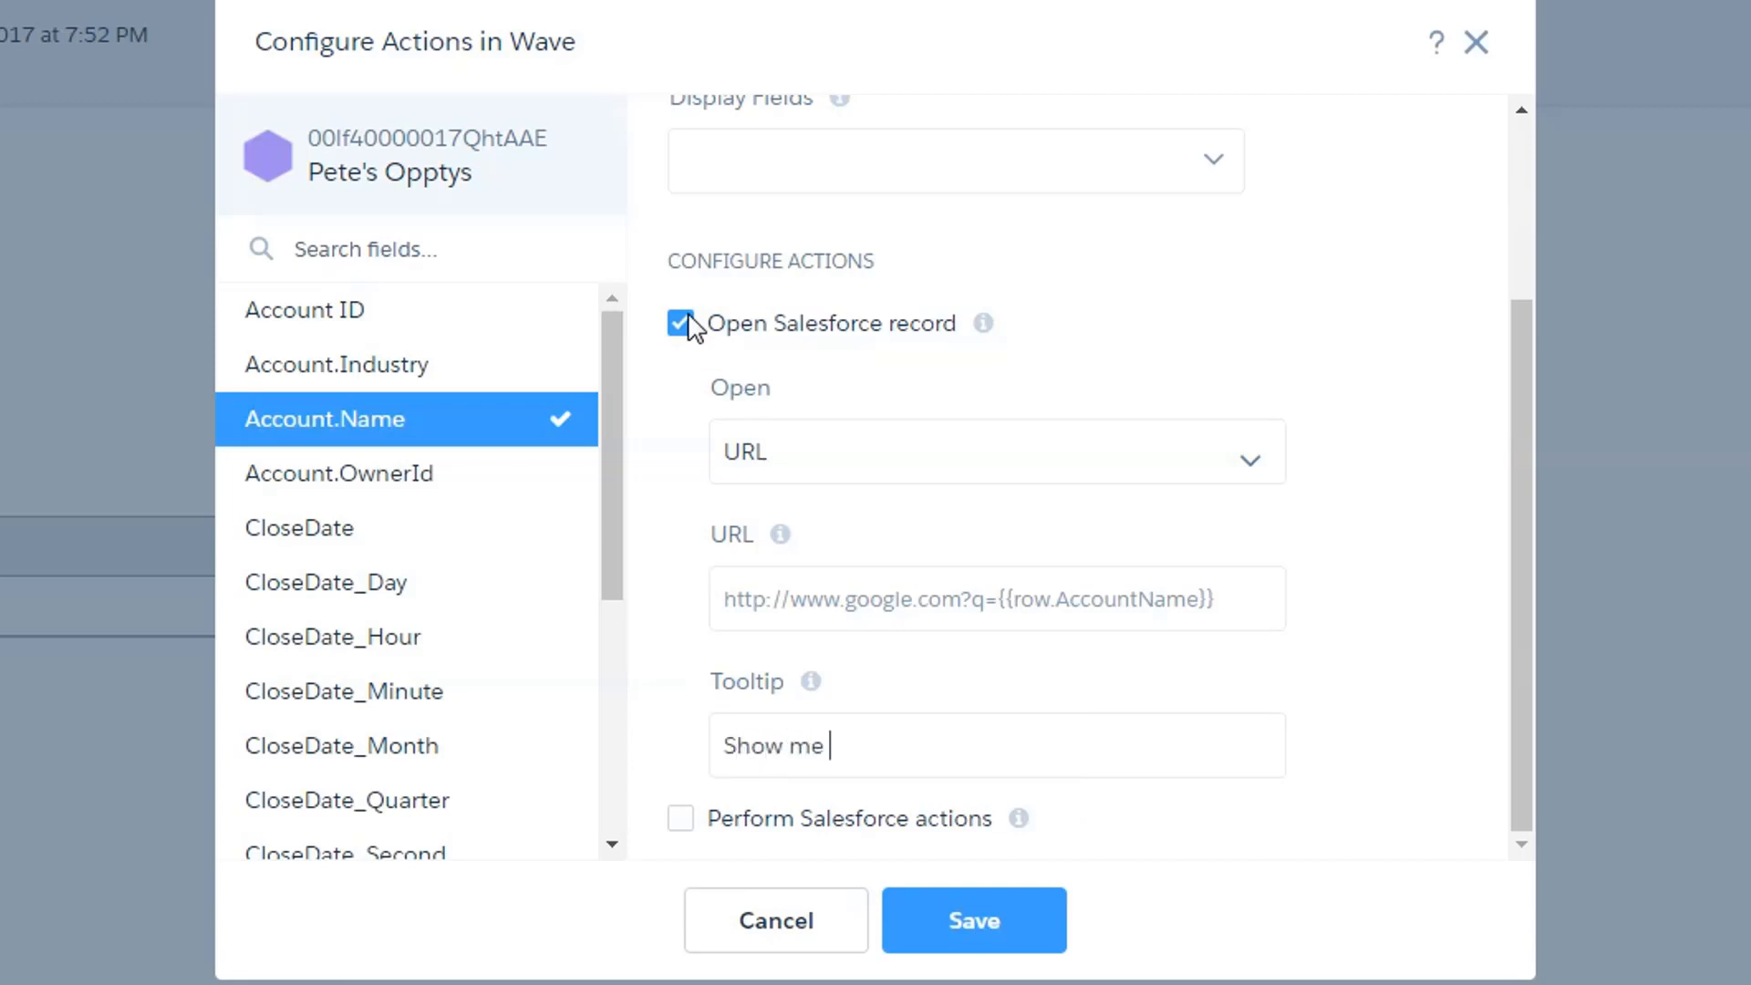
pyautogui.write('my')
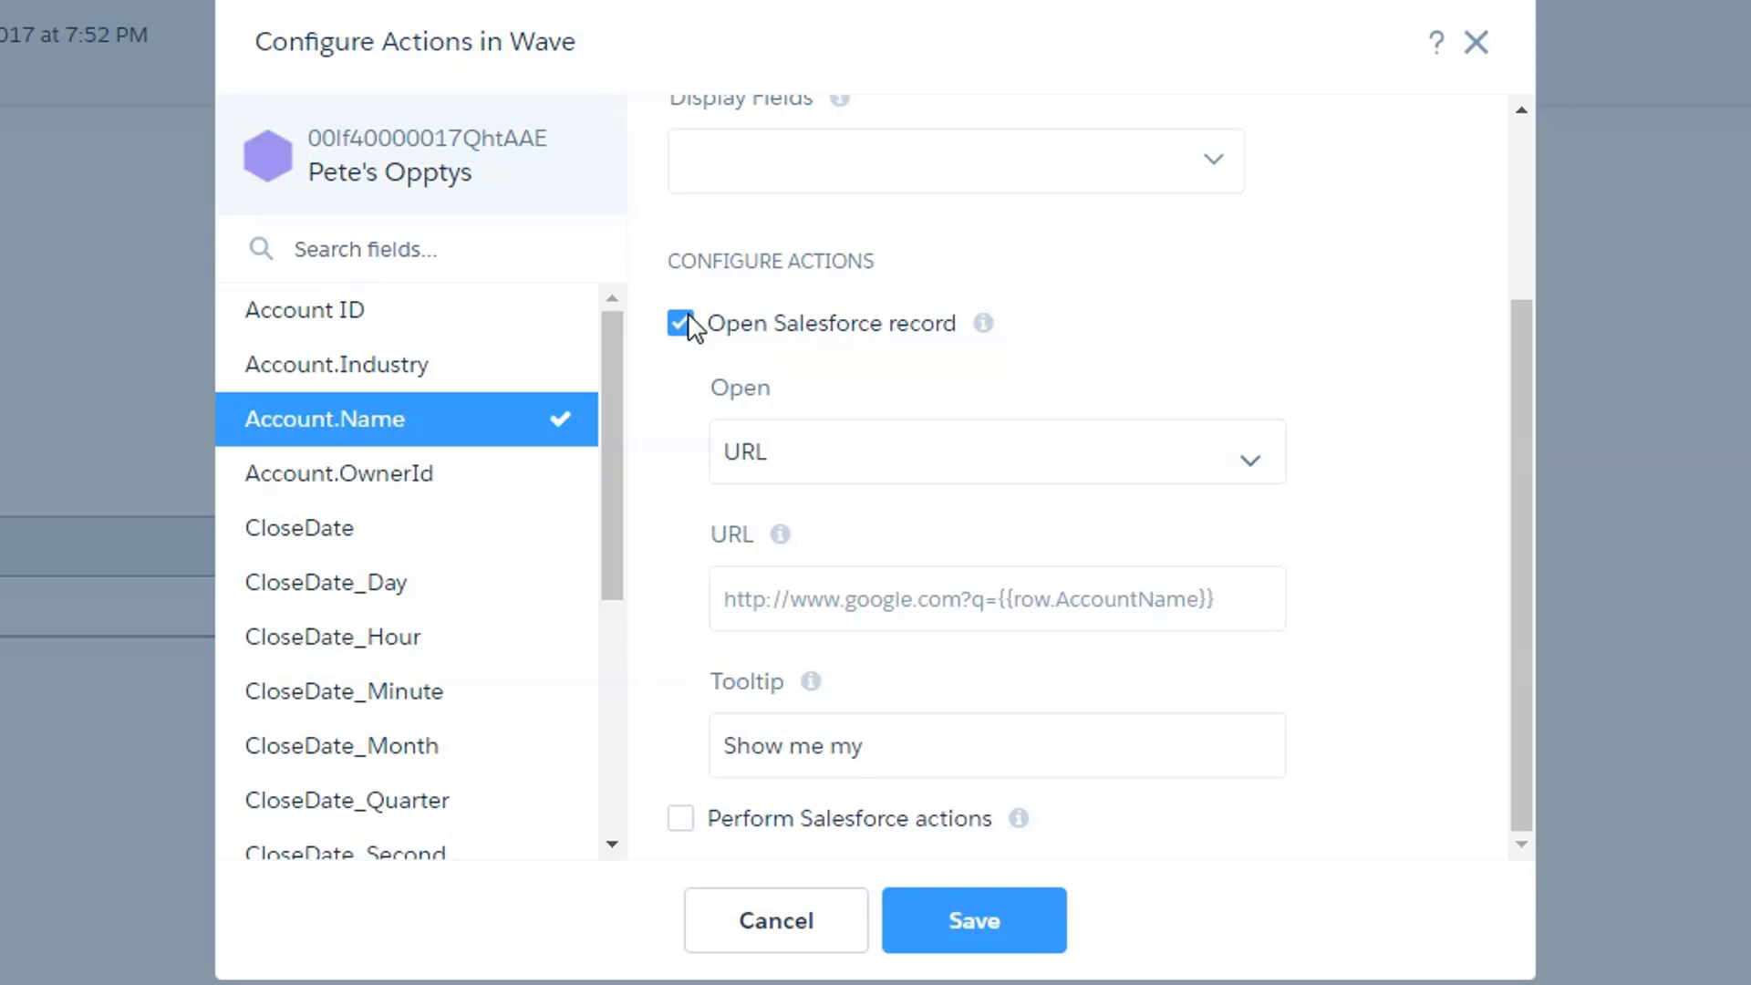
pyautogui.write('accounts')
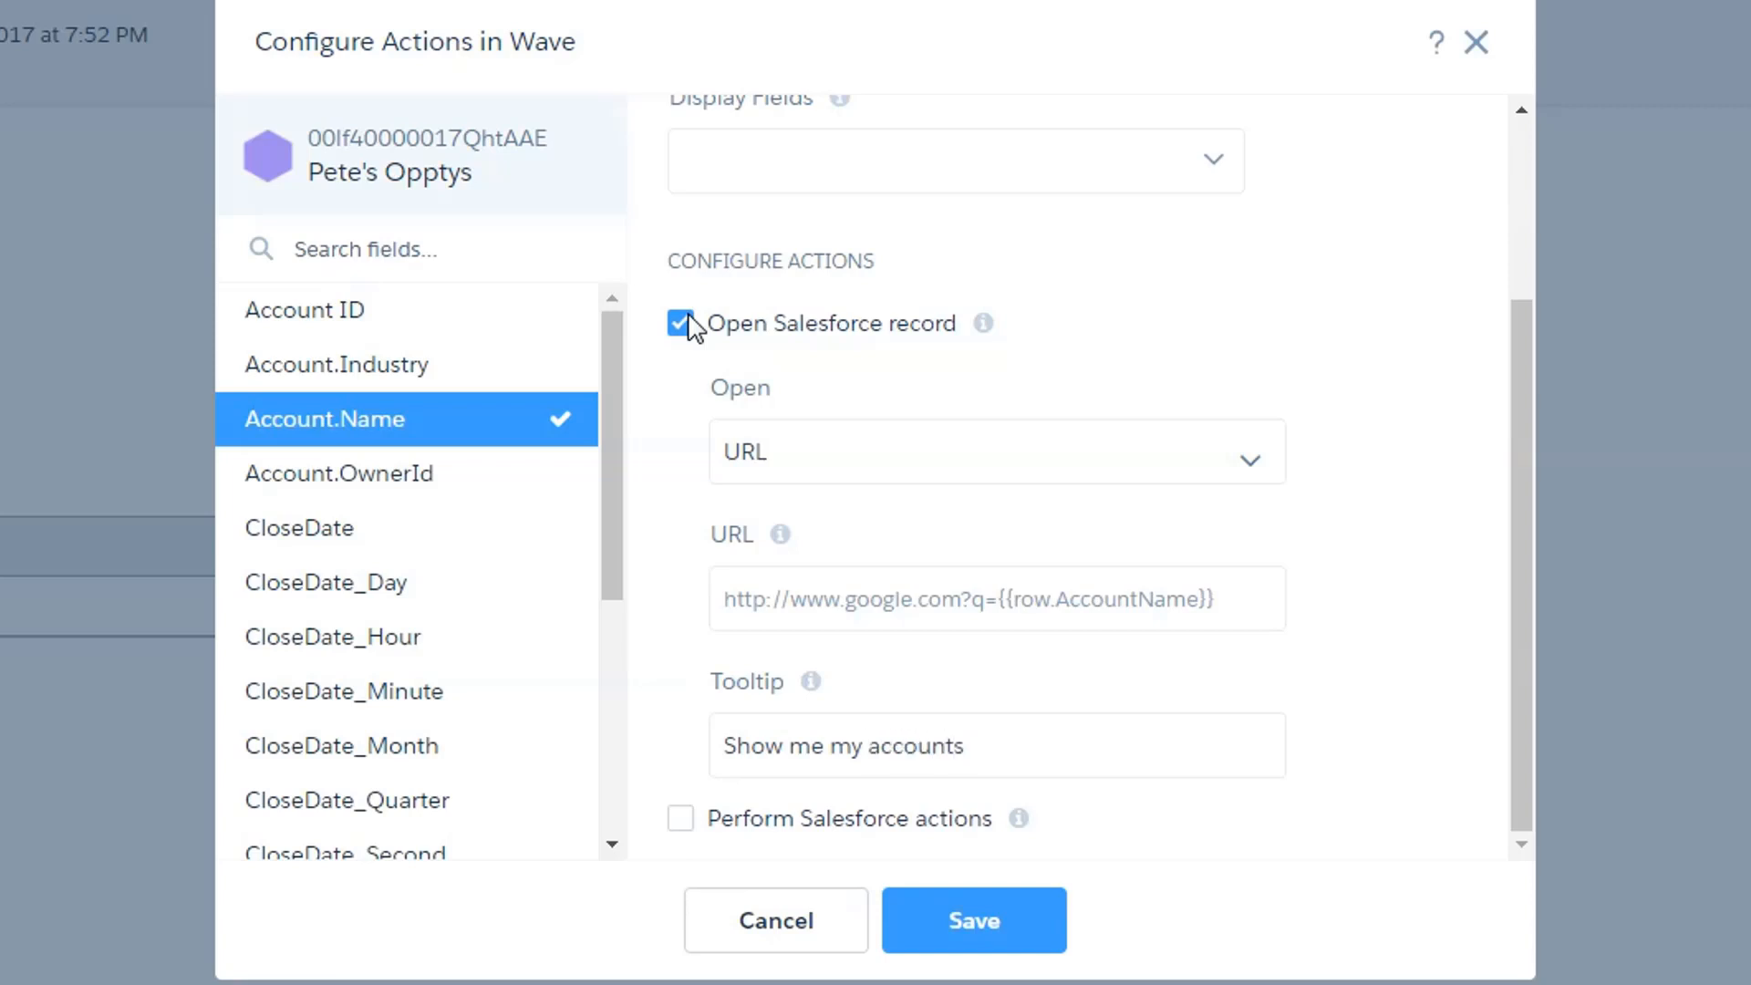
pyautogui.click(994, 456)
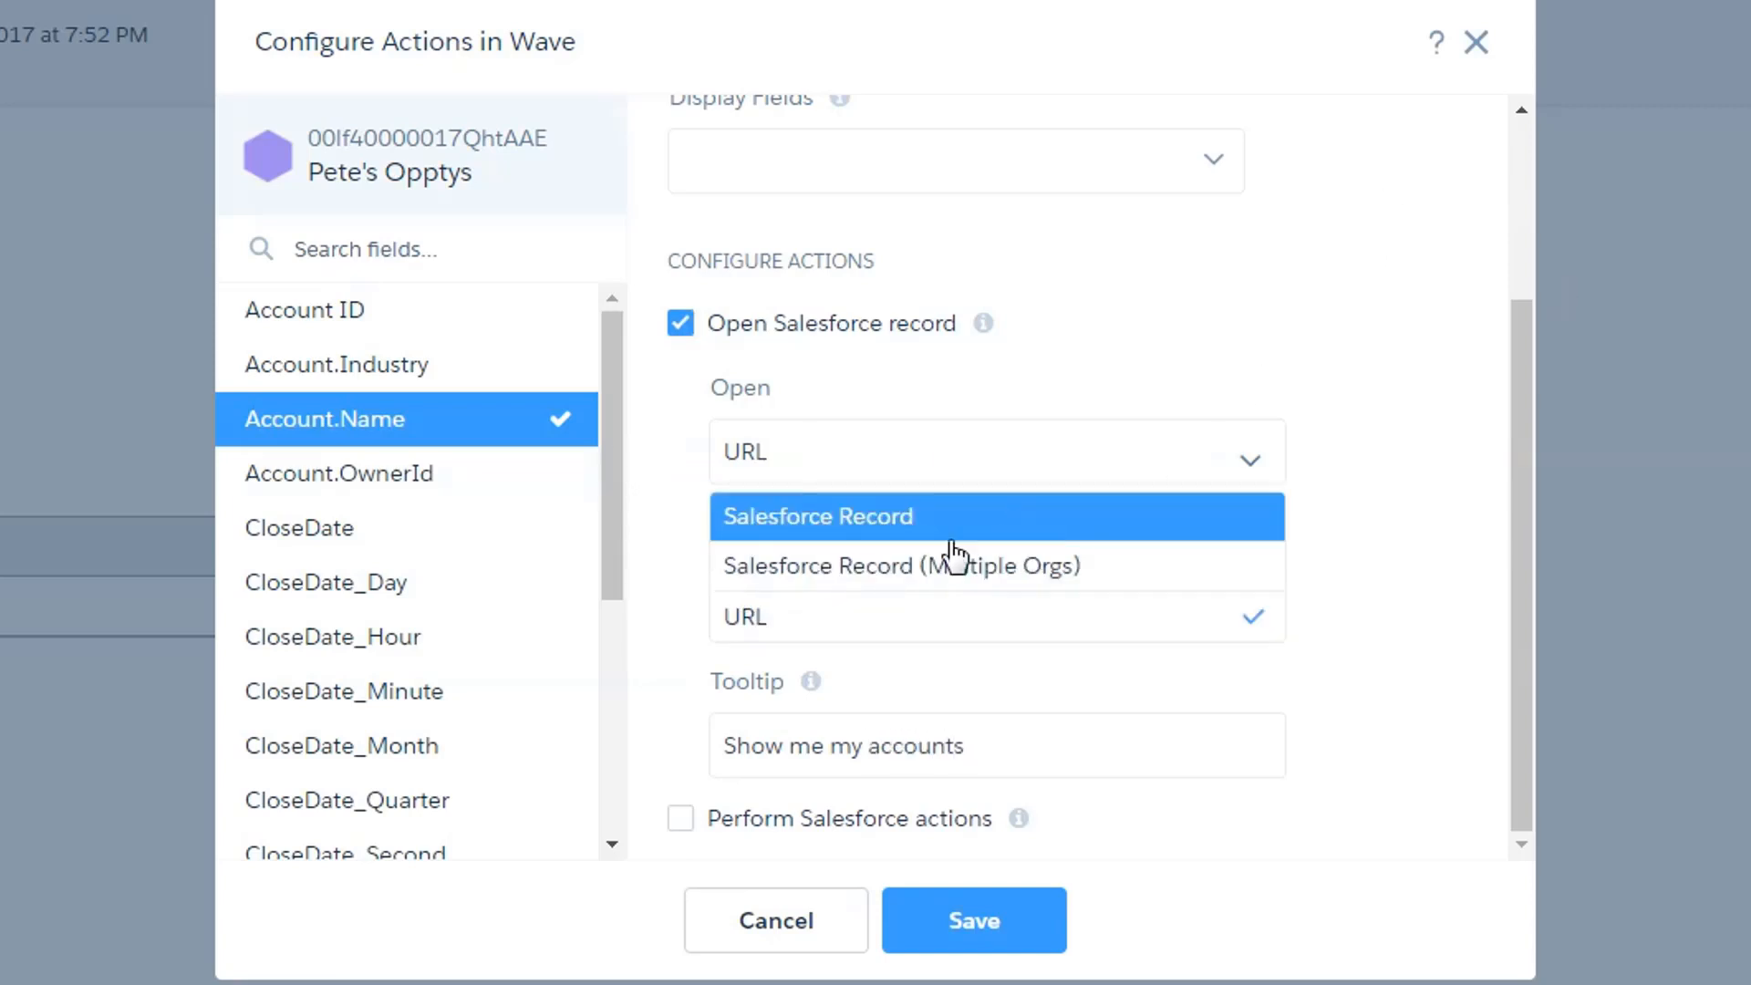
pyautogui.click(819, 516)
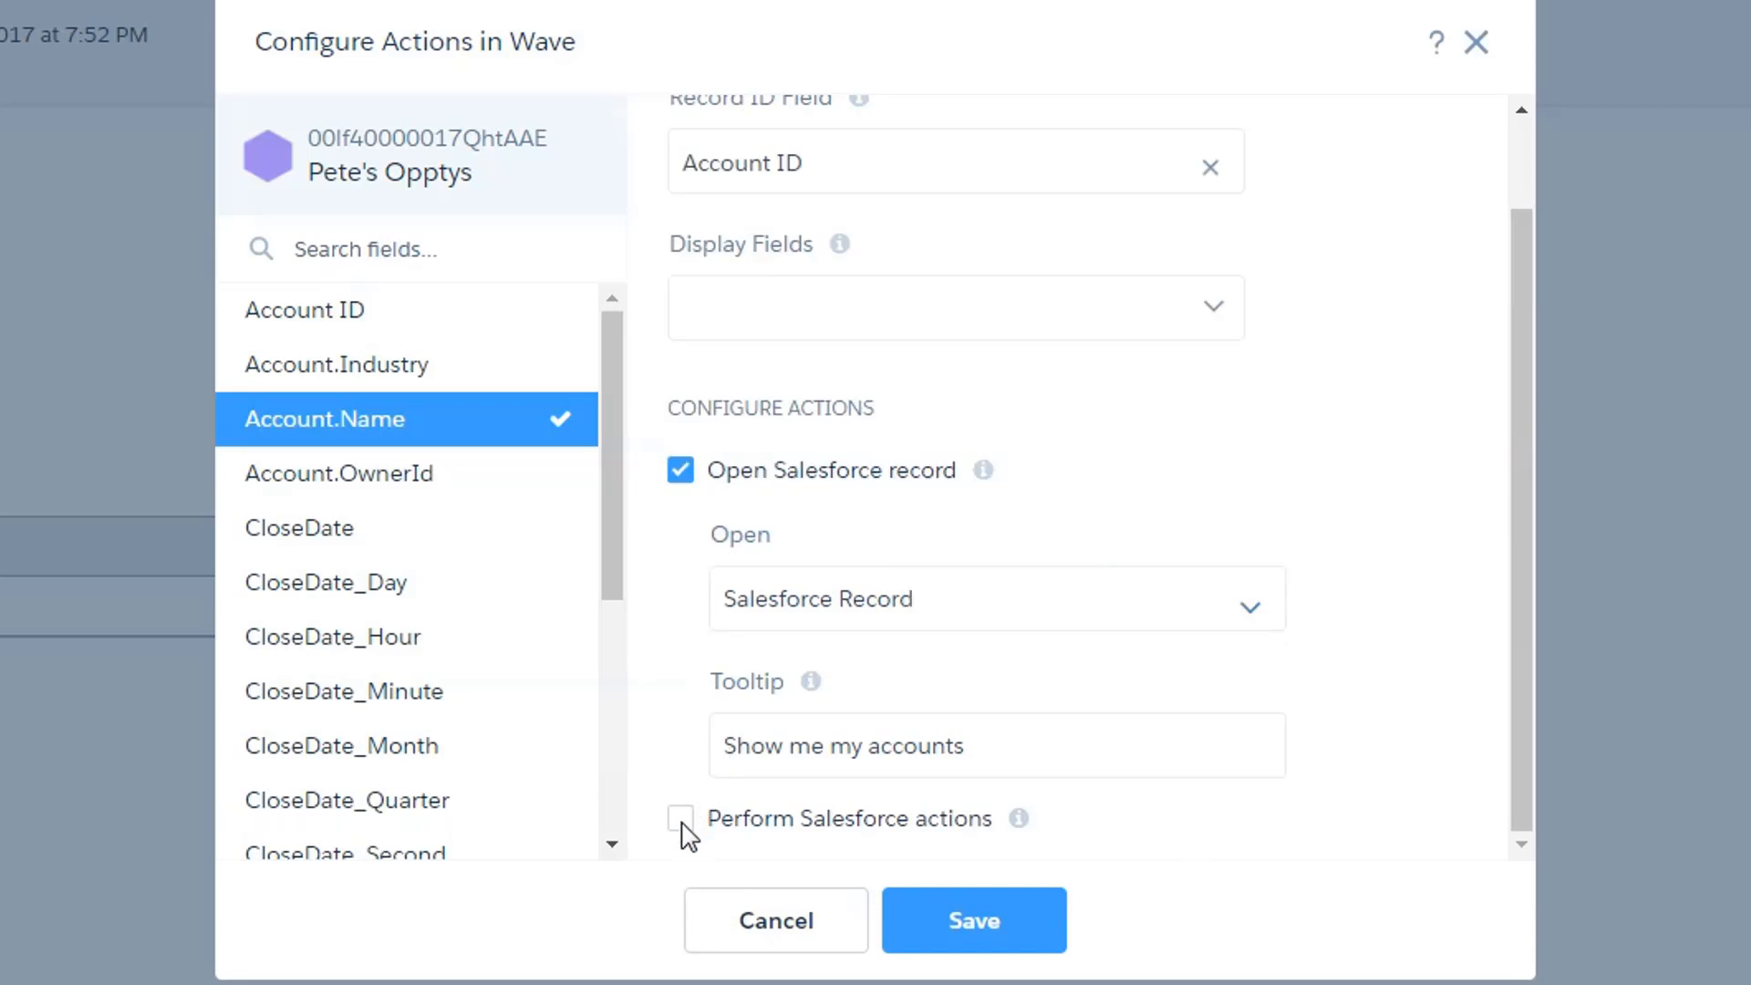
# Step: Enable Salesforce actions limited to Log a Call for Account.Name and save the configuration
pyautogui.click(682, 818)
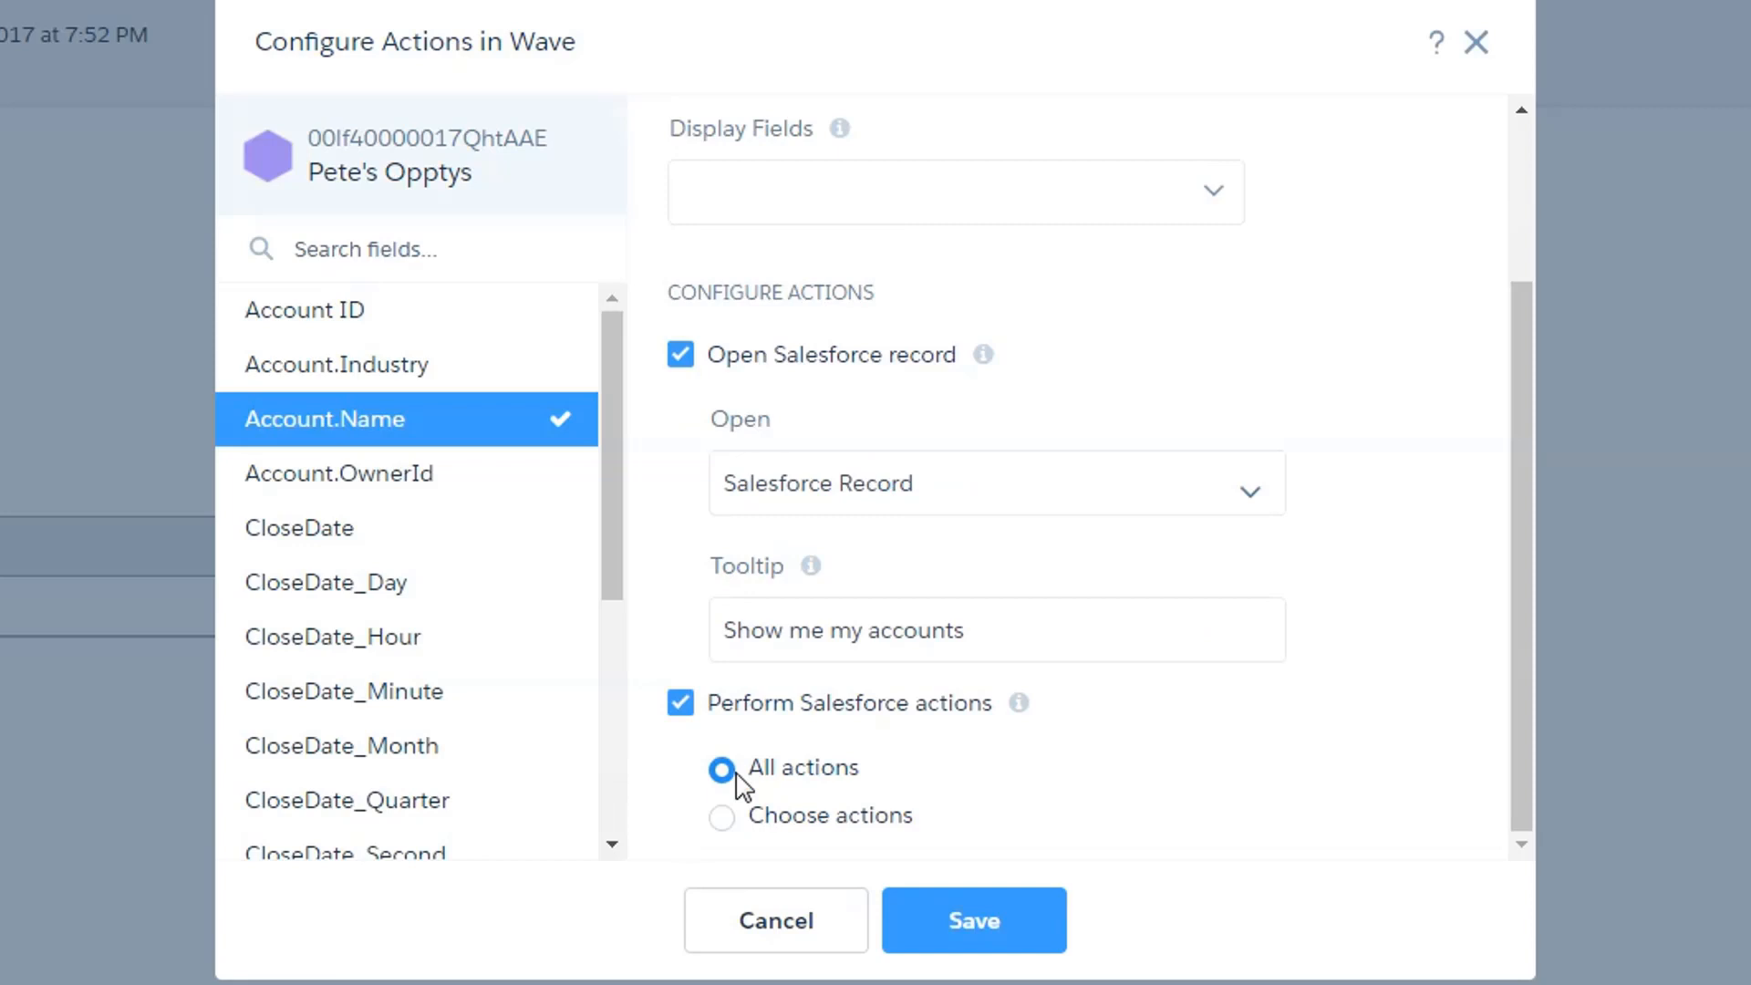
pyautogui.moveTo(784, 792)
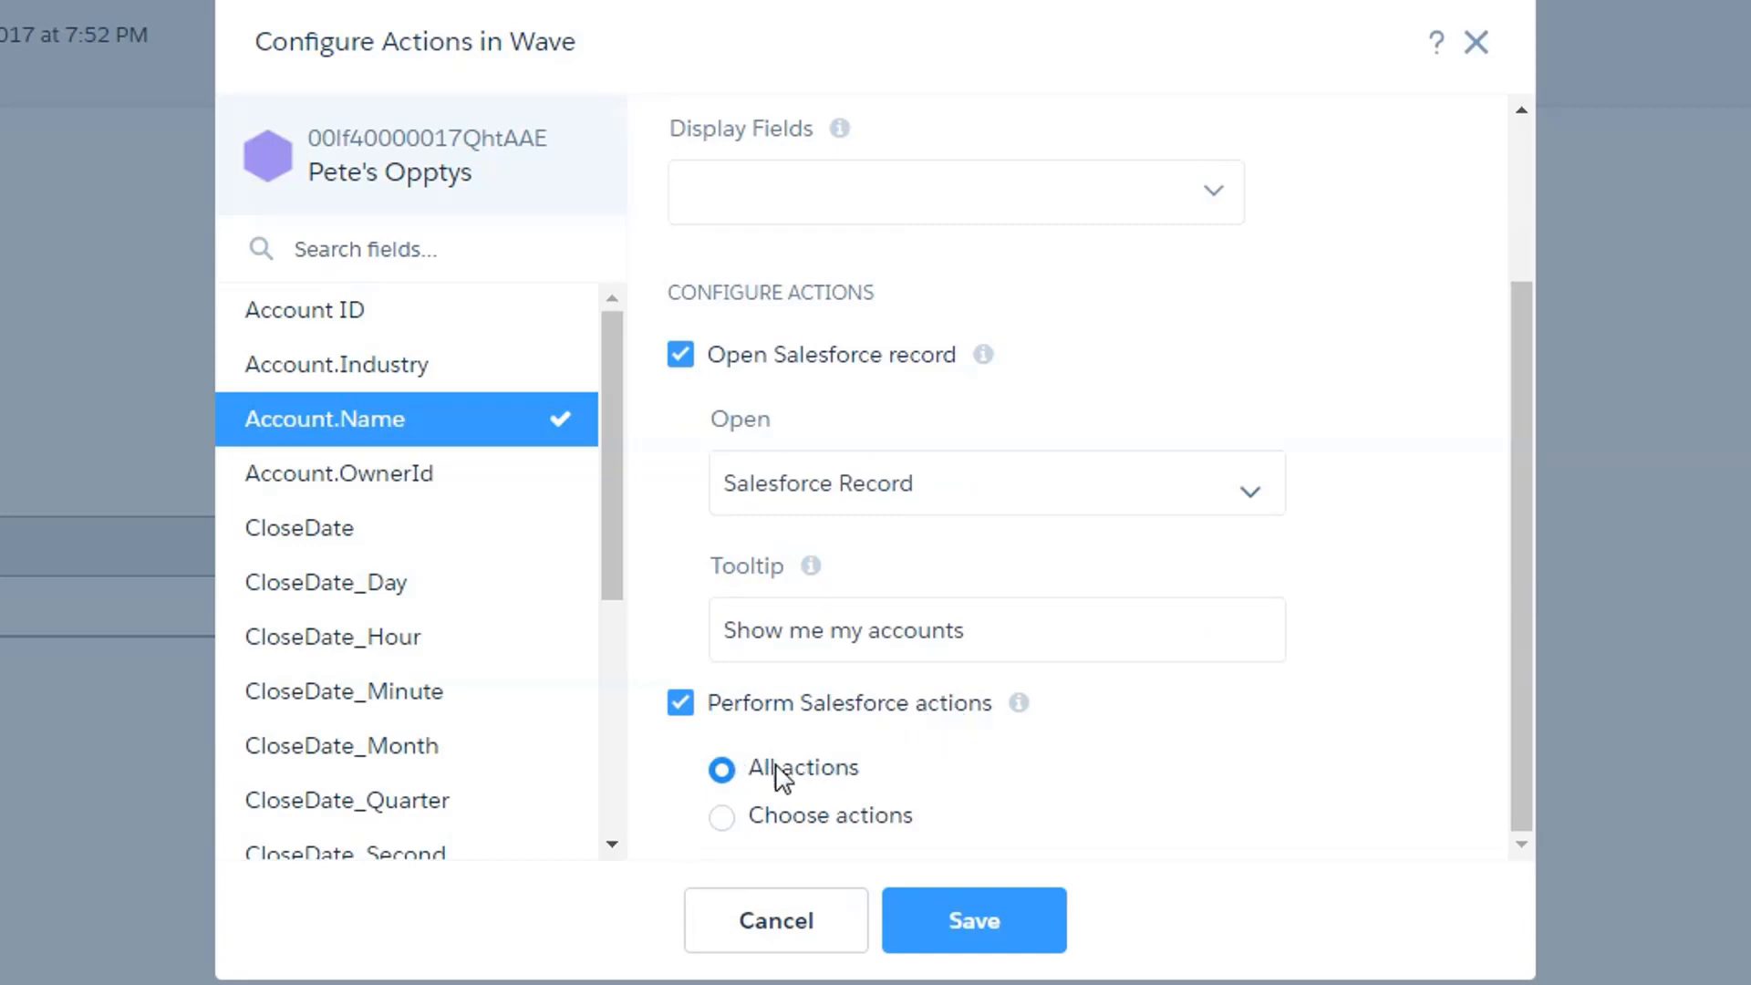
pyautogui.click(723, 784)
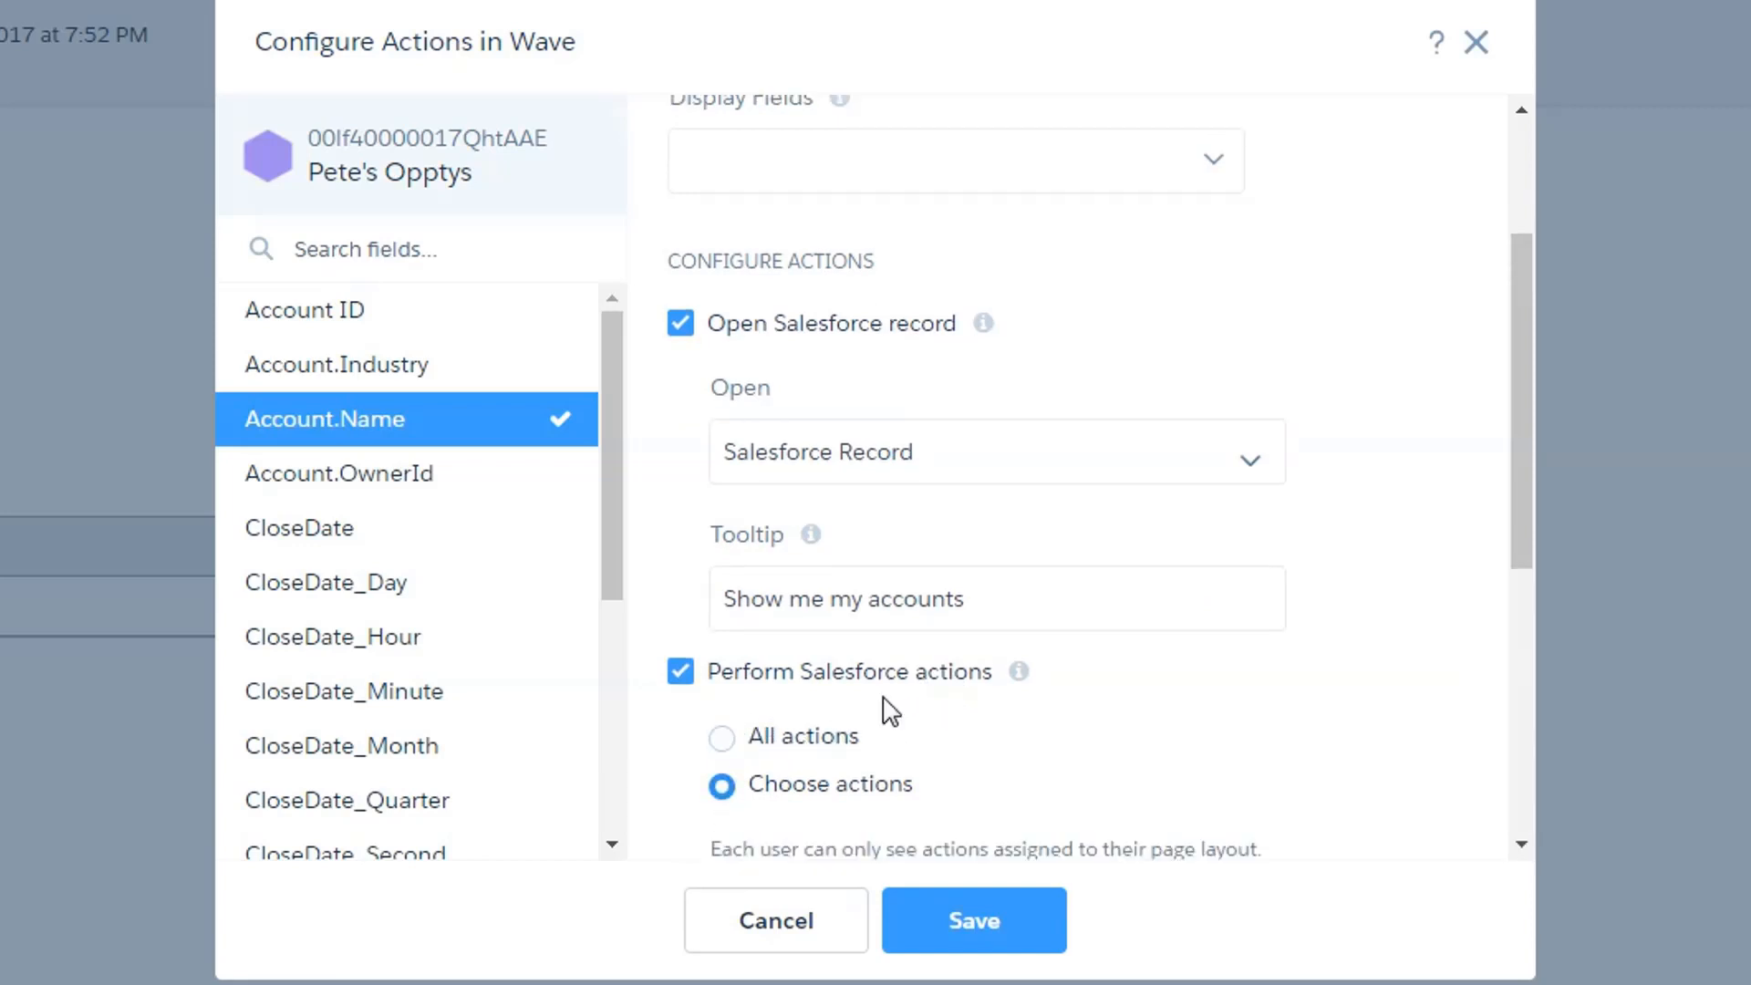
pyautogui.scroll(-3)
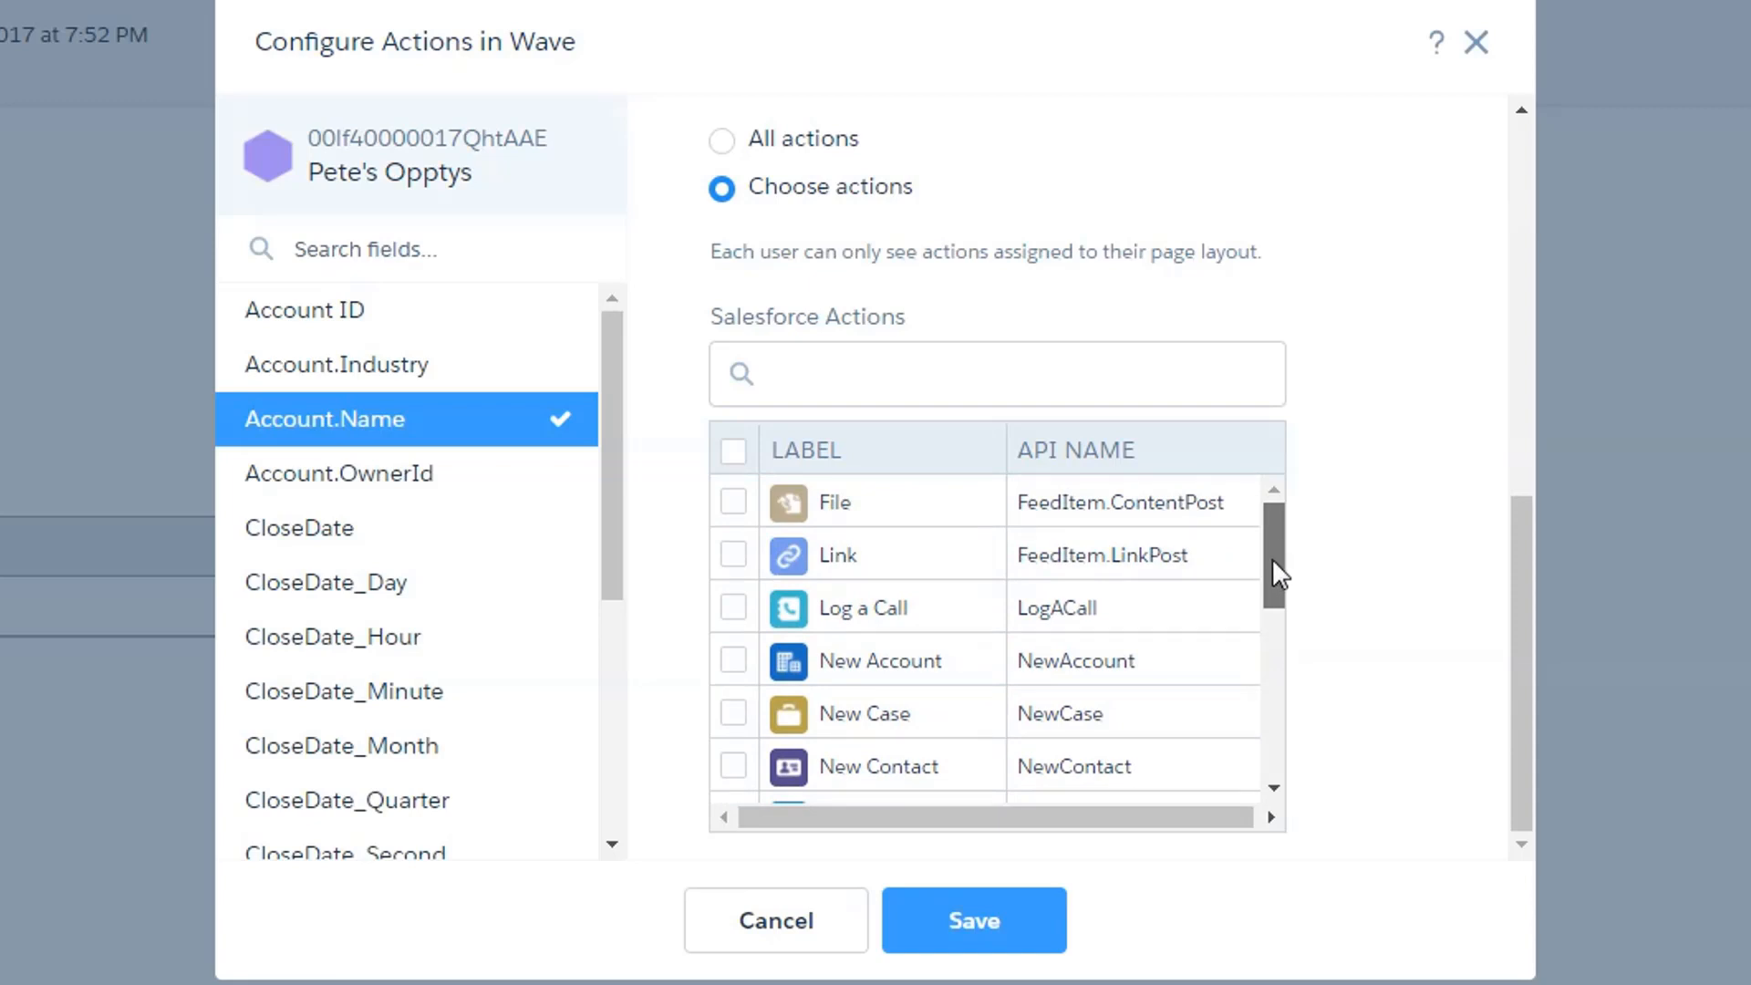
pyautogui.scroll(-3)
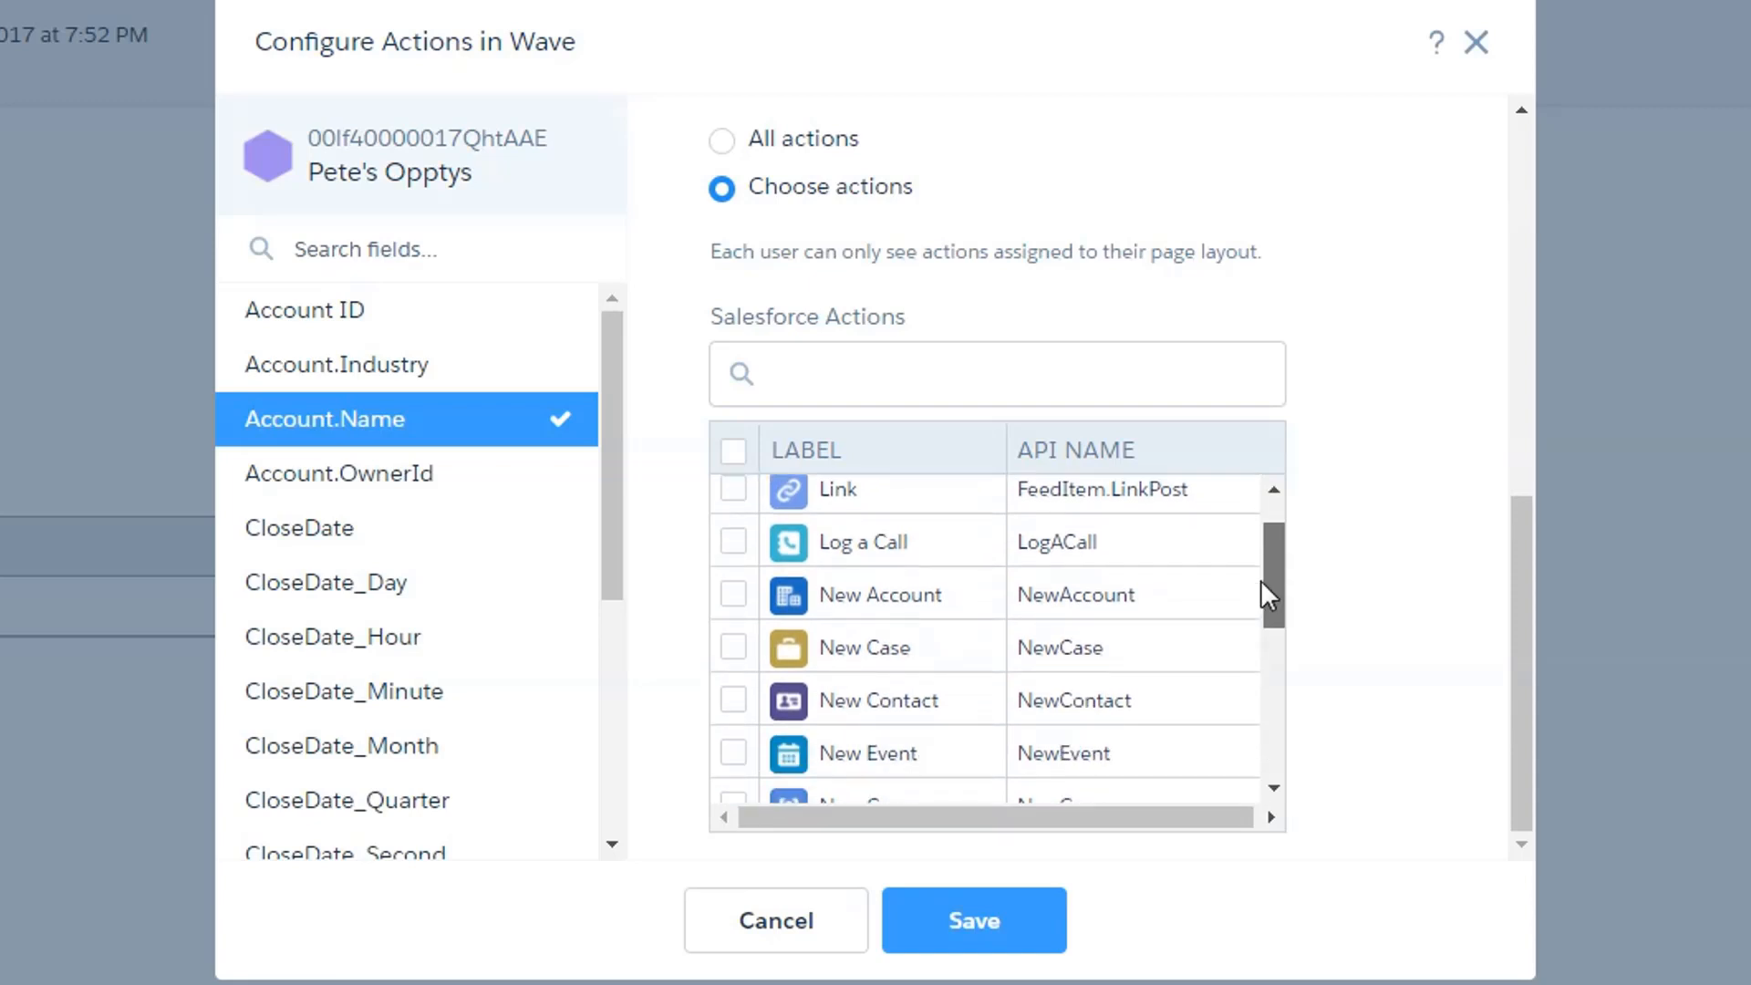
pyautogui.scroll(-3)
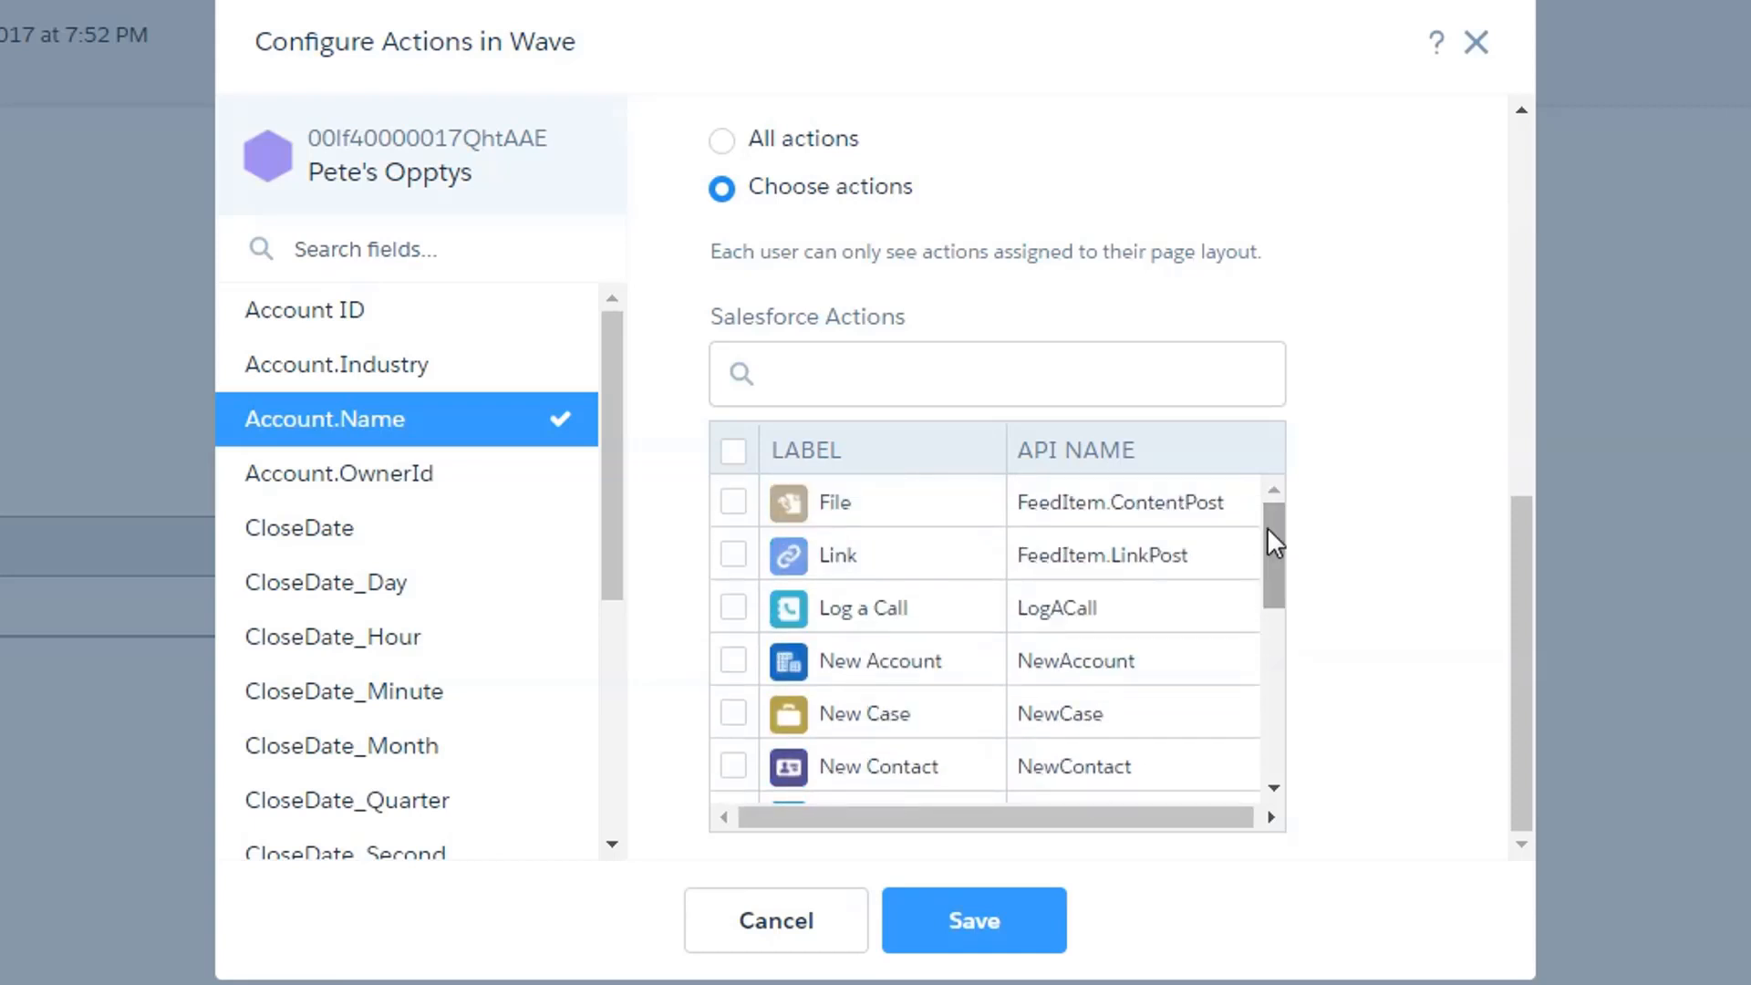
pyautogui.moveTo(1364, 467)
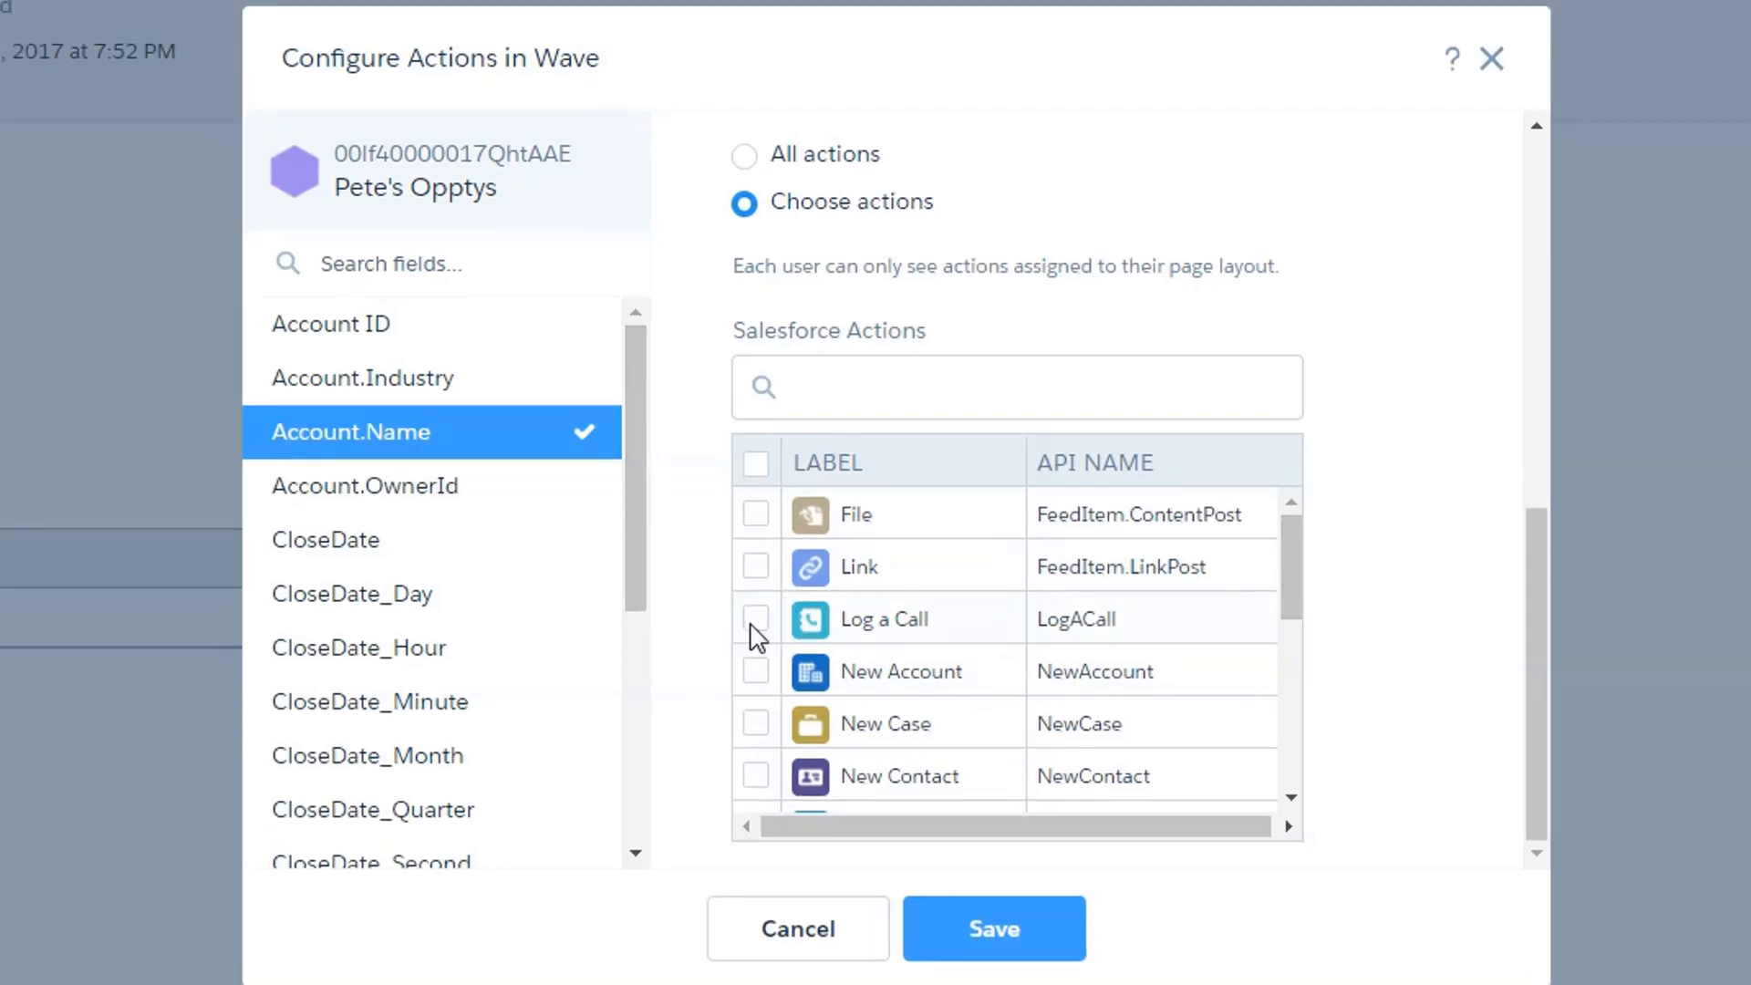
pyautogui.click(755, 618)
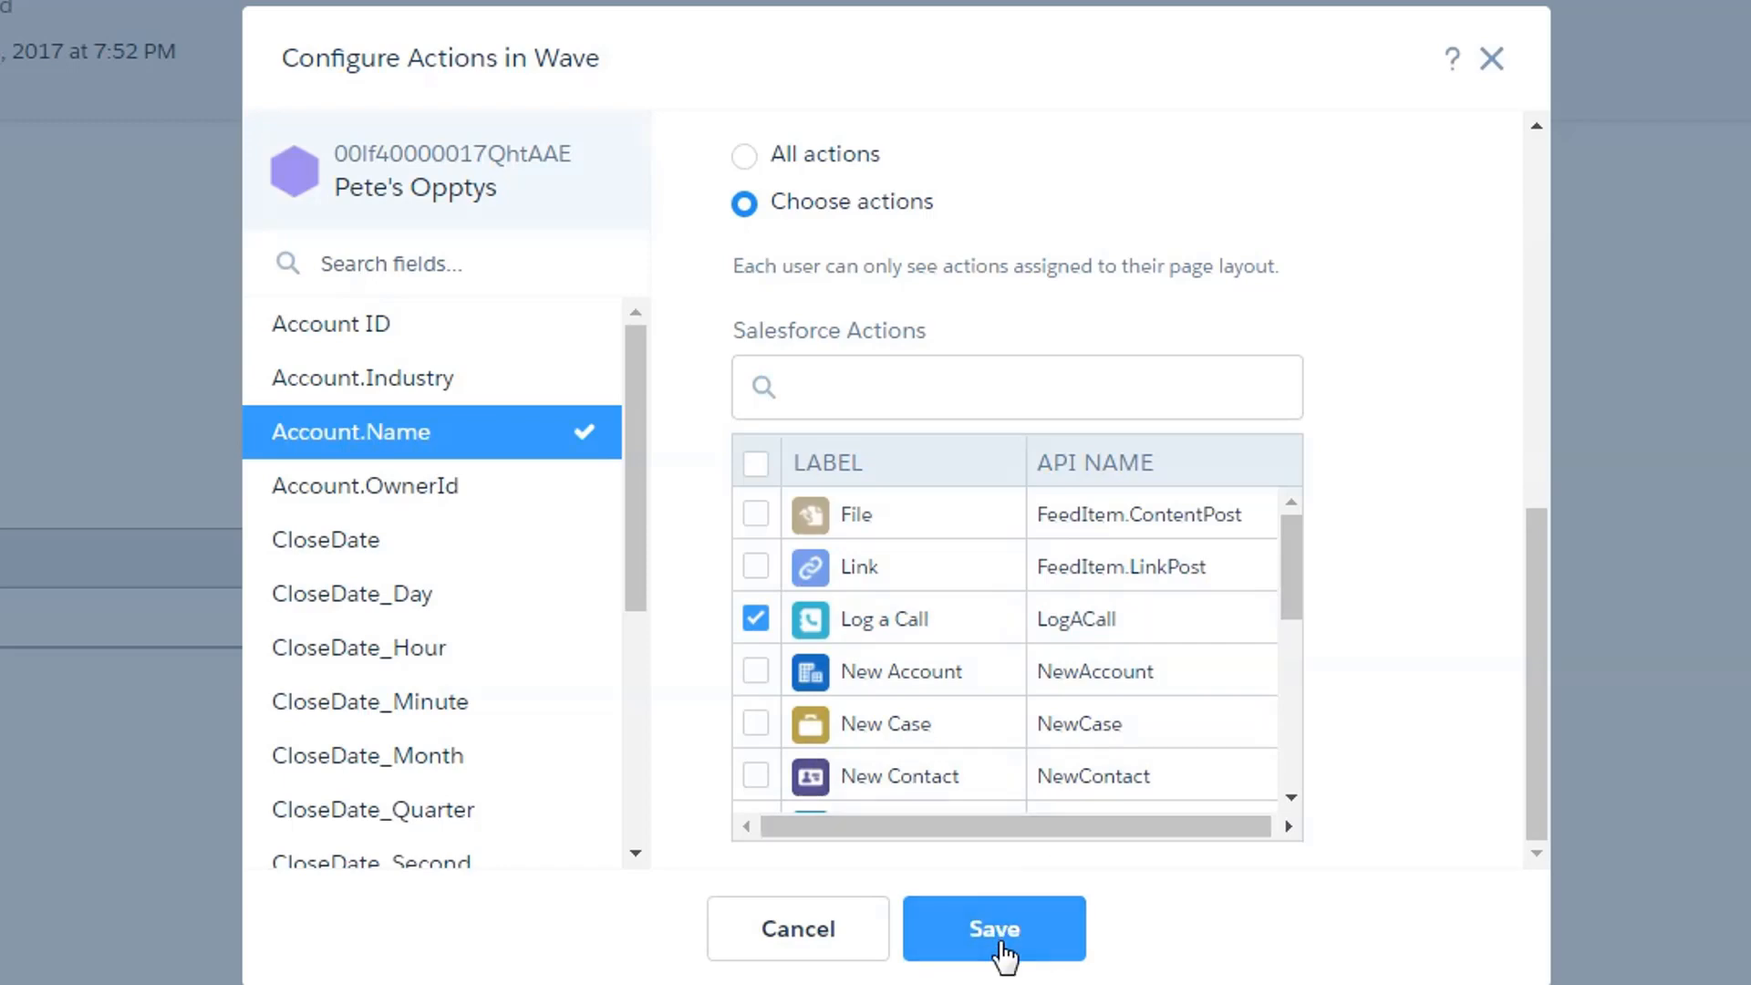
pyautogui.click(994, 929)
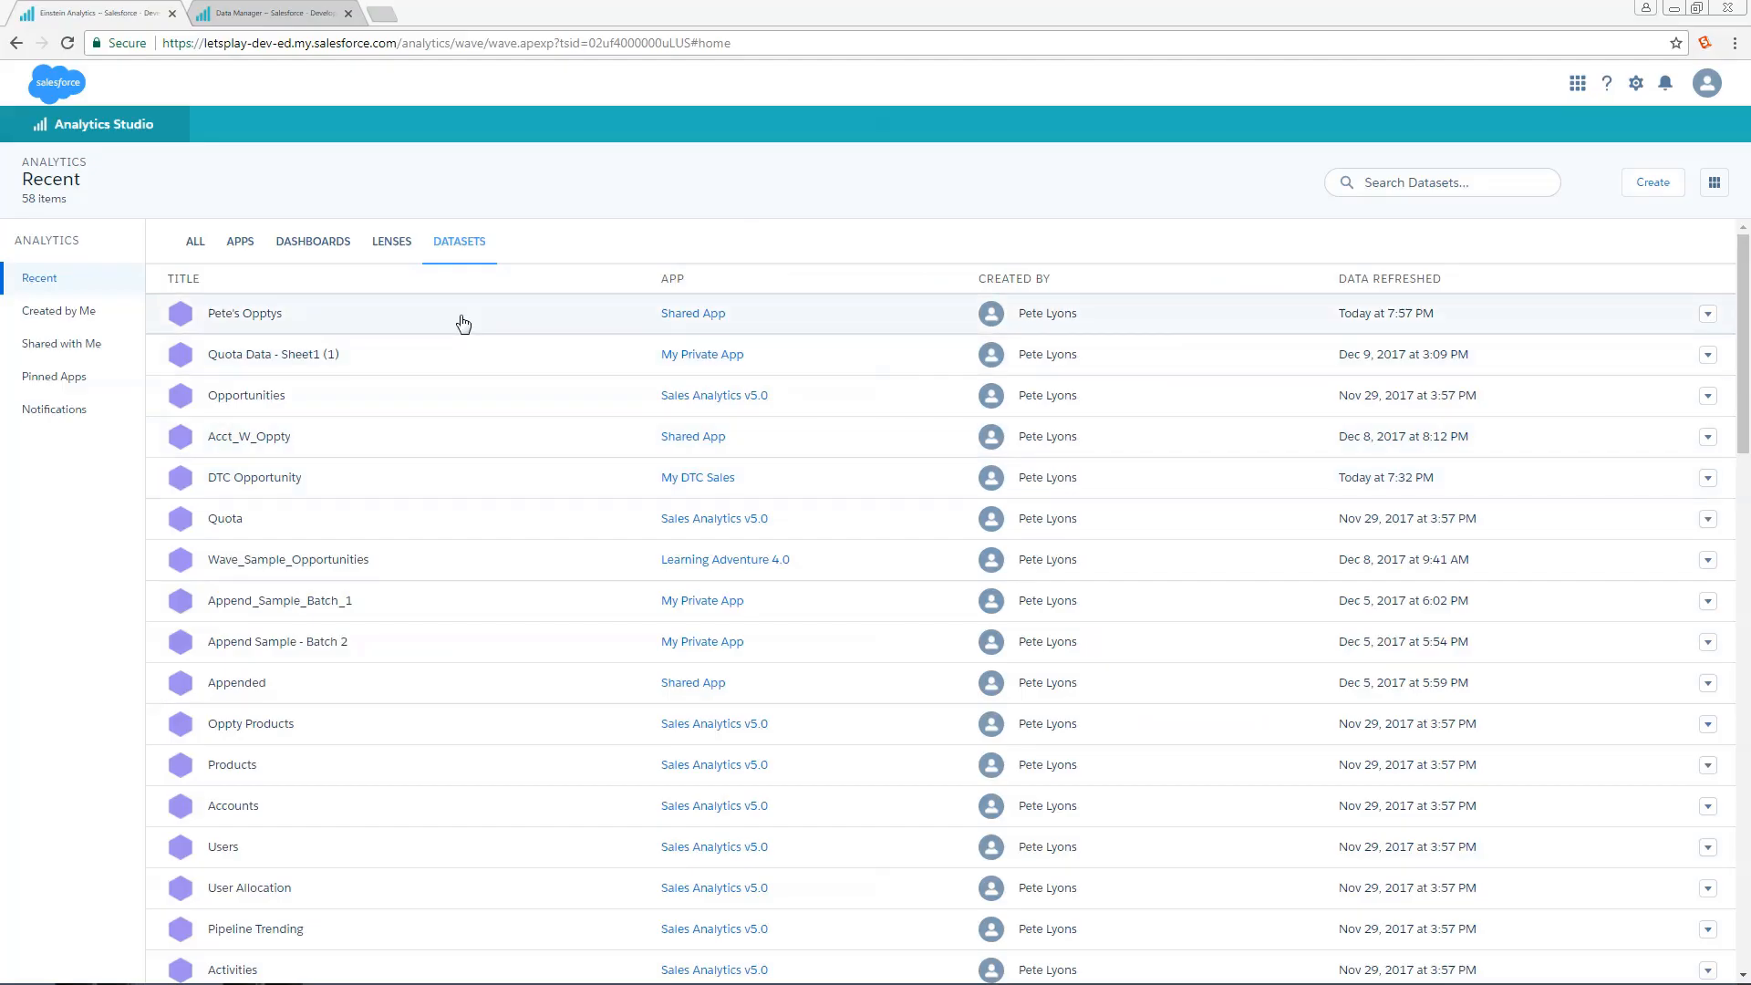
# Step: Show Pete's Opptys as a values table with Account.Name added and check Phillips552 Inc's record actions
pyautogui.click(244, 314)
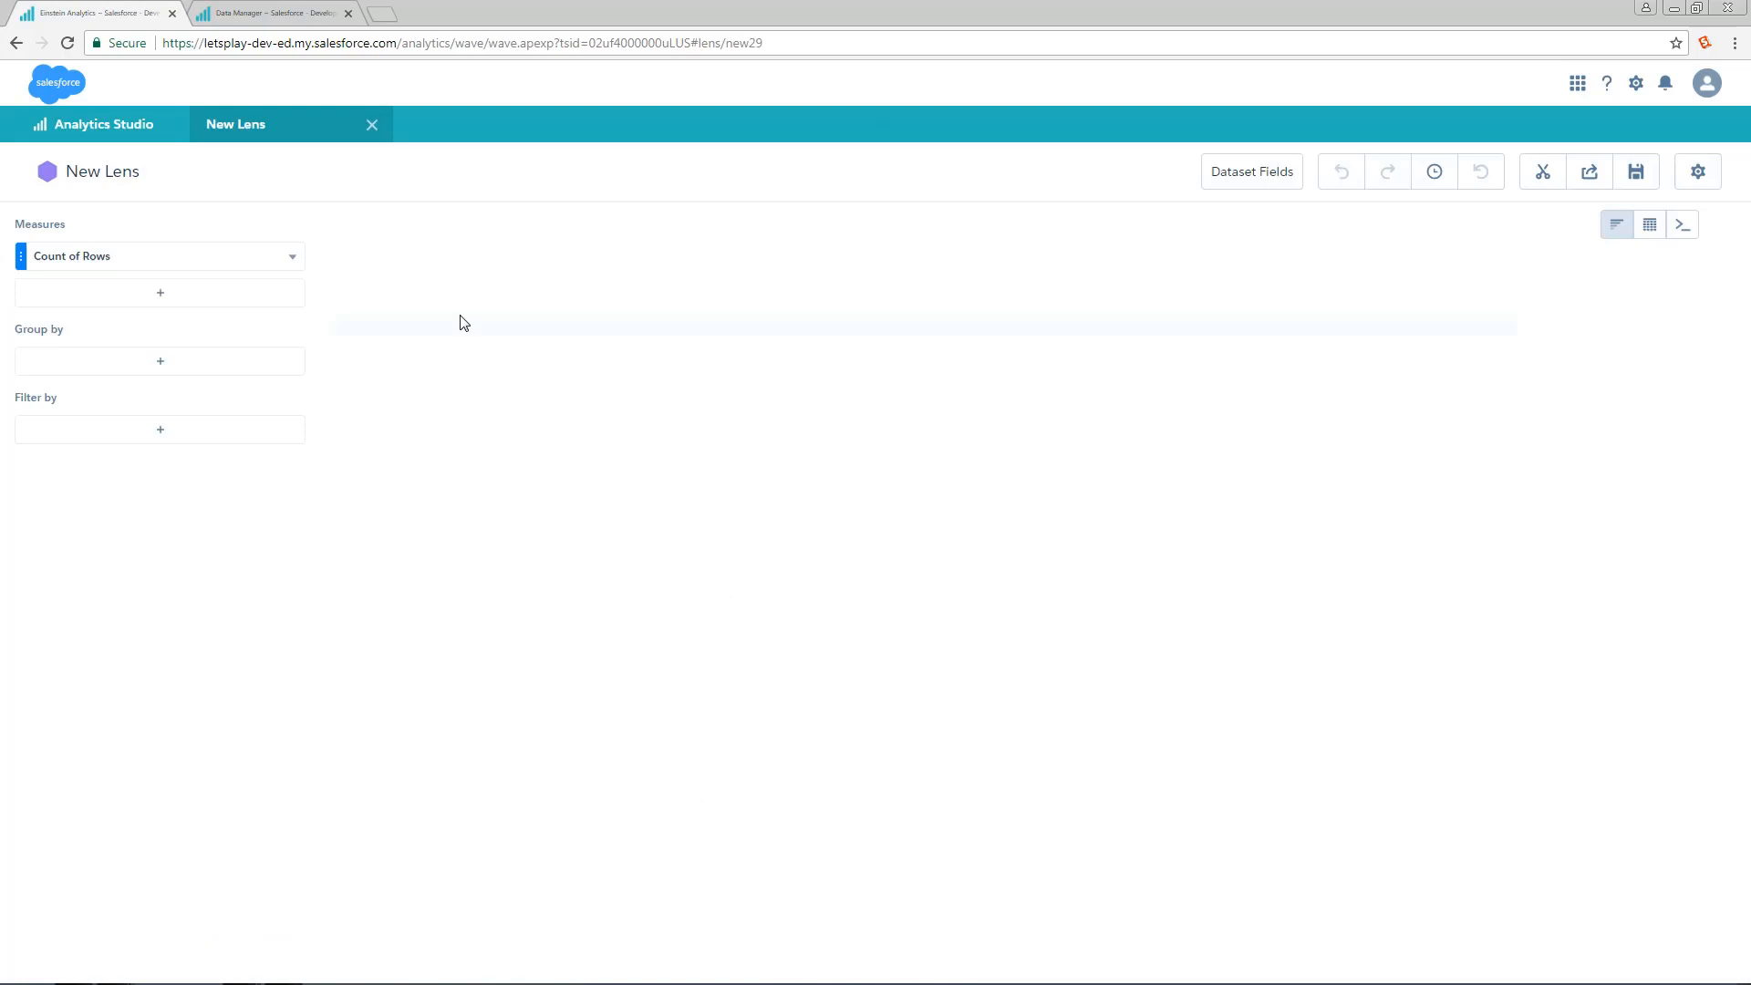
pyautogui.click(1649, 222)
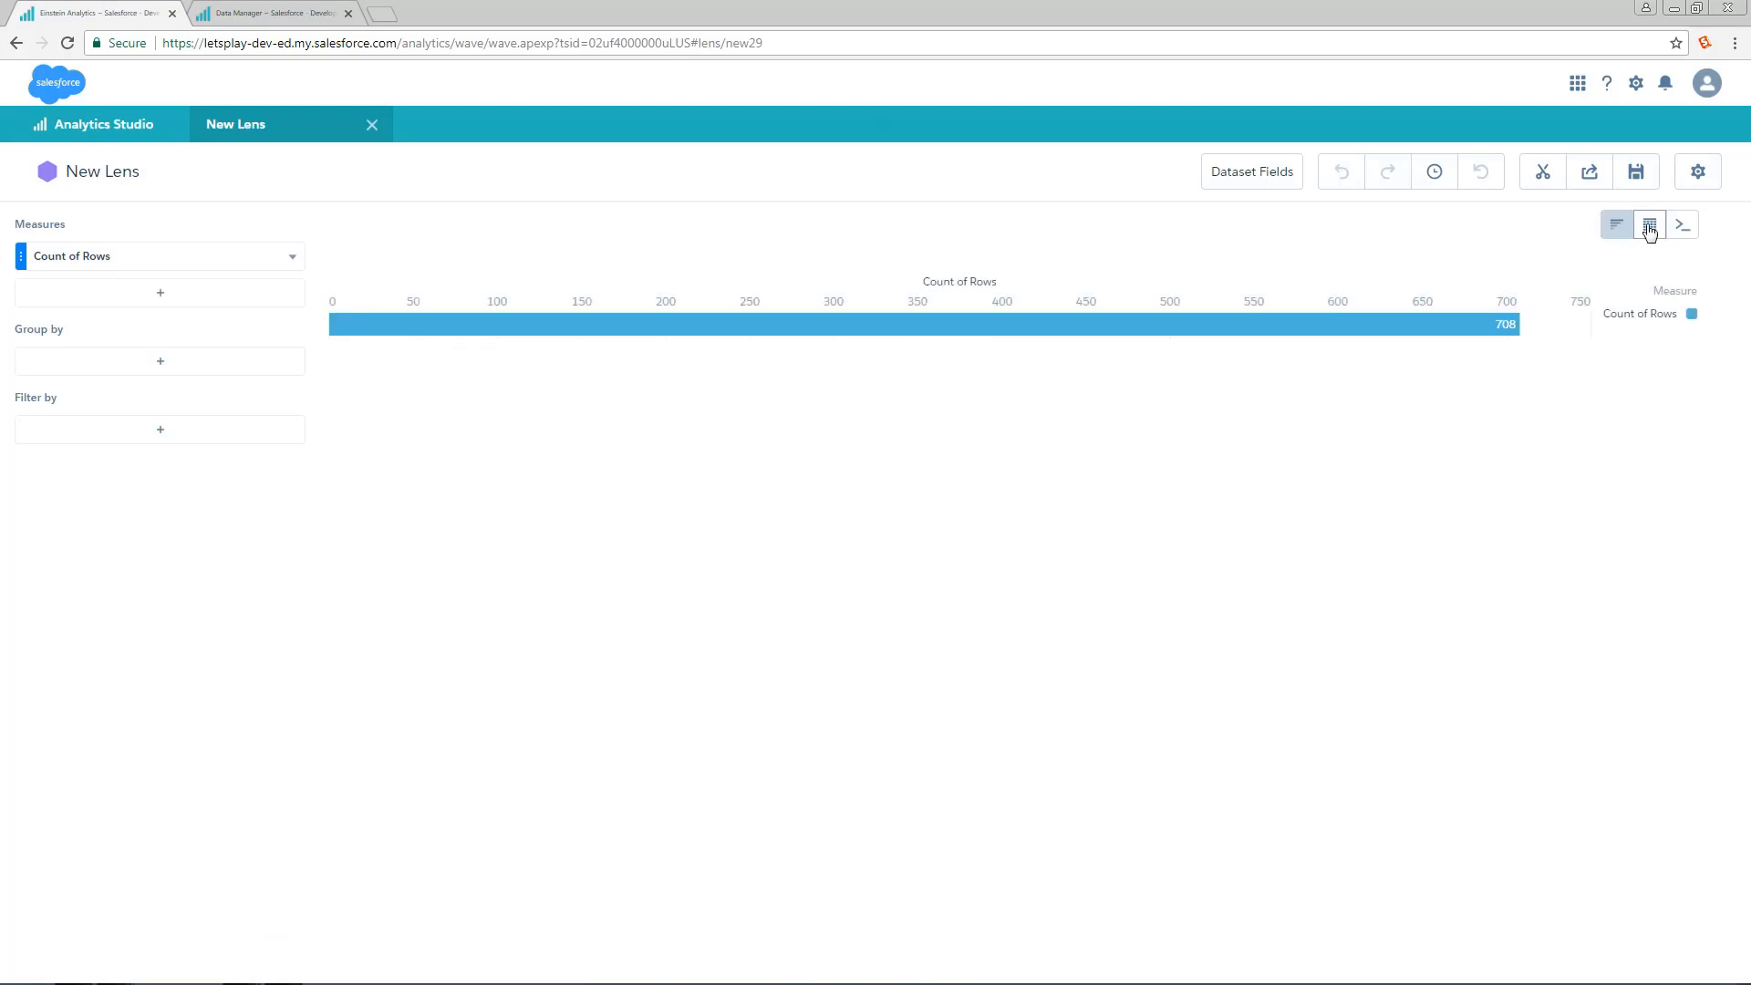
pyautogui.click(1649, 222)
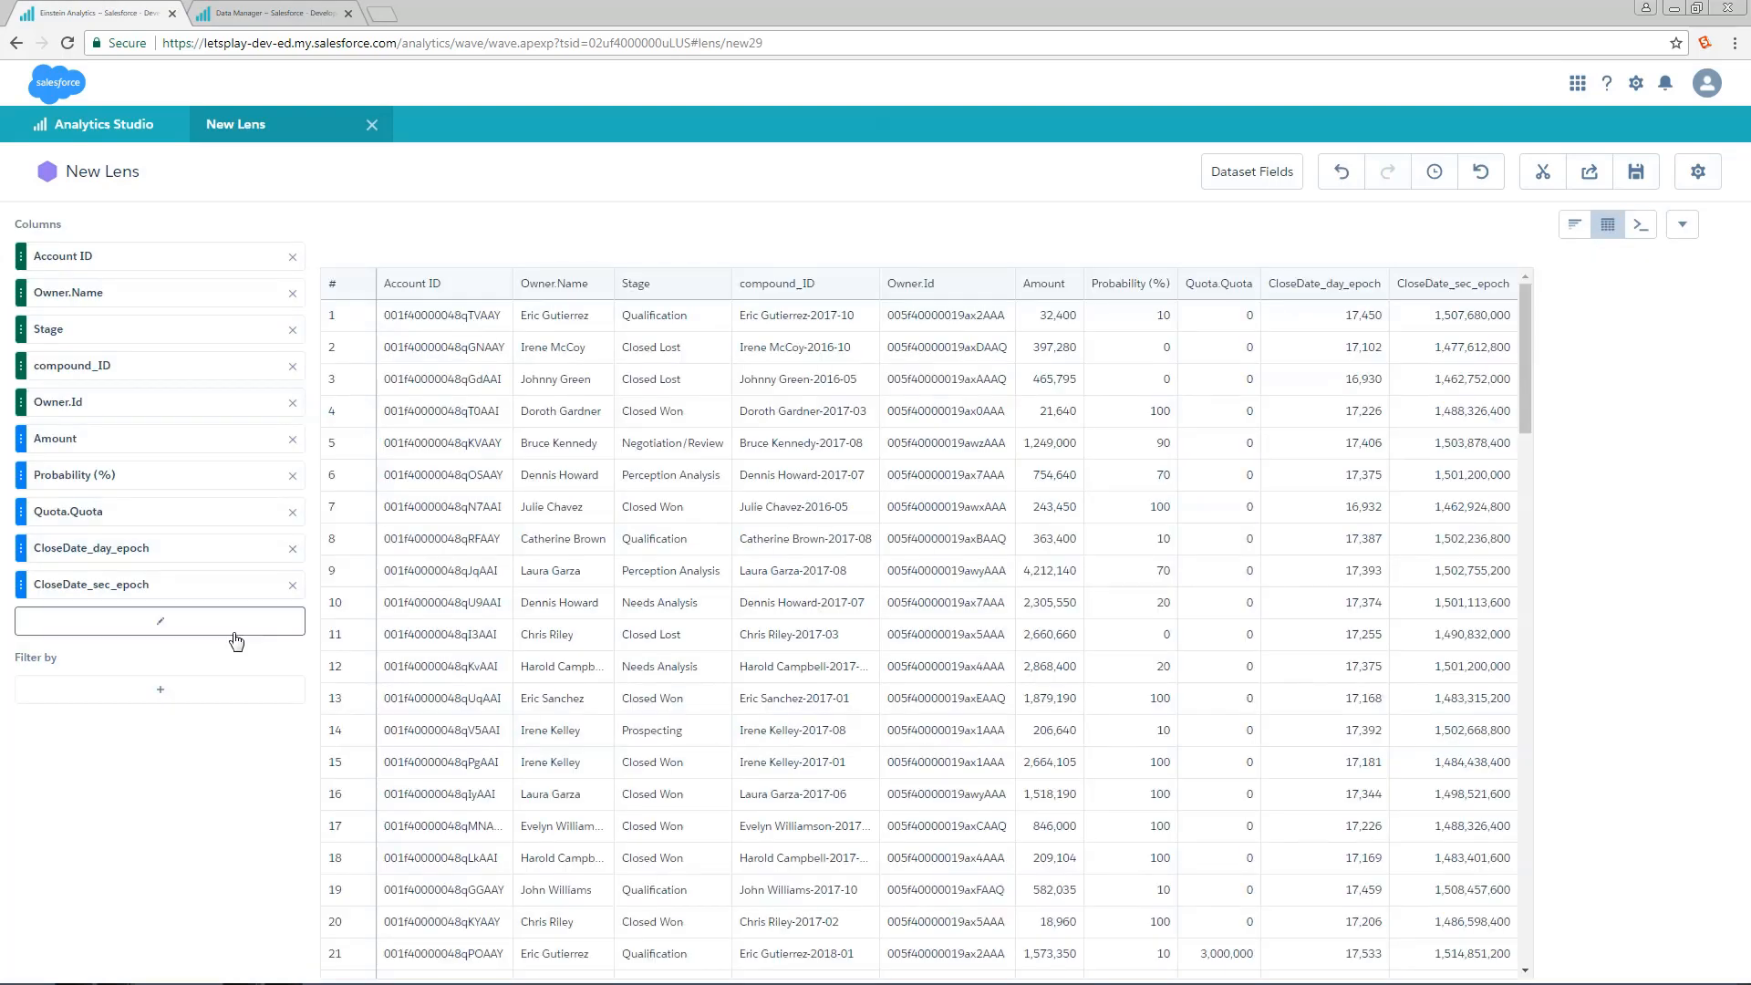
pyautogui.click(160, 620)
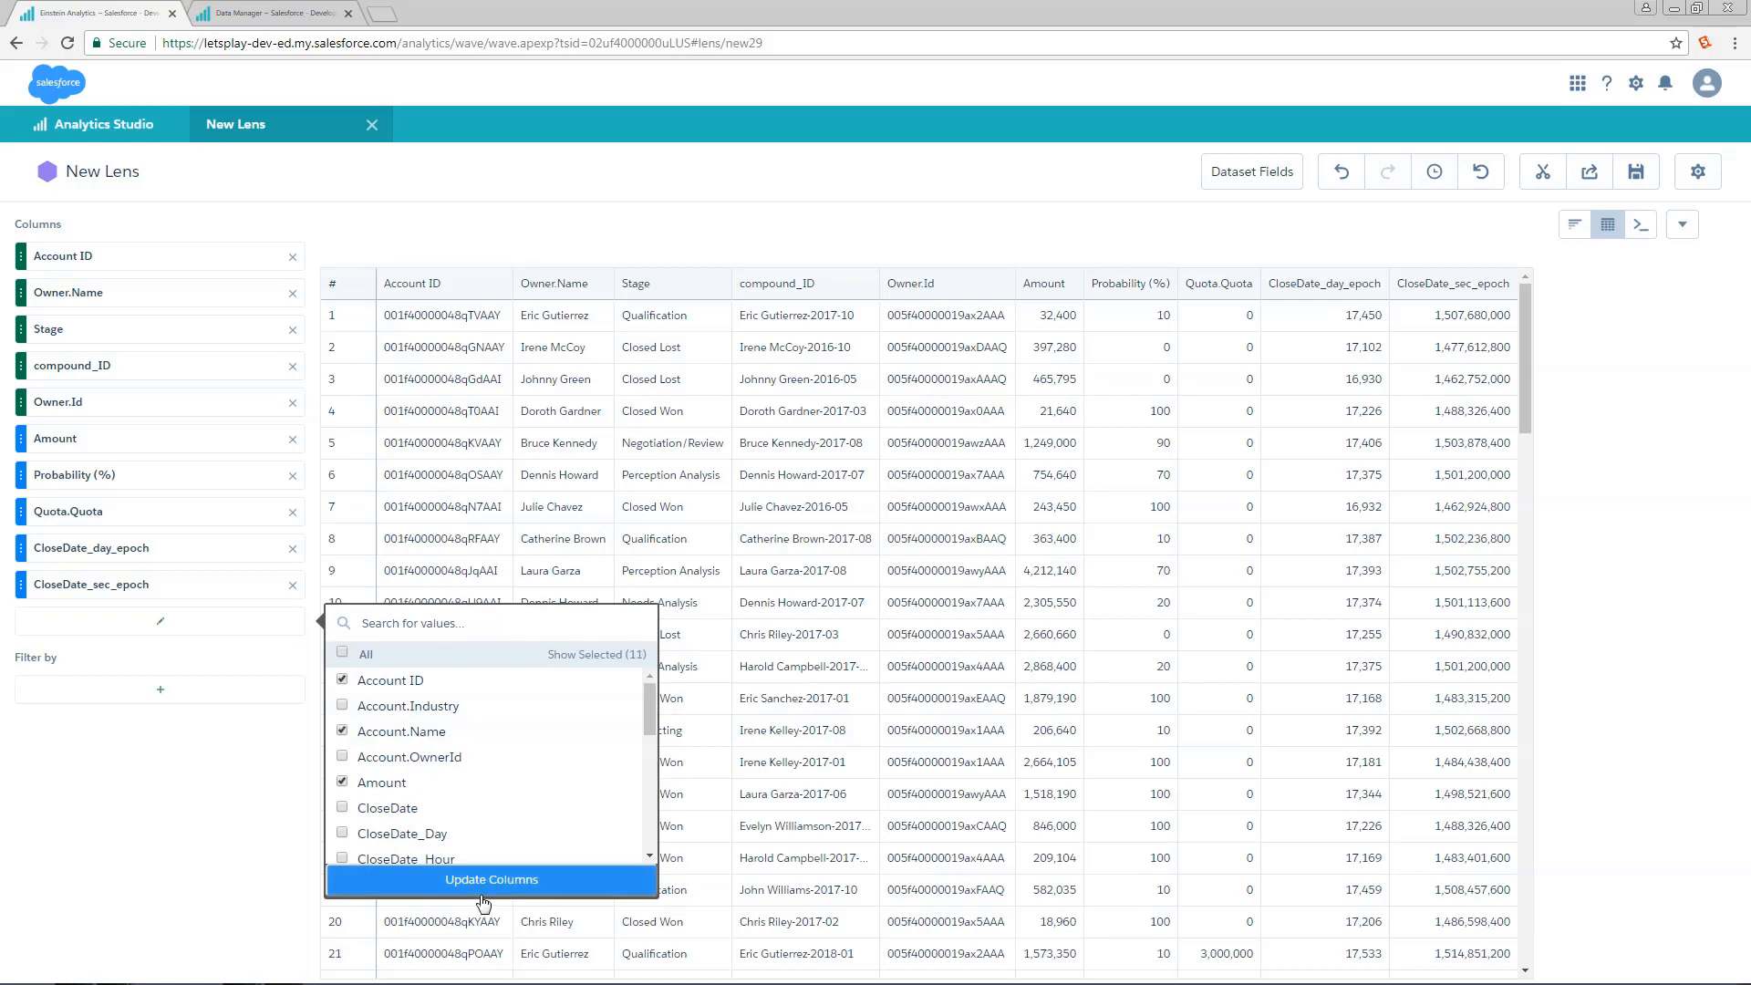
pyautogui.click(491, 879)
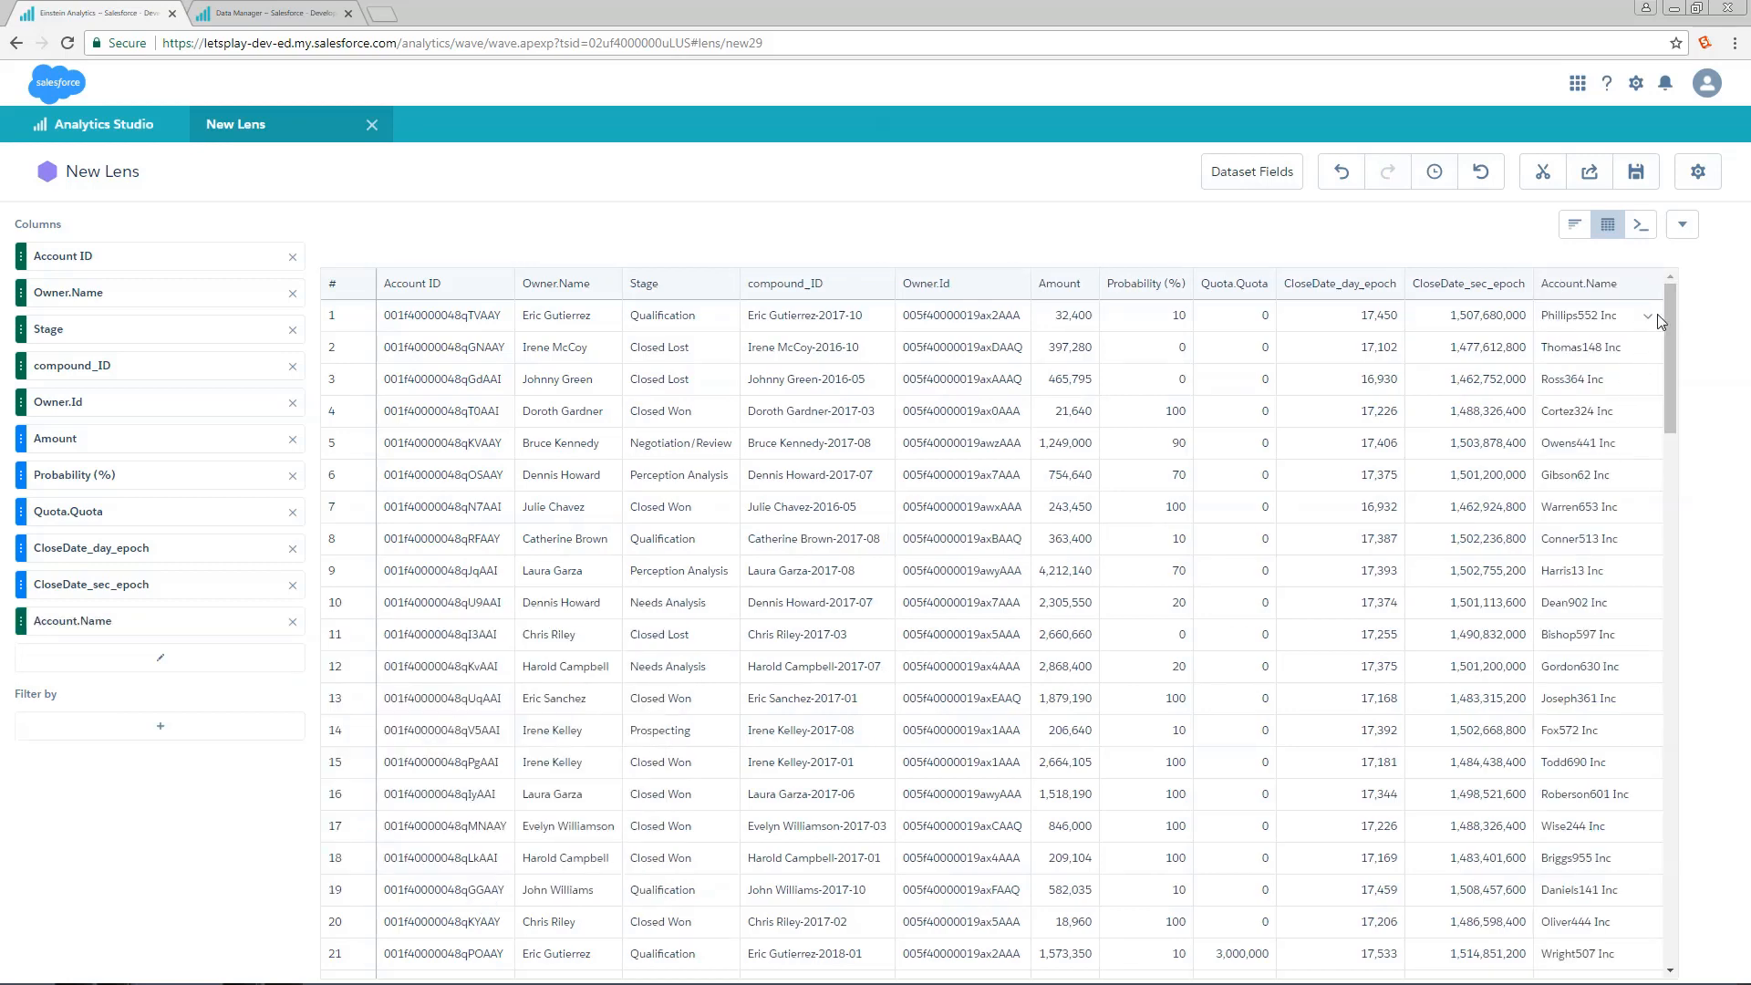
pyautogui.moveTo(1648, 317)
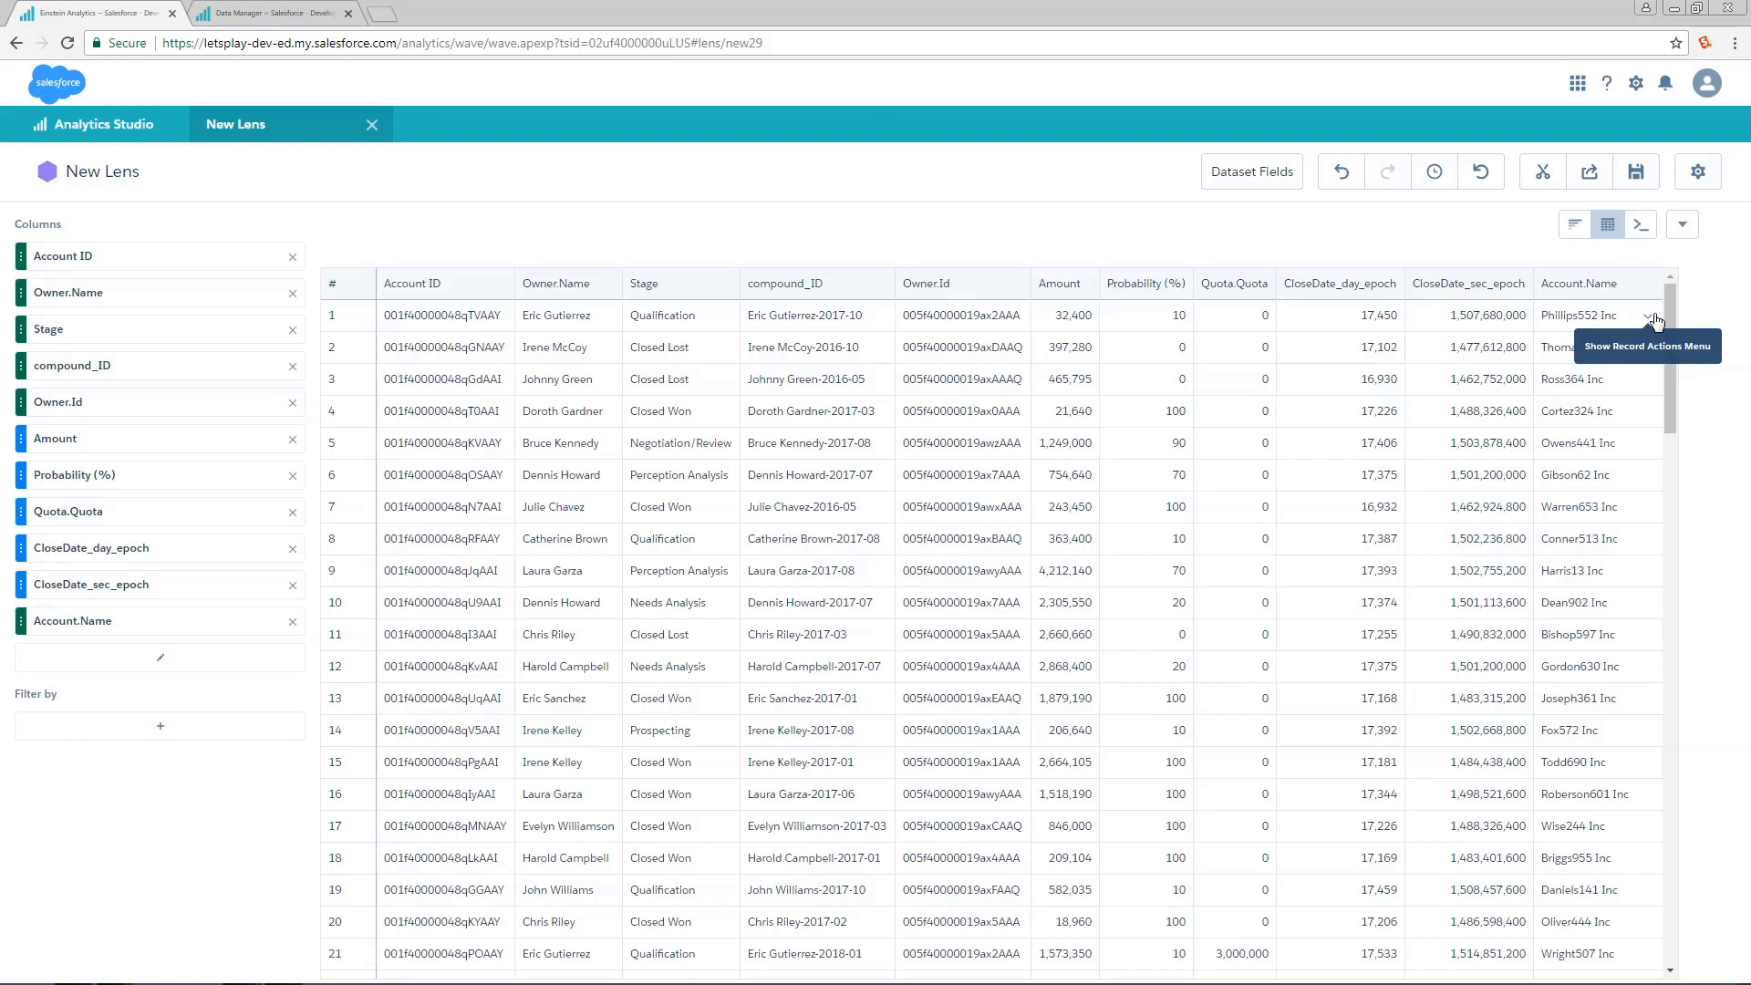
pyautogui.click(1647, 317)
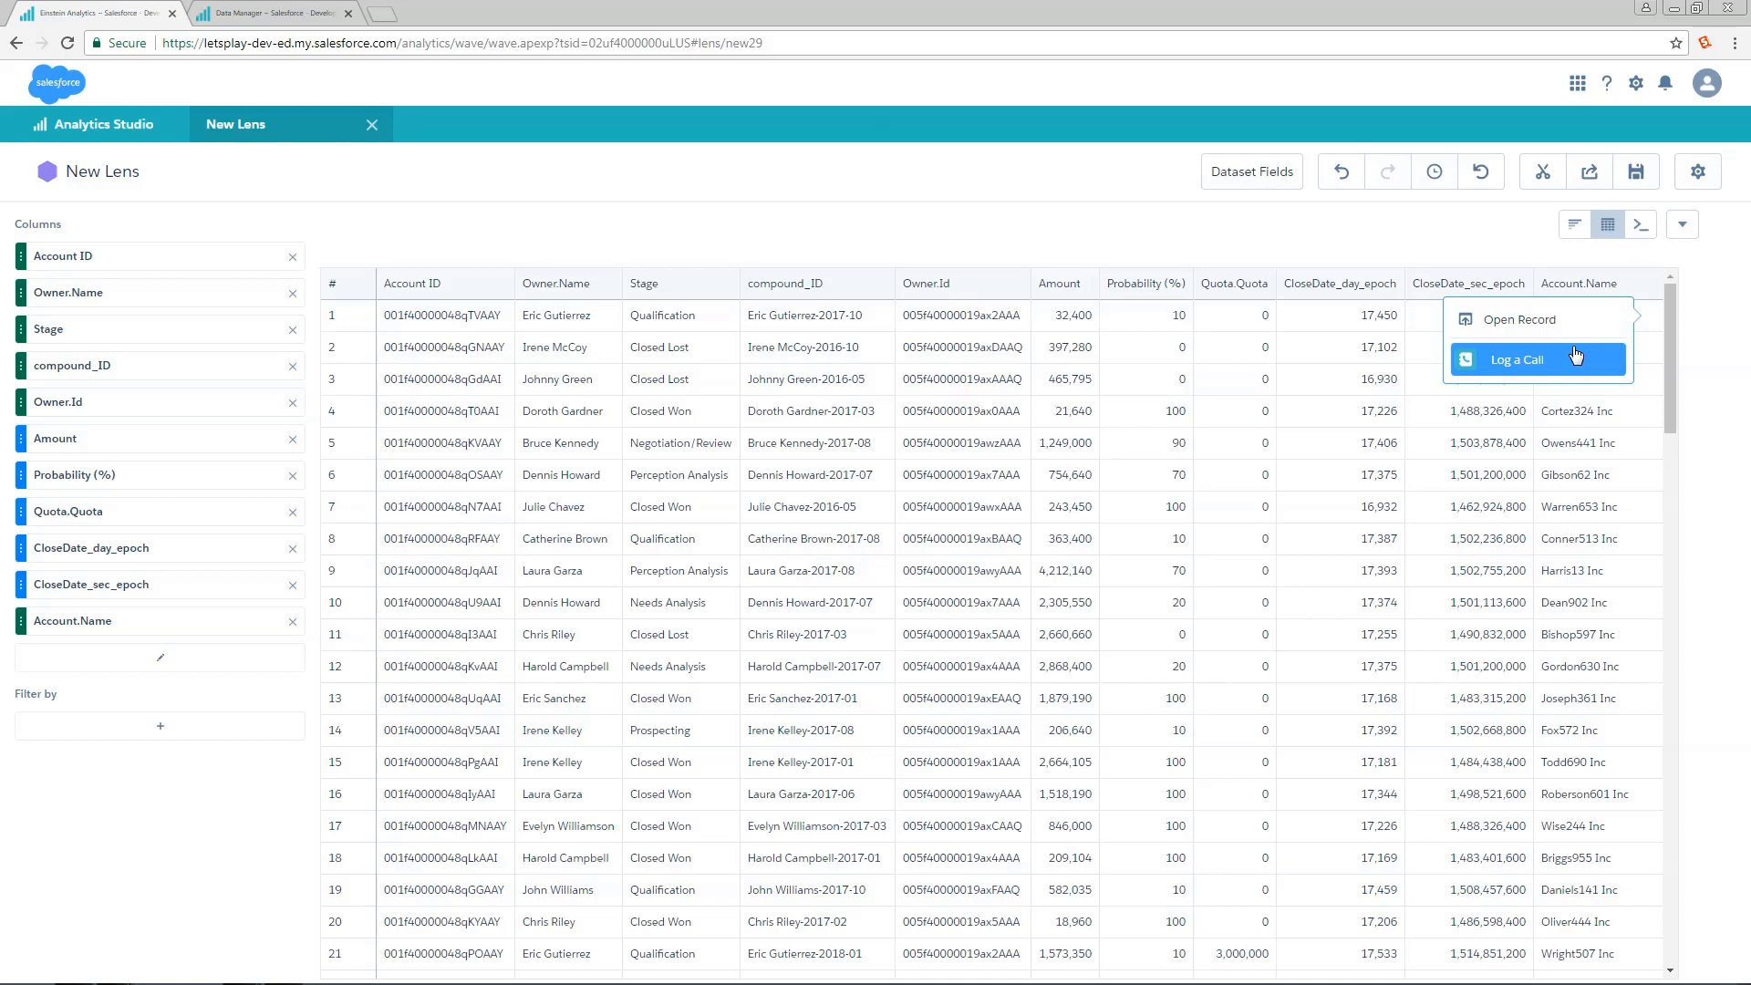
pyautogui.click(1572, 224)
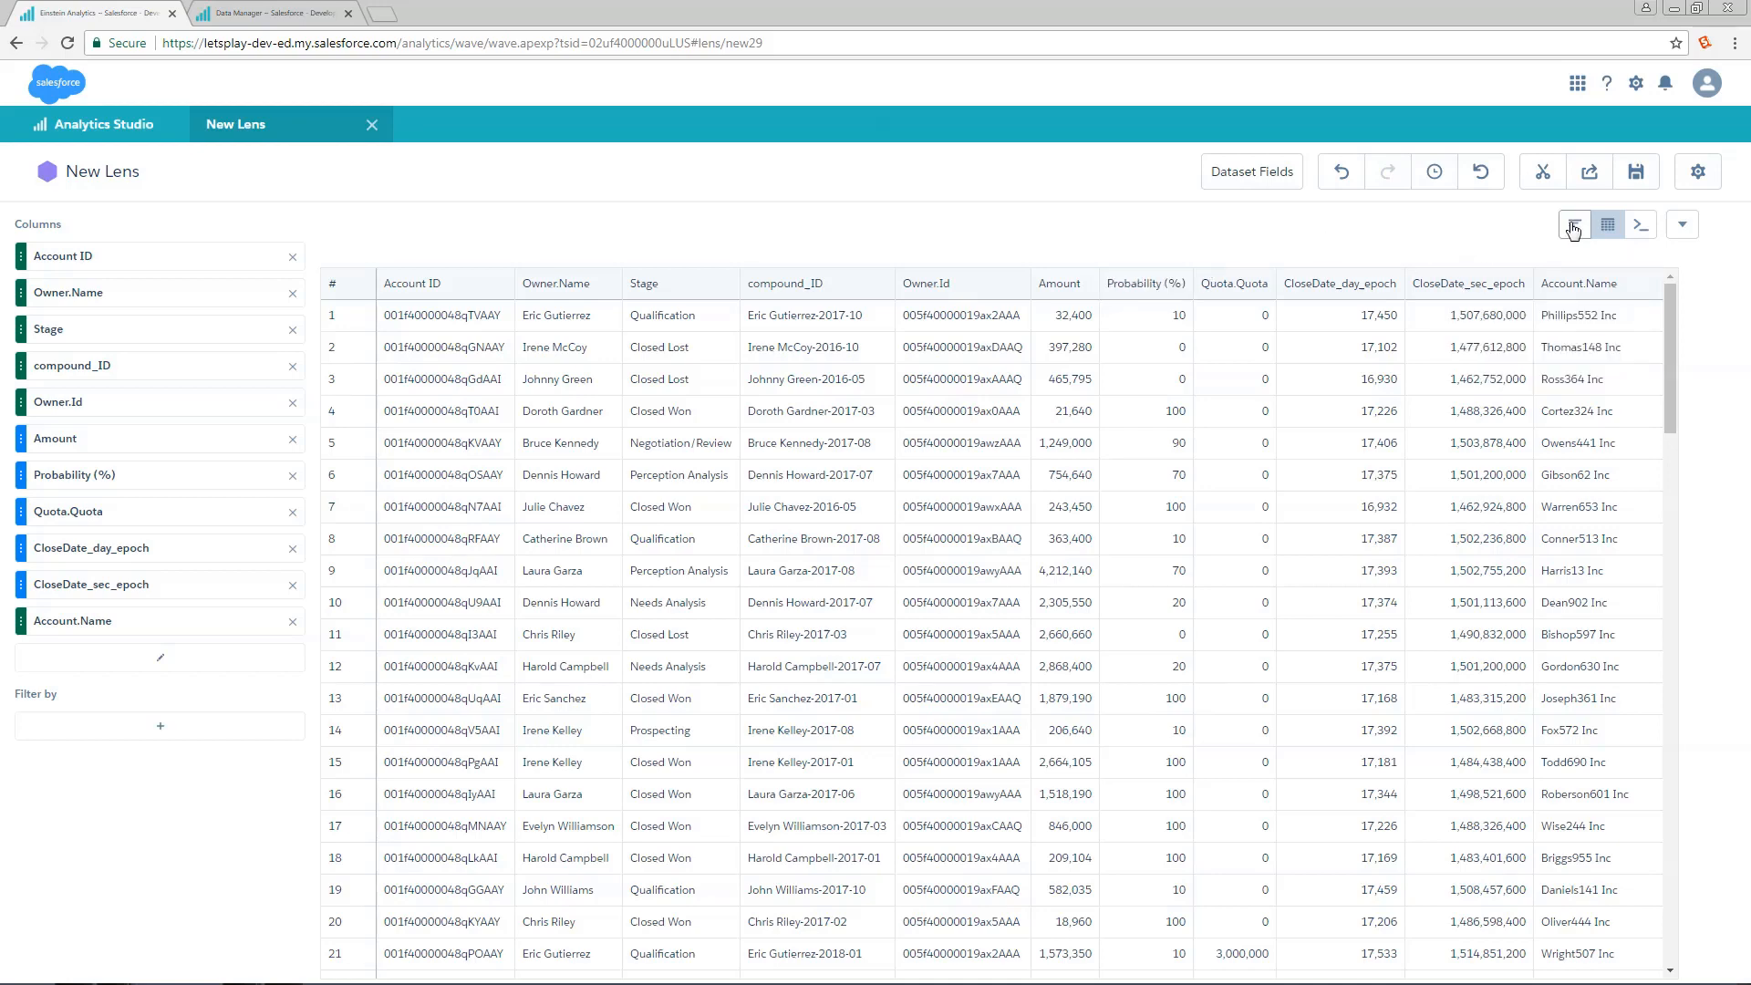
# Step: Group the bar chart by Account.Name, check a bar's action menu, then reopen Configure Actions in Data Manager
pyautogui.click(1572, 224)
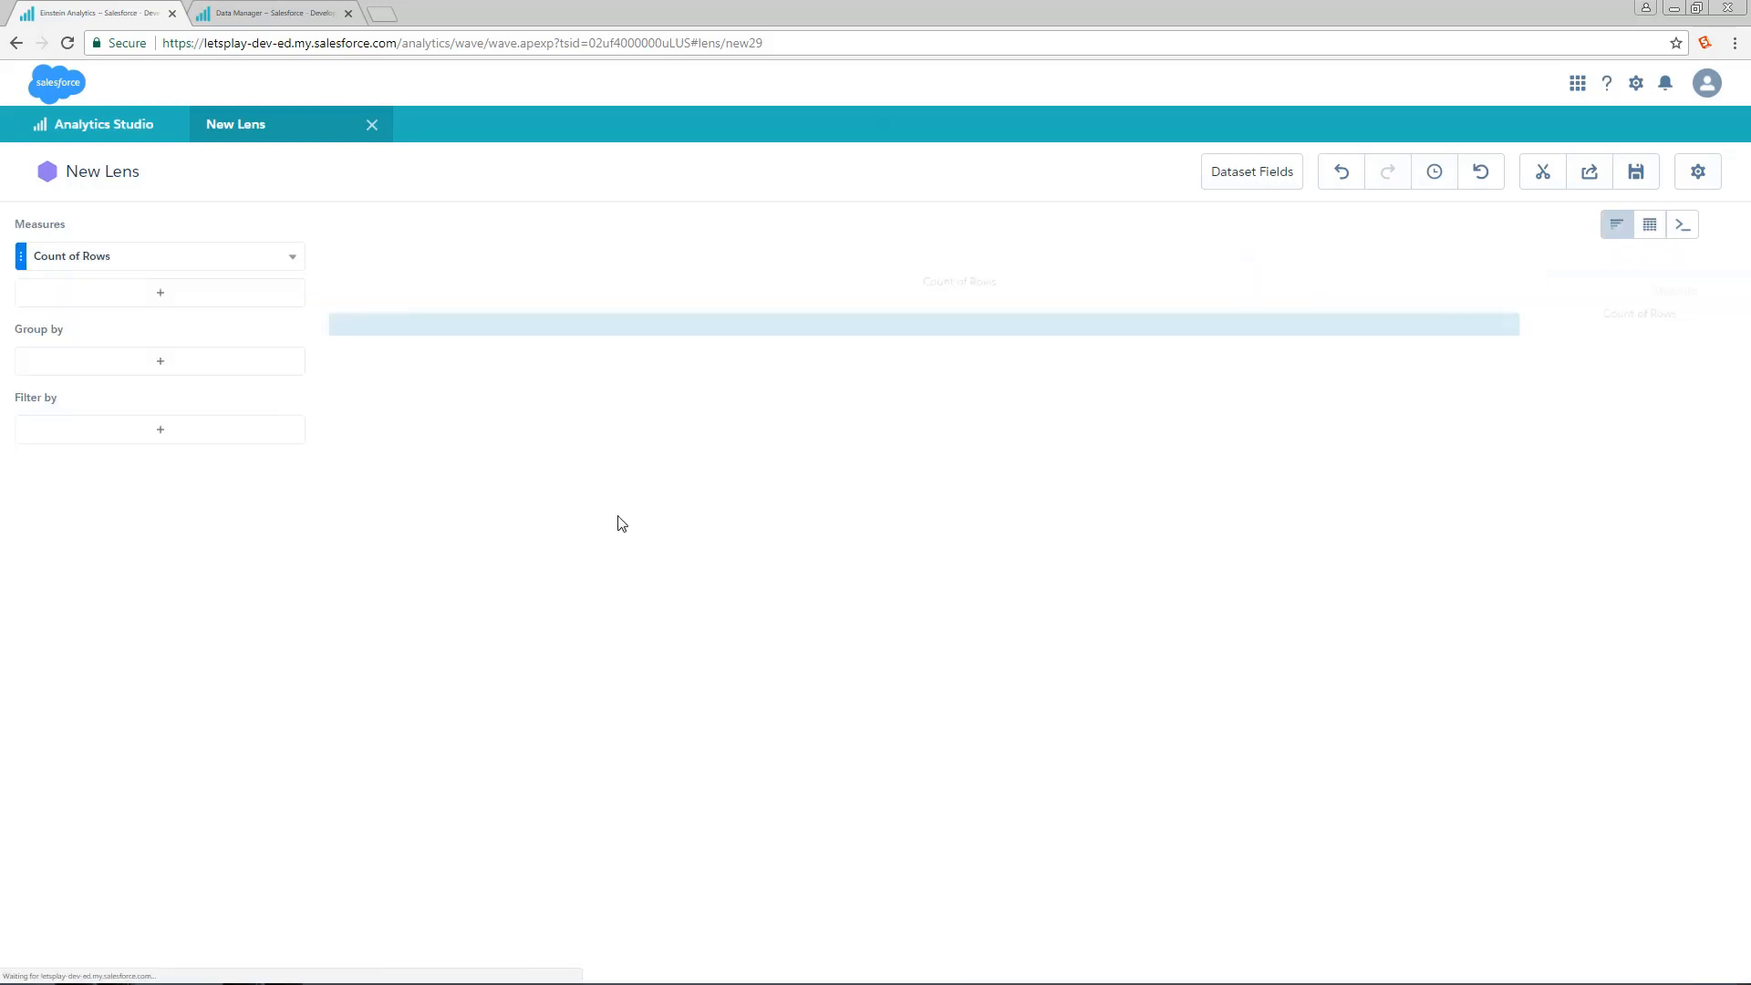
pyautogui.click(161, 361)
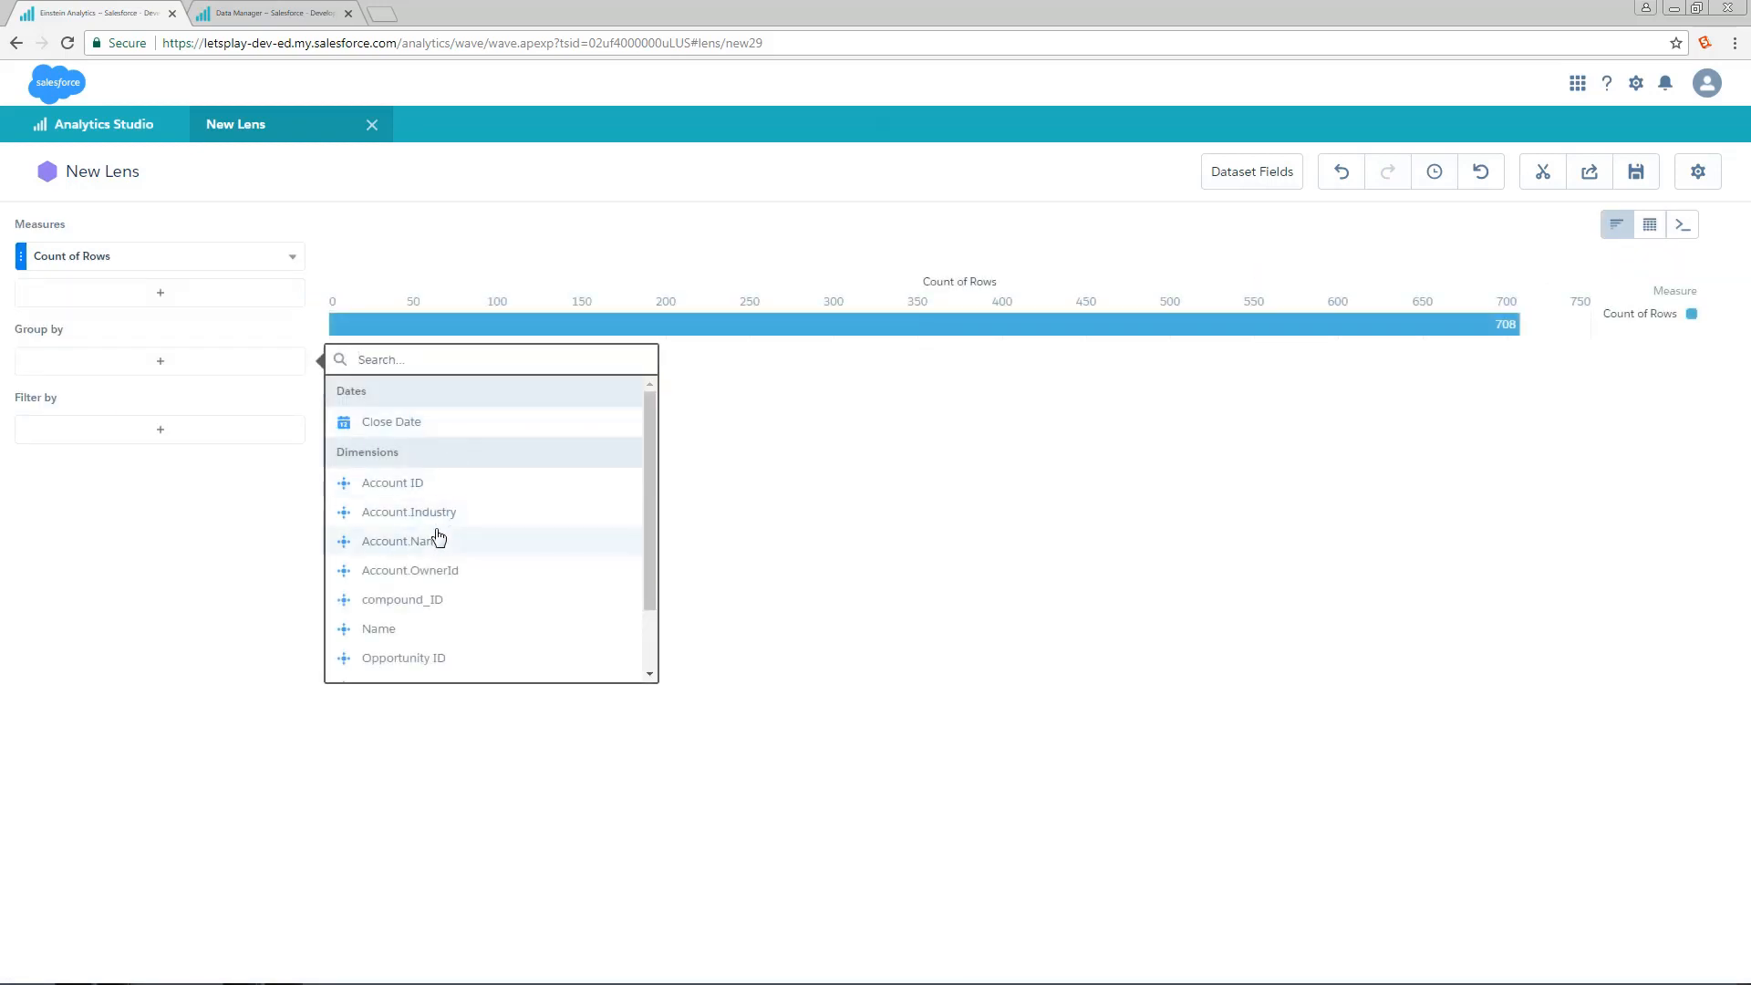
pyautogui.click(397, 540)
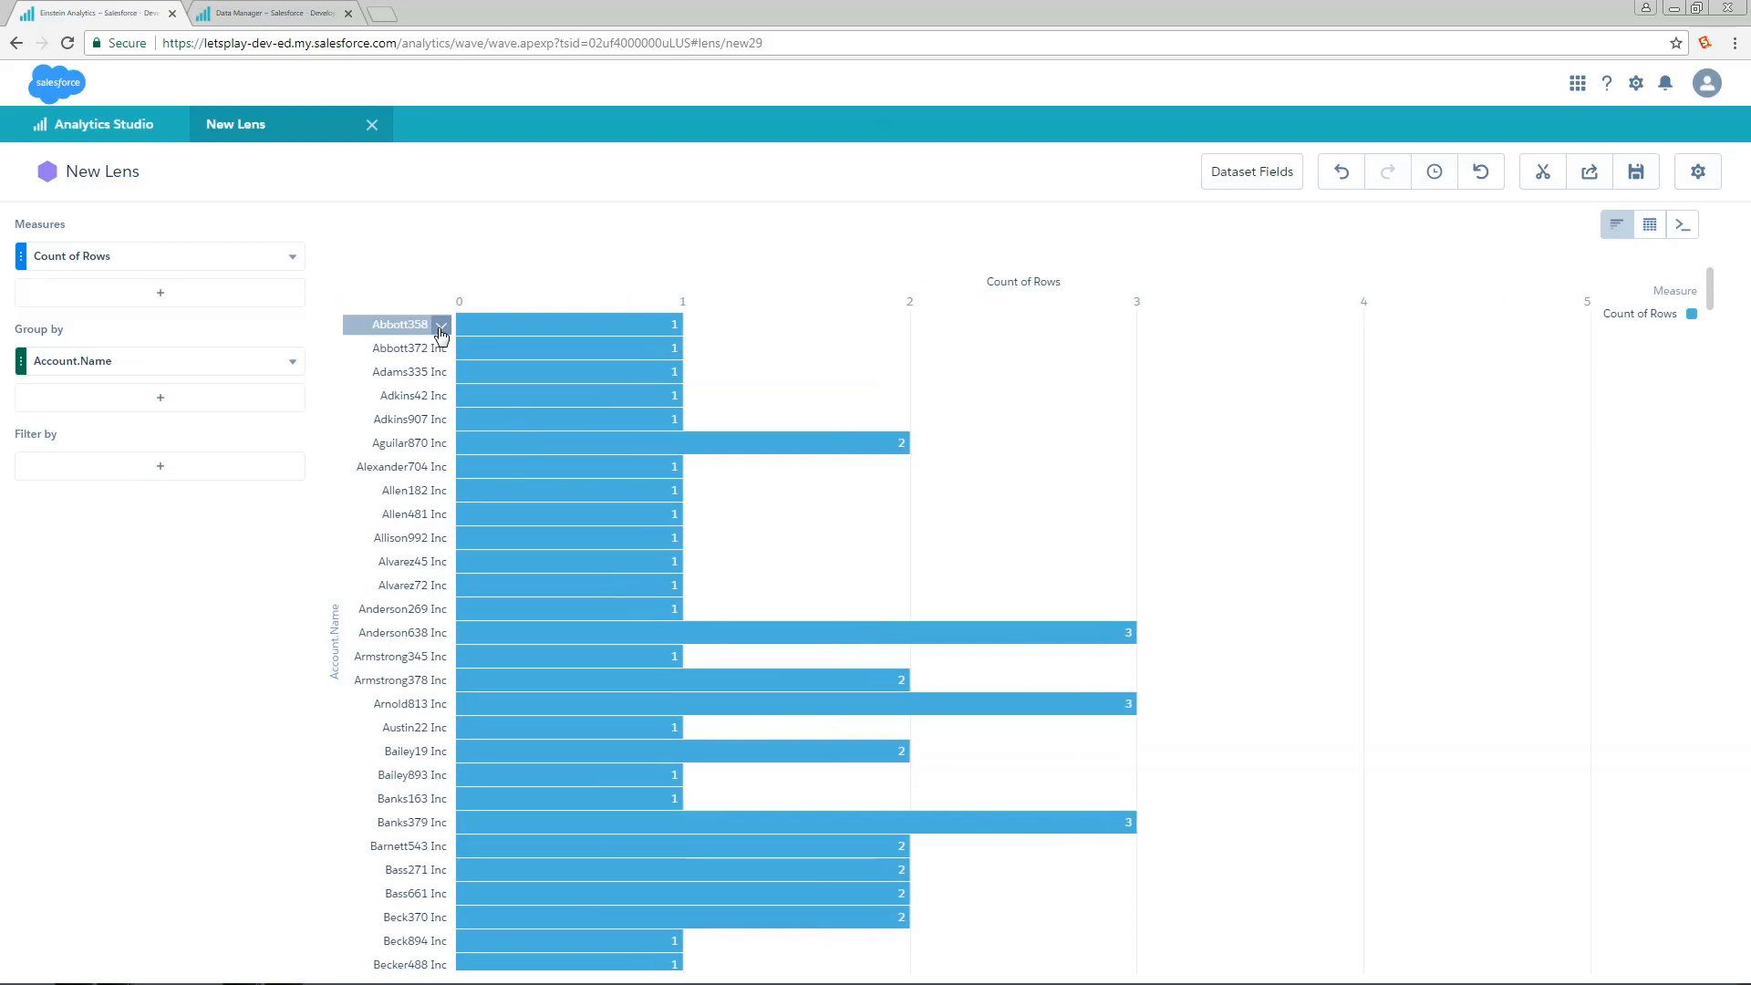
pyautogui.click(439, 325)
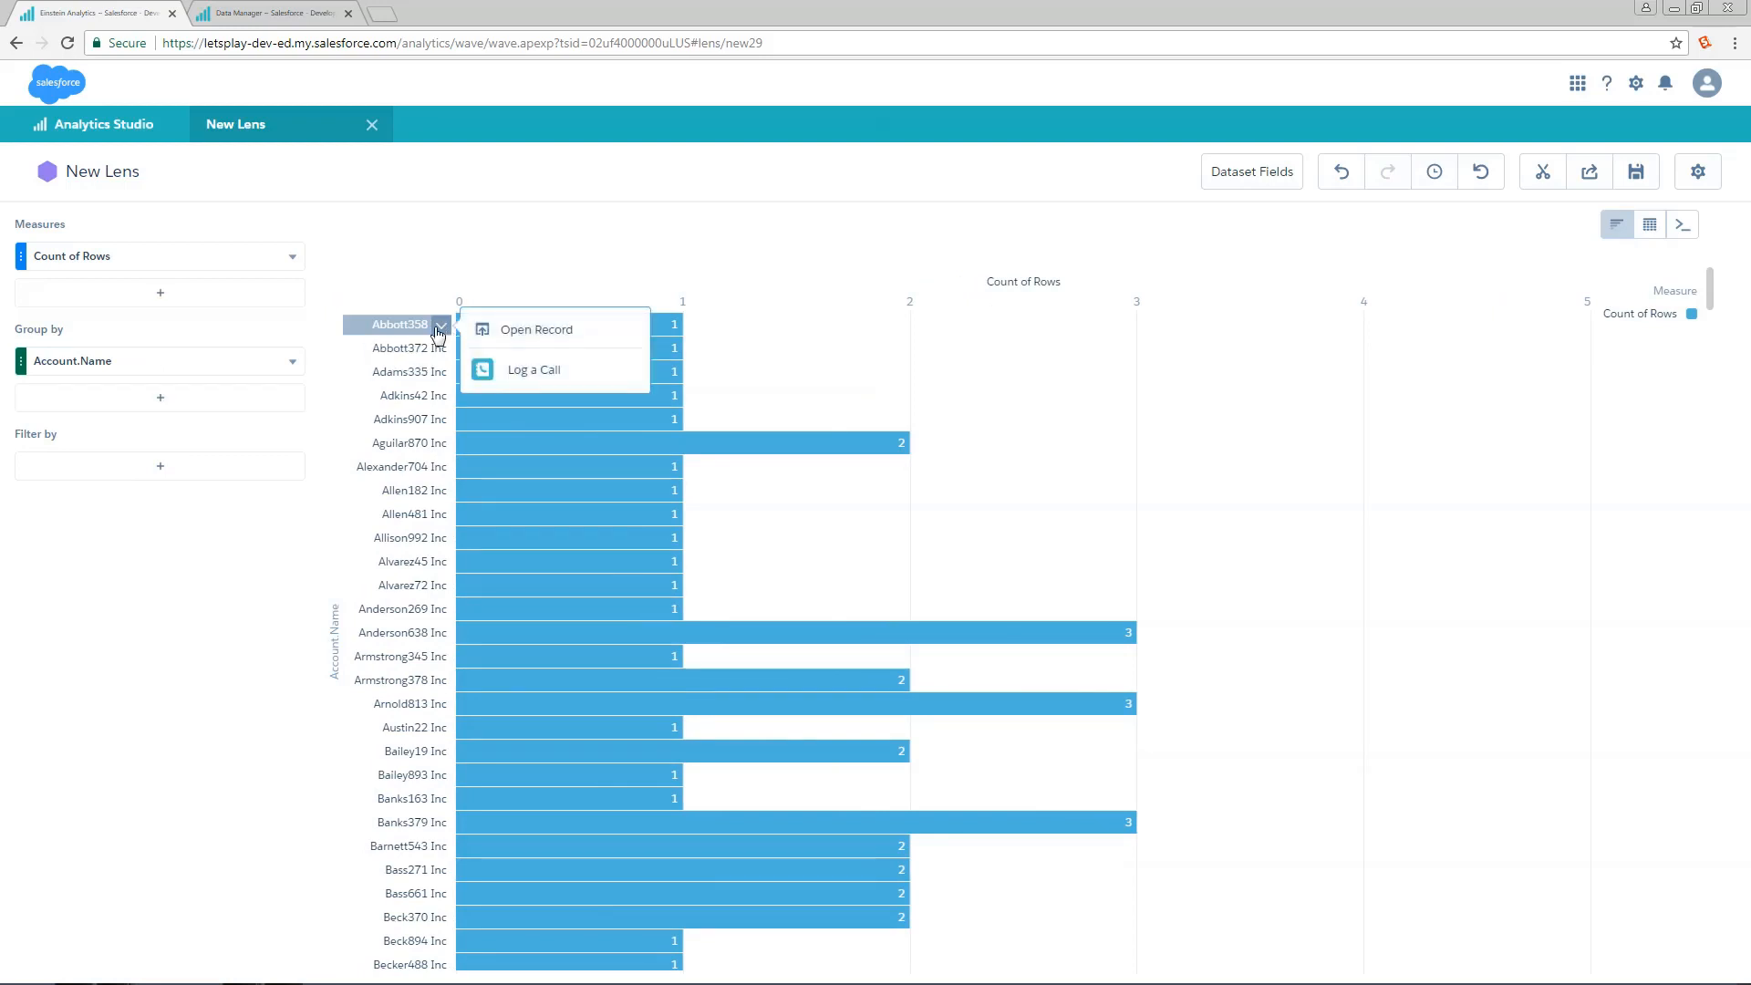
pyautogui.moveTo(434, 682)
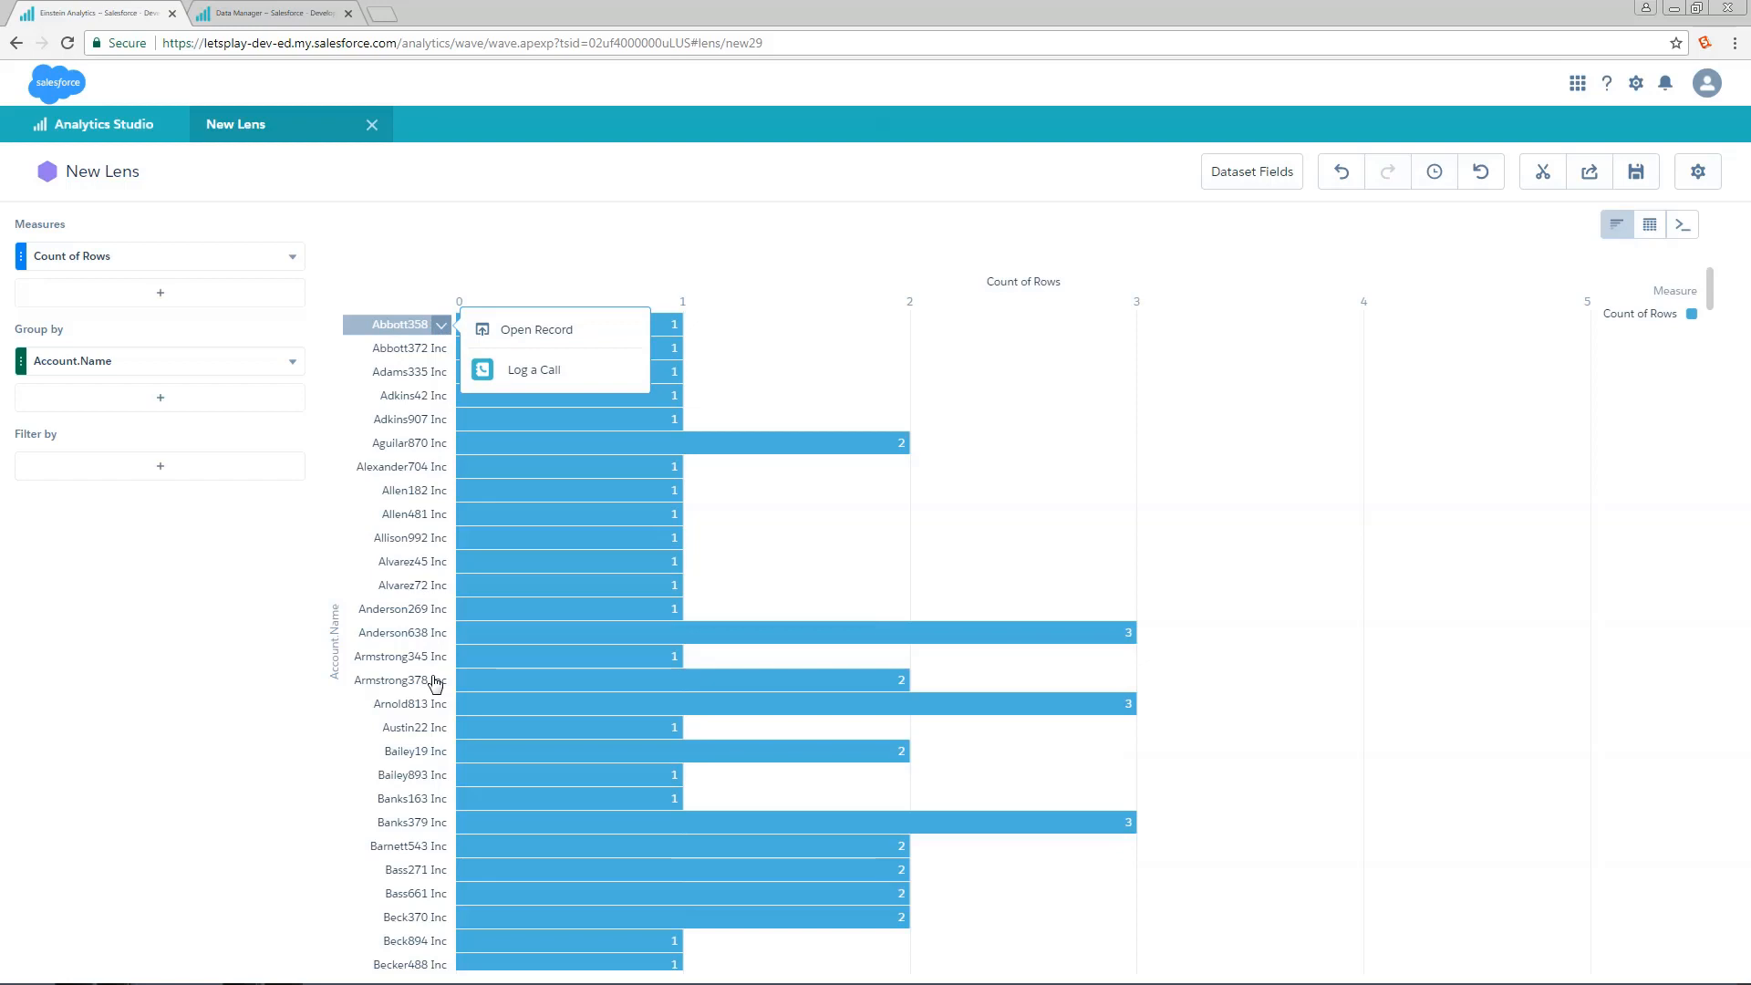
pyautogui.moveTo(1289, 394)
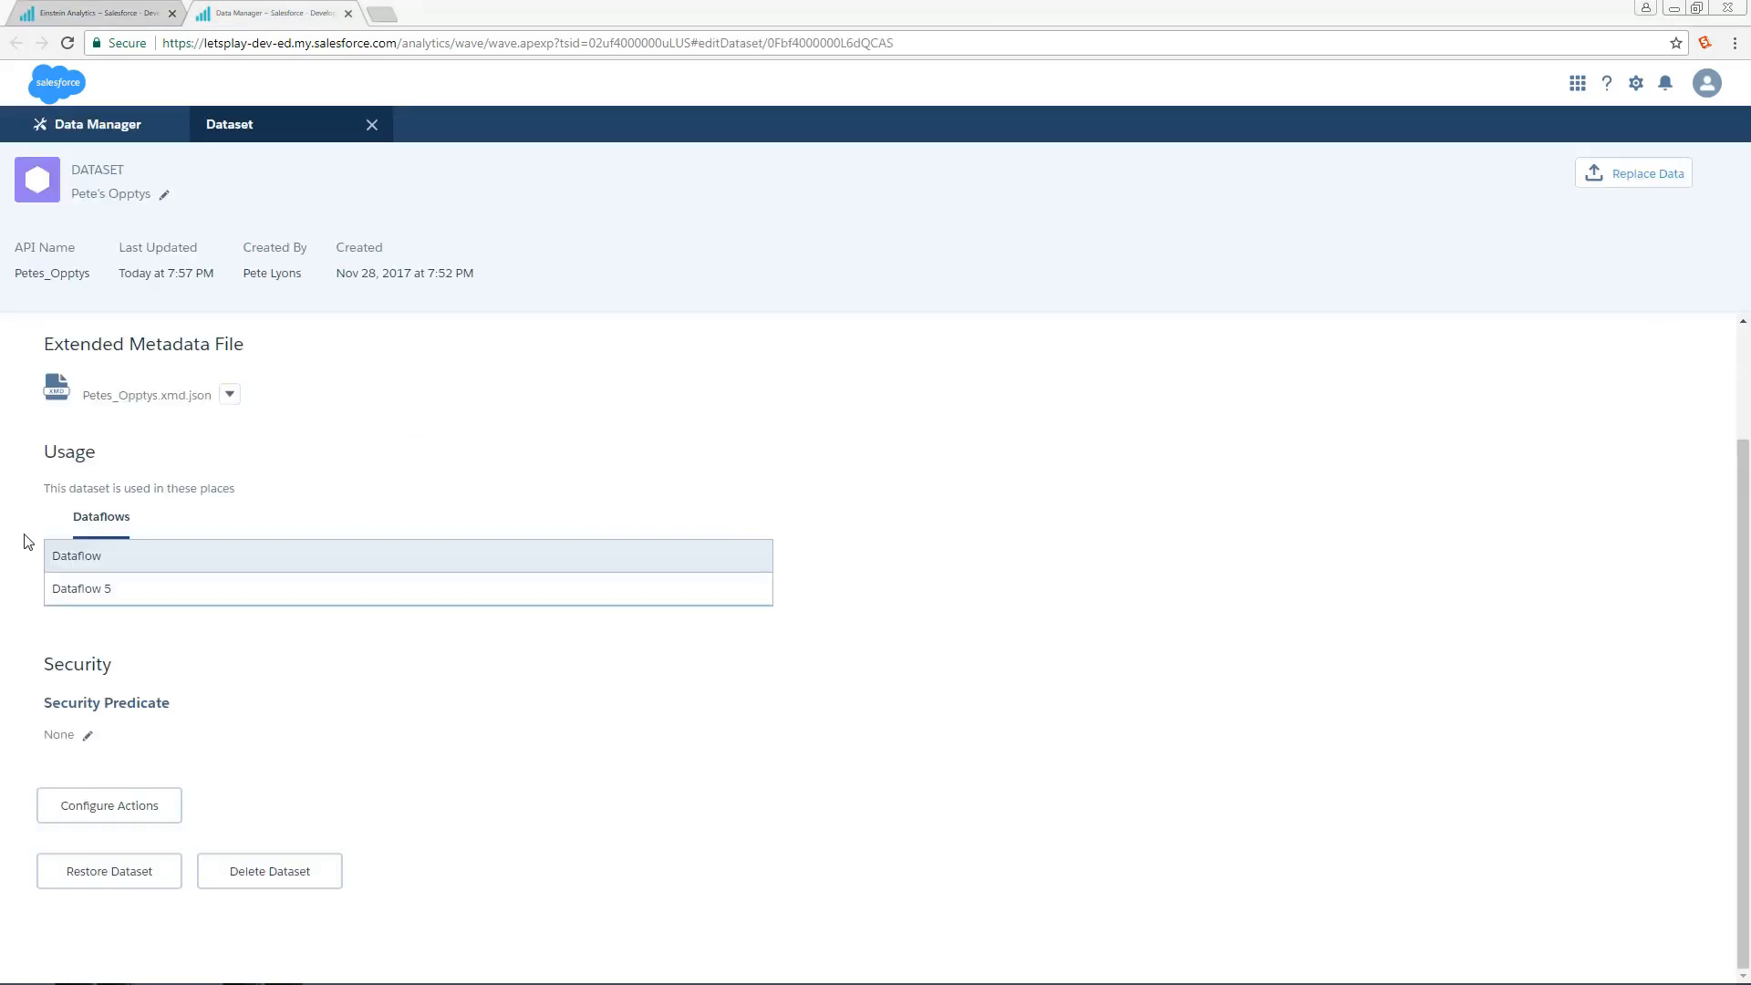
pyautogui.click(110, 806)
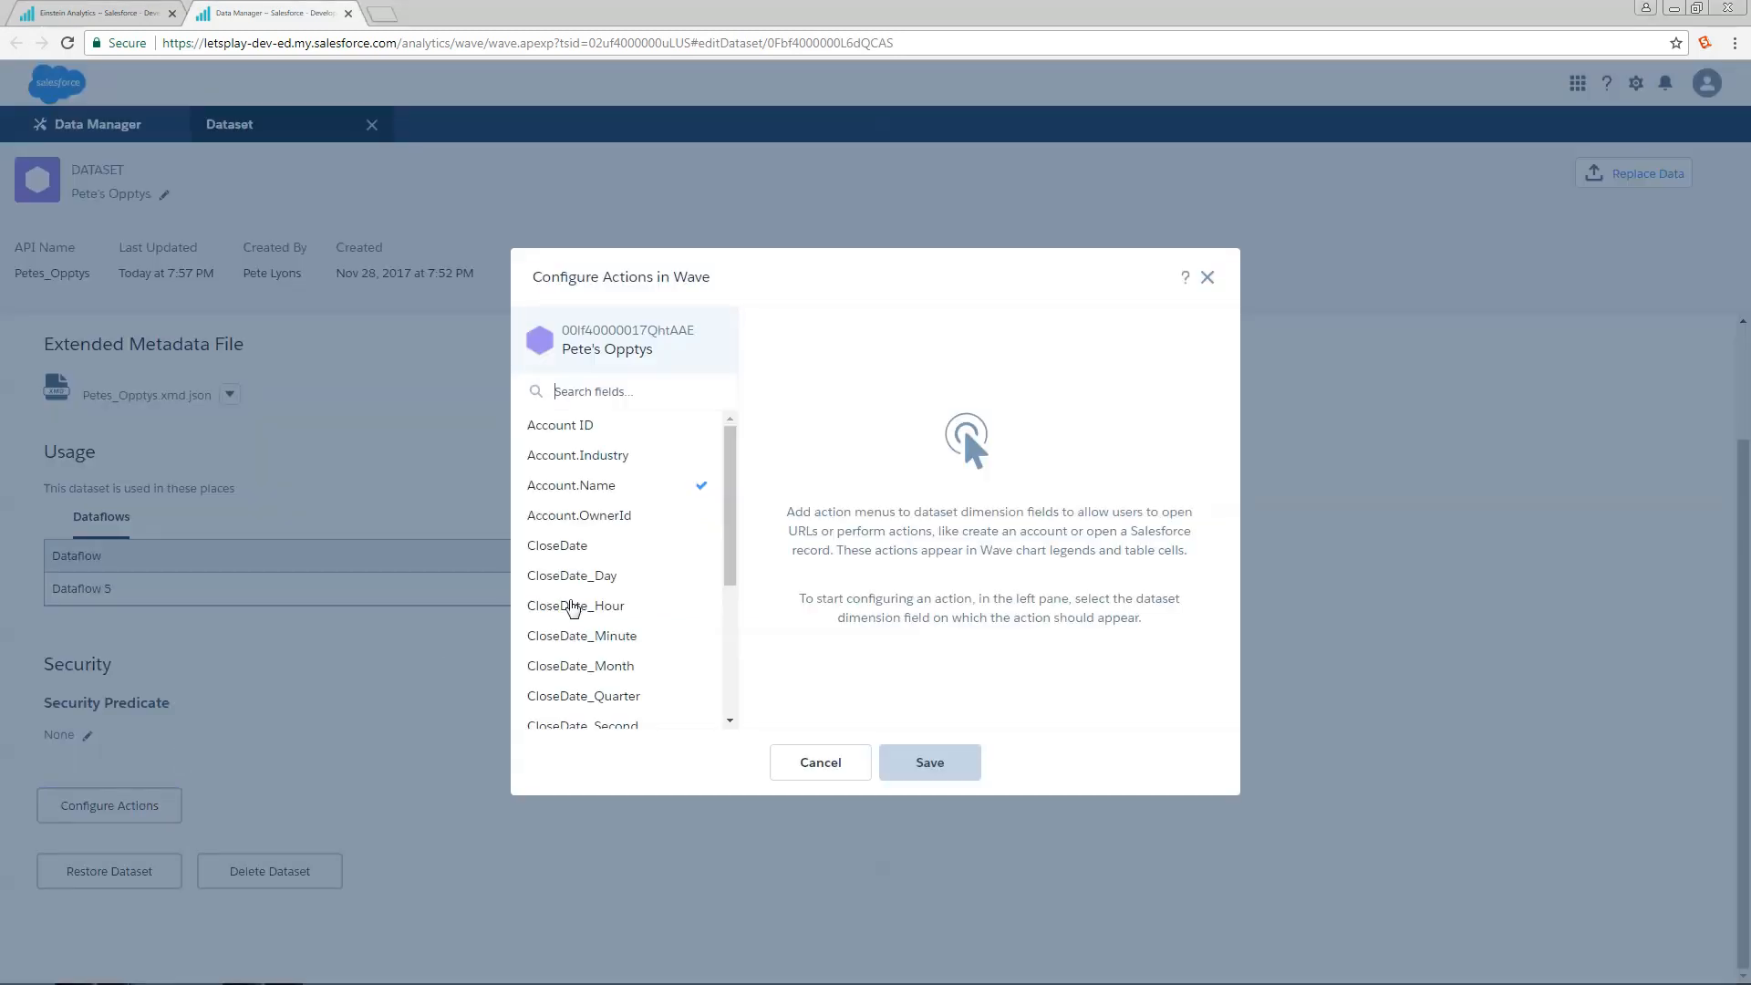
pyautogui.moveTo(598, 463)
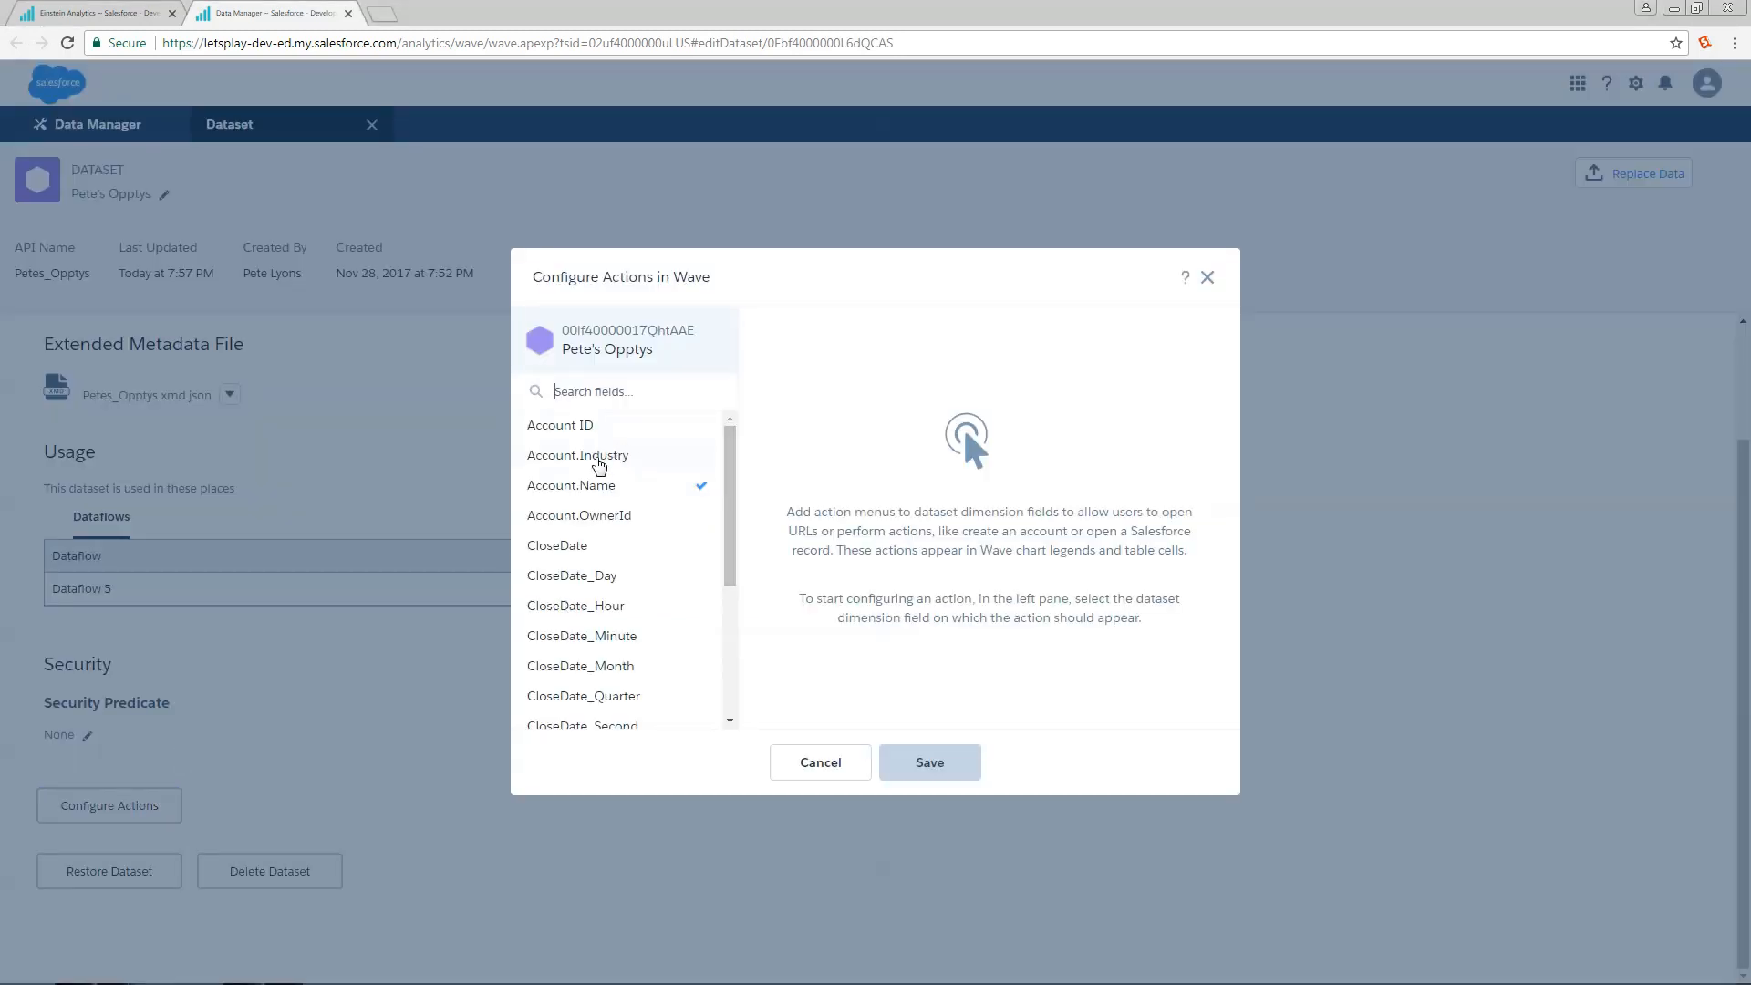
# Step: Let Account.Industry values open the Salesforce record and save the action configuration
pyautogui.click(576, 456)
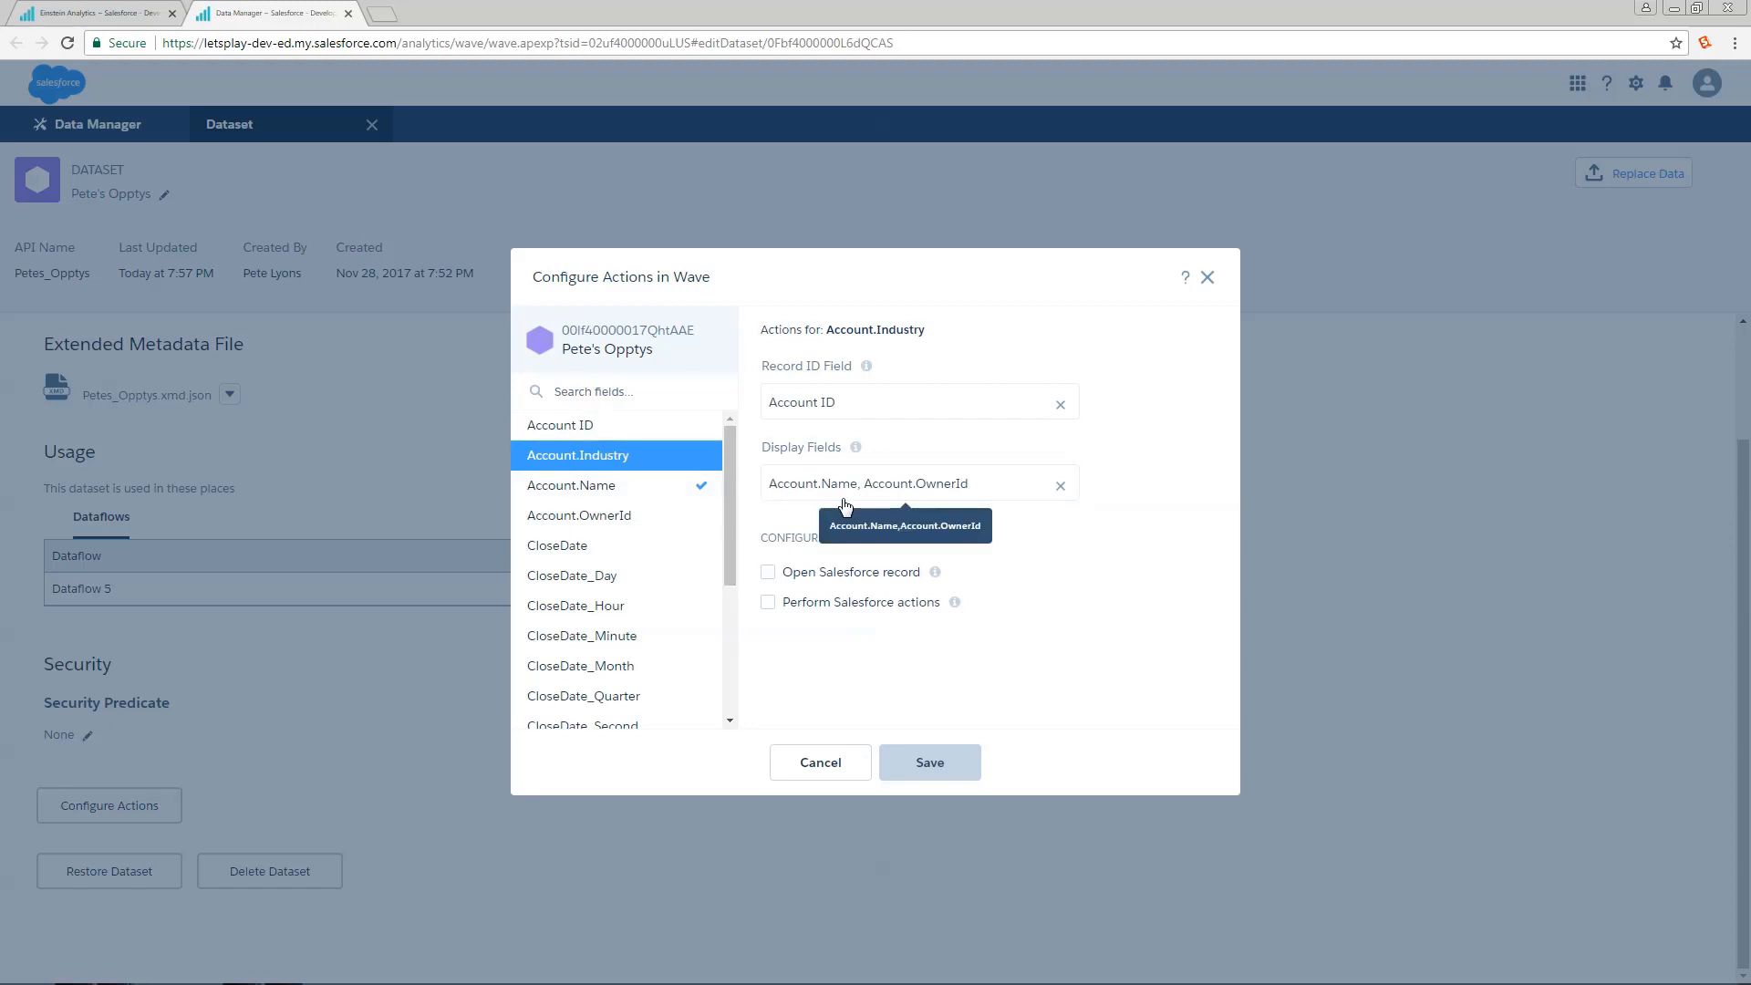
pyautogui.moveTo(1009, 444)
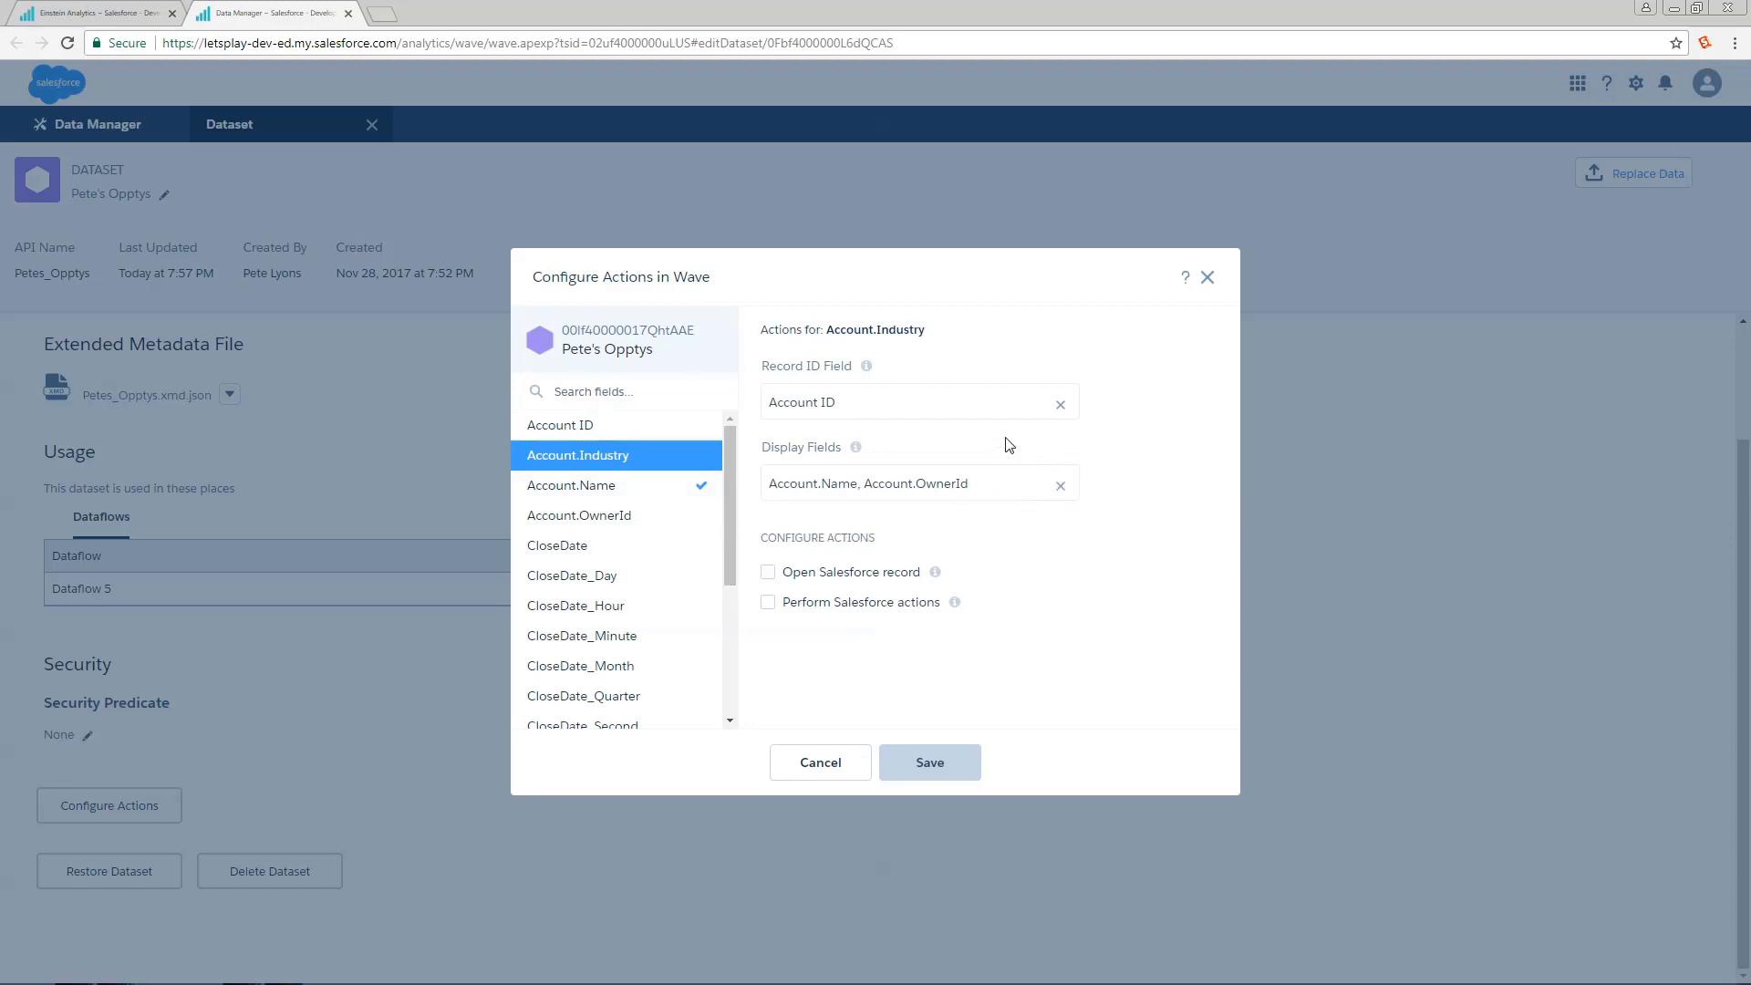
pyautogui.moveTo(799, 416)
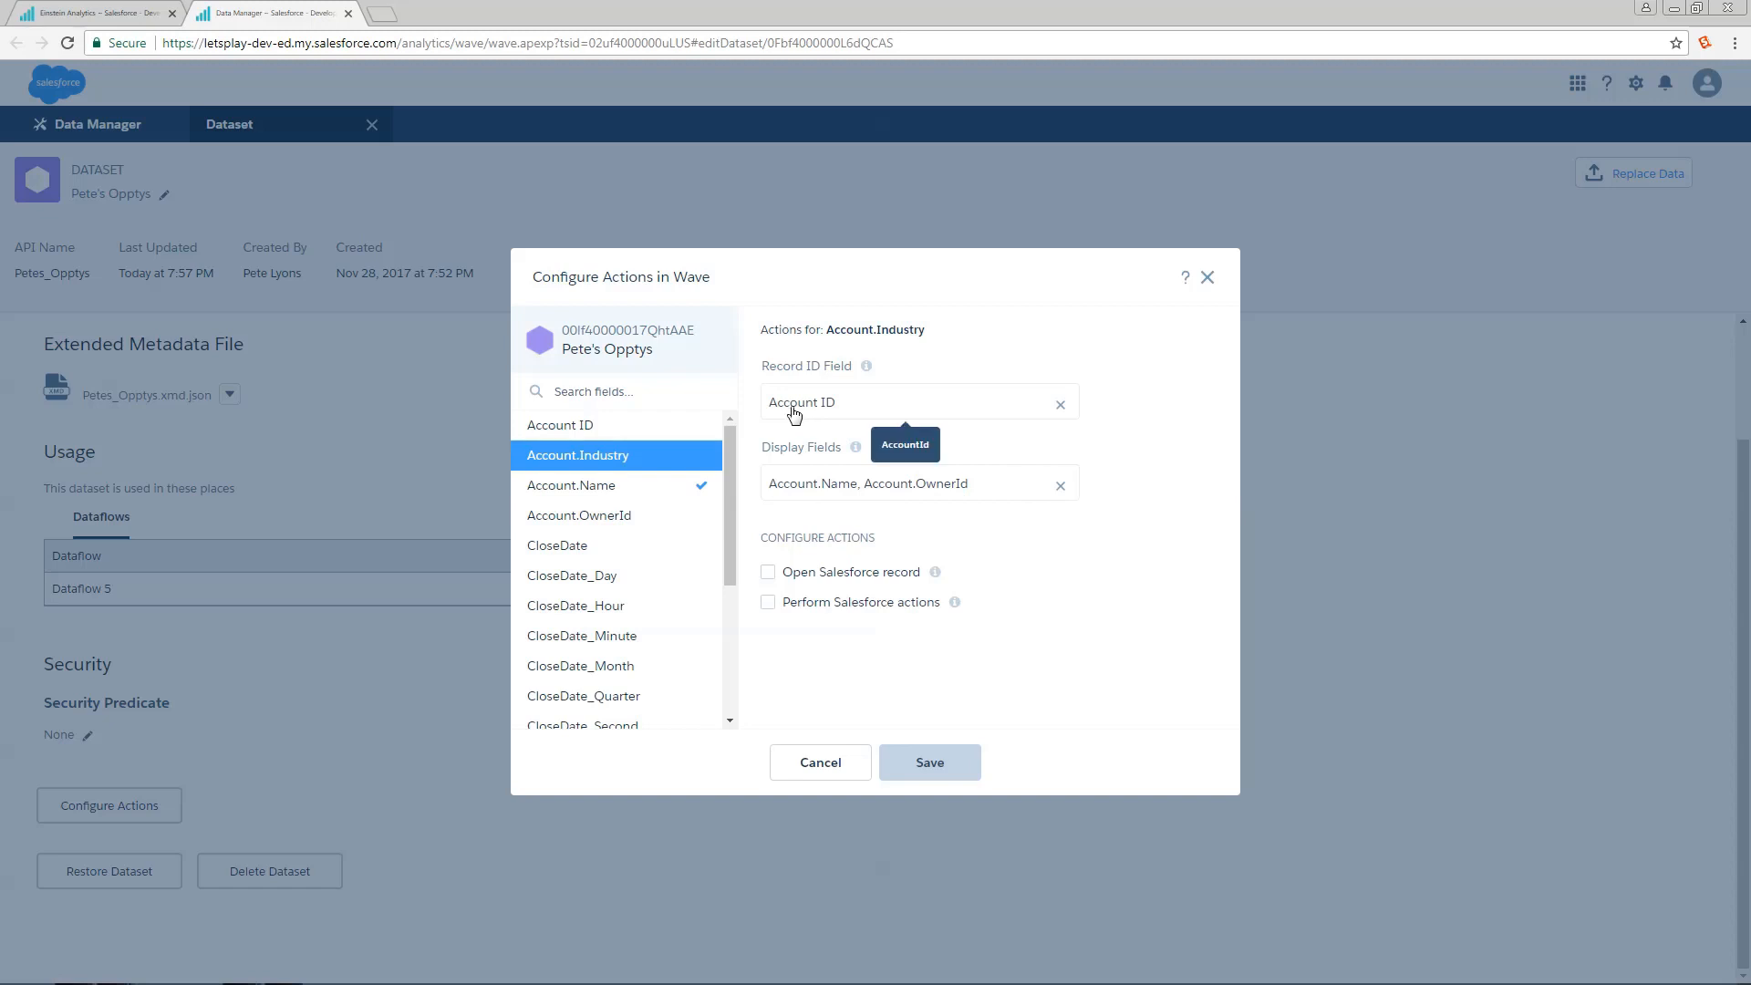
pyautogui.moveTo(821, 483)
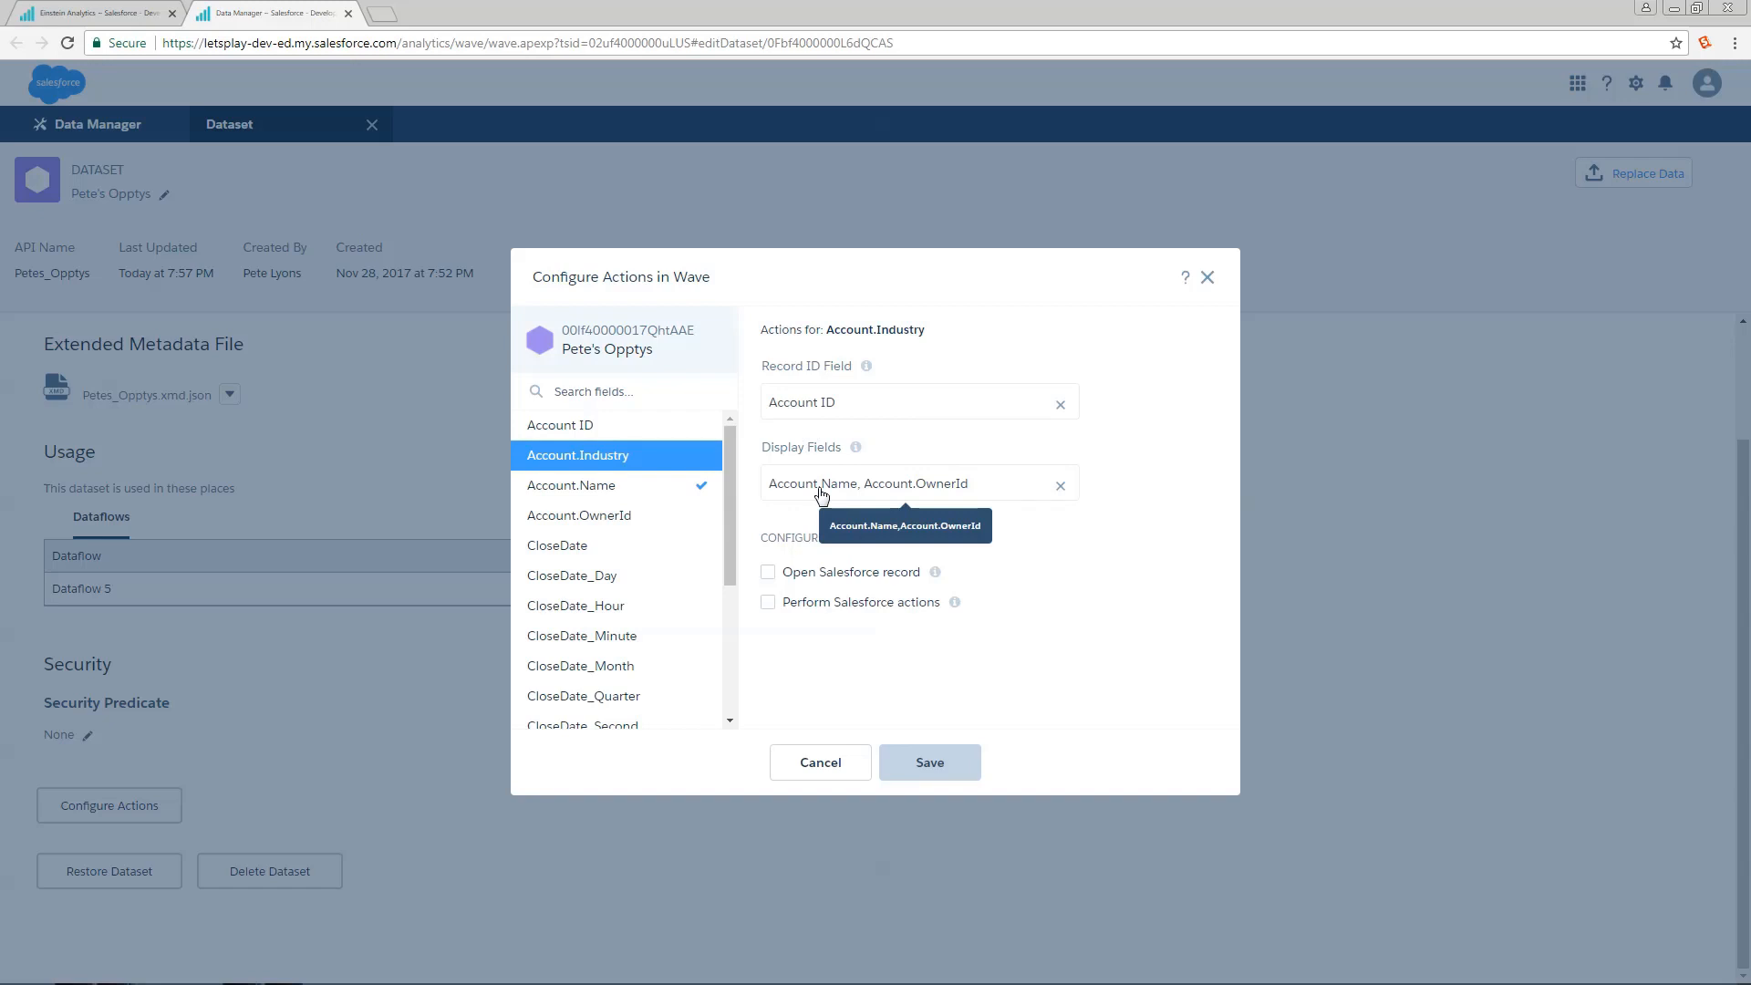
pyautogui.moveTo(771, 580)
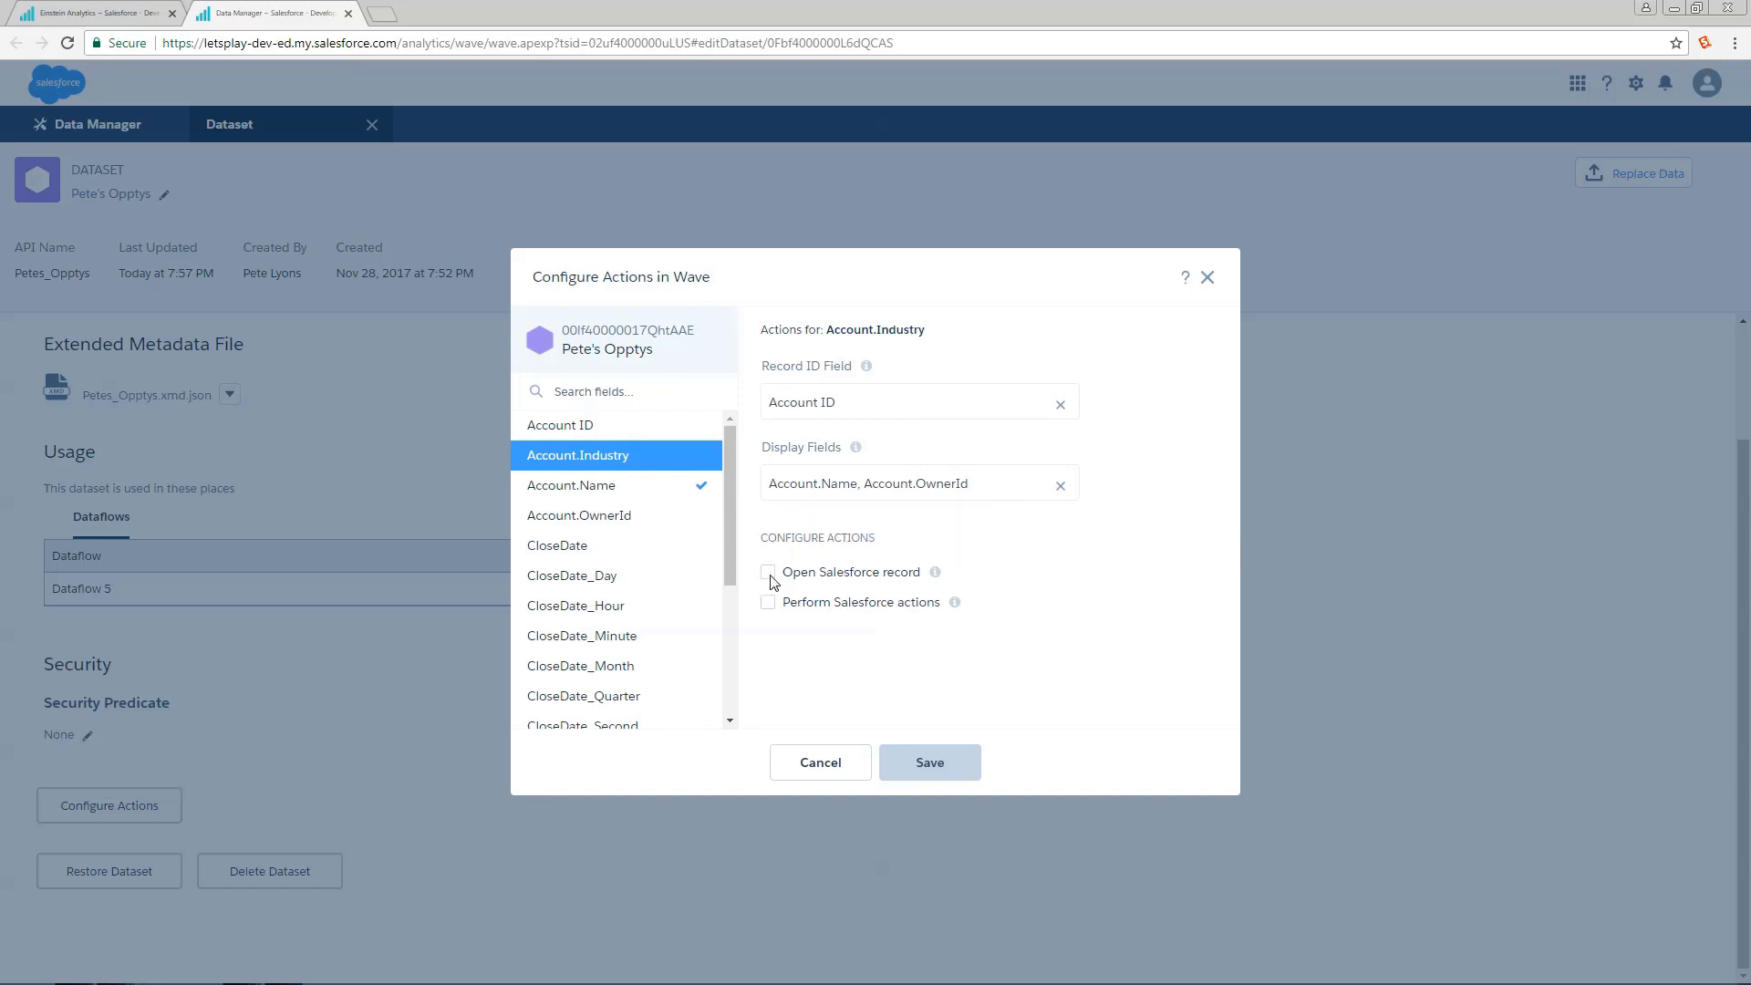
pyautogui.click(767, 571)
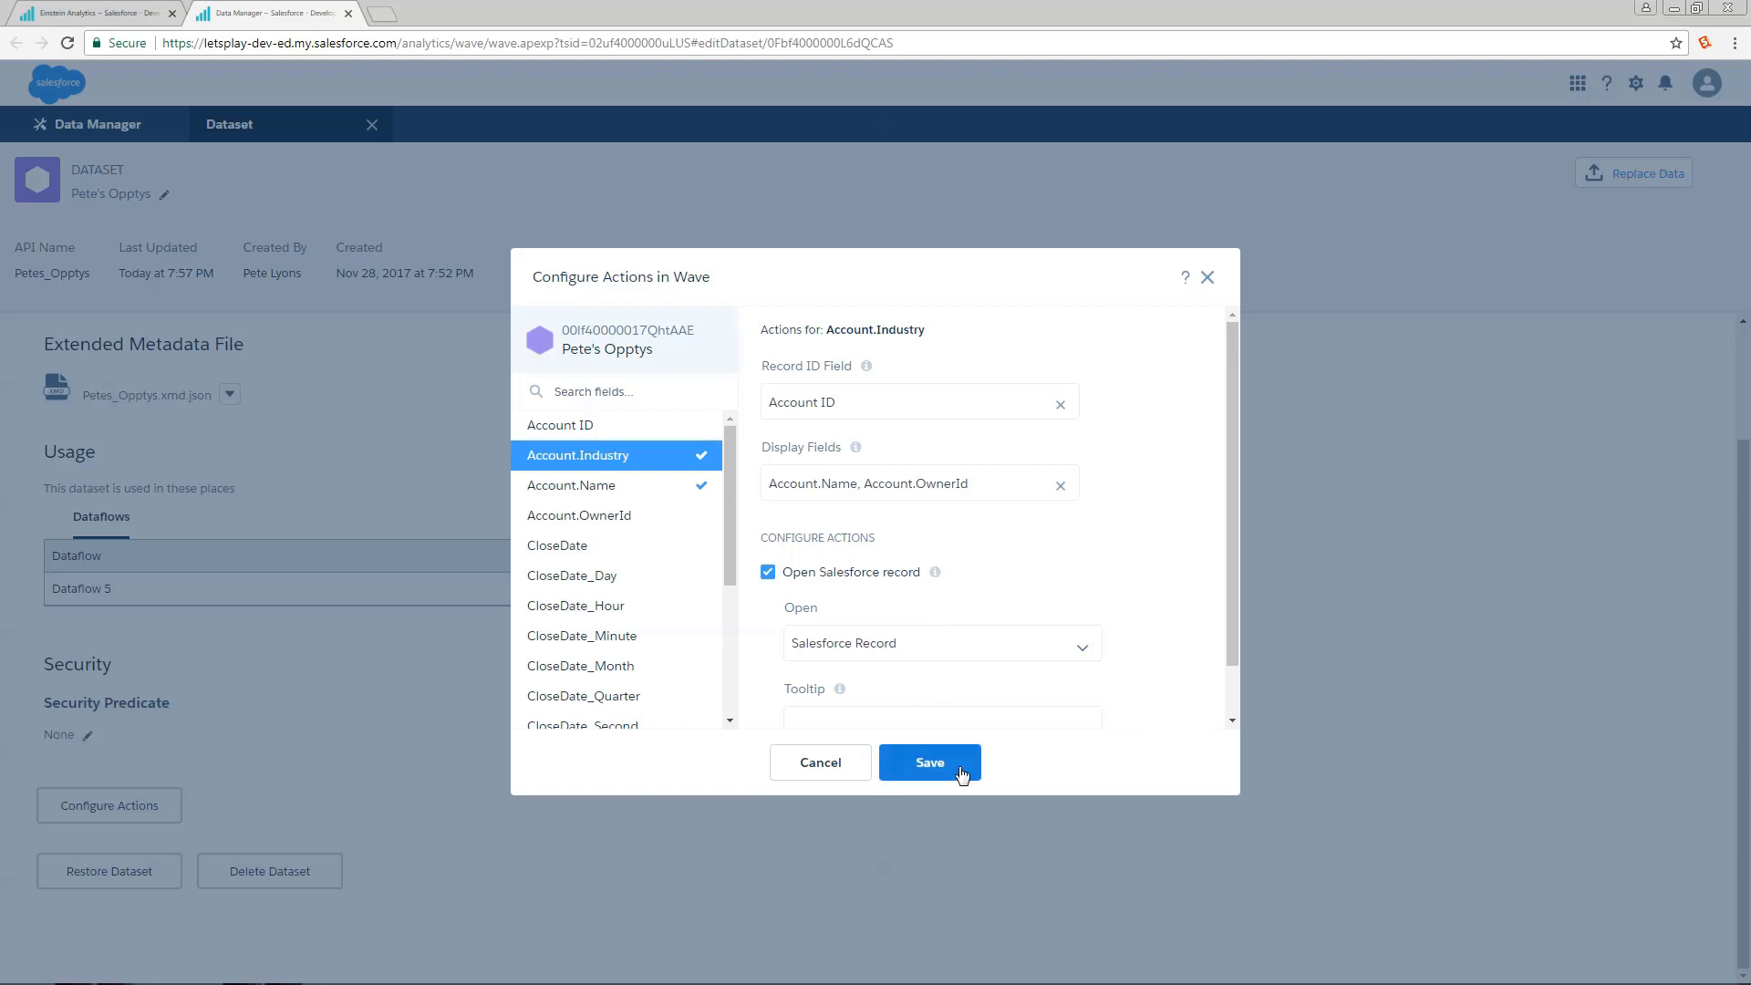
pyautogui.click(928, 763)
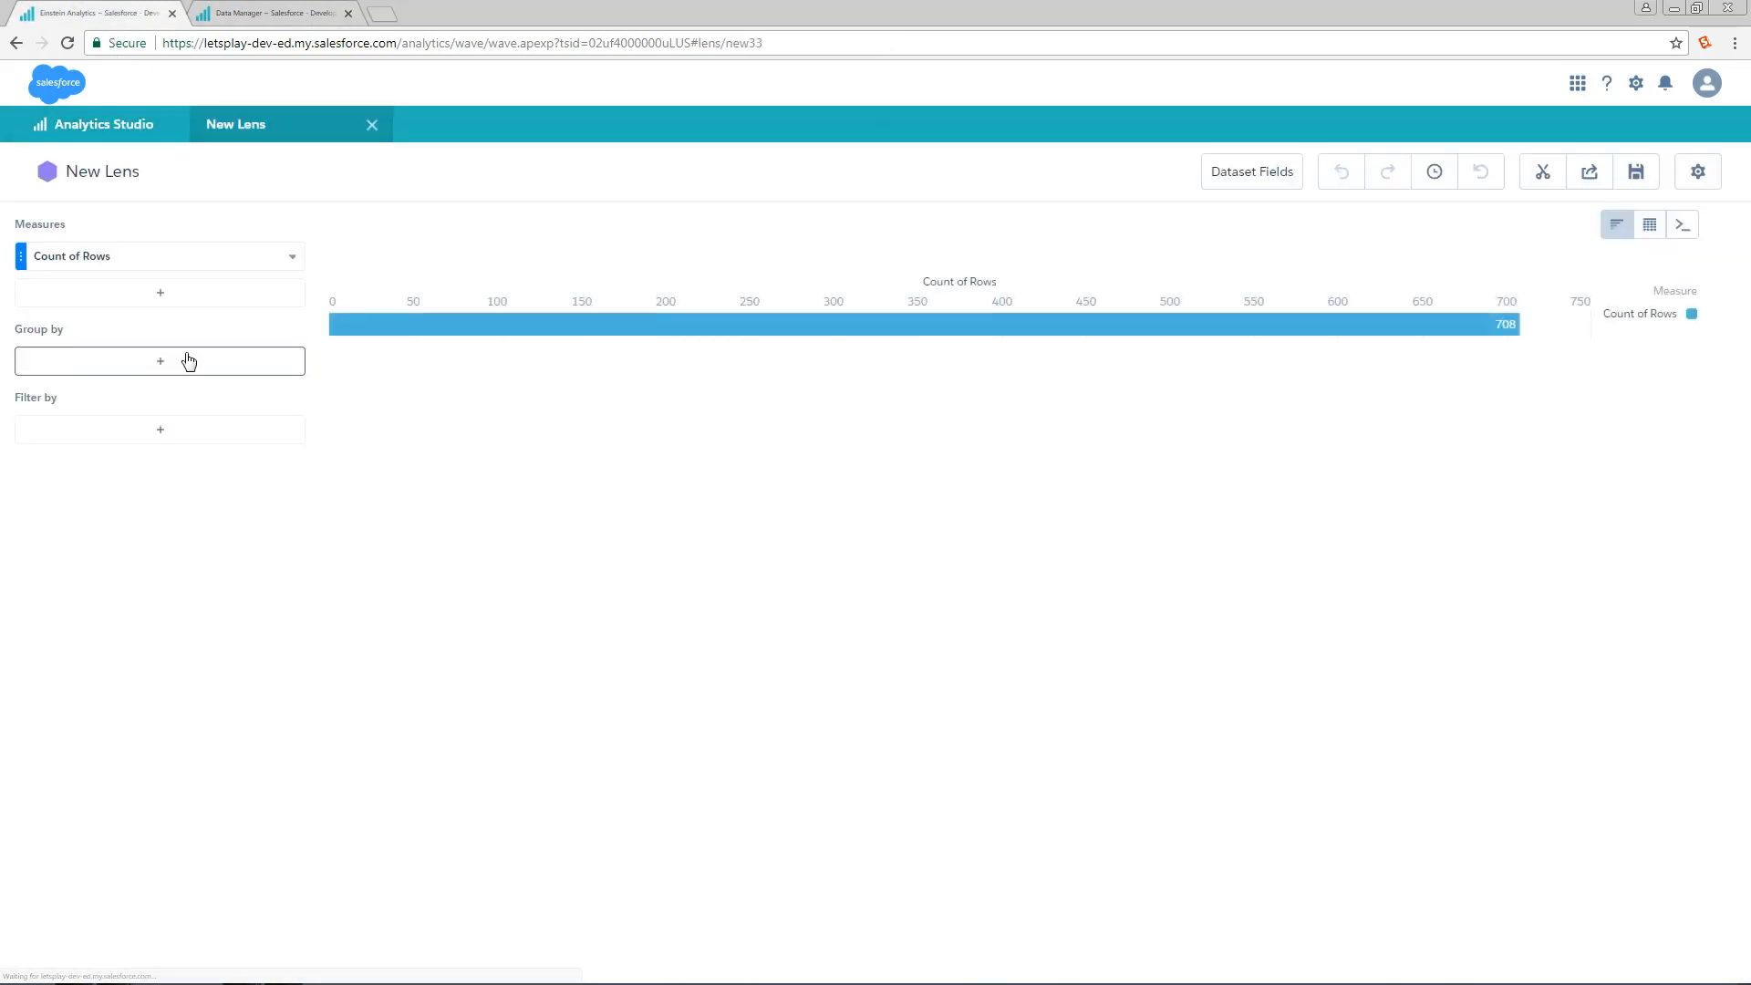
# Step: Group the new lens by Account.Industry and use the Bank bar's Open Record action
pyautogui.click(160, 361)
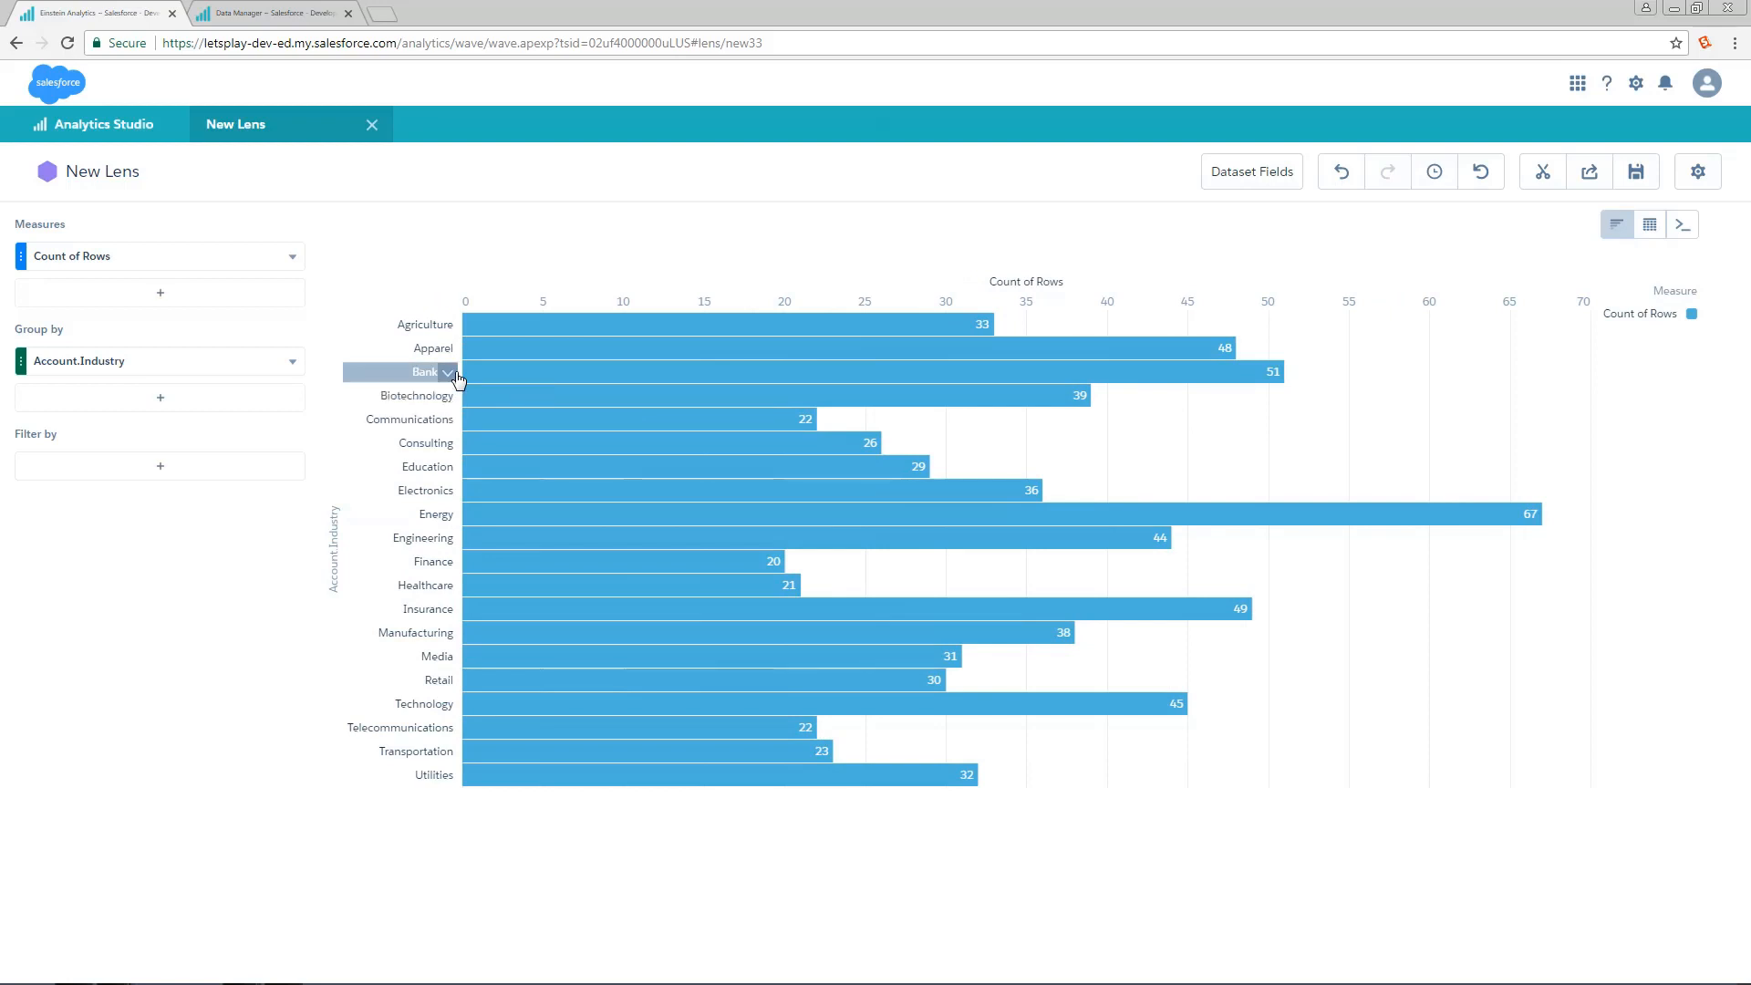
pyautogui.click(447, 372)
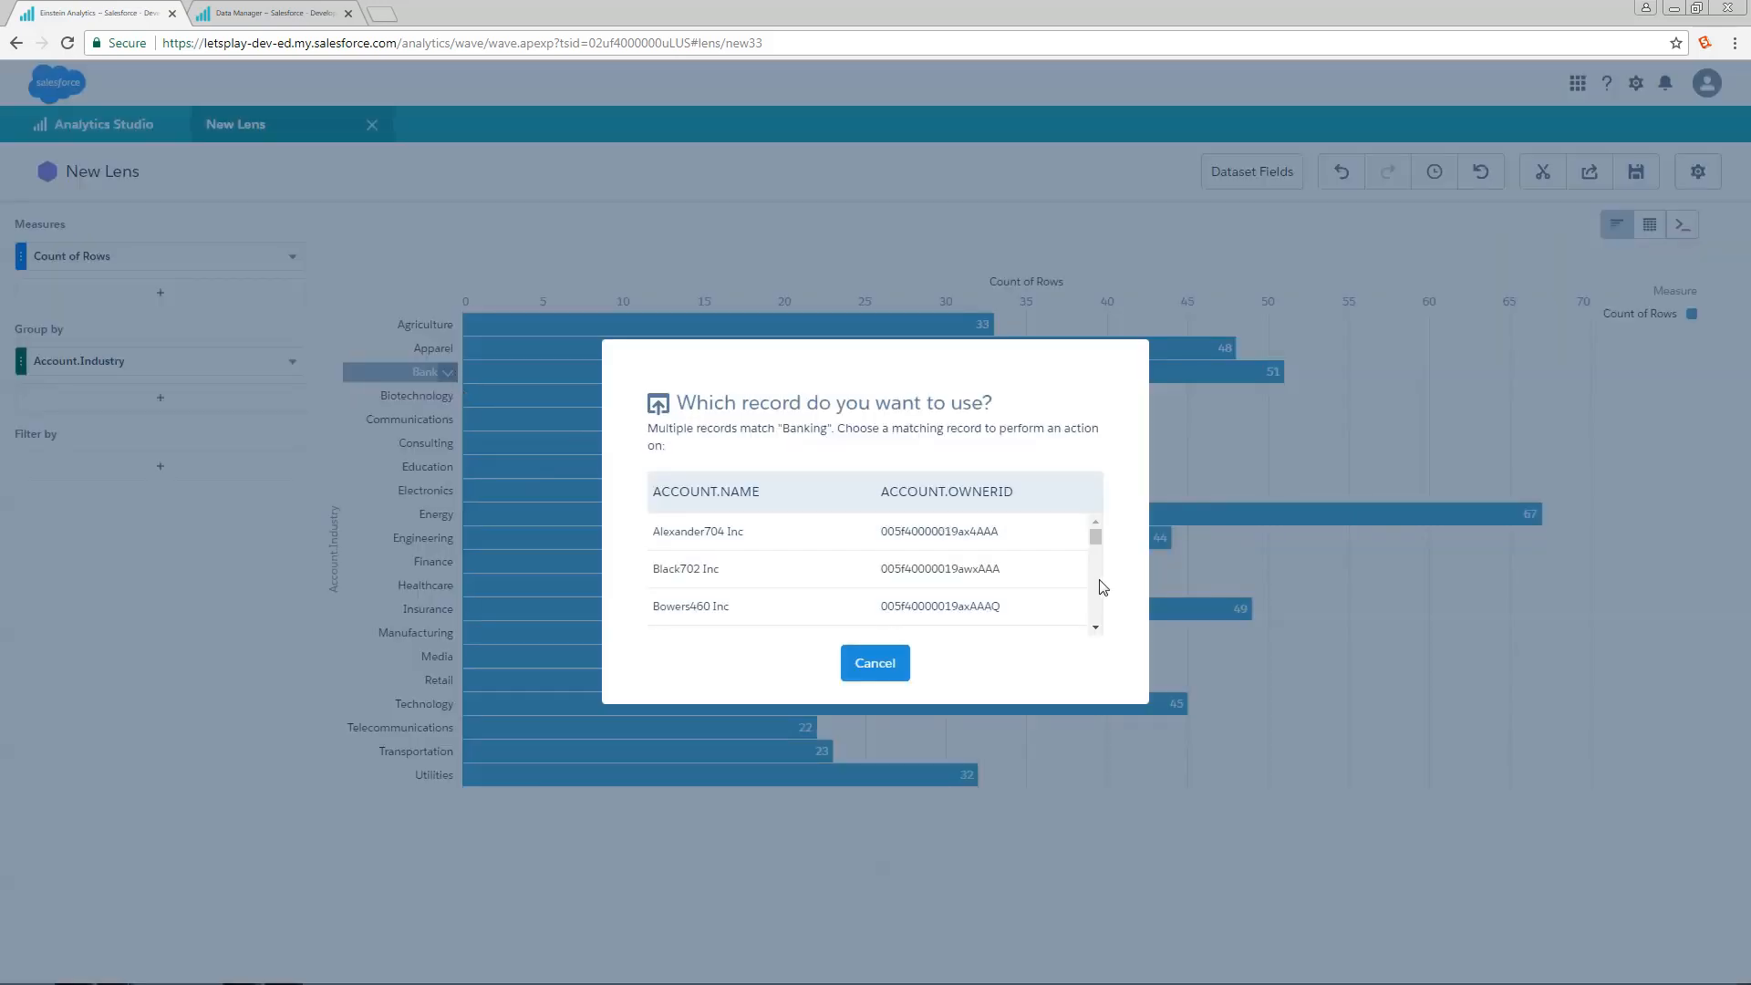
pyautogui.moveTo(700, 582)
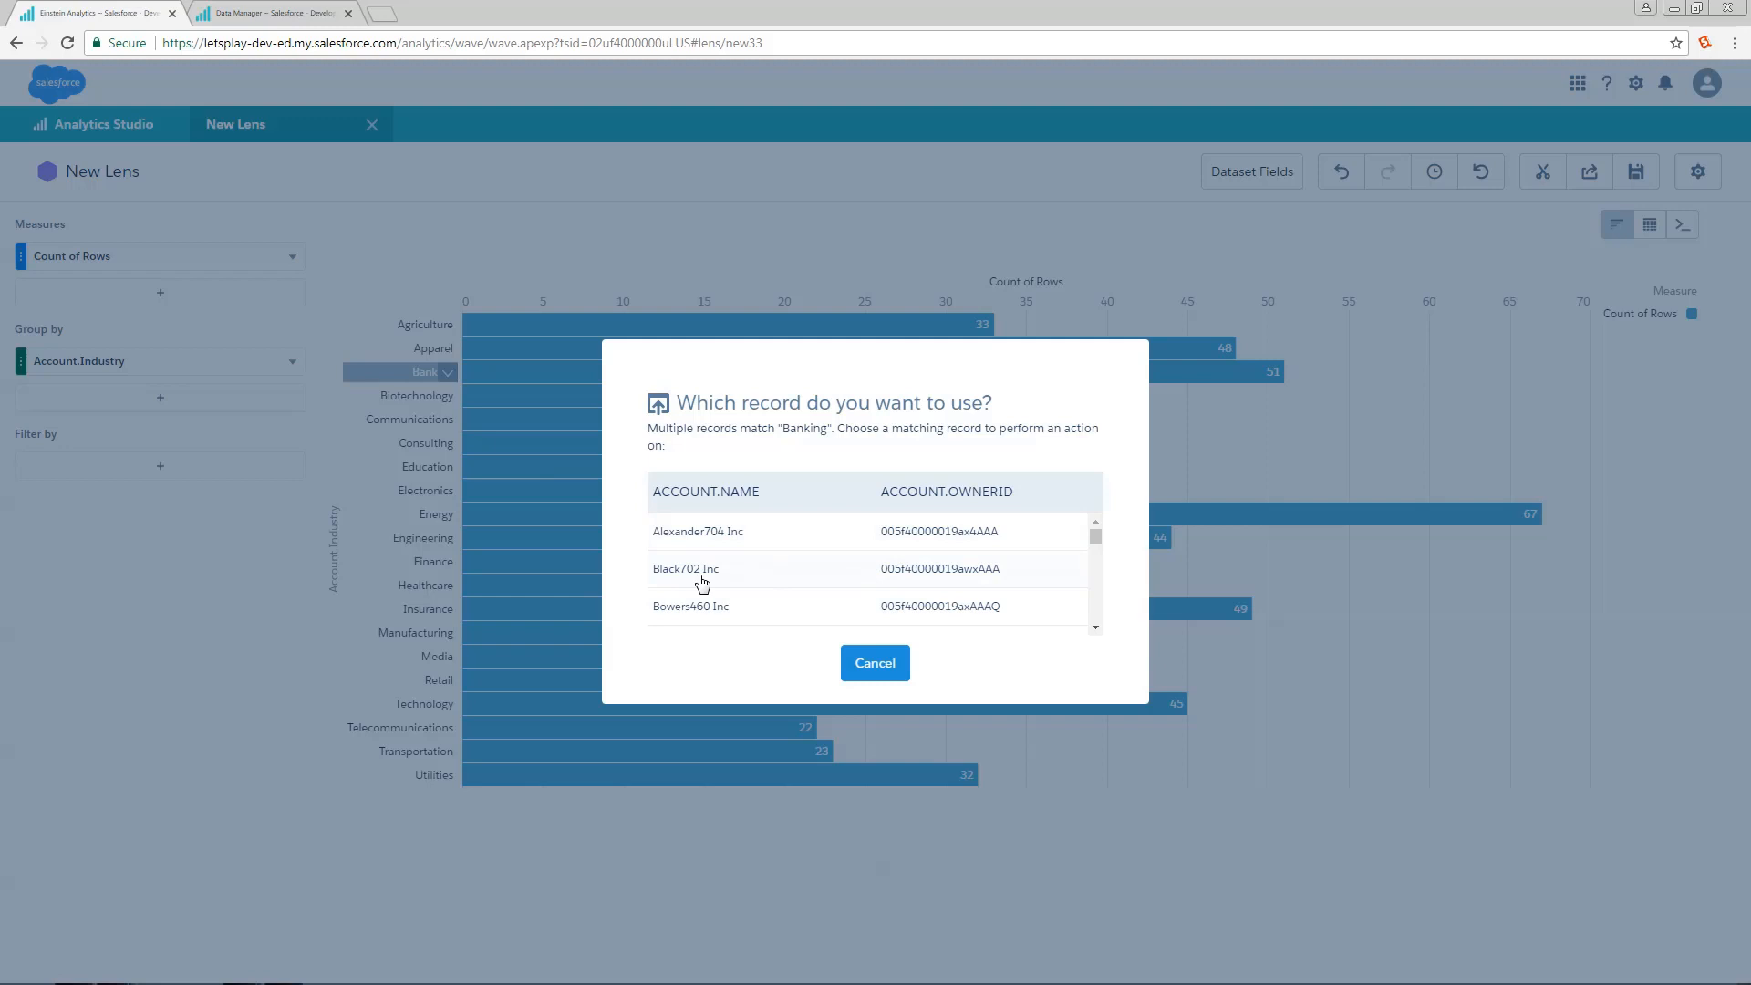
pyautogui.moveTo(949, 504)
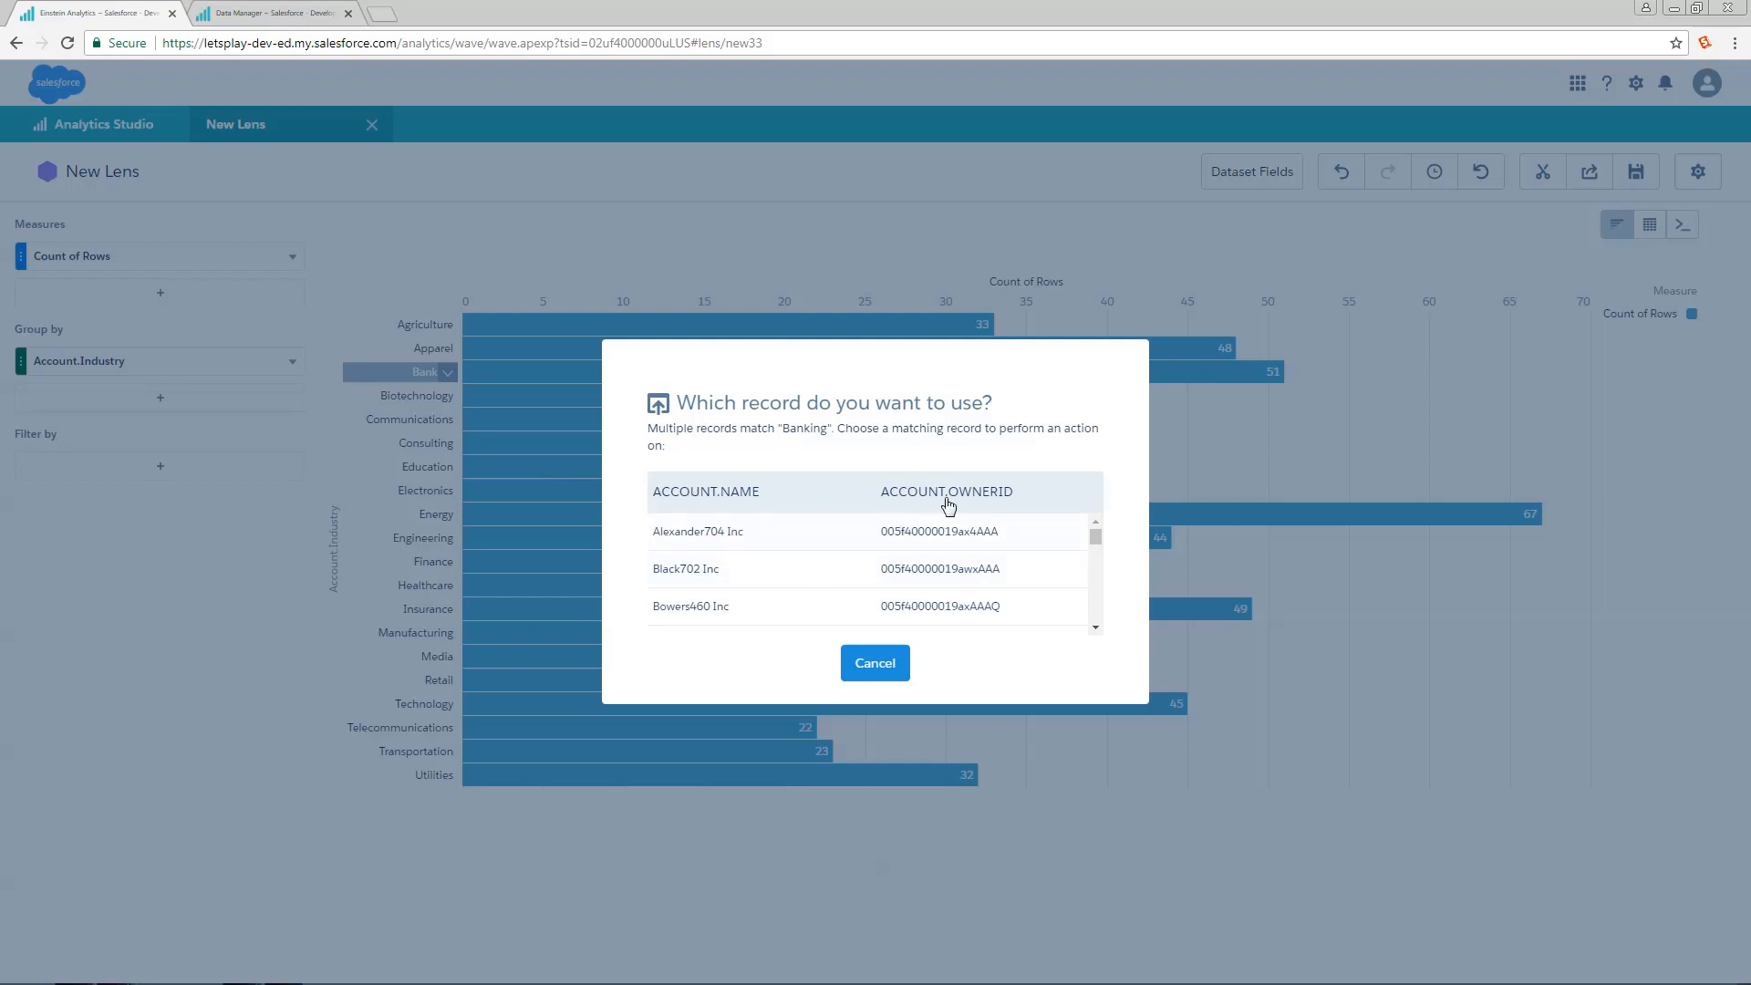
pyautogui.scroll(-3)
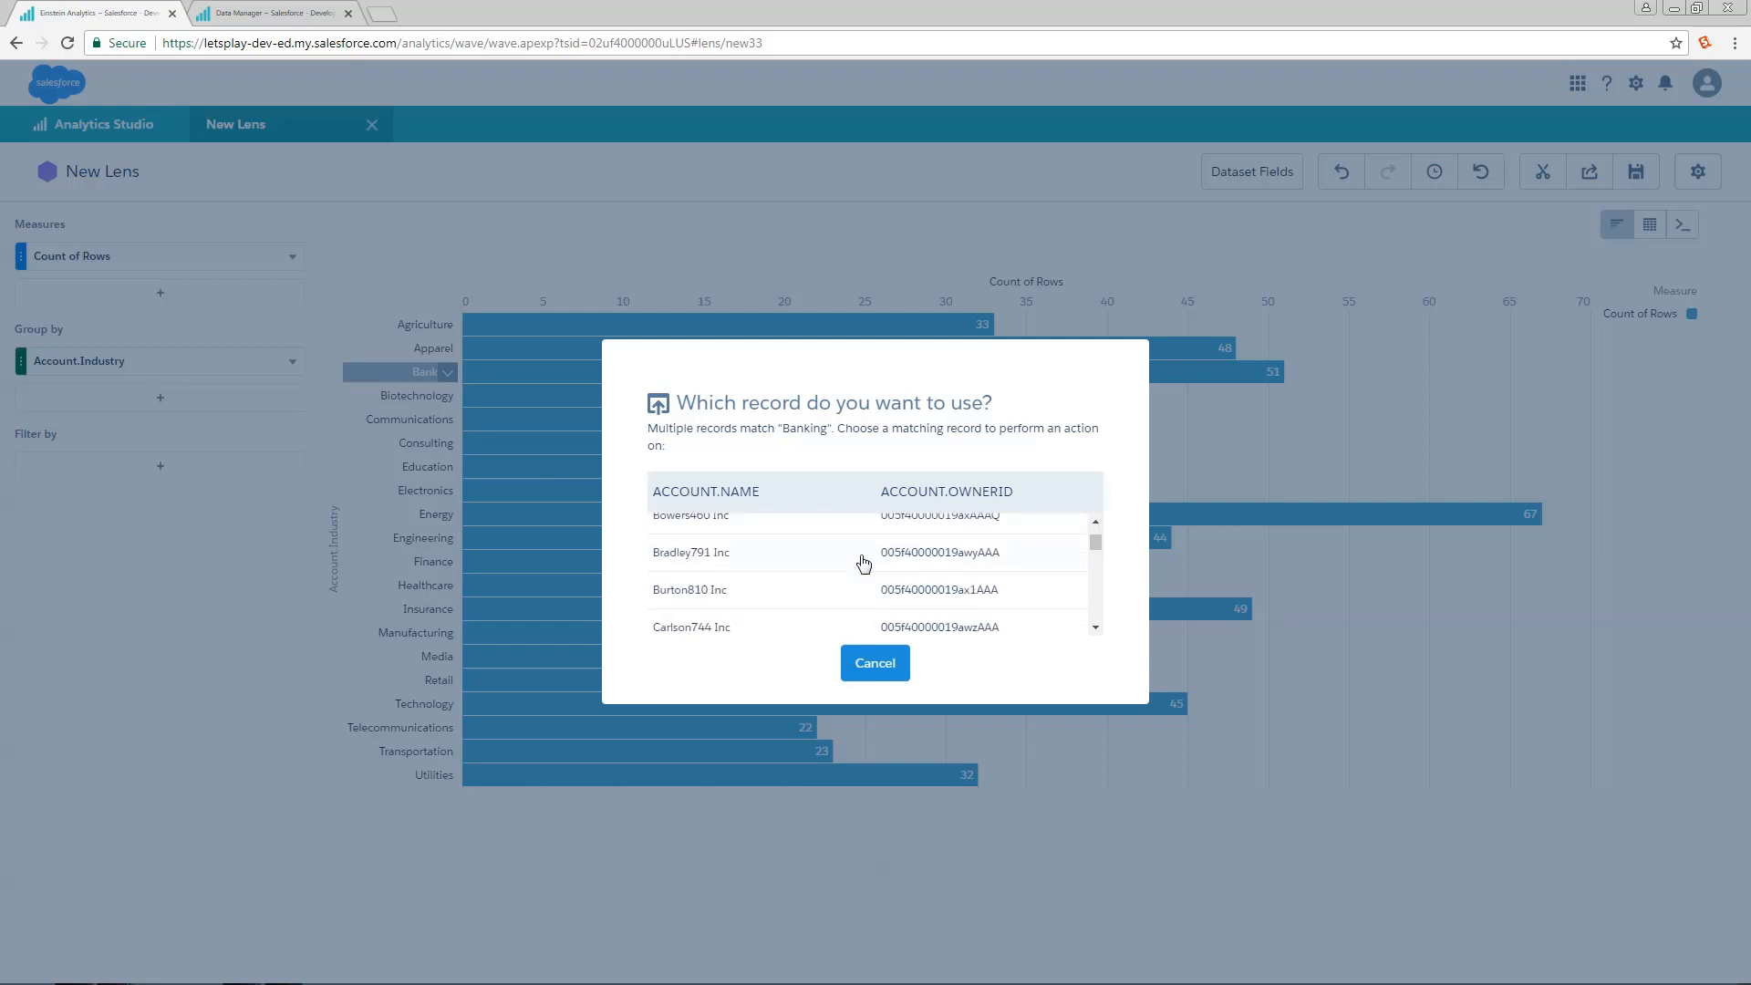
pyautogui.scroll(-3)
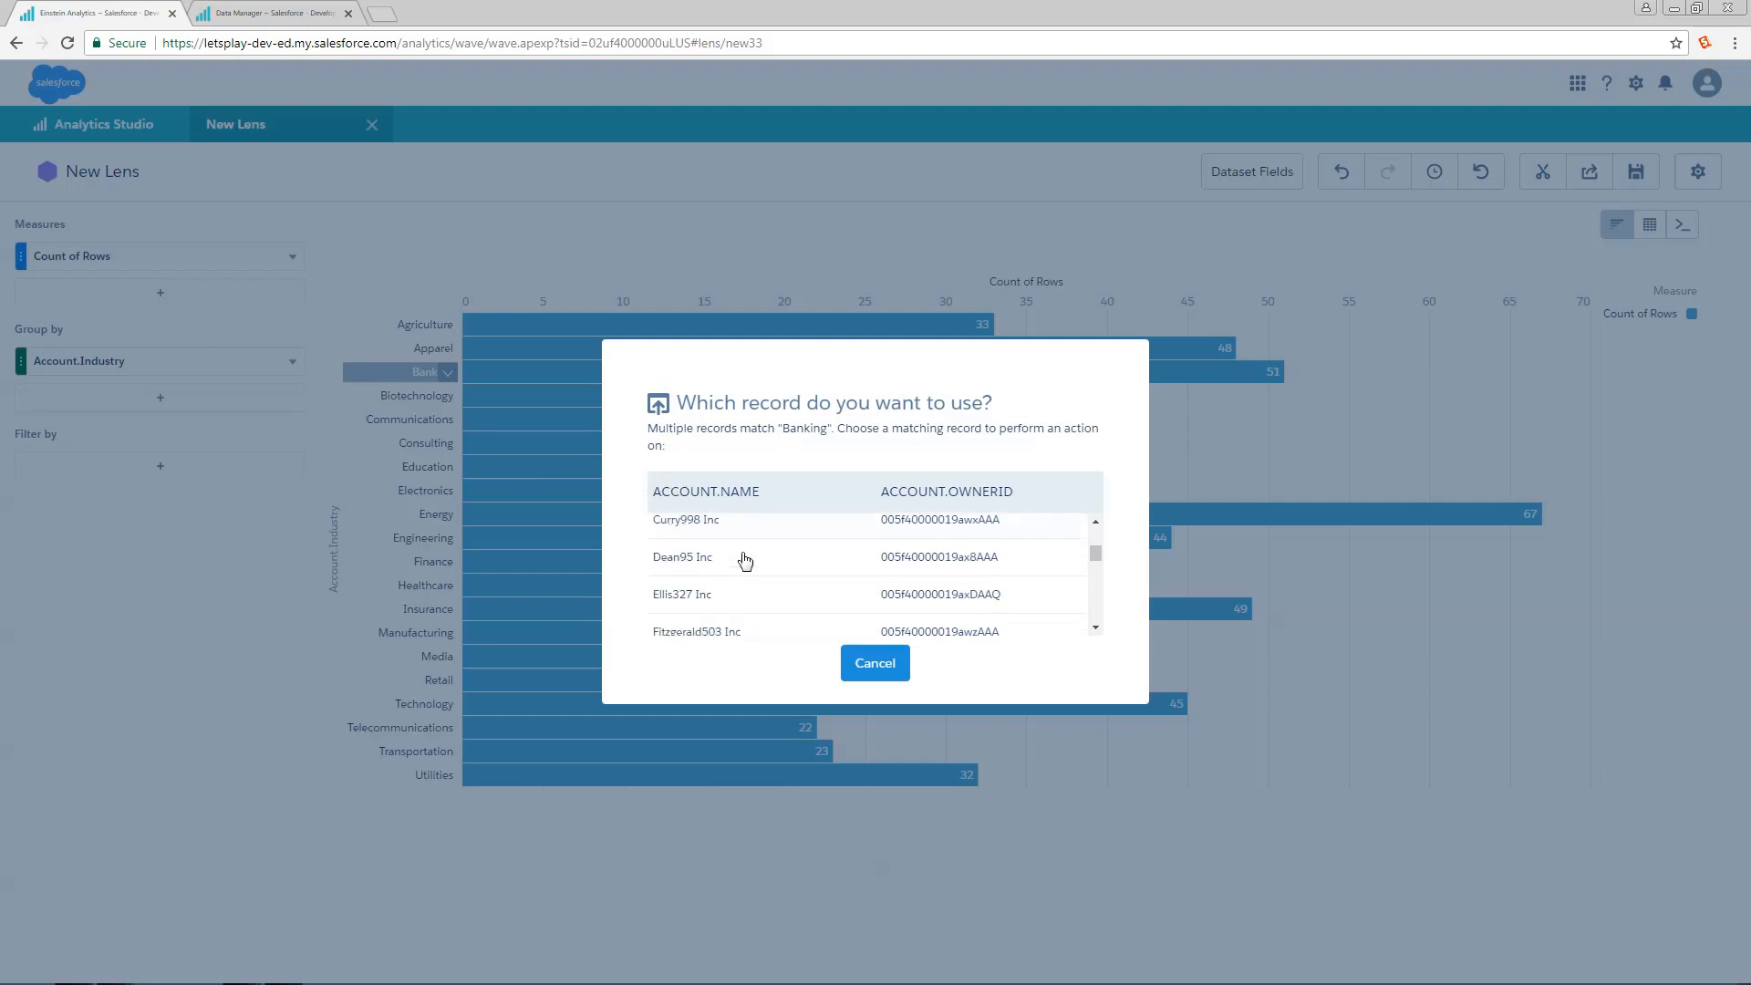
pyautogui.moveTo(711, 565)
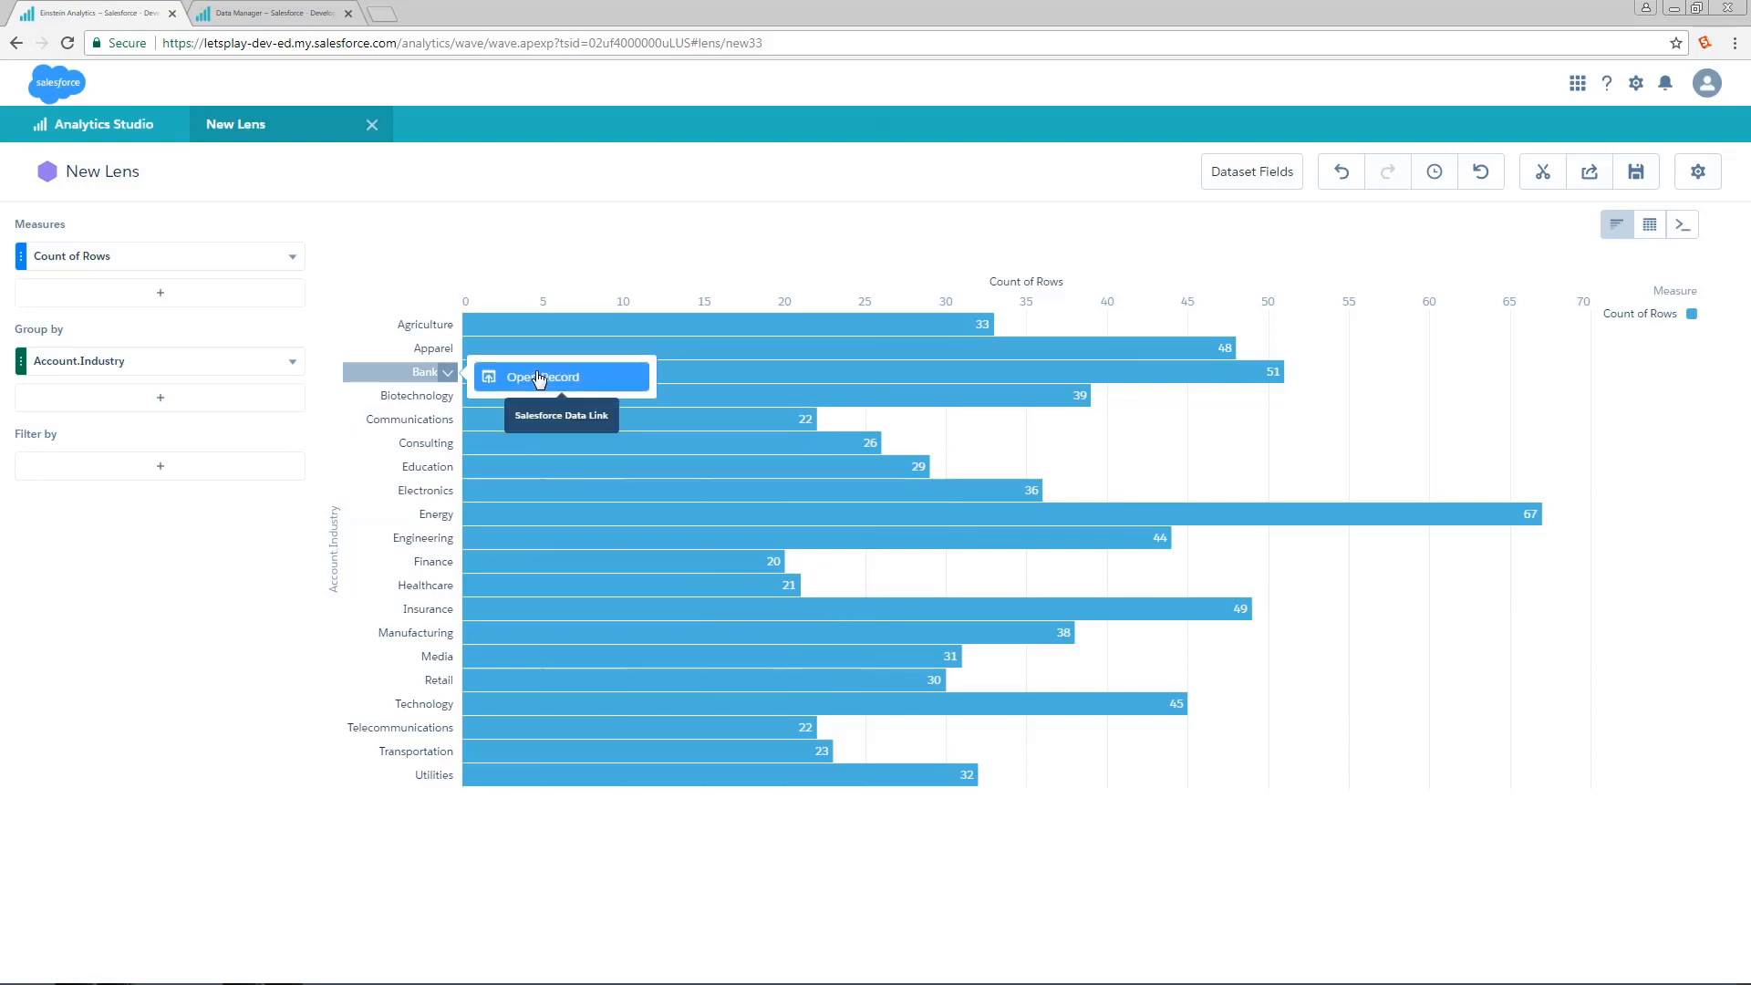
pyautogui.click(541, 375)
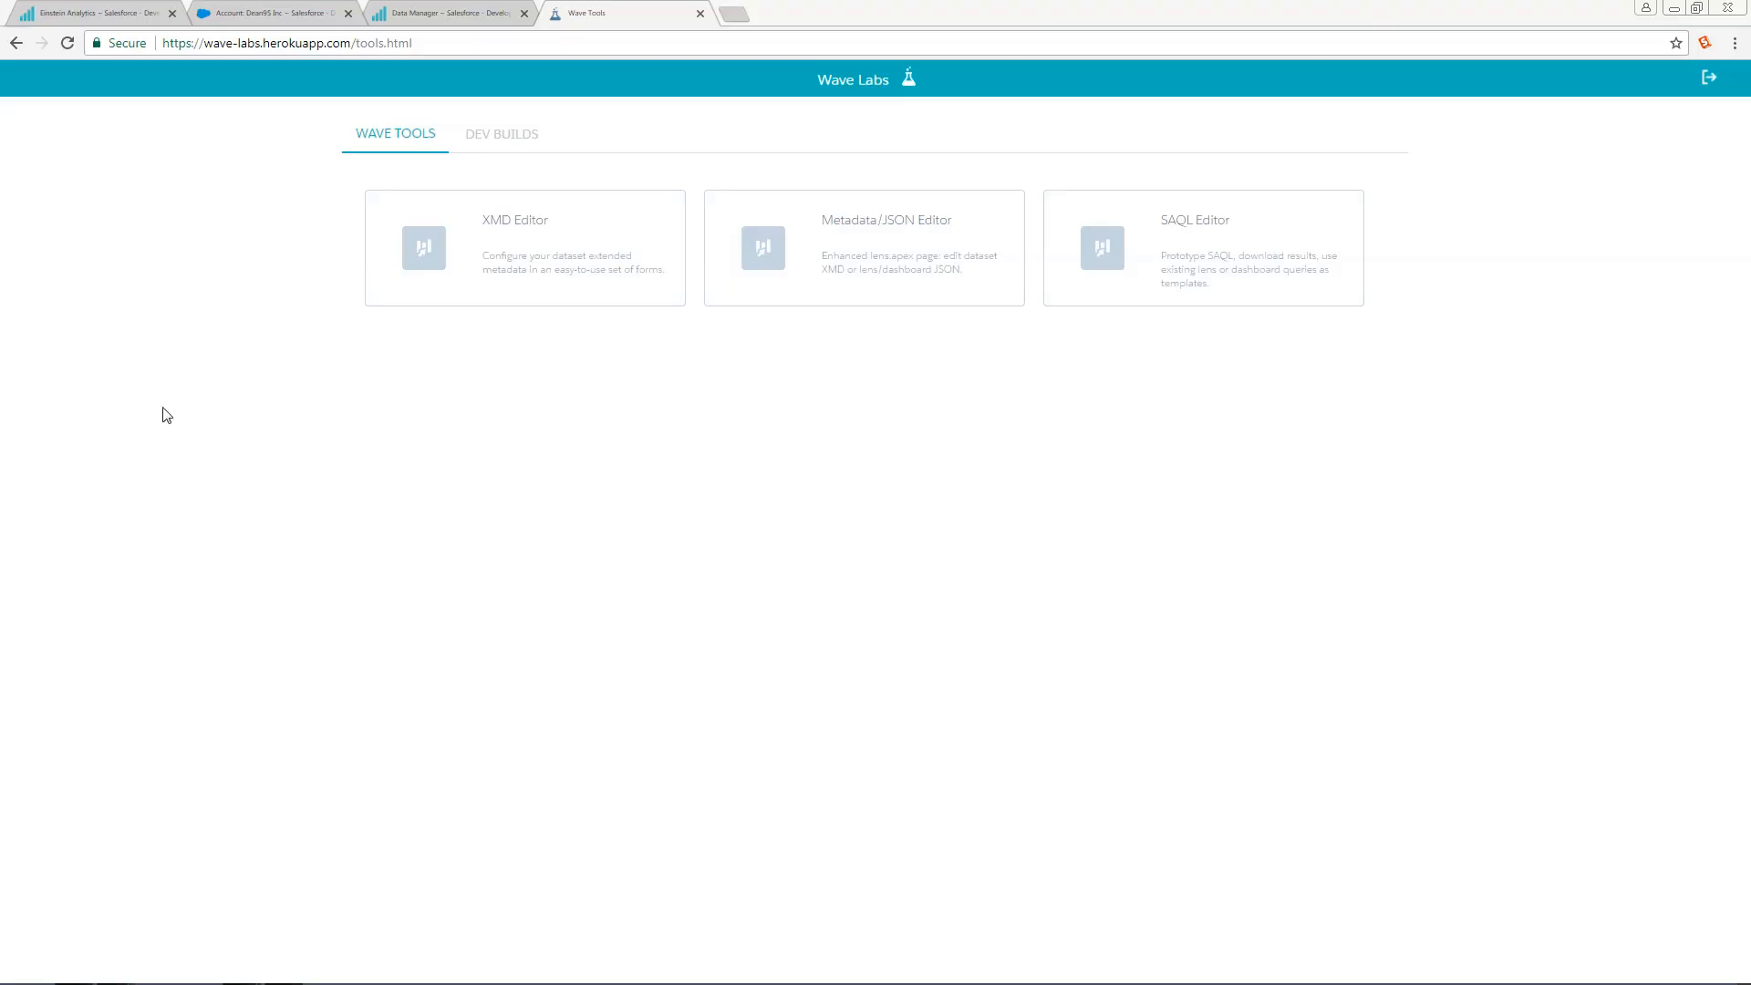
pyautogui.moveTo(569, 263)
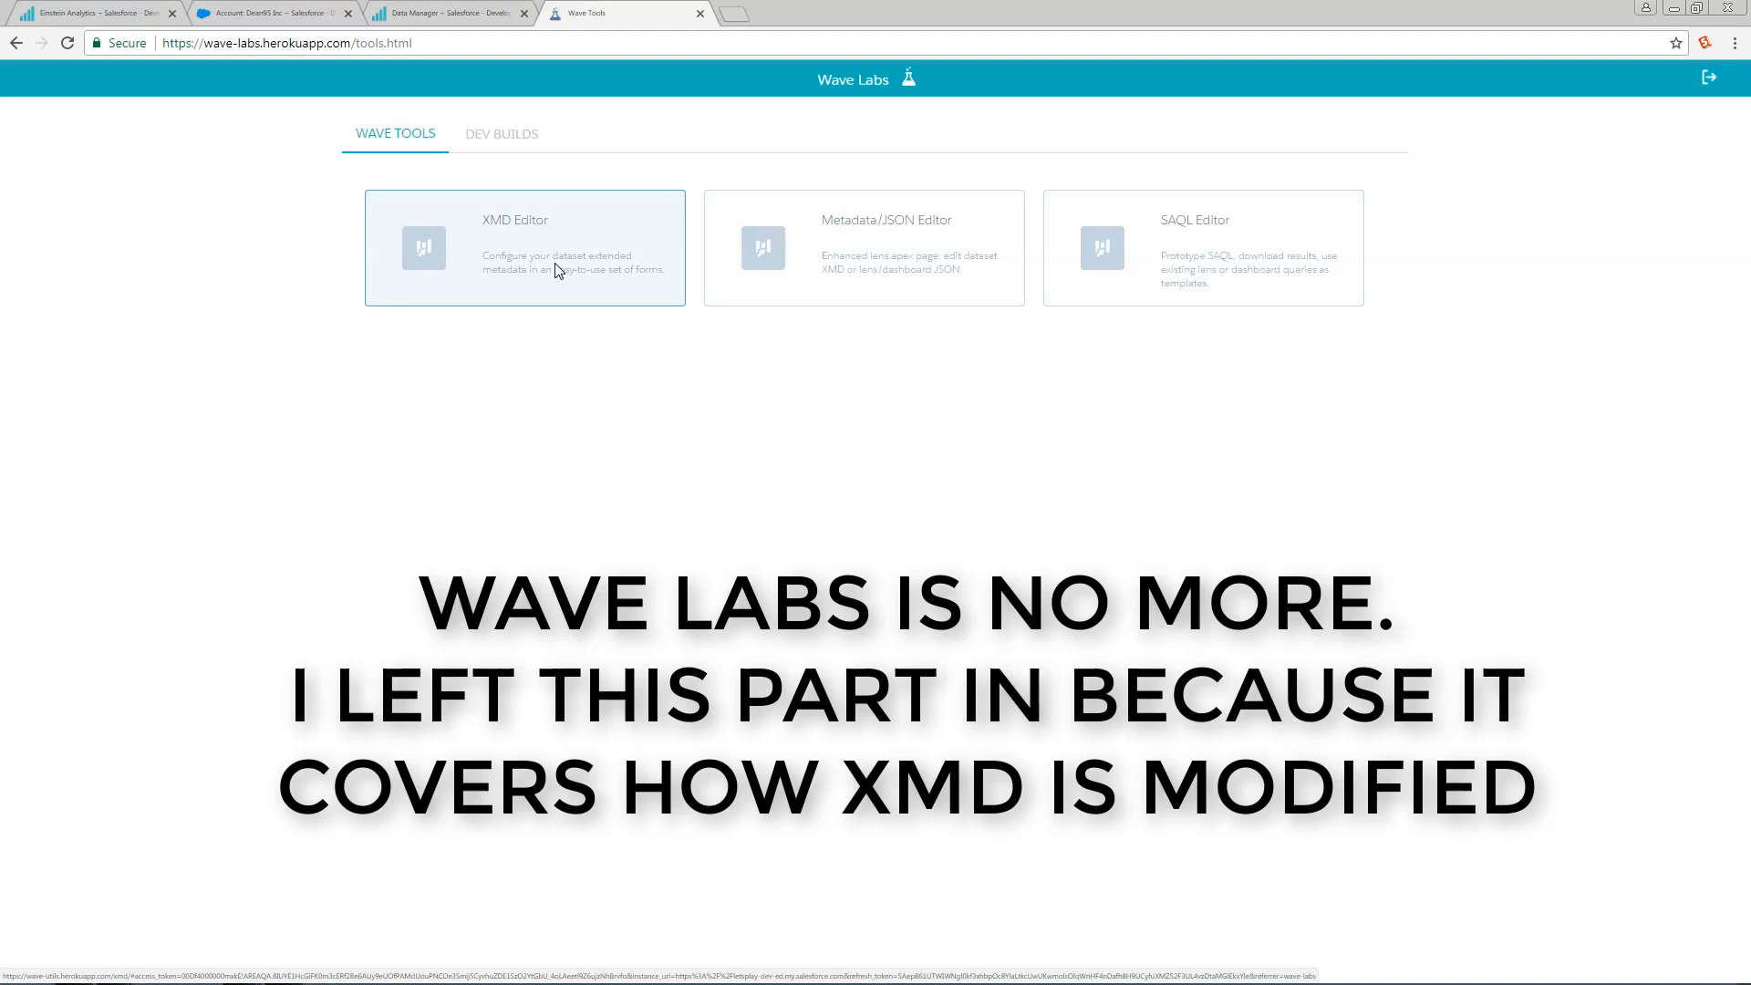
# Step: In the XMD Editor's dataset chooser, search 'pete' and select Pete's Opptys
pyautogui.click(524, 248)
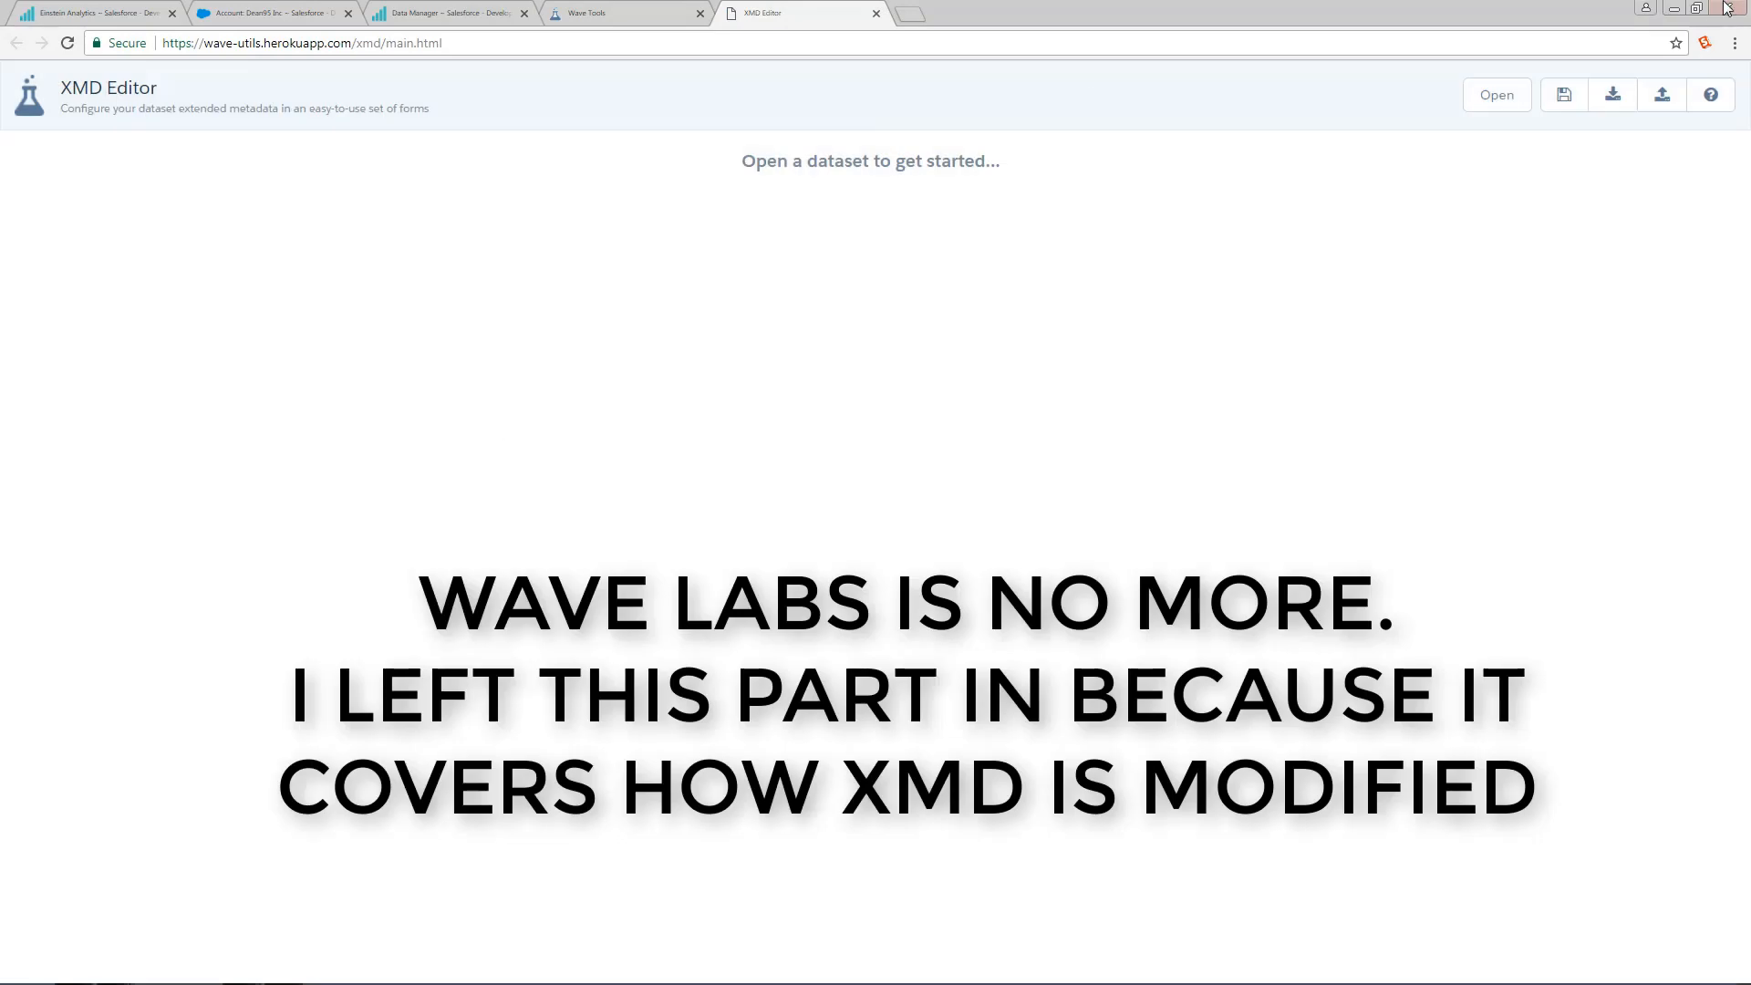
pyautogui.click(1495, 94)
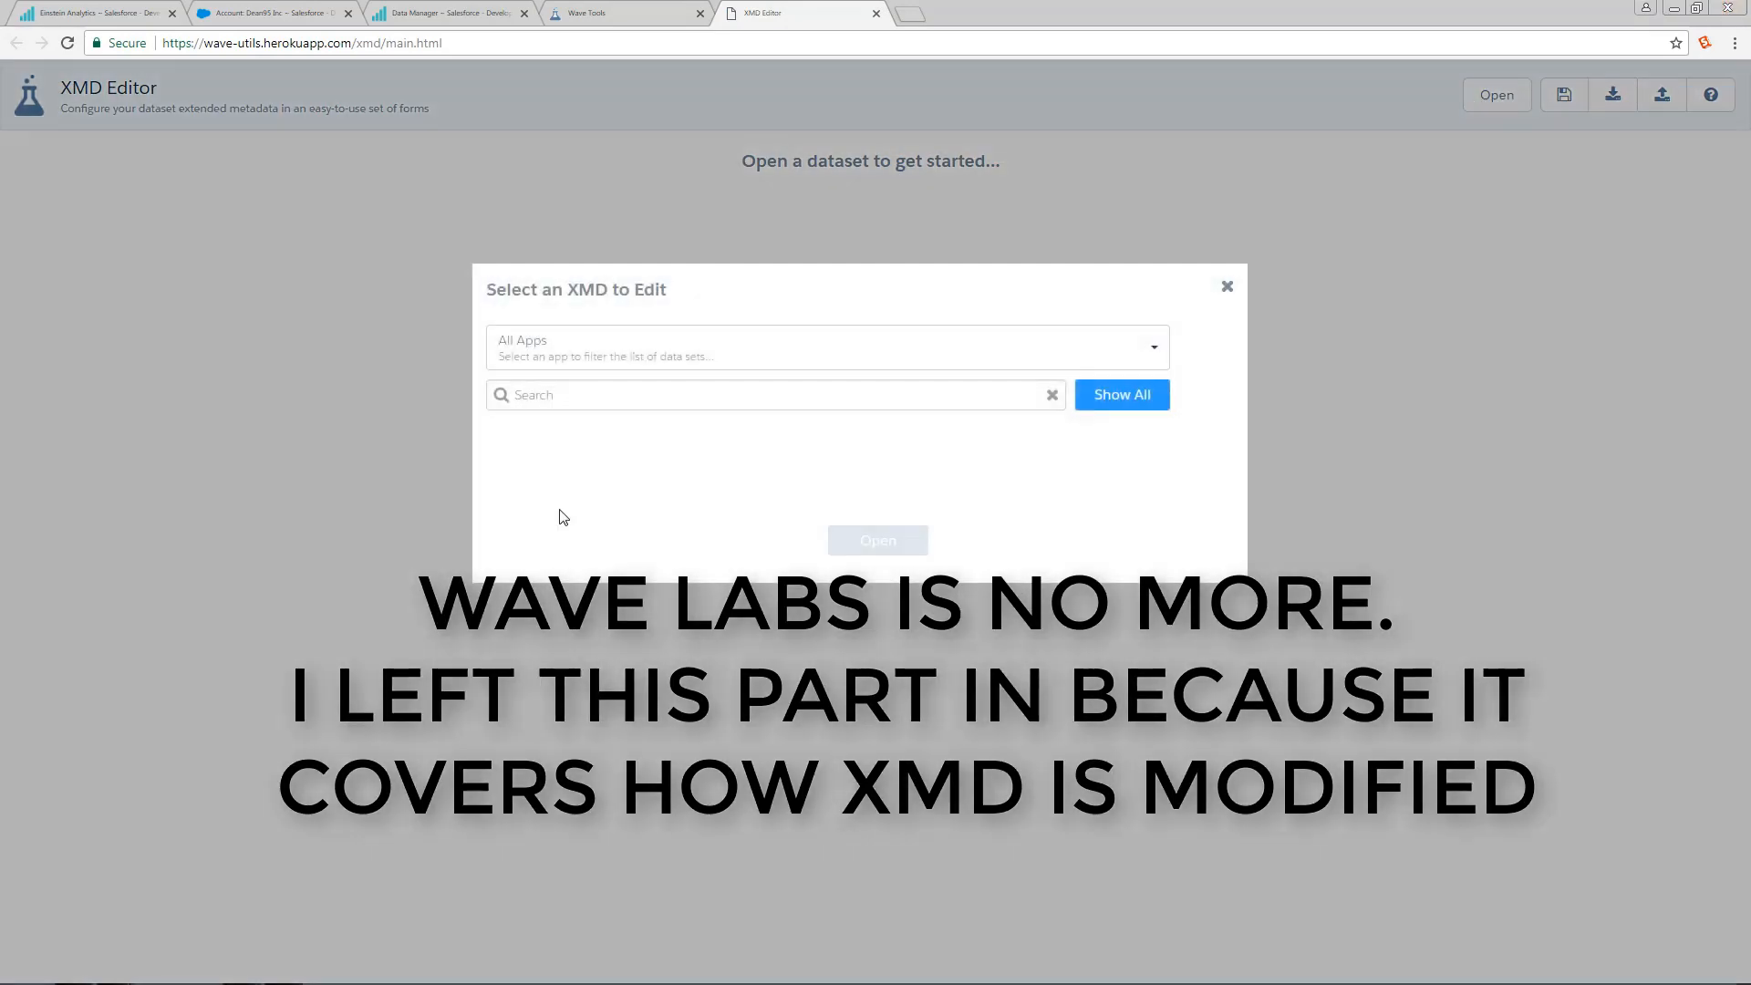
pyautogui.click(638, 394)
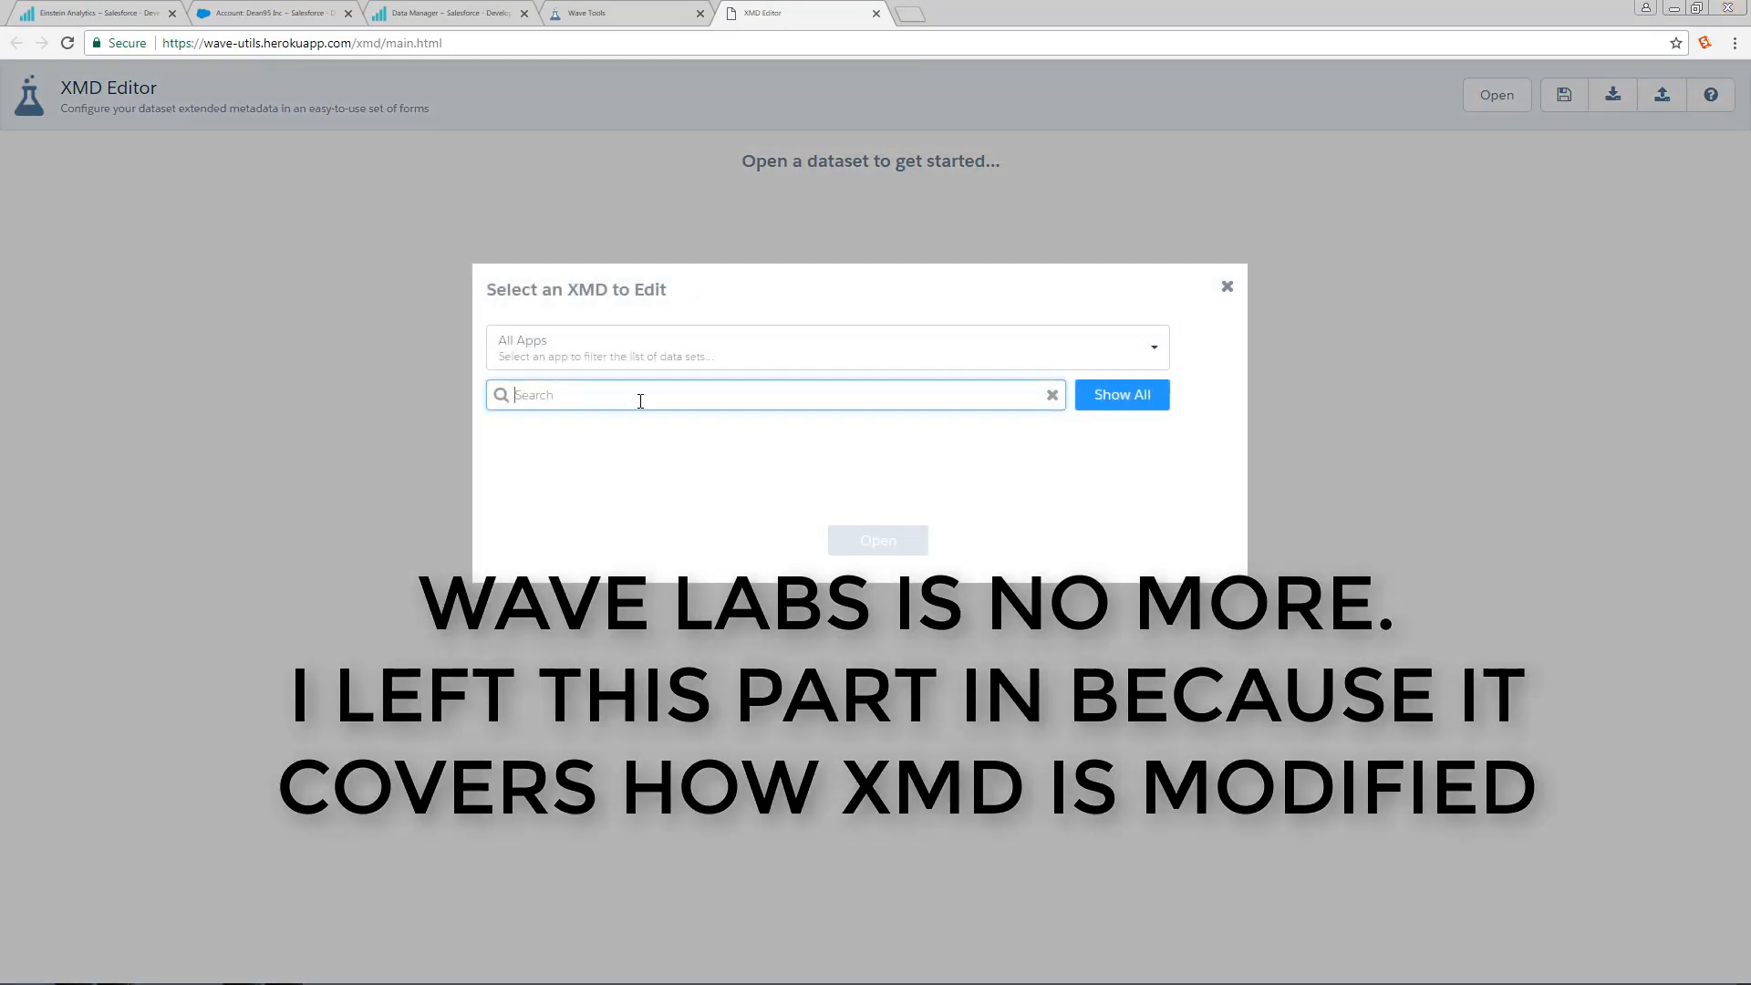
pyautogui.write('pete')
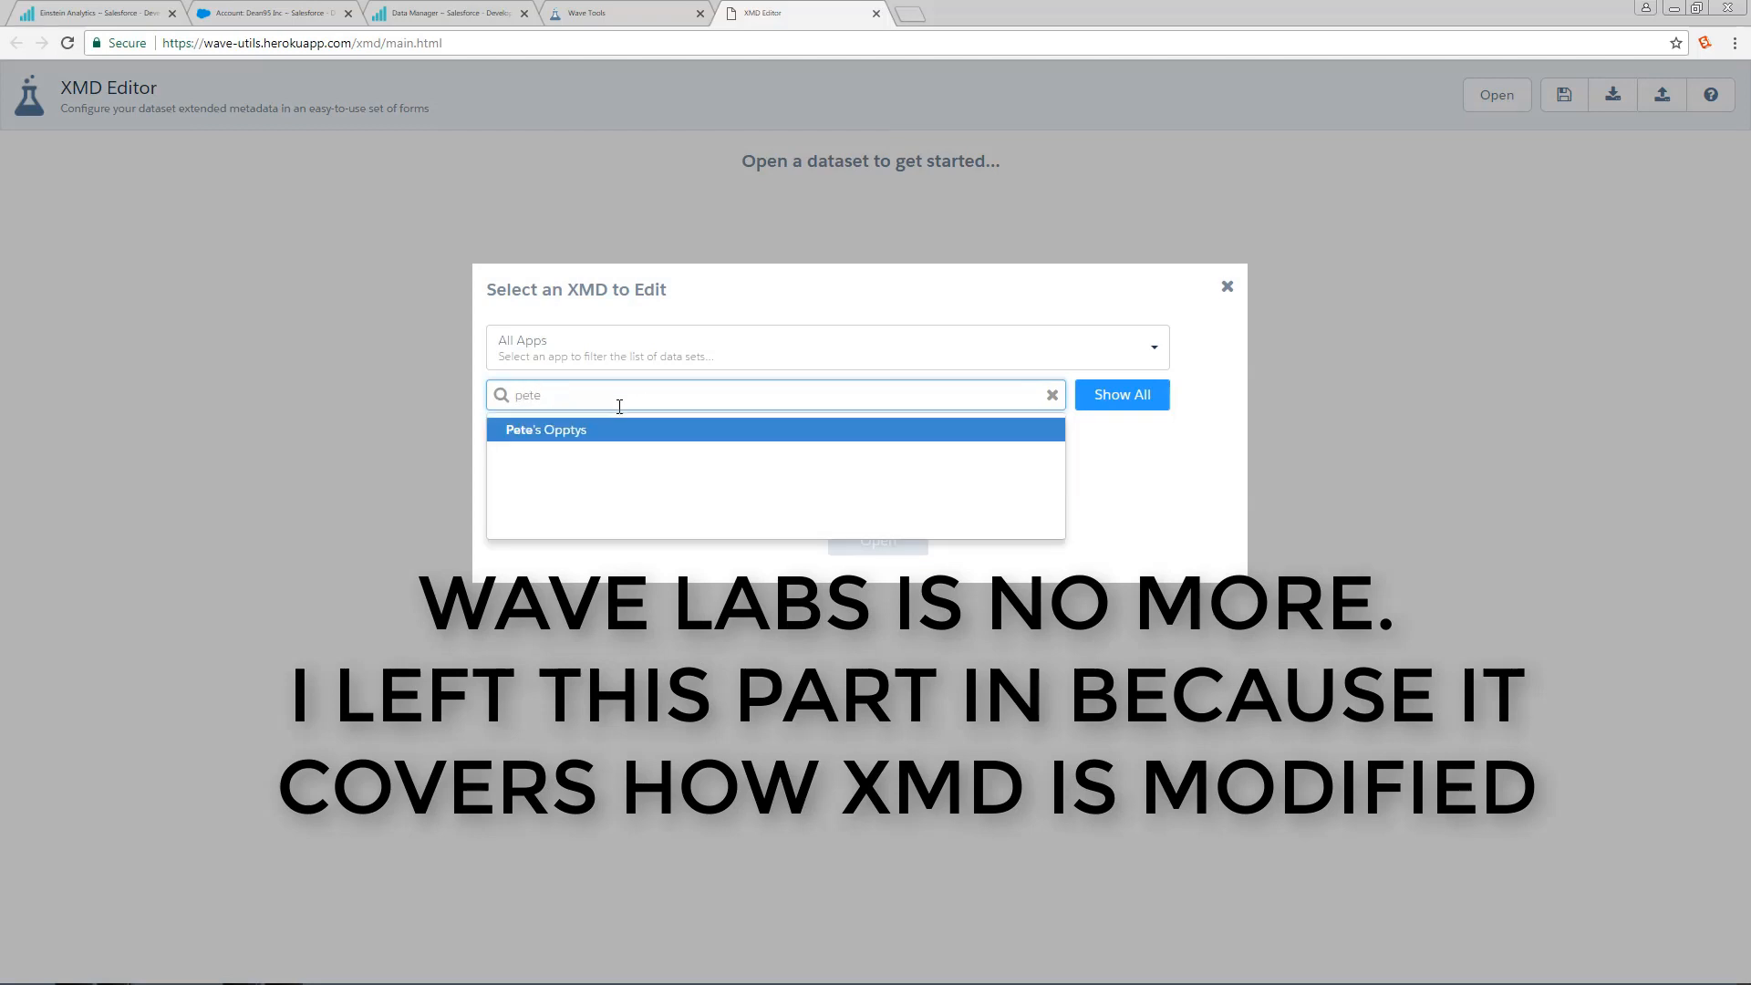
pyautogui.click(546, 429)
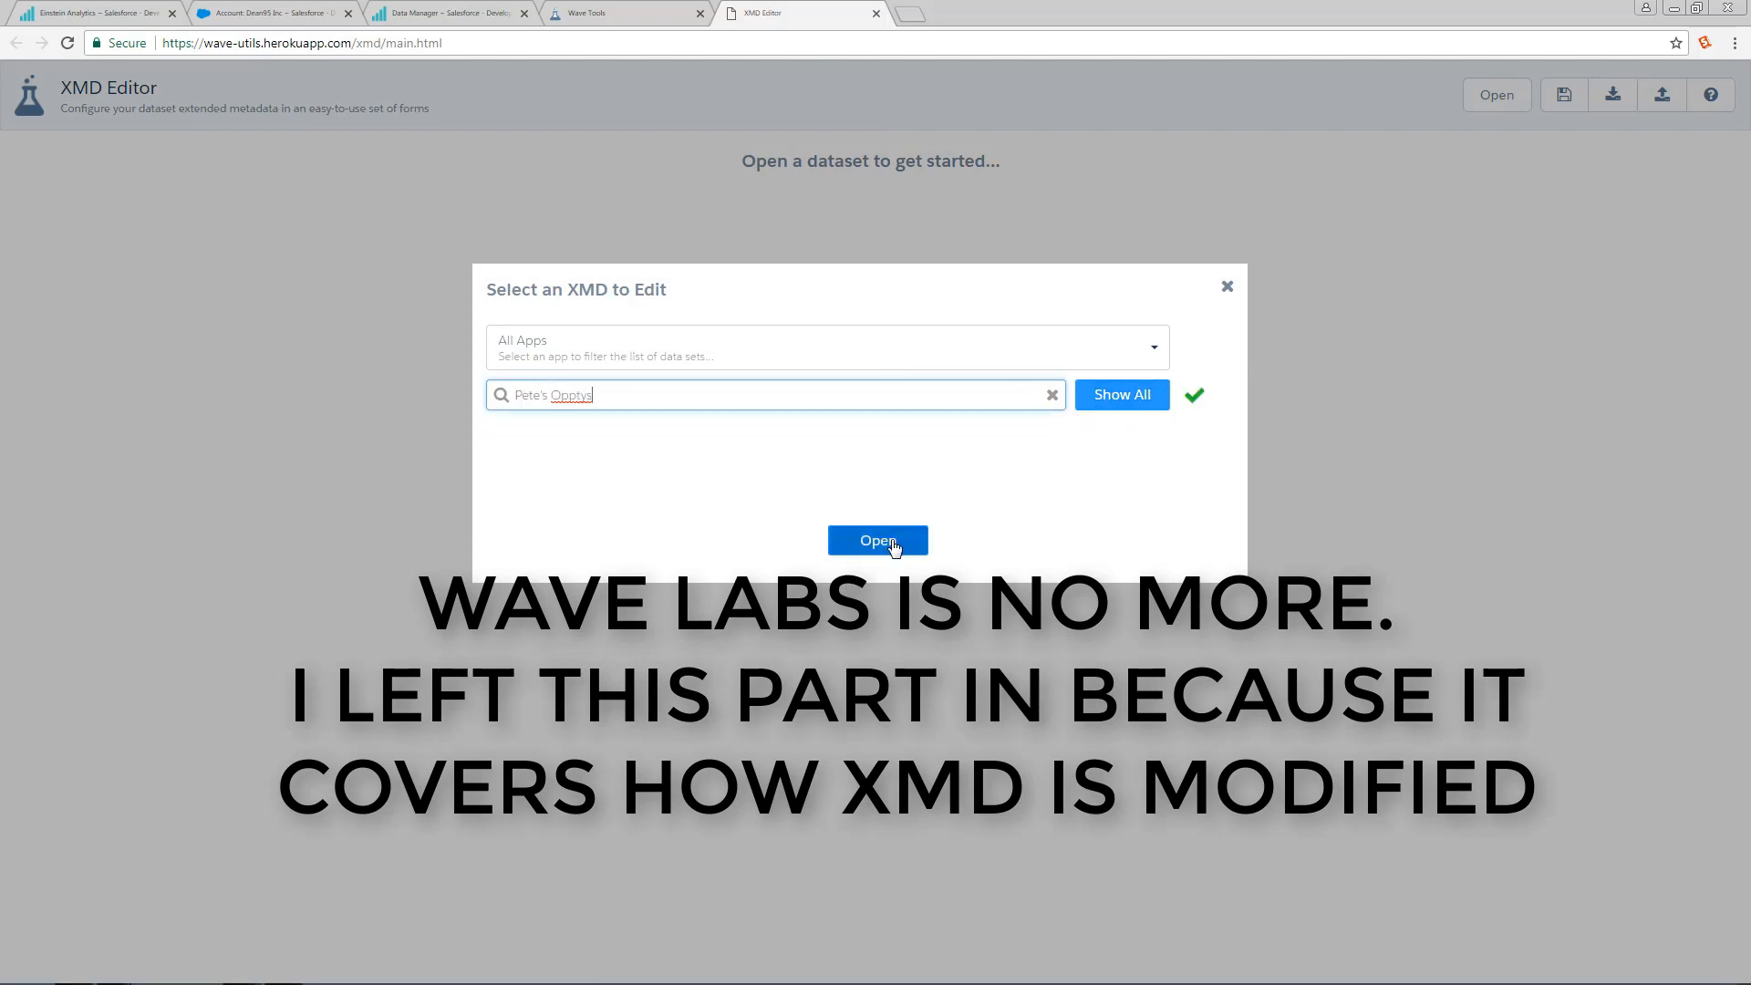
# Step: Load the Pete's Opptys XMD, listing Dimensions, Measures, Dates and other sections
pyautogui.click(877, 540)
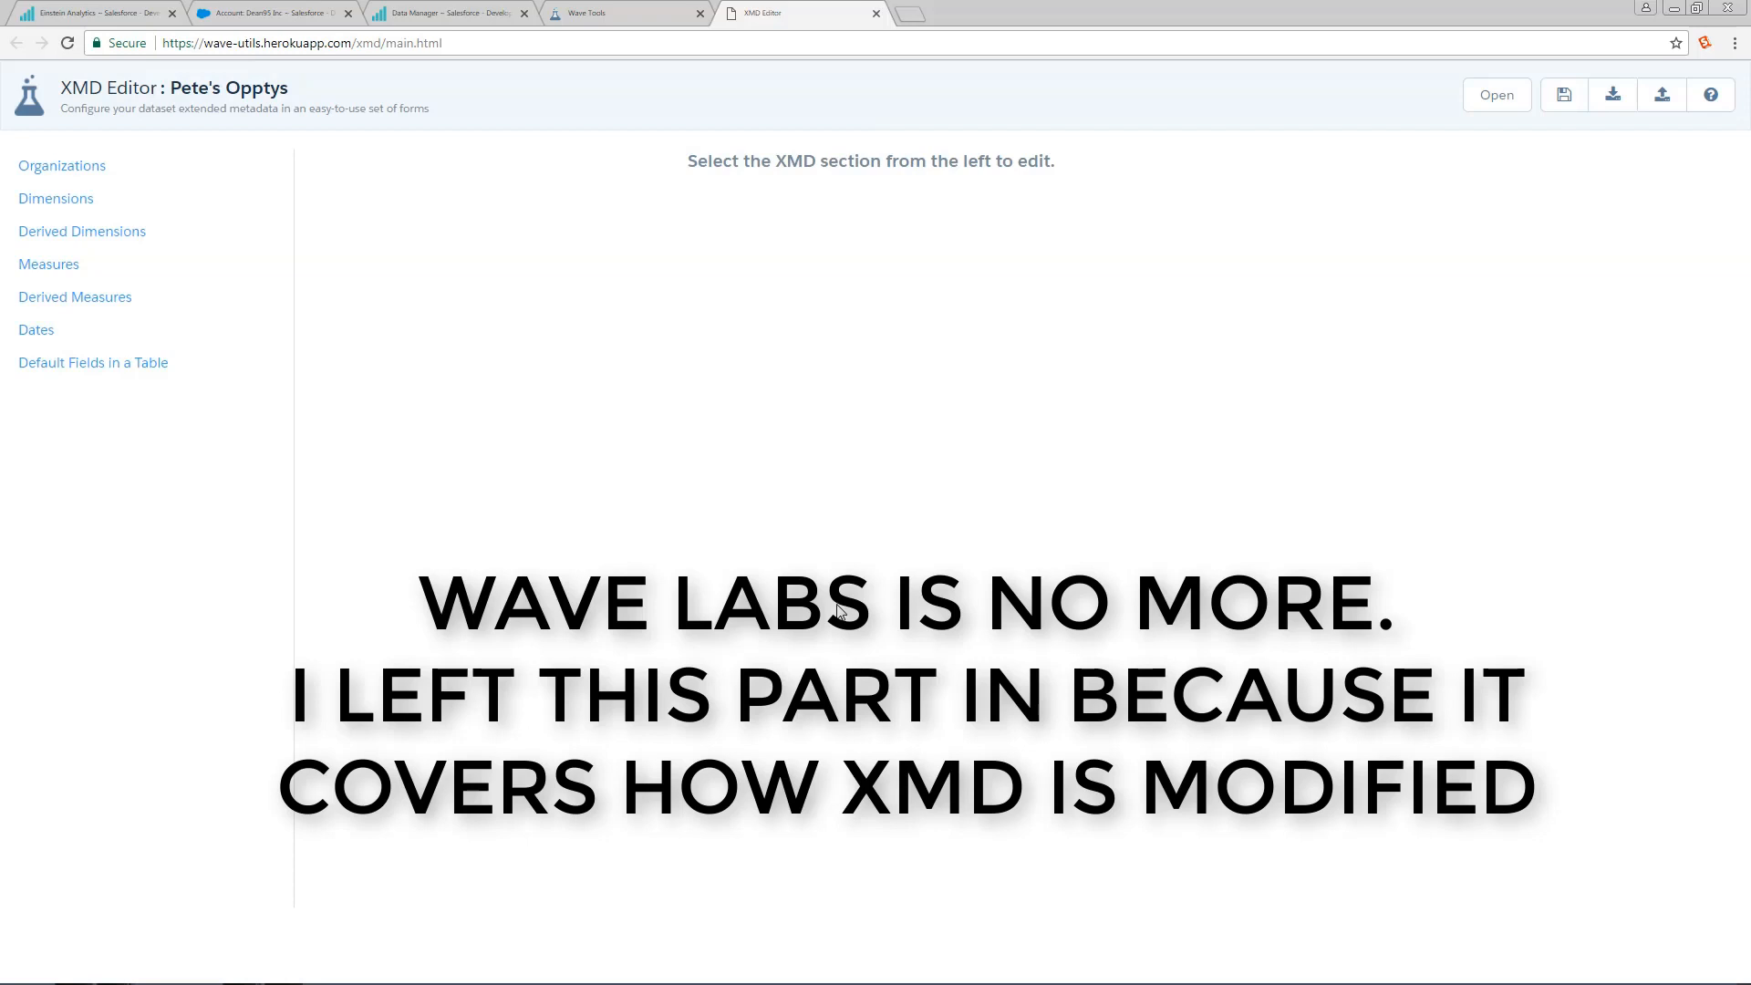
pyautogui.moveTo(60, 365)
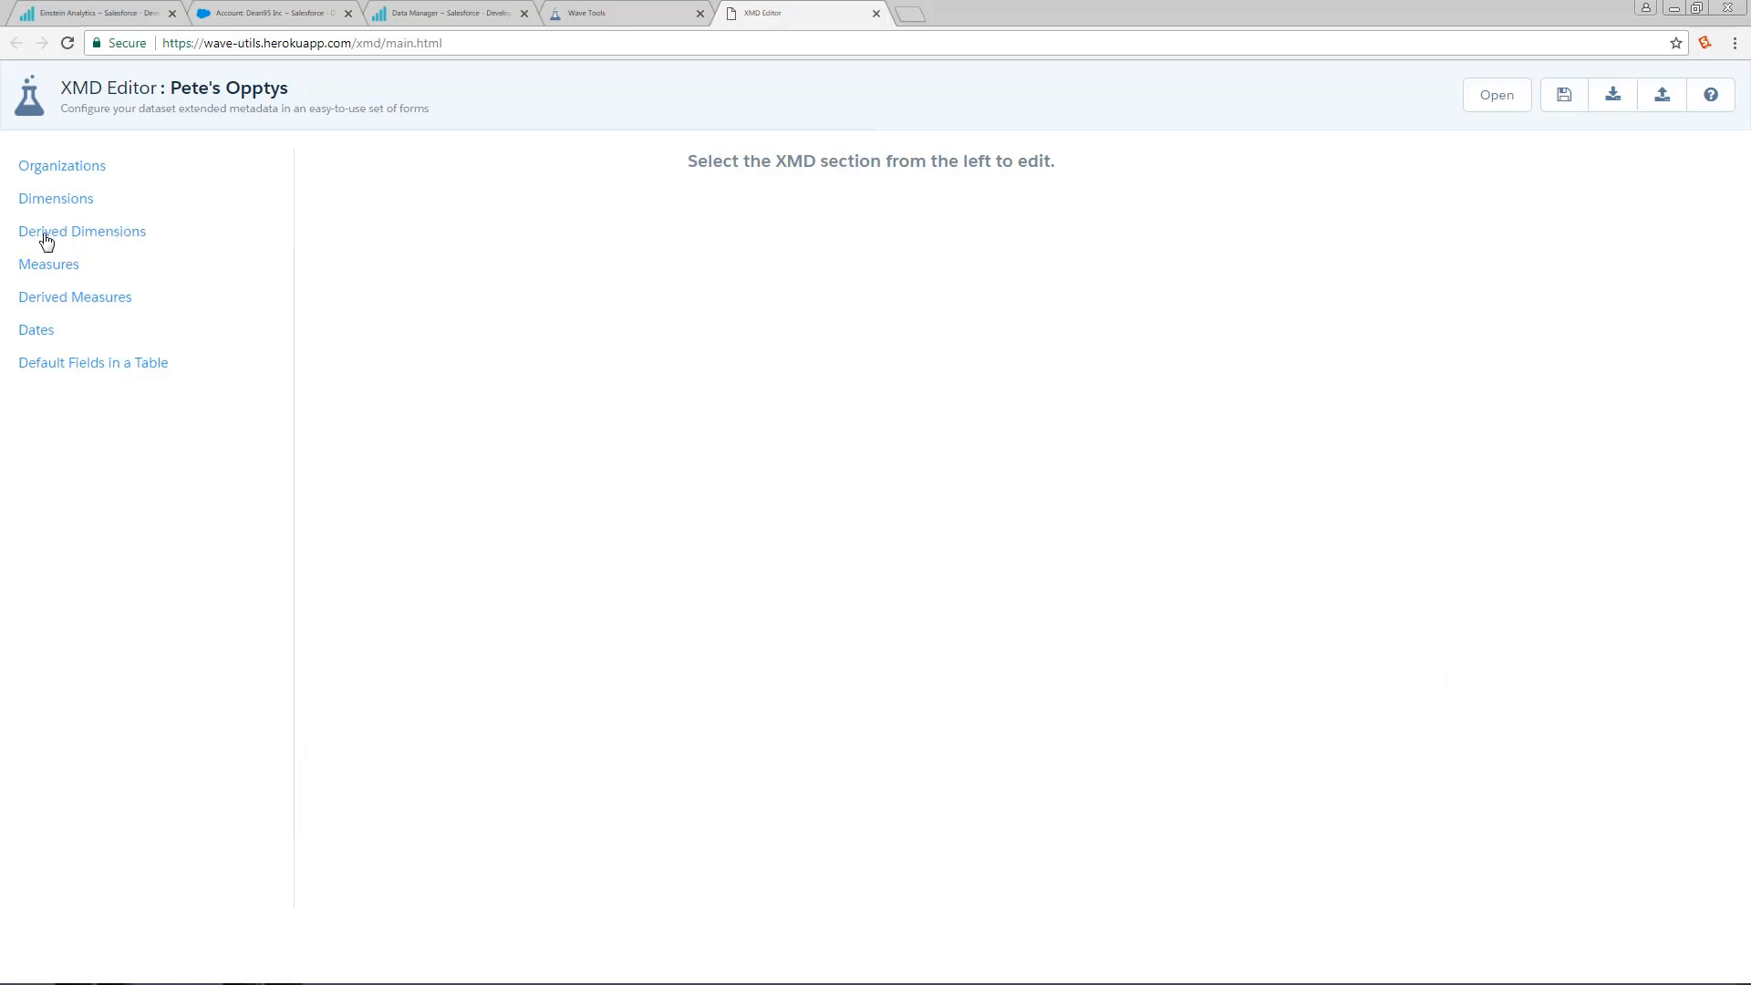
pyautogui.moveTo(448, 329)
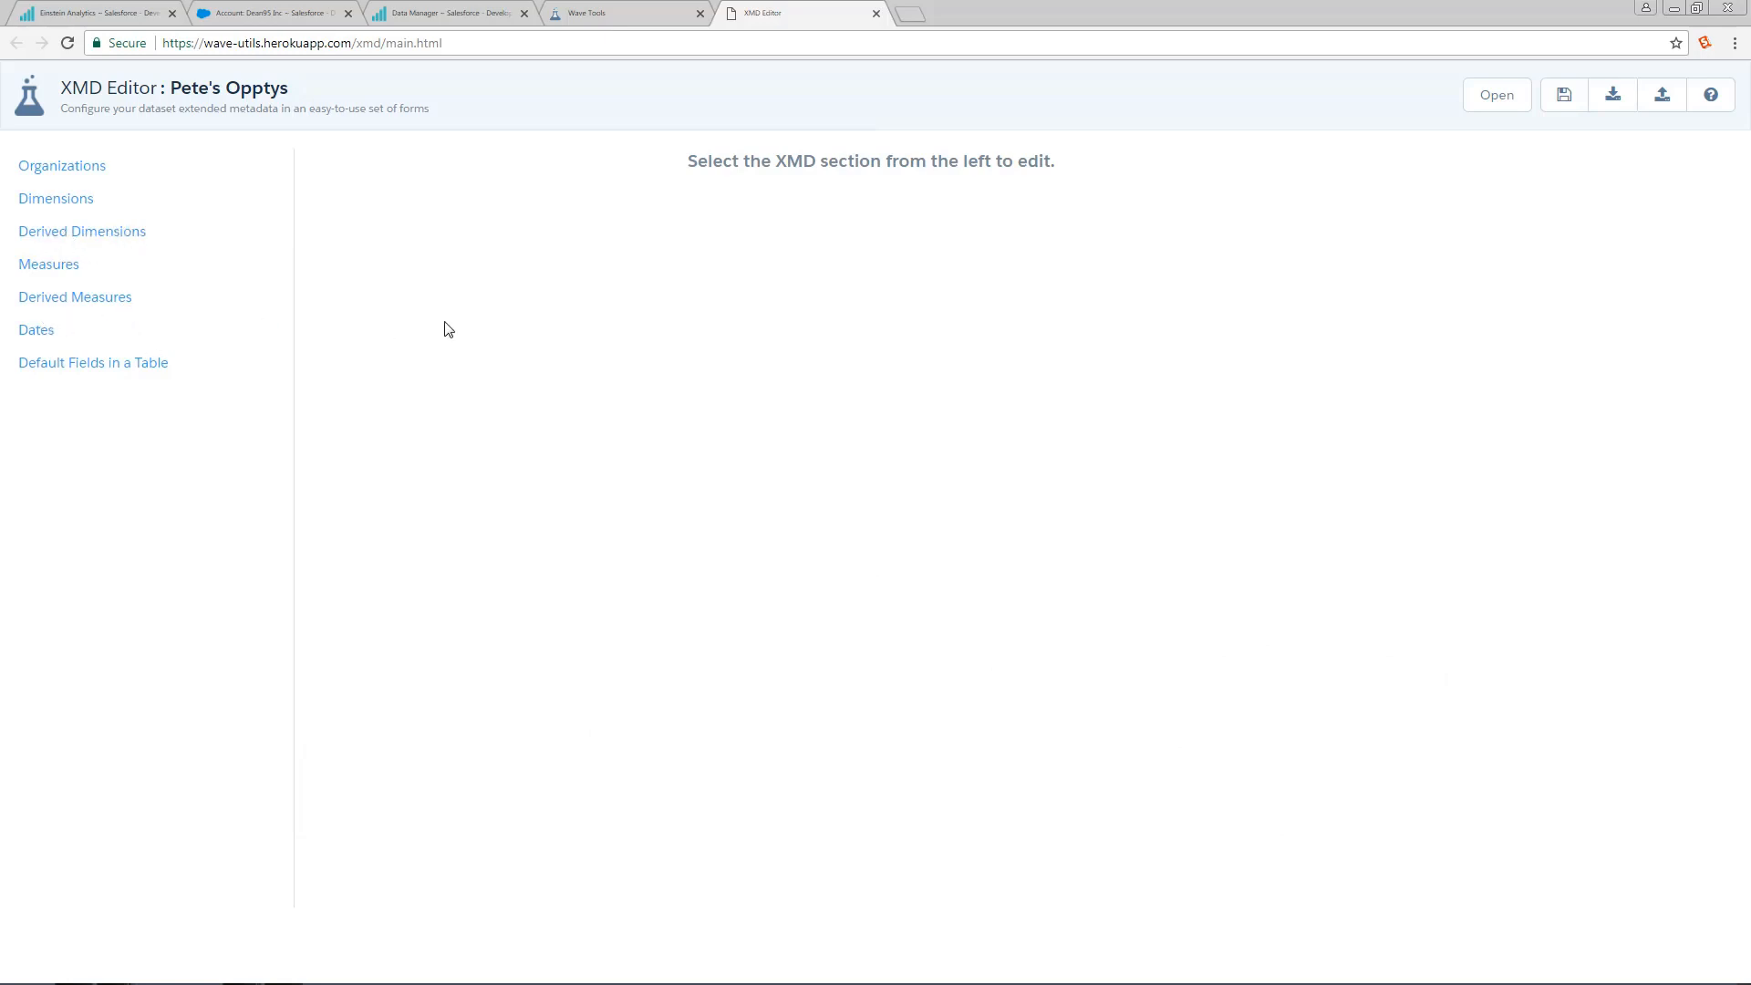
pyautogui.moveTo(76, 213)
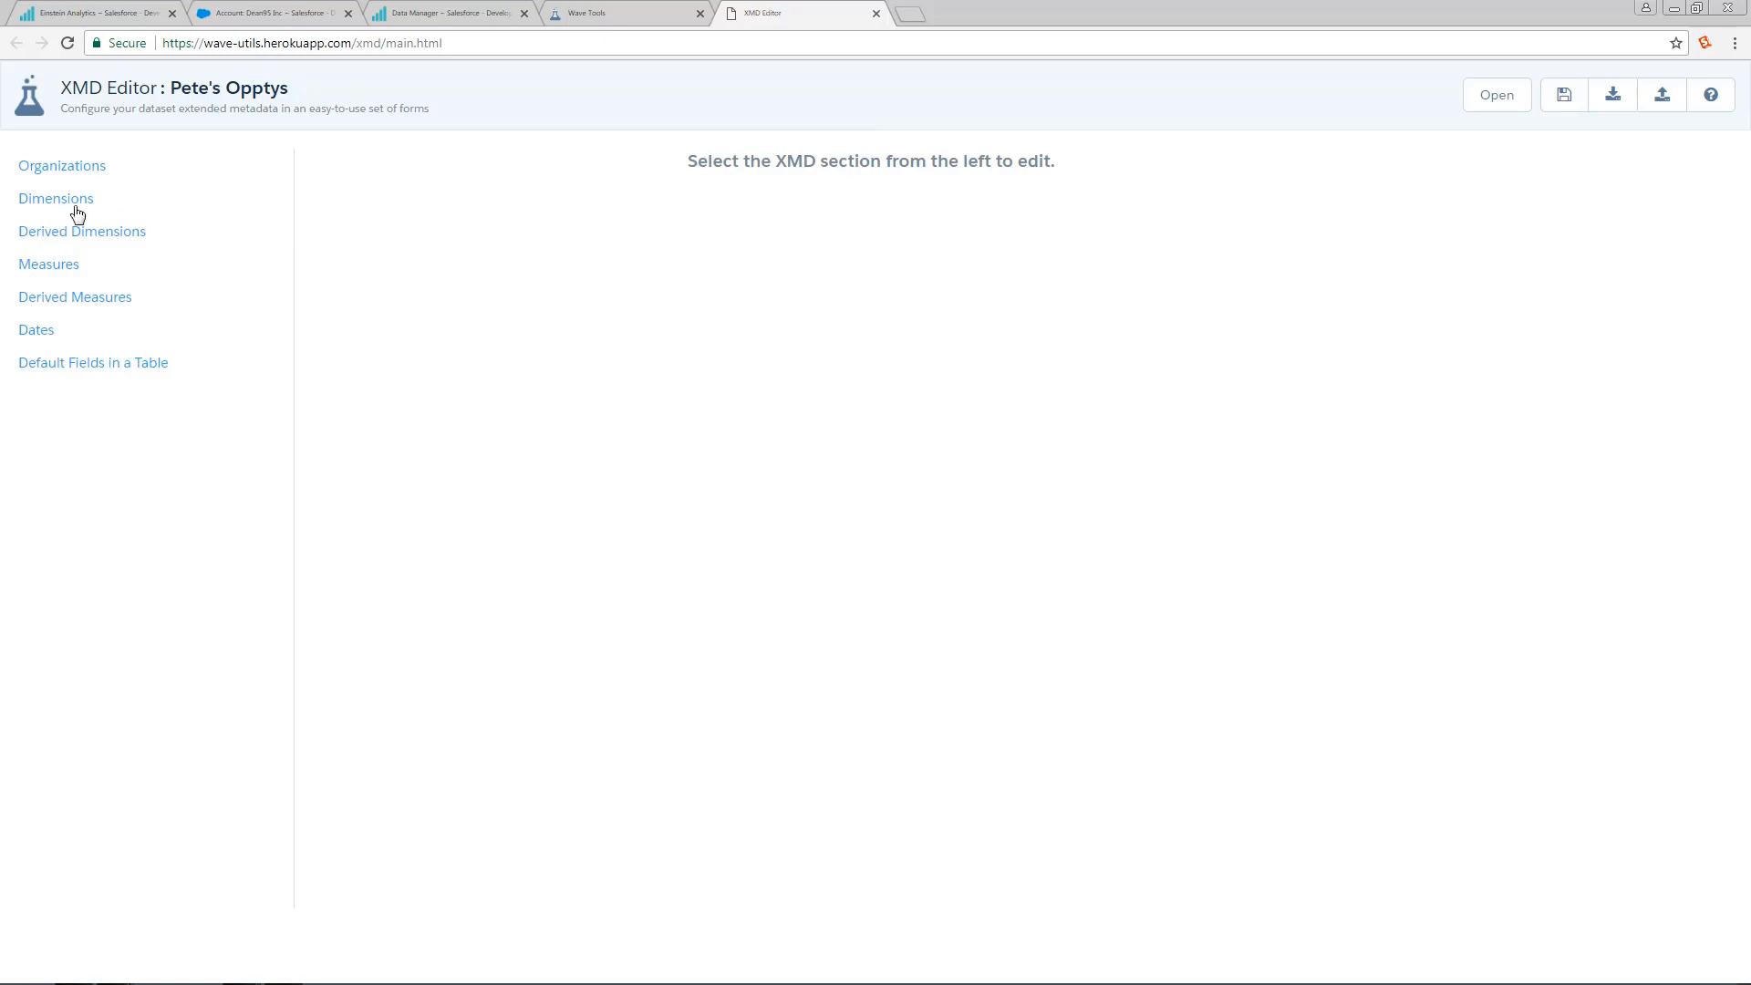
# Step: Show the Dimensions section down to Account.Industry's AccountId record ID and OwnerId, Name display fields
pyautogui.click(55, 197)
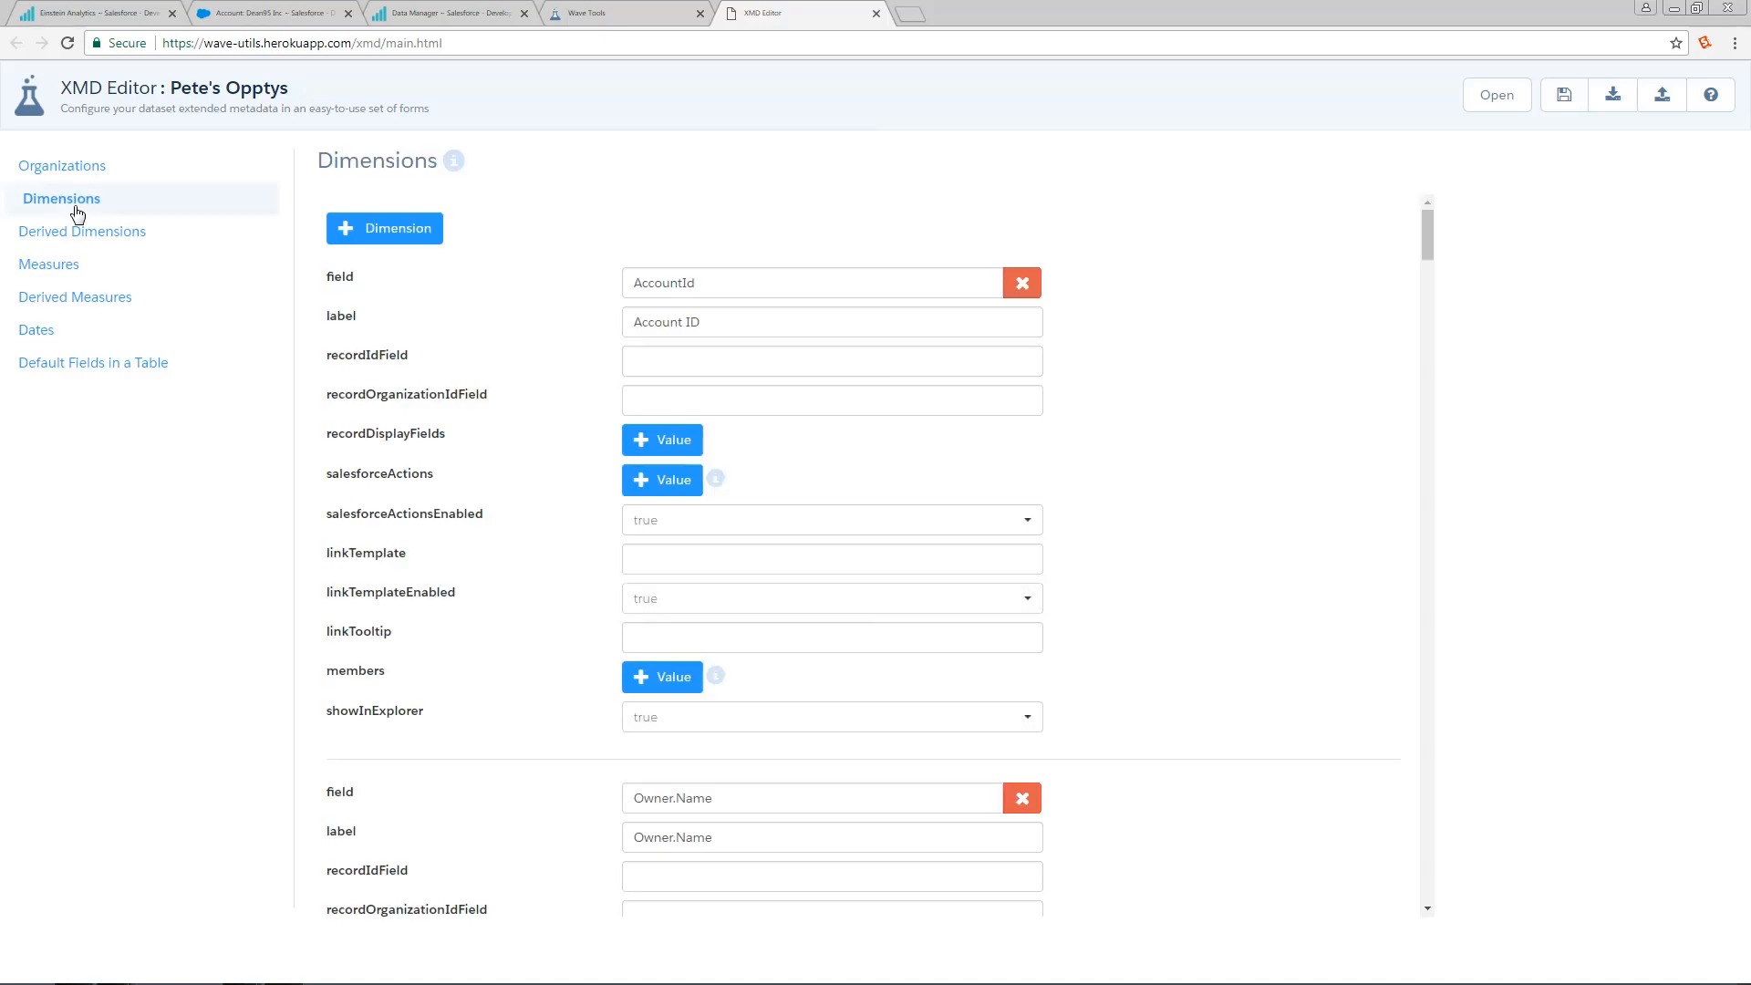
pyautogui.scroll(-3)
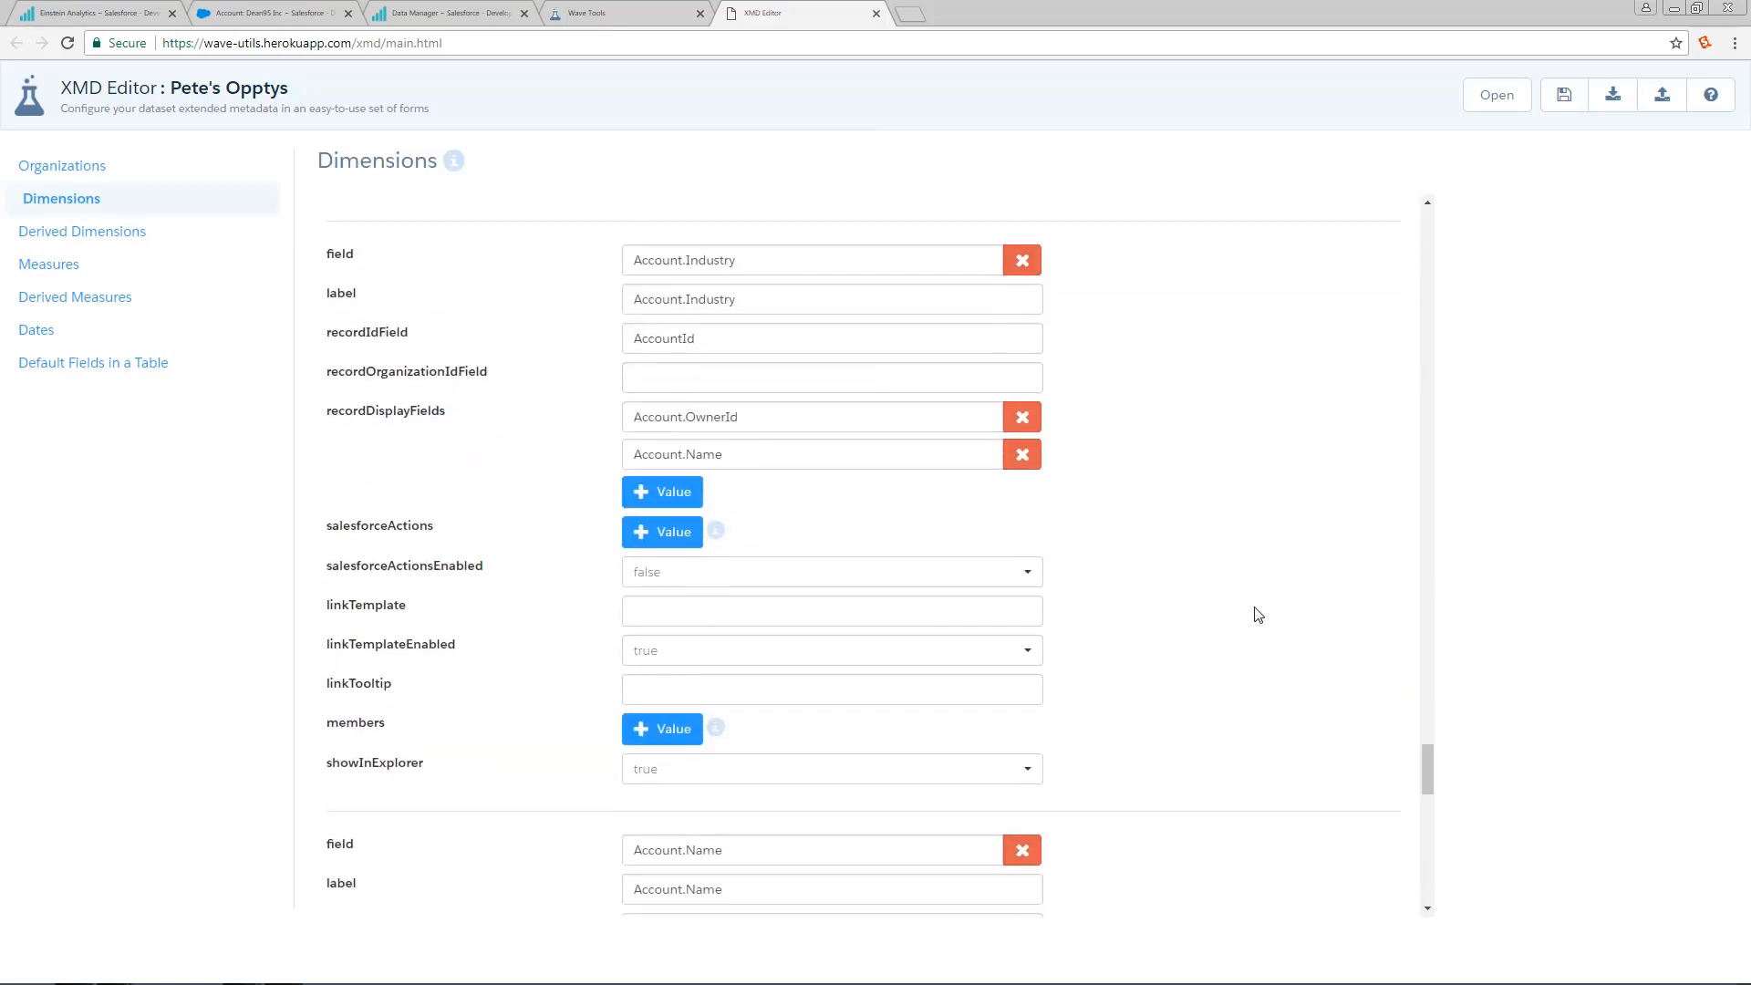
pyautogui.scroll(-3)
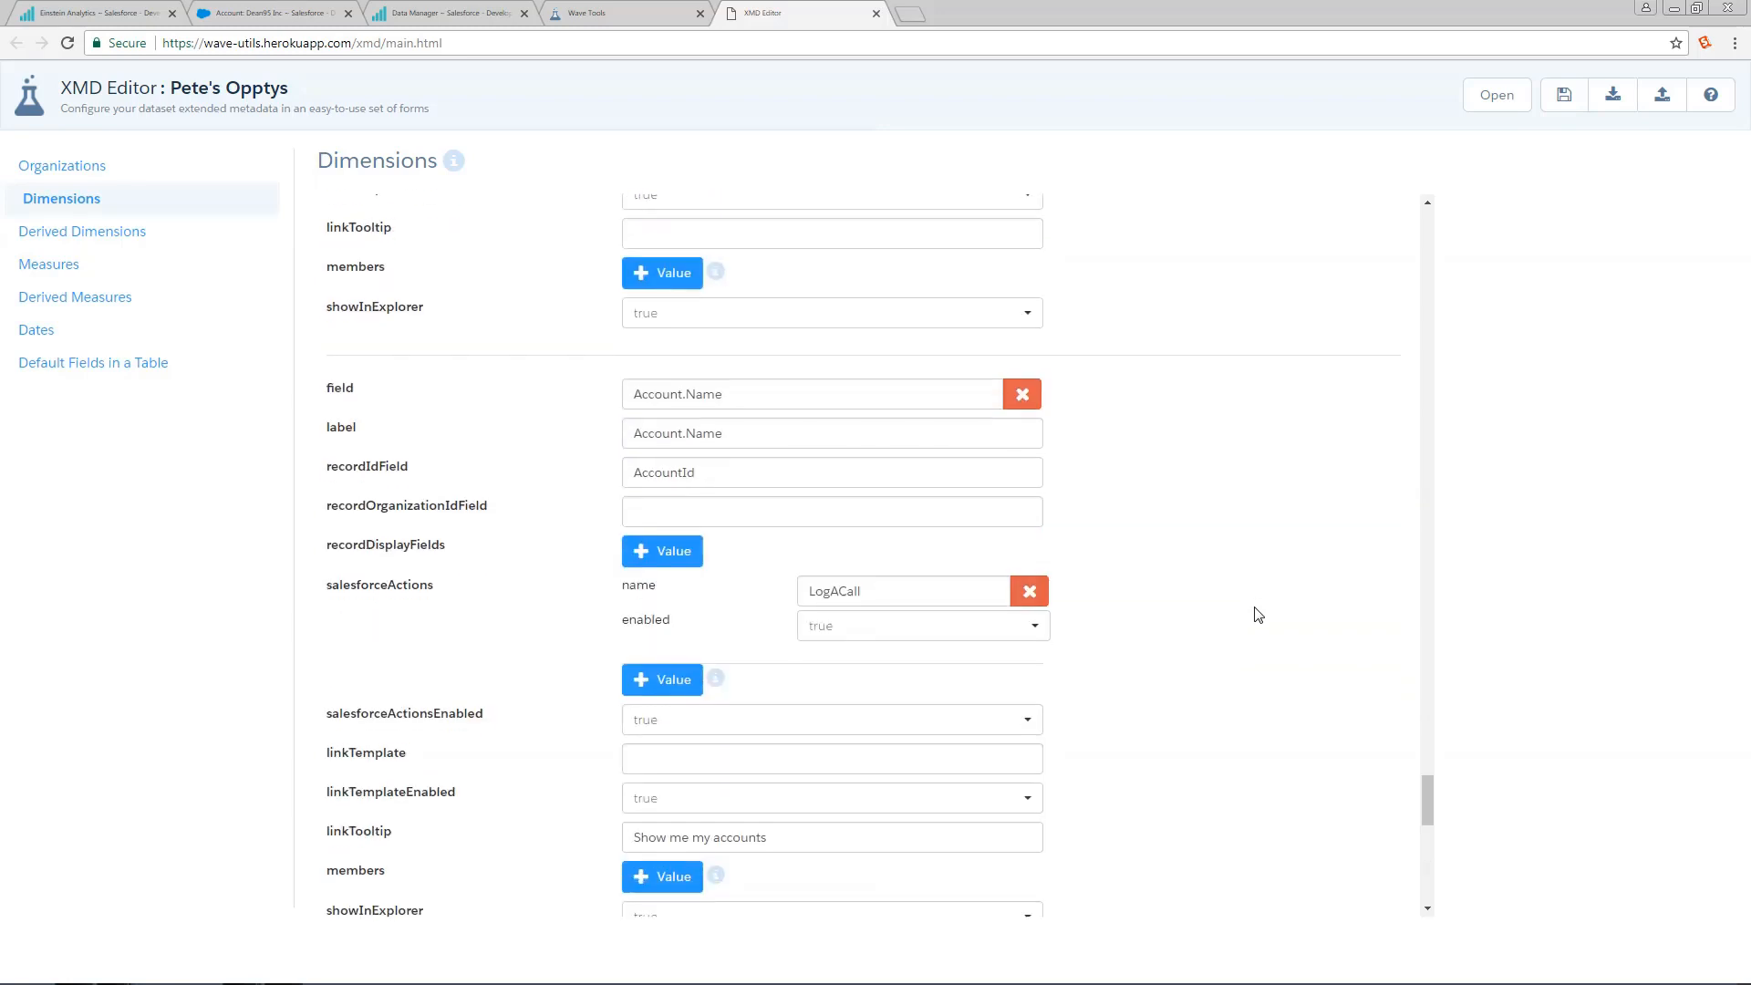
pyautogui.scroll(-3)
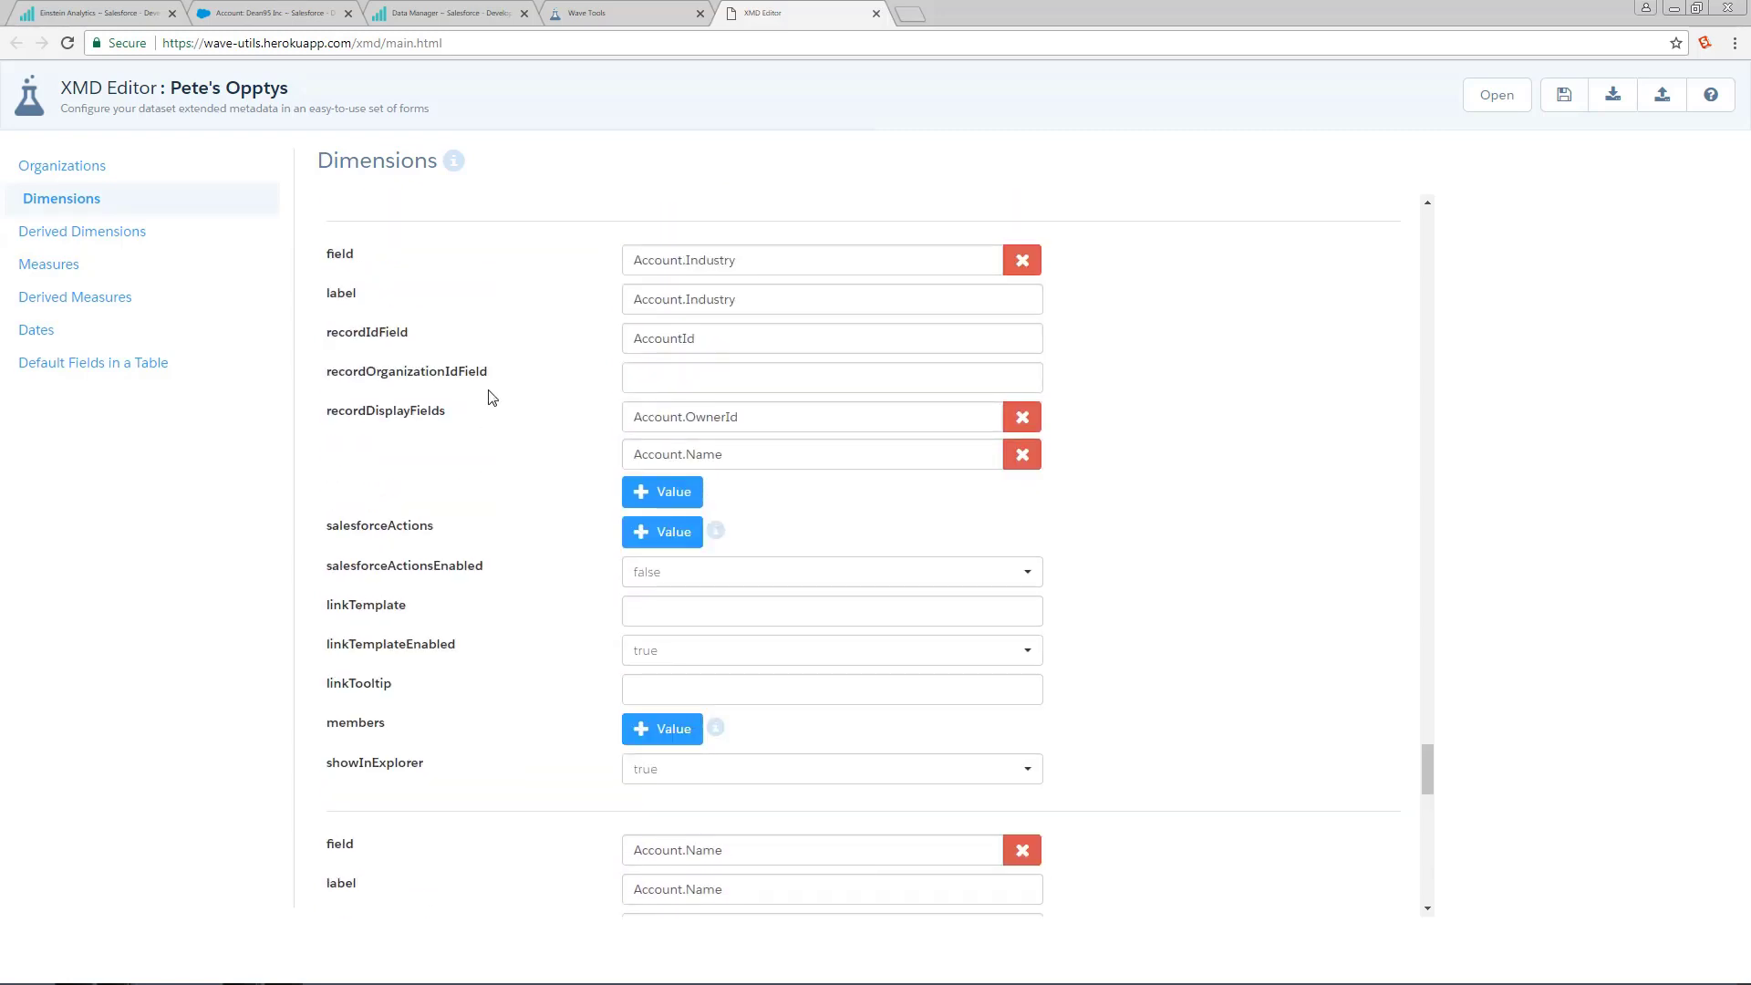
pyautogui.click(742, 416)
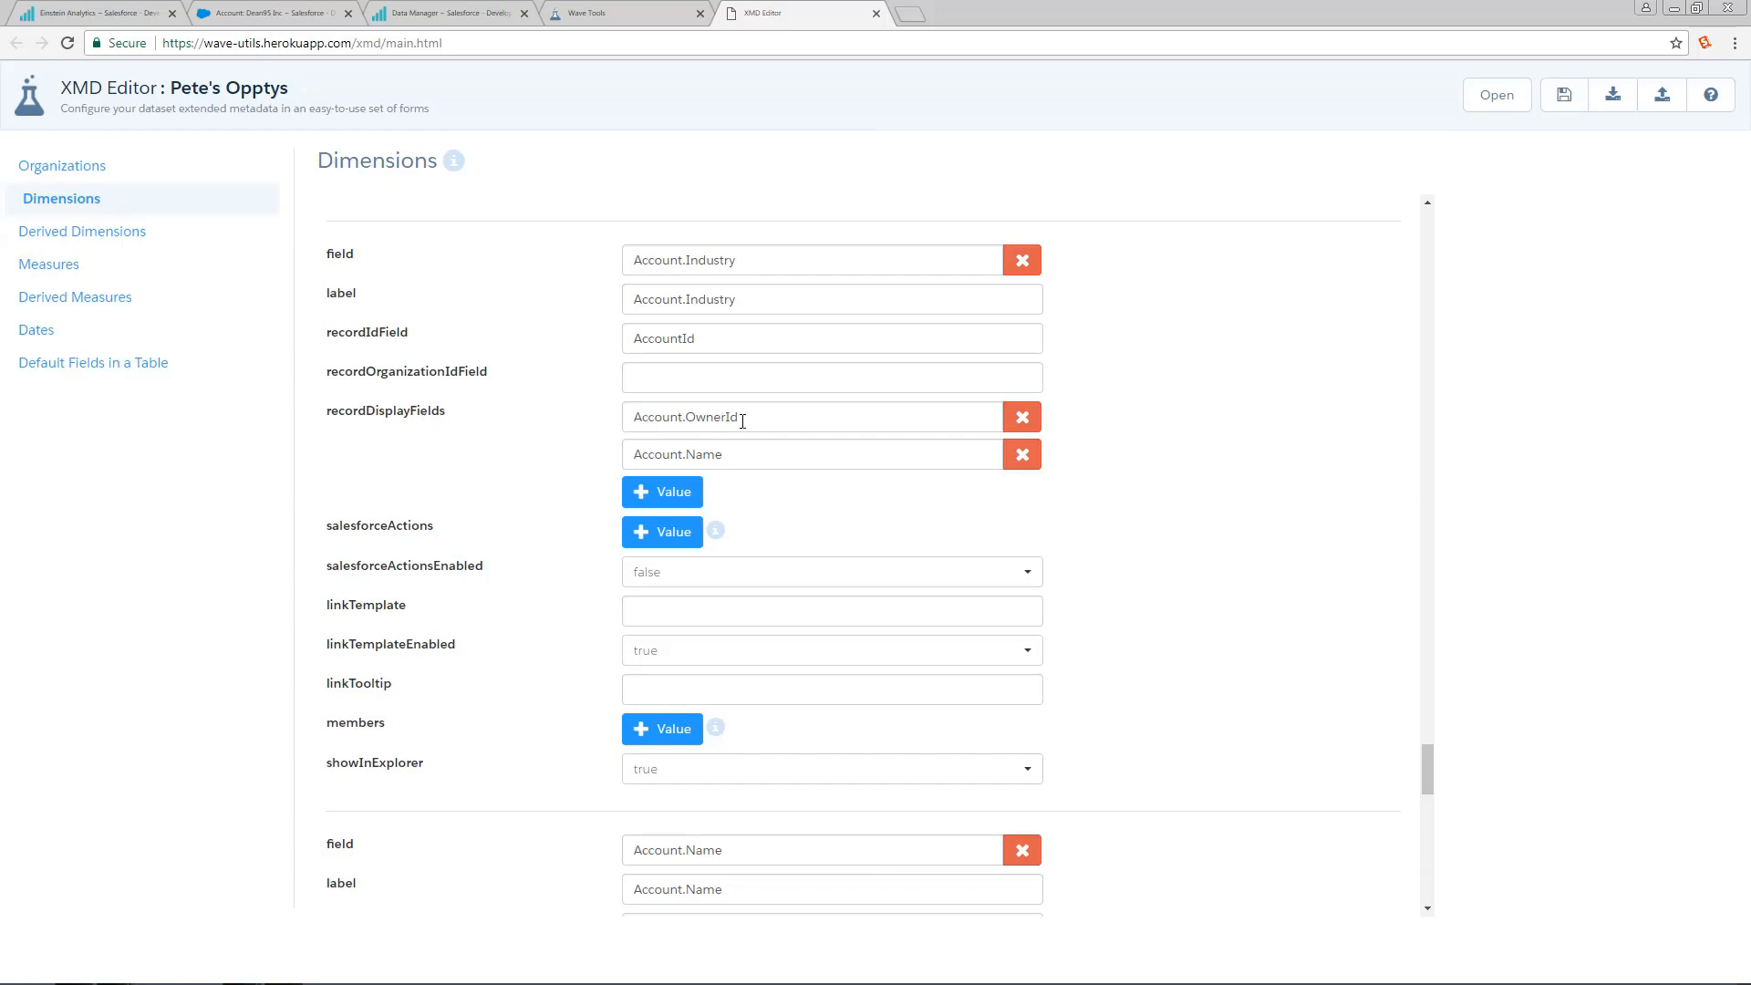
pyautogui.moveTo(774, 489)
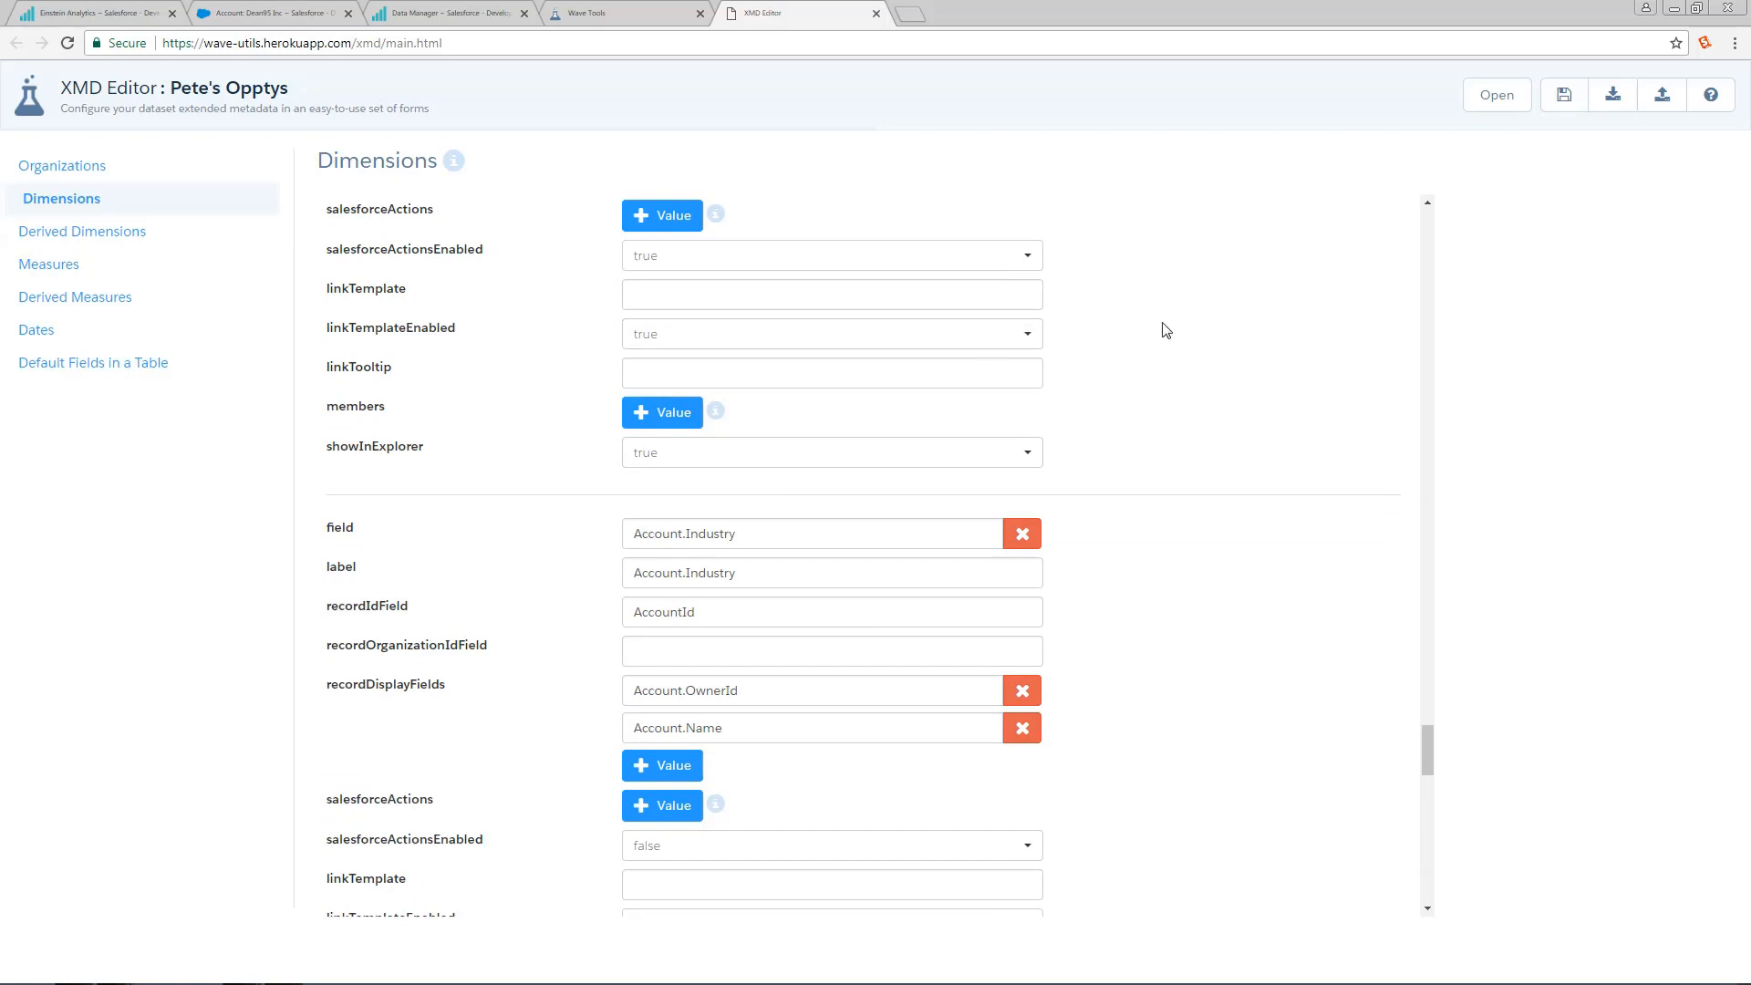
pyautogui.moveTo(1048, 290)
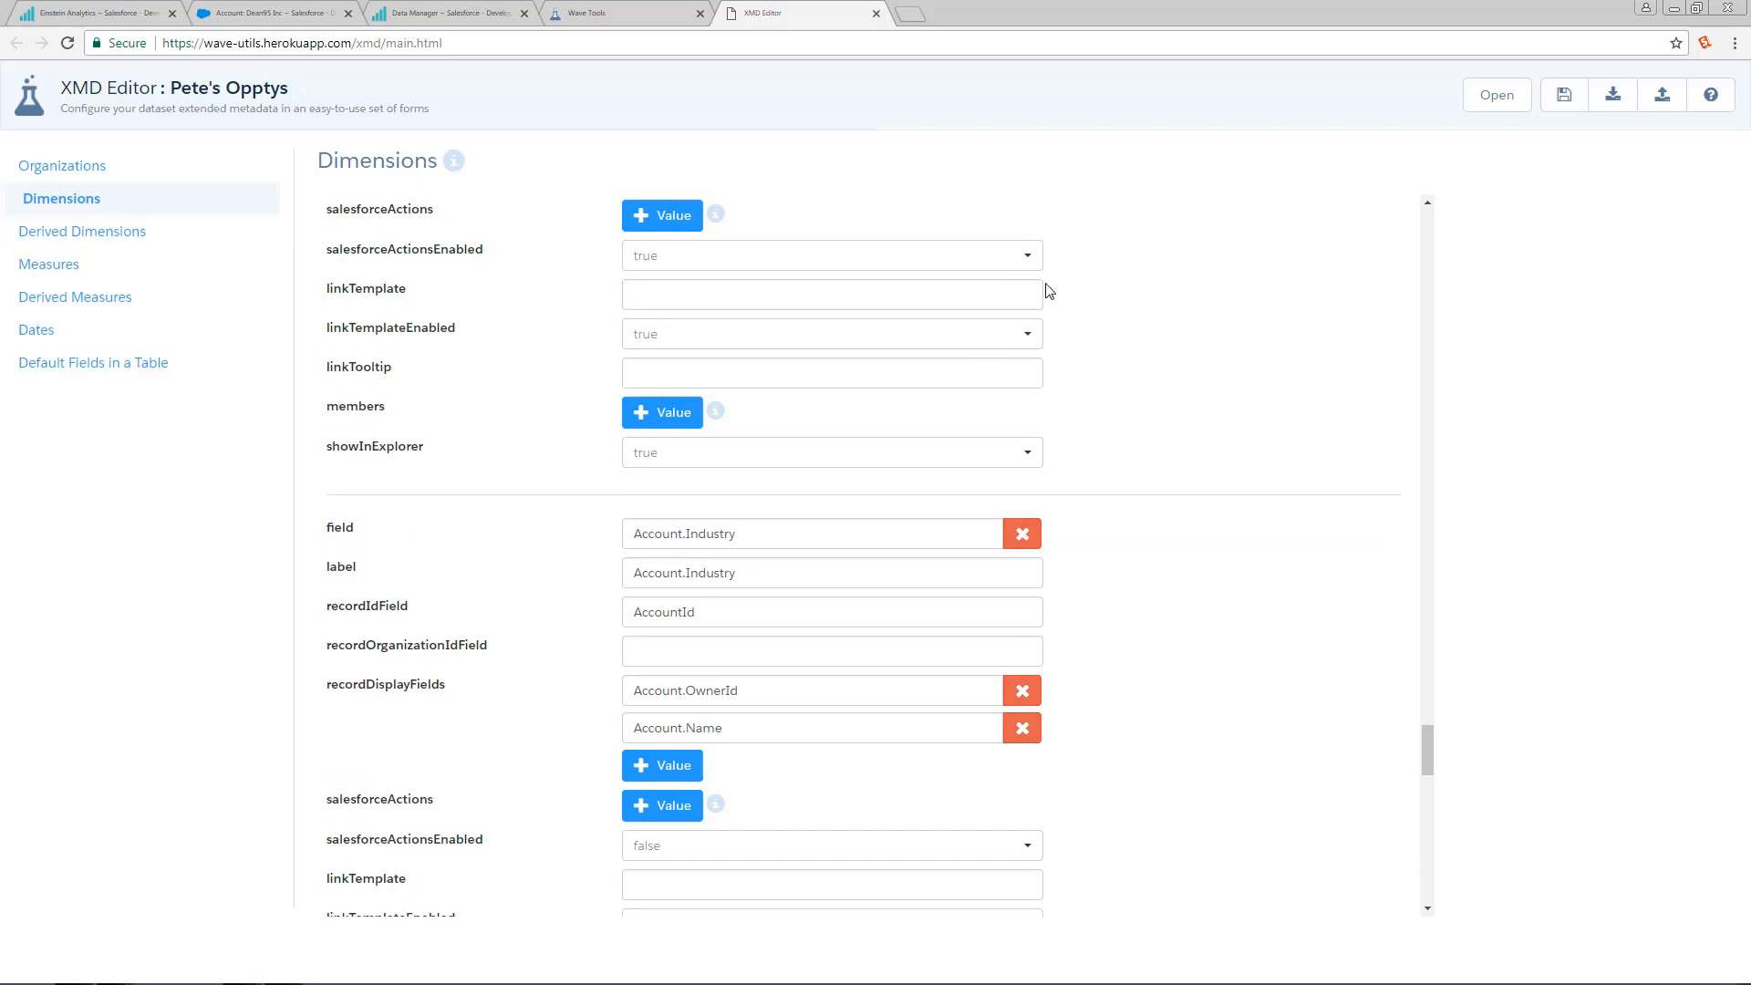